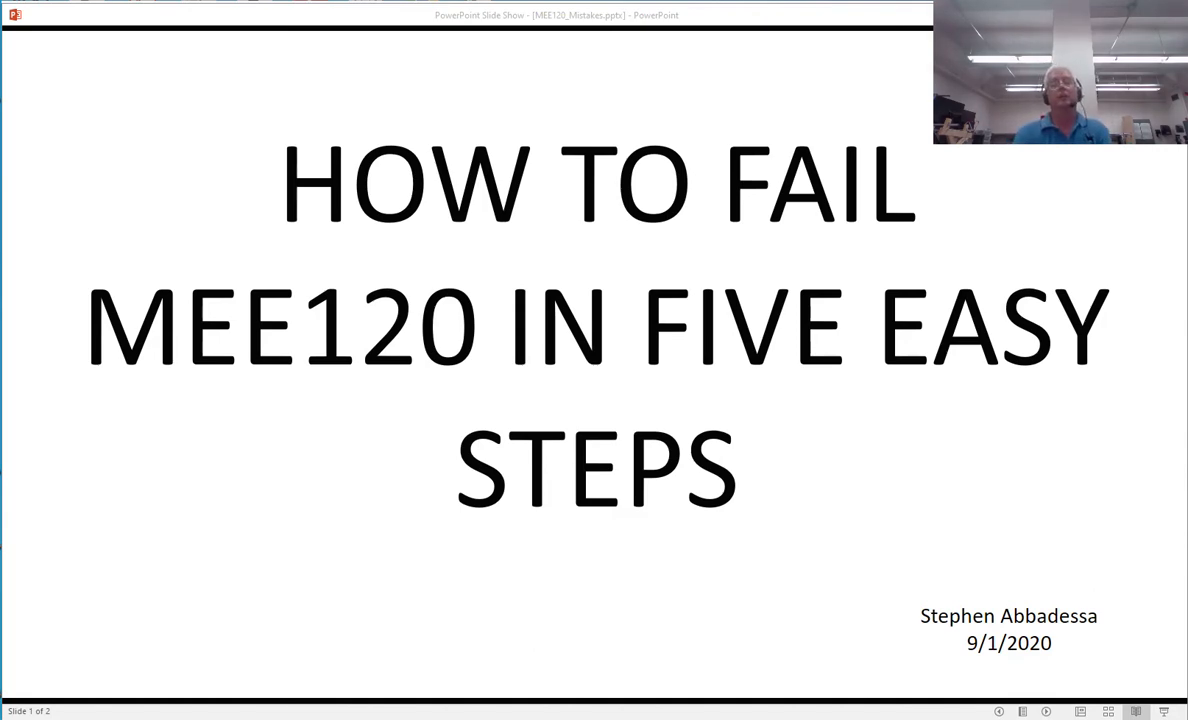
Draw Sketch1, a corner rectangle on the Top Plane, and exit the sketch.
key(right)
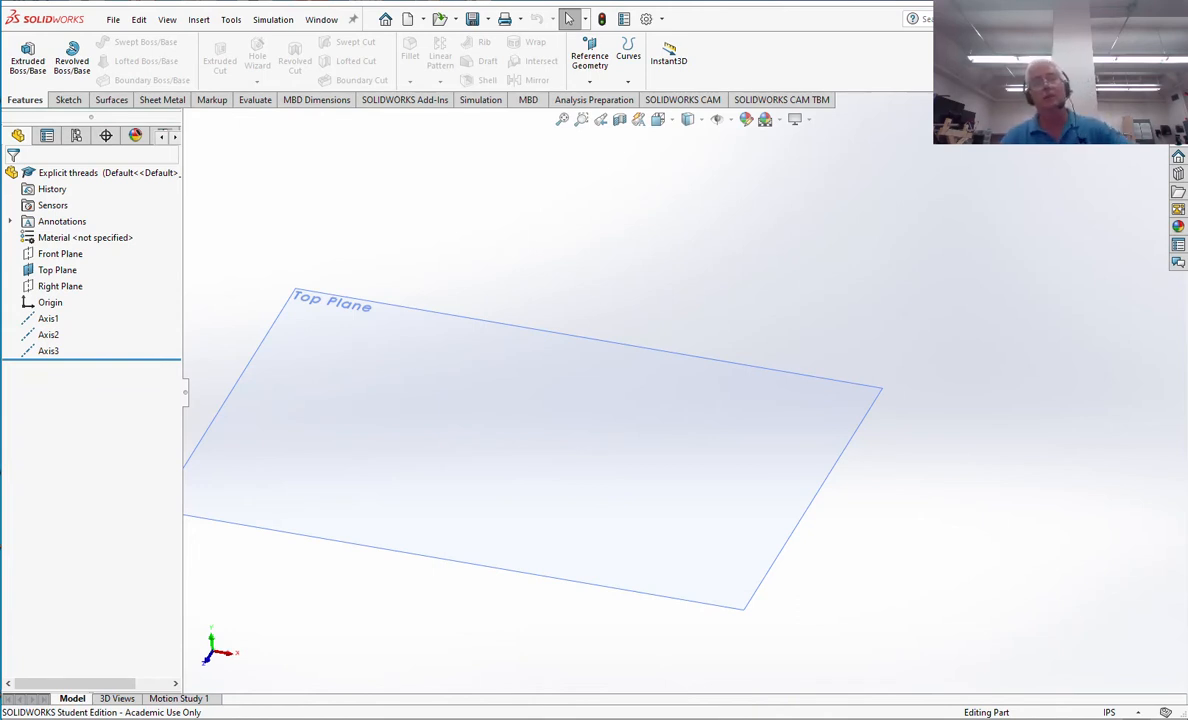
click(470, 485)
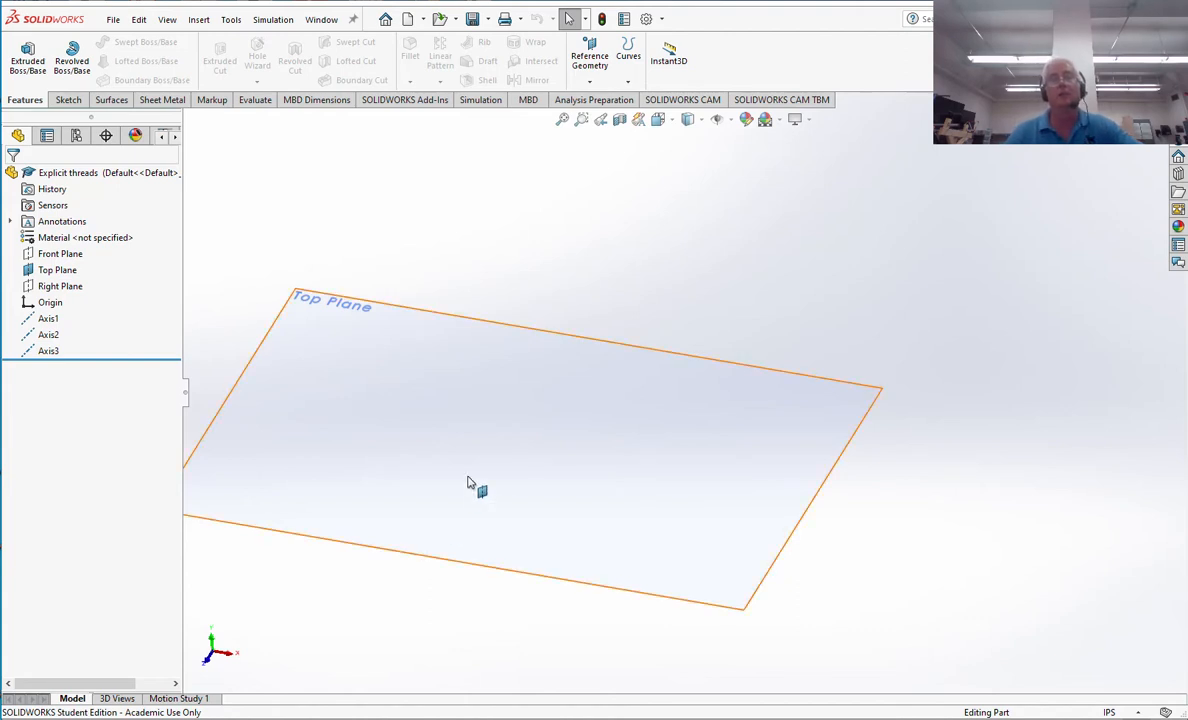
mouse_move(485, 390)
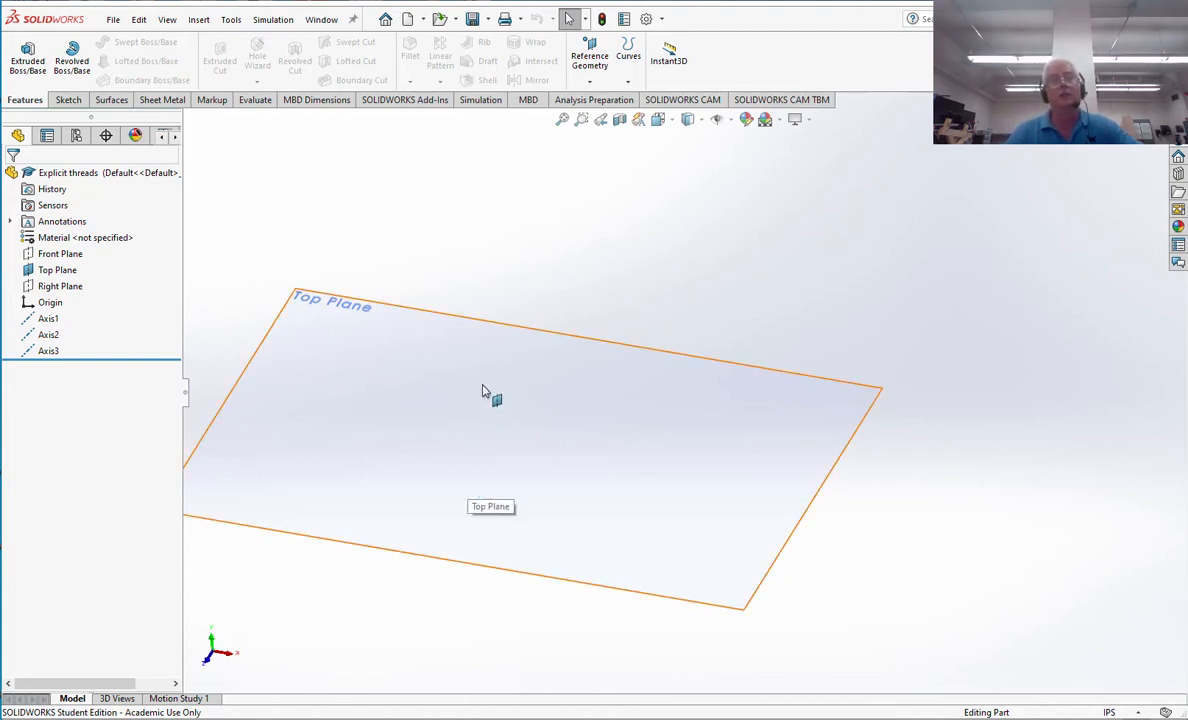
right_click(485, 390)
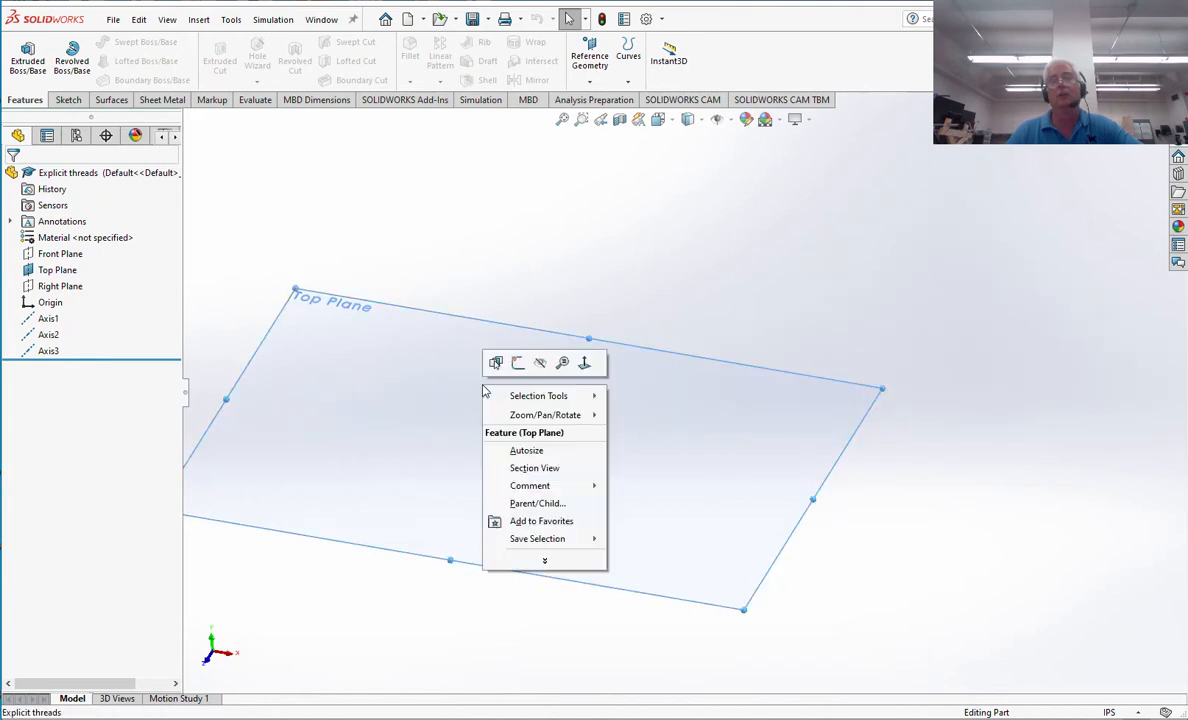
mouse_move(540, 363)
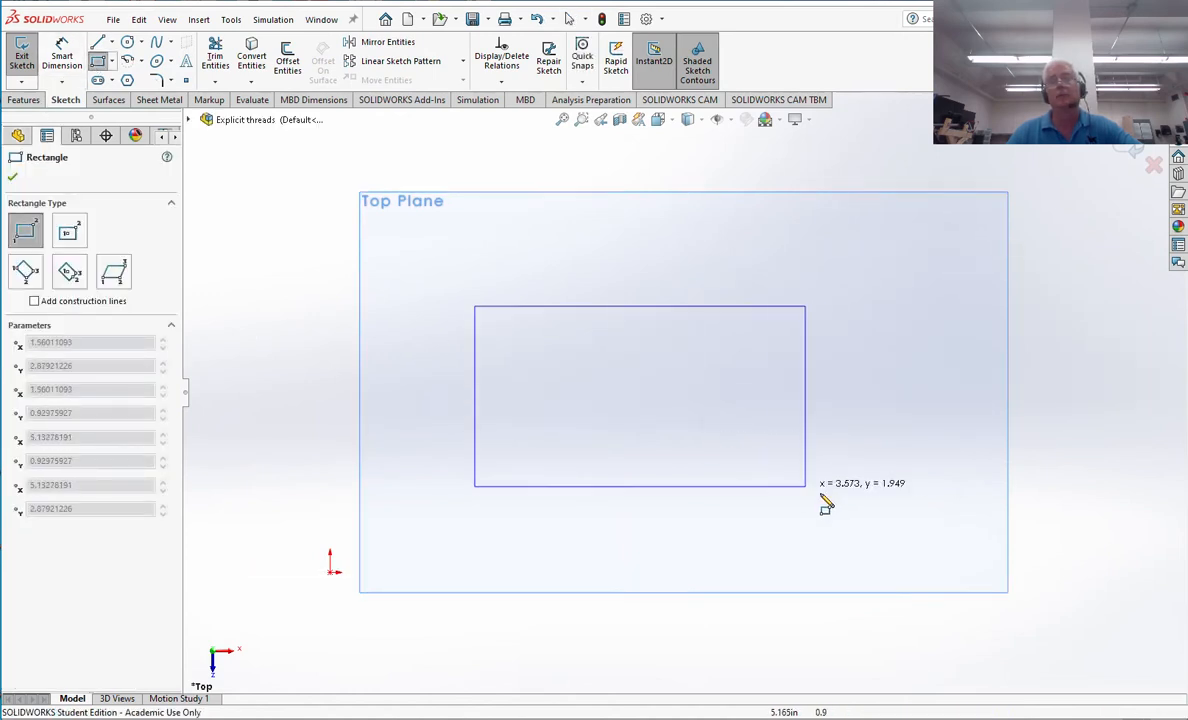
click(640, 400)
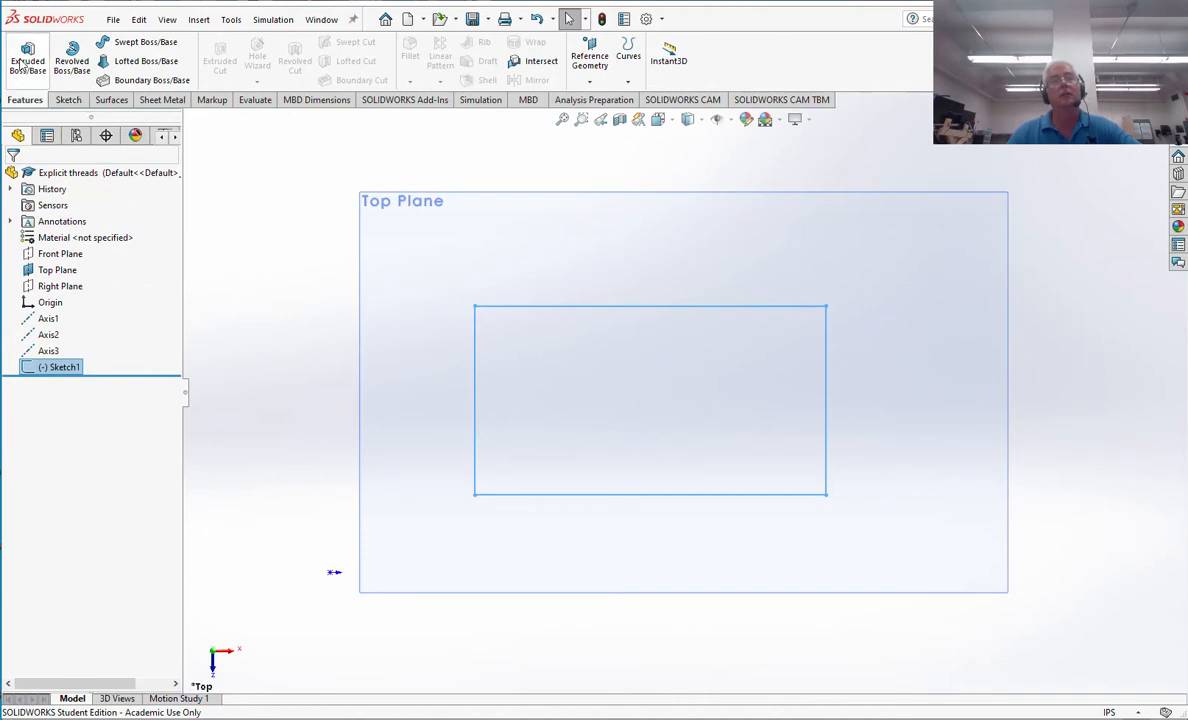
Extrude the rectangle upward 0.600 in as Boss-Extrude1.
click(27, 60)
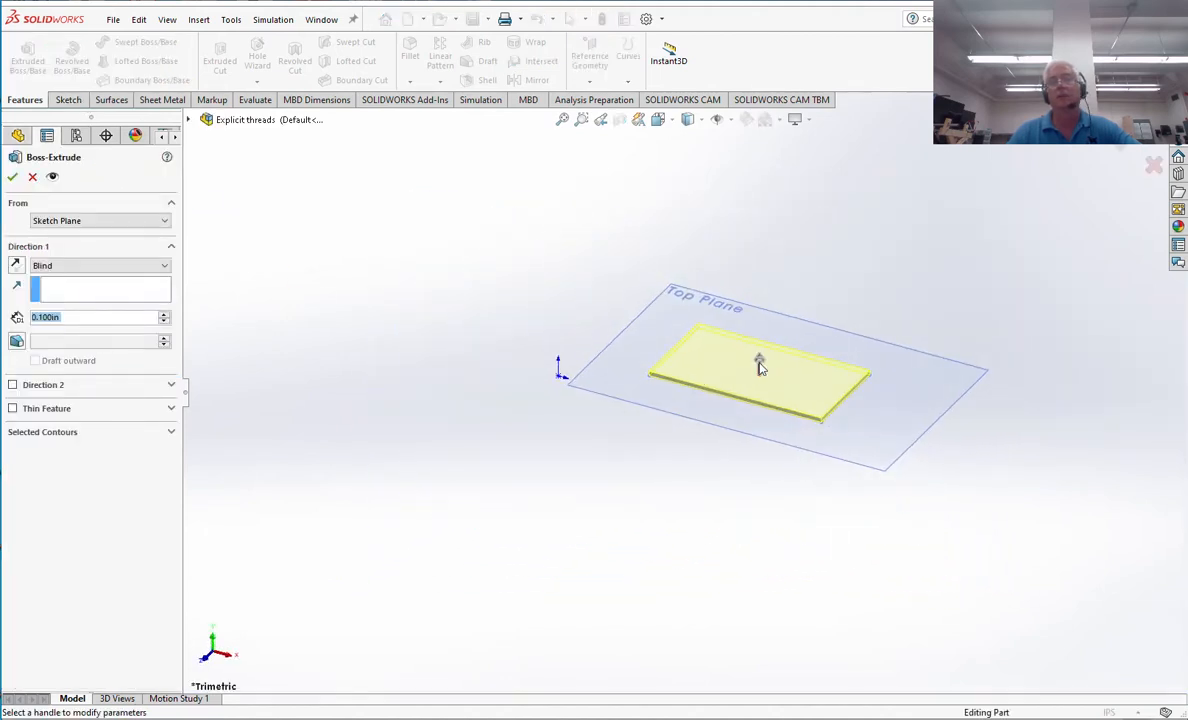
drag(758, 363, 758, 340)
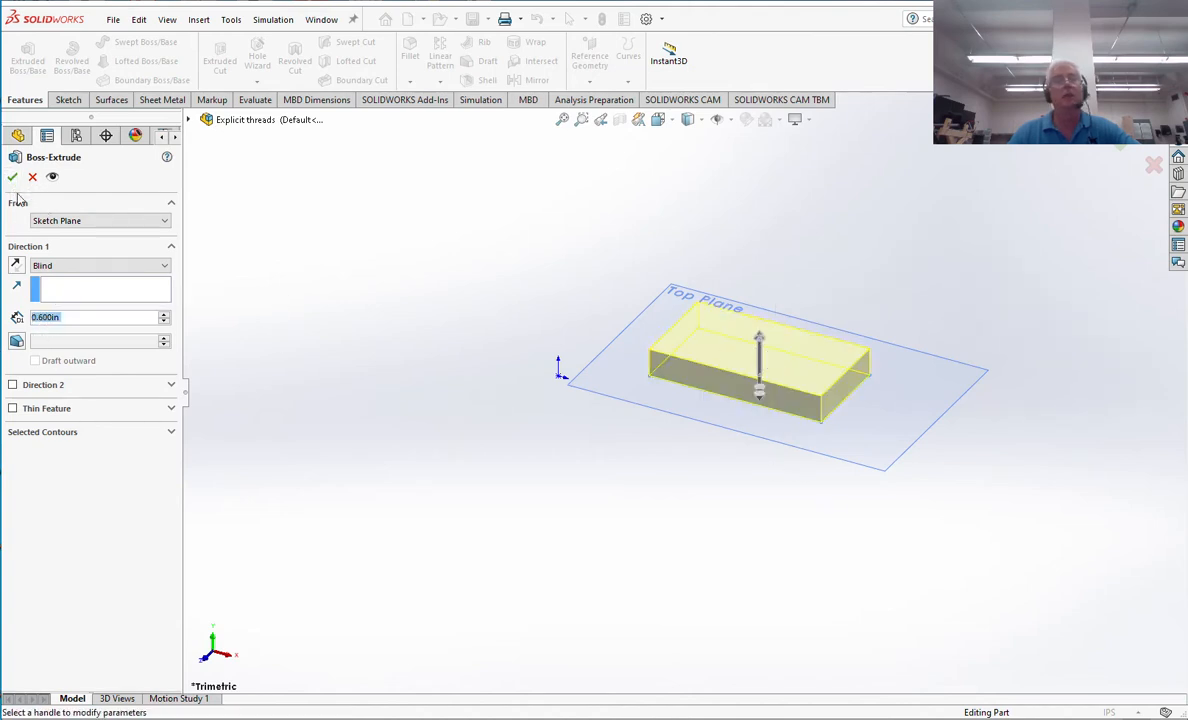
click(12, 177)
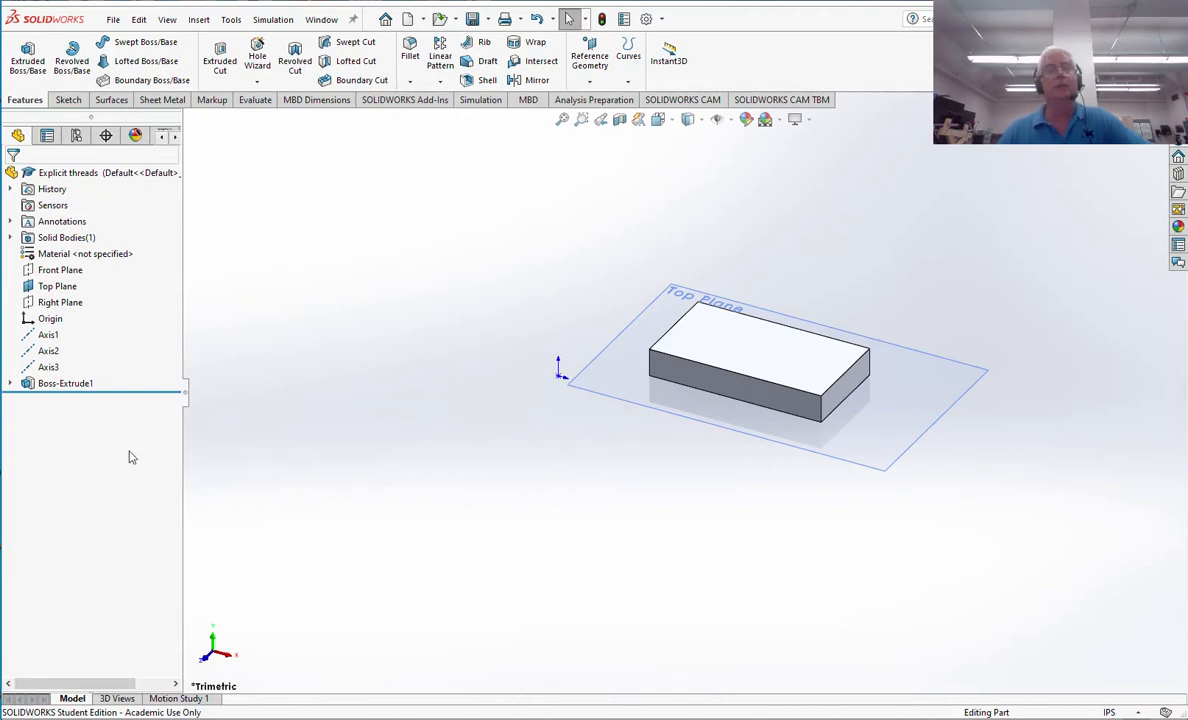
Edit Sketch1 under Boss-Extrude1 and view it Normal To.
click(11, 386)
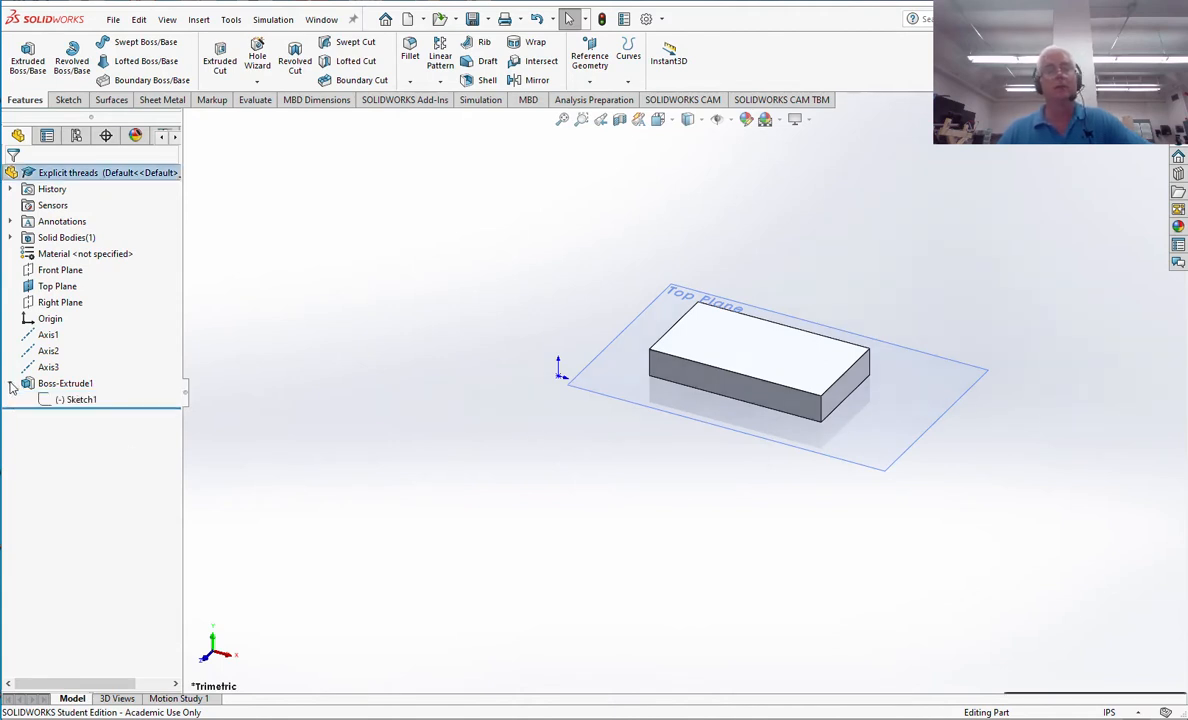
click(65, 383)
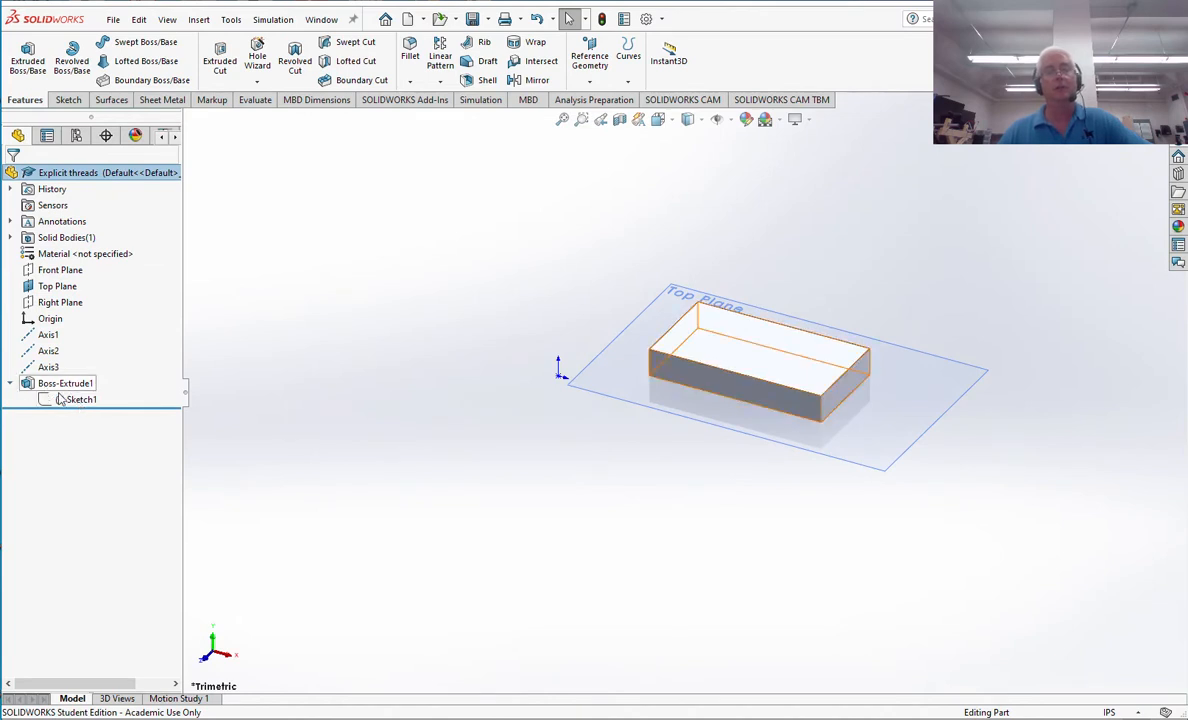
click(81, 399)
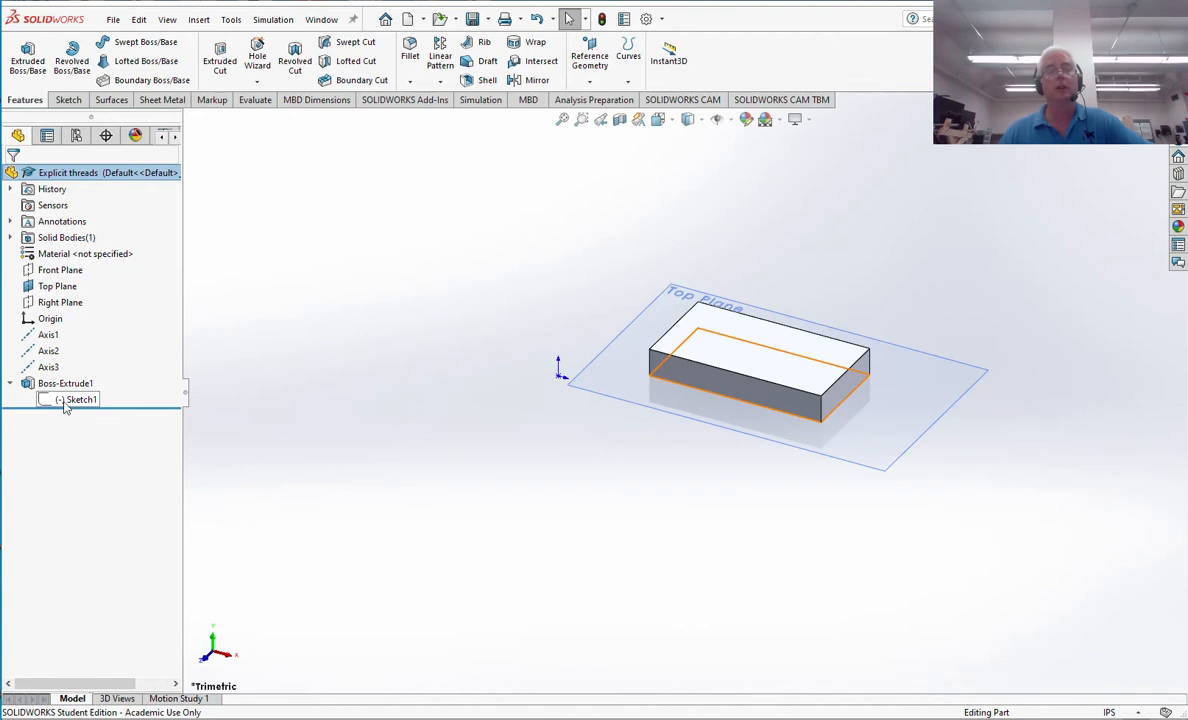
right_click(80, 399)
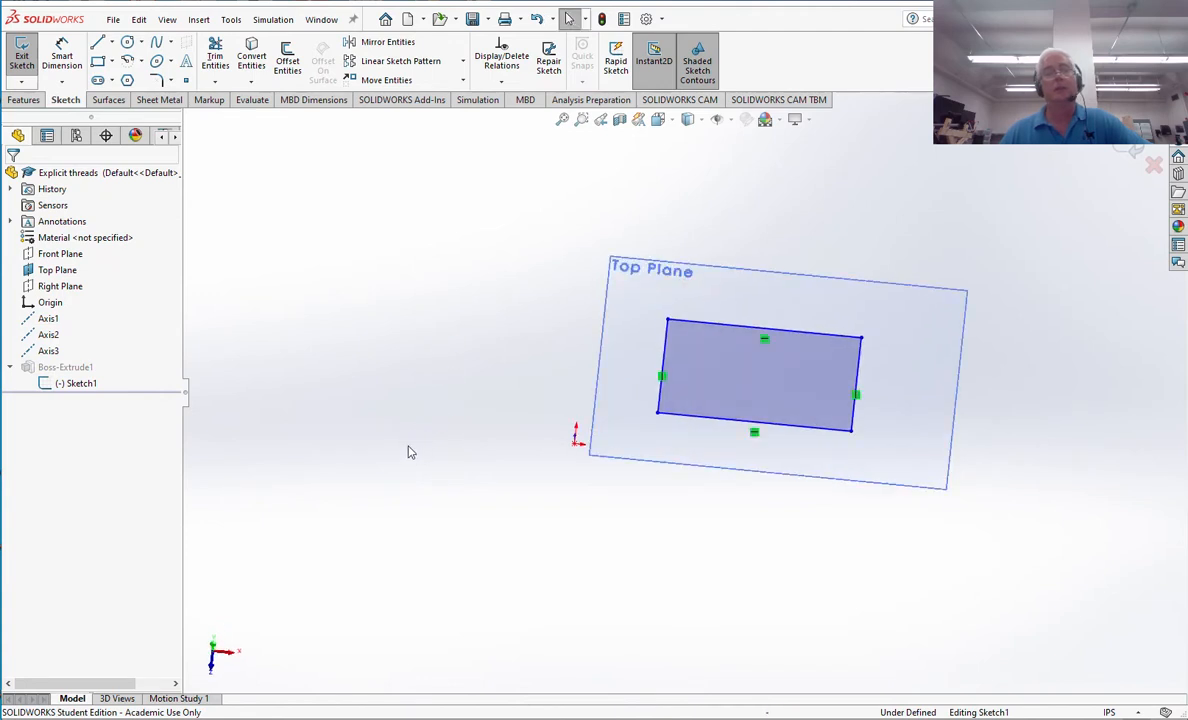
right_click(80, 383)
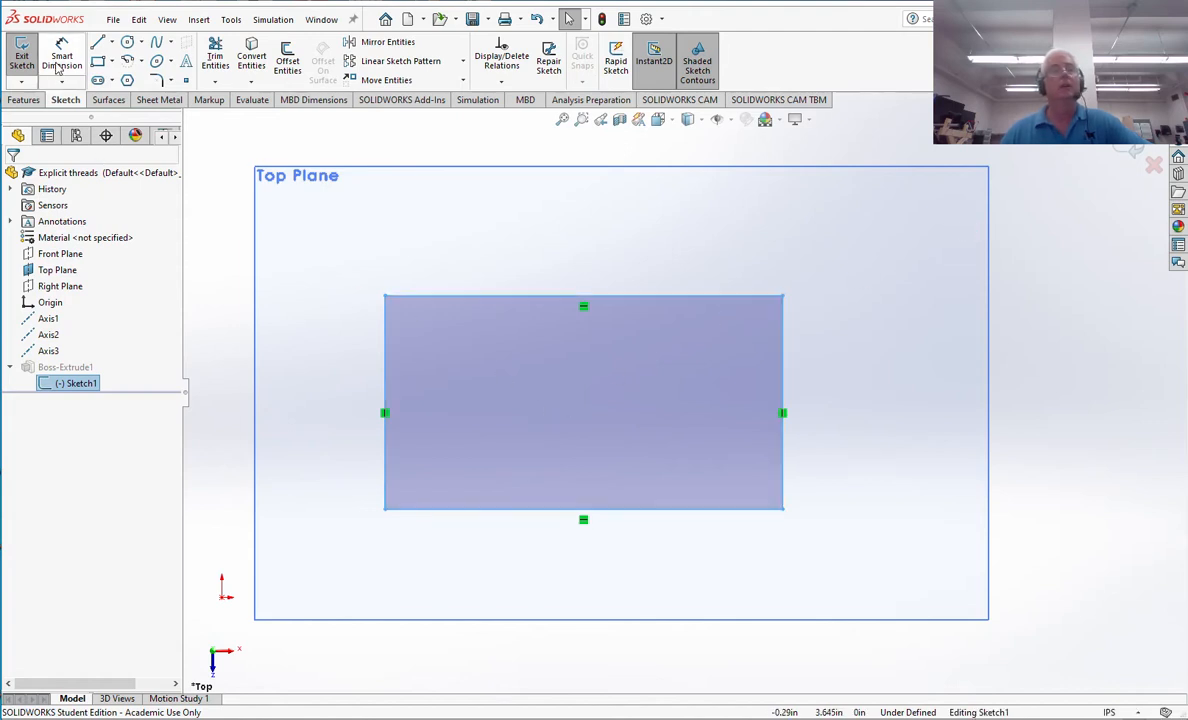
mouse_move(62, 58)
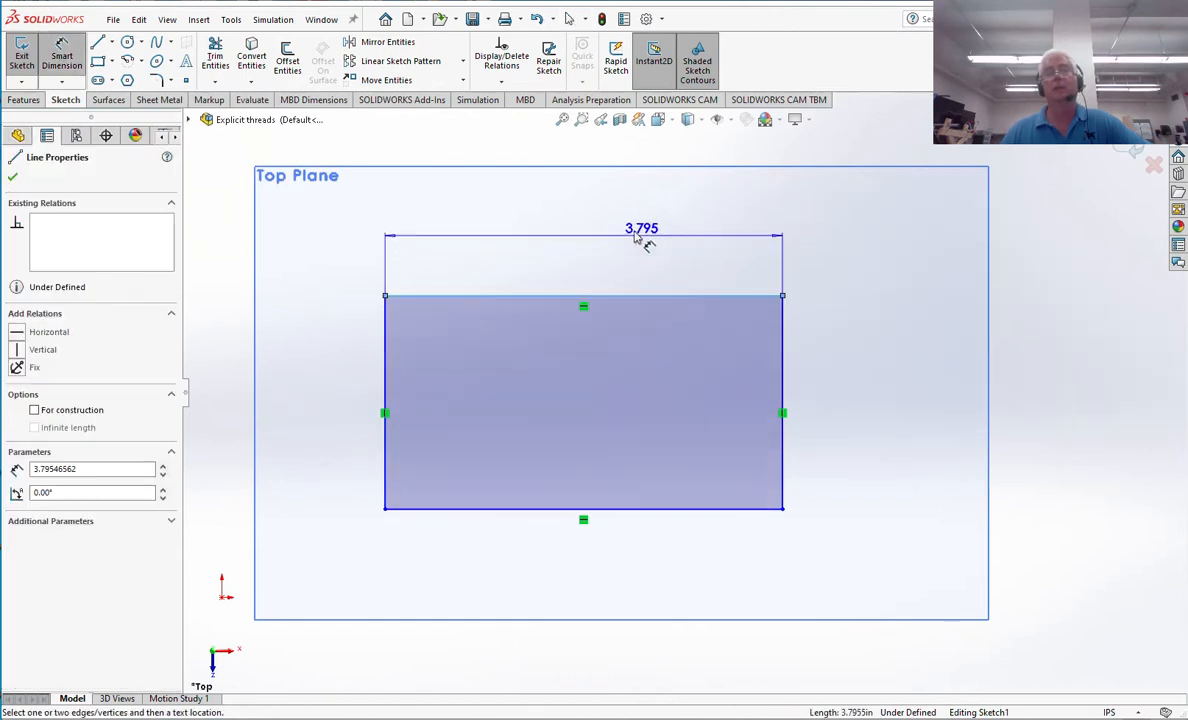
Dimension the rectangle's top edge 3.500 wide and its right edge 1.575 tall.
double_click(641, 228)
text(3.)
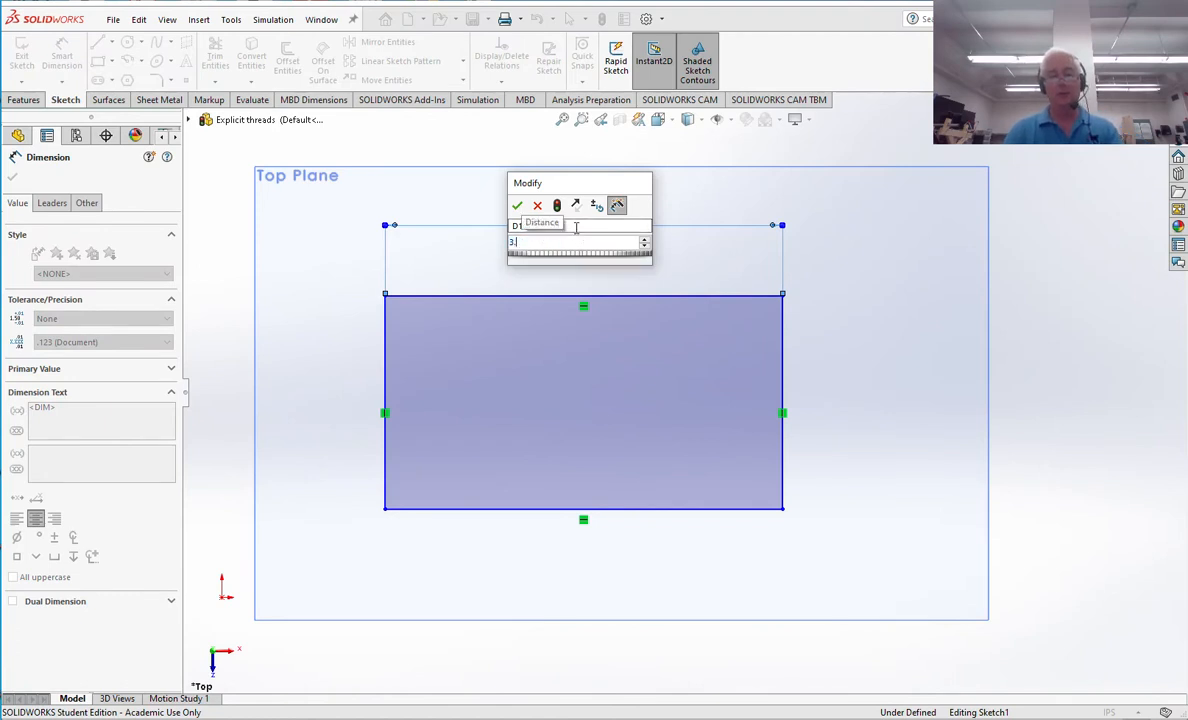
click(517, 206)
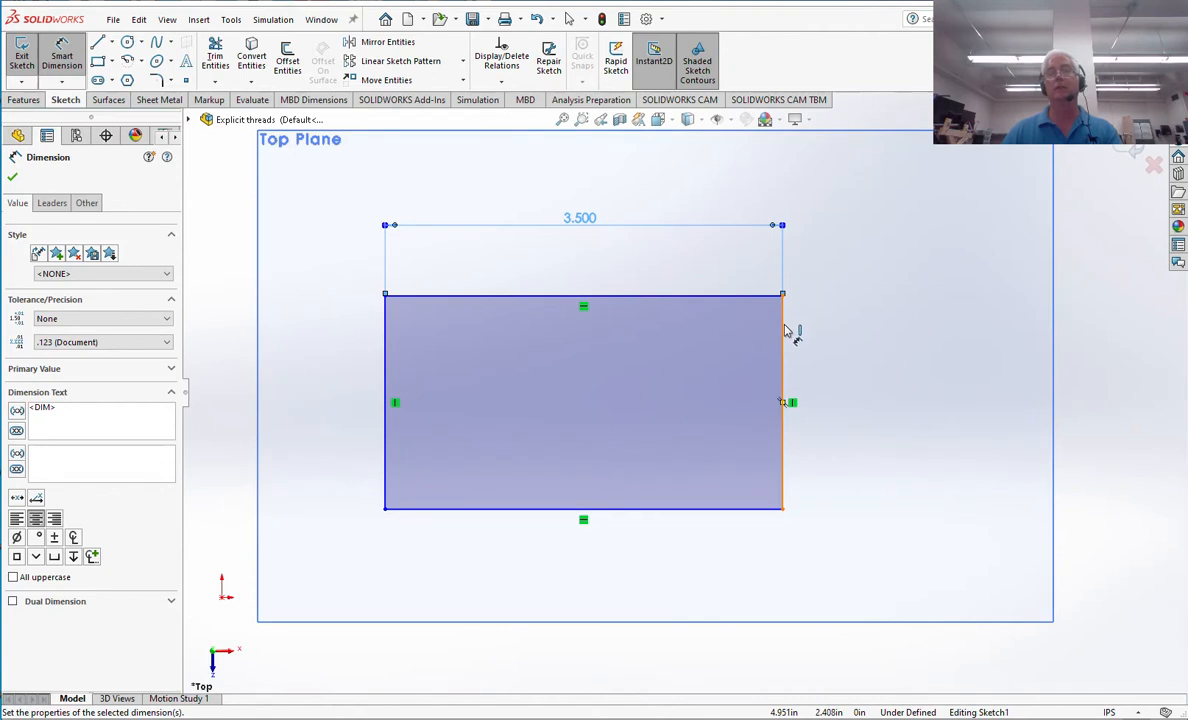
click(783, 402)
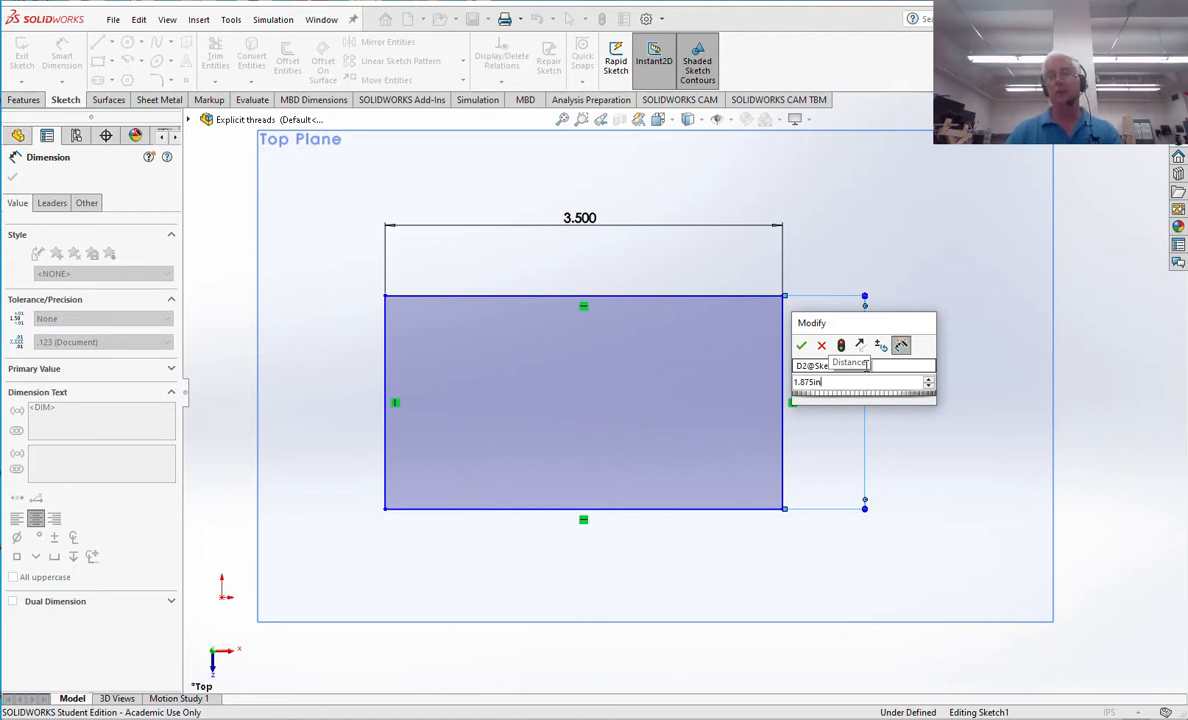
click(801, 345)
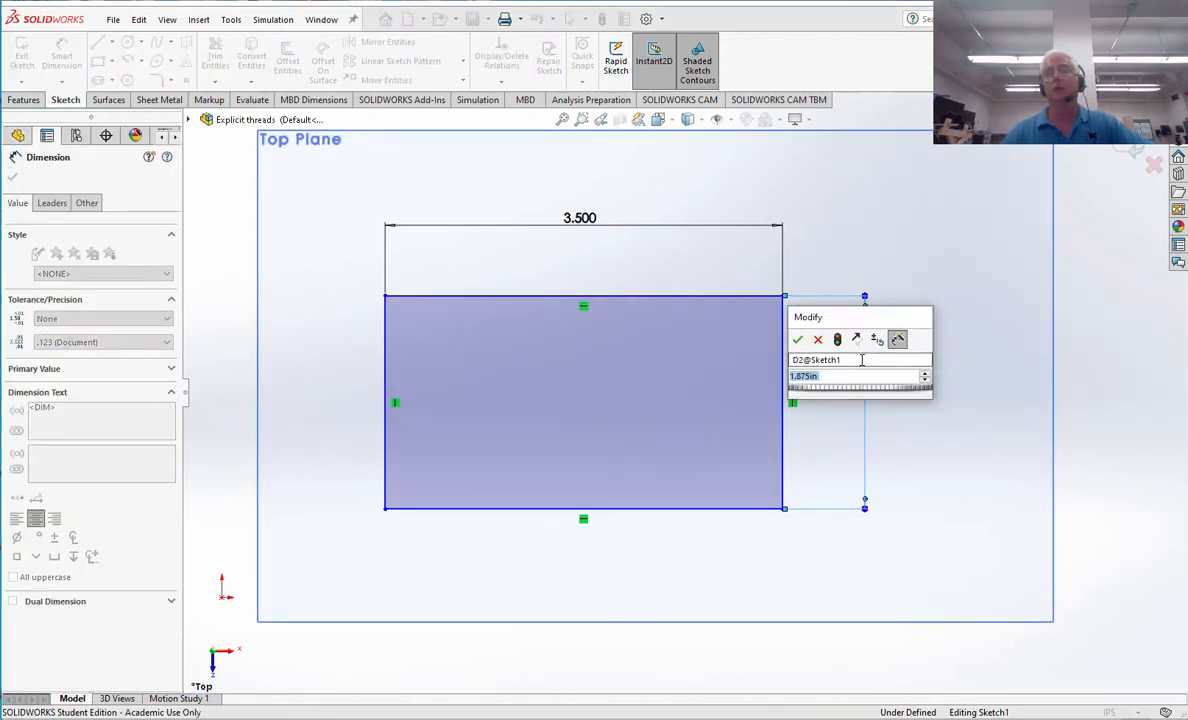
text(40)
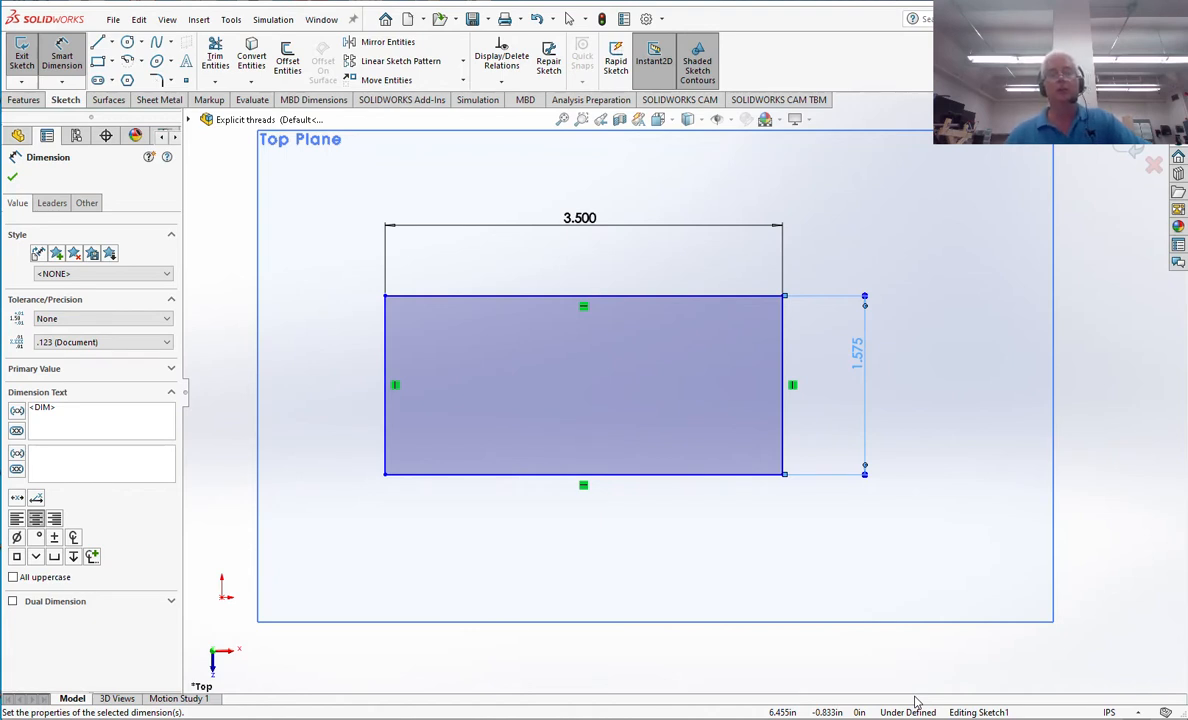
mouse_move(326, 362)
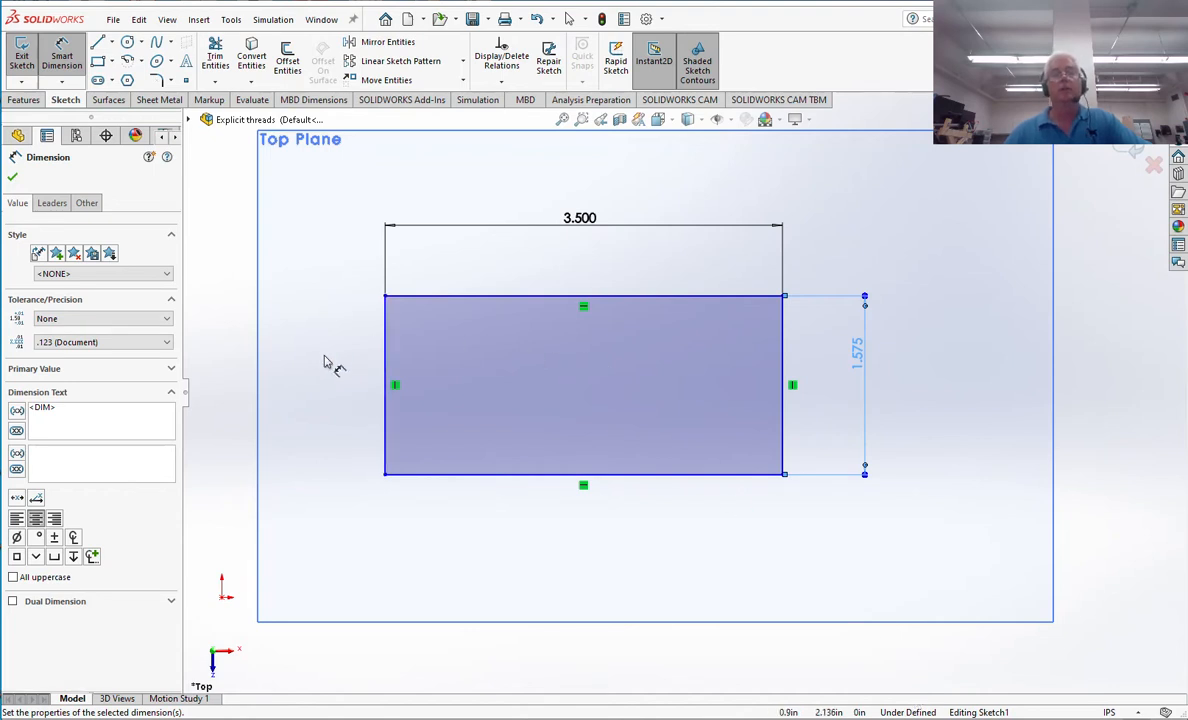
mouse_move(225, 600)
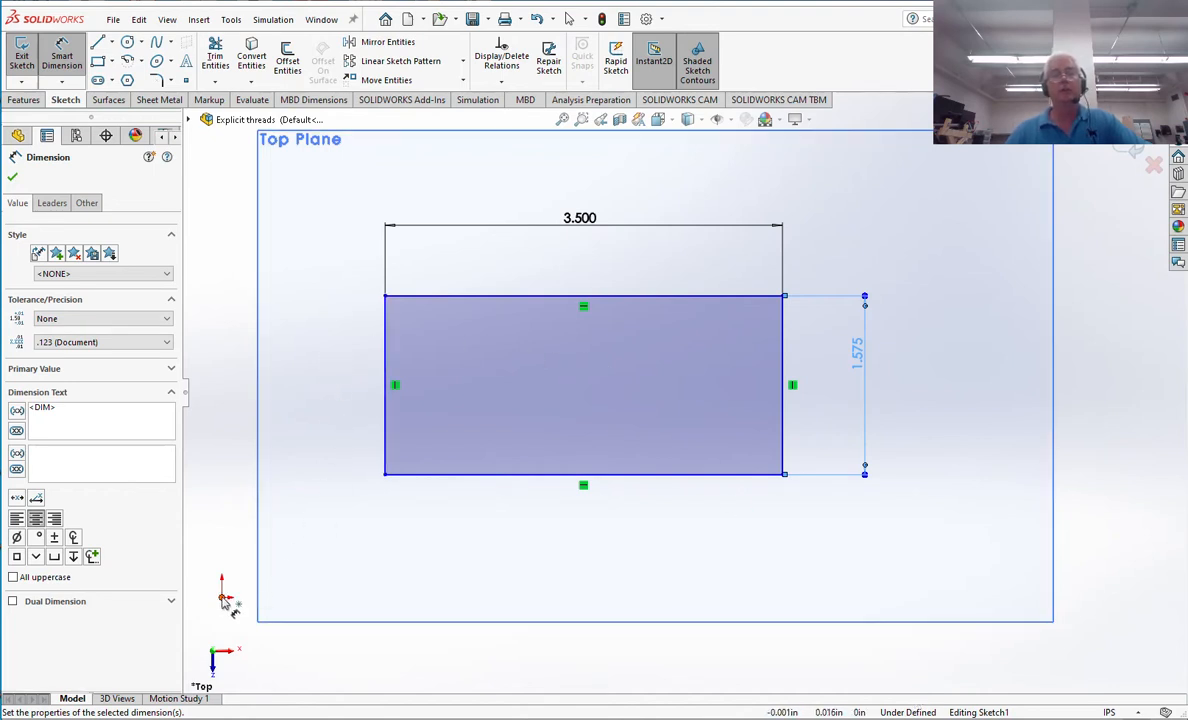
mouse_move(224, 598)
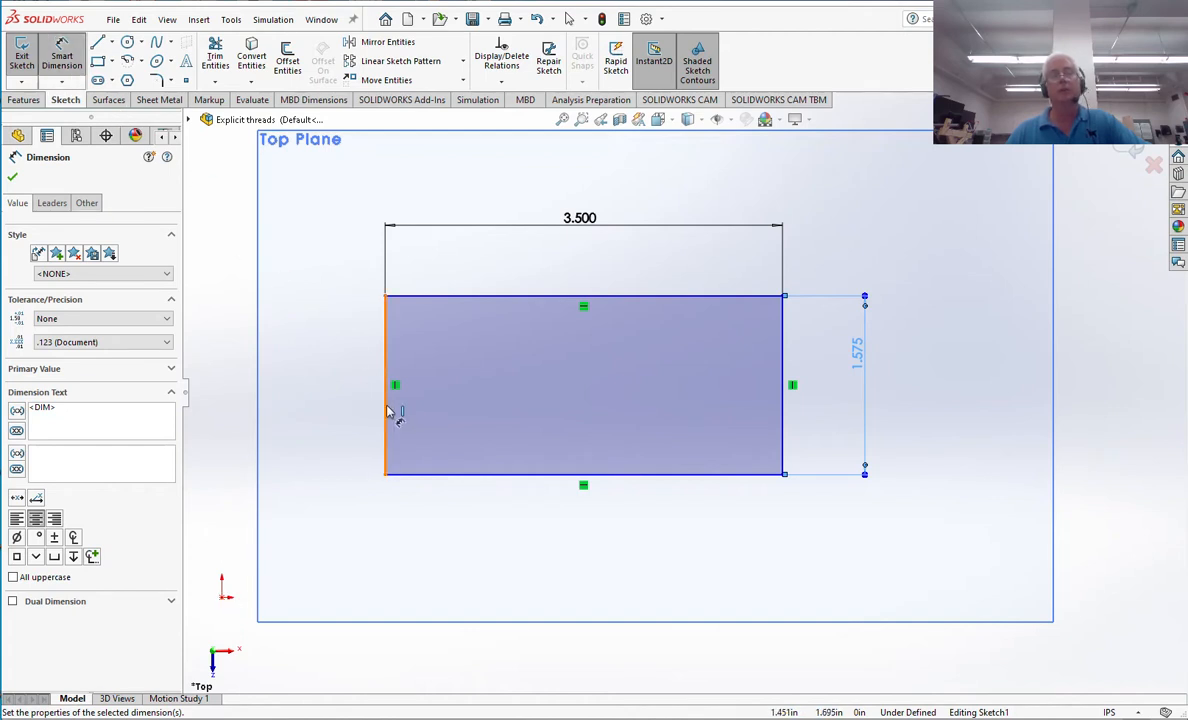
Dimension the rectangle's left edge 0.000 from the origin so it sits flush.
click(385, 385)
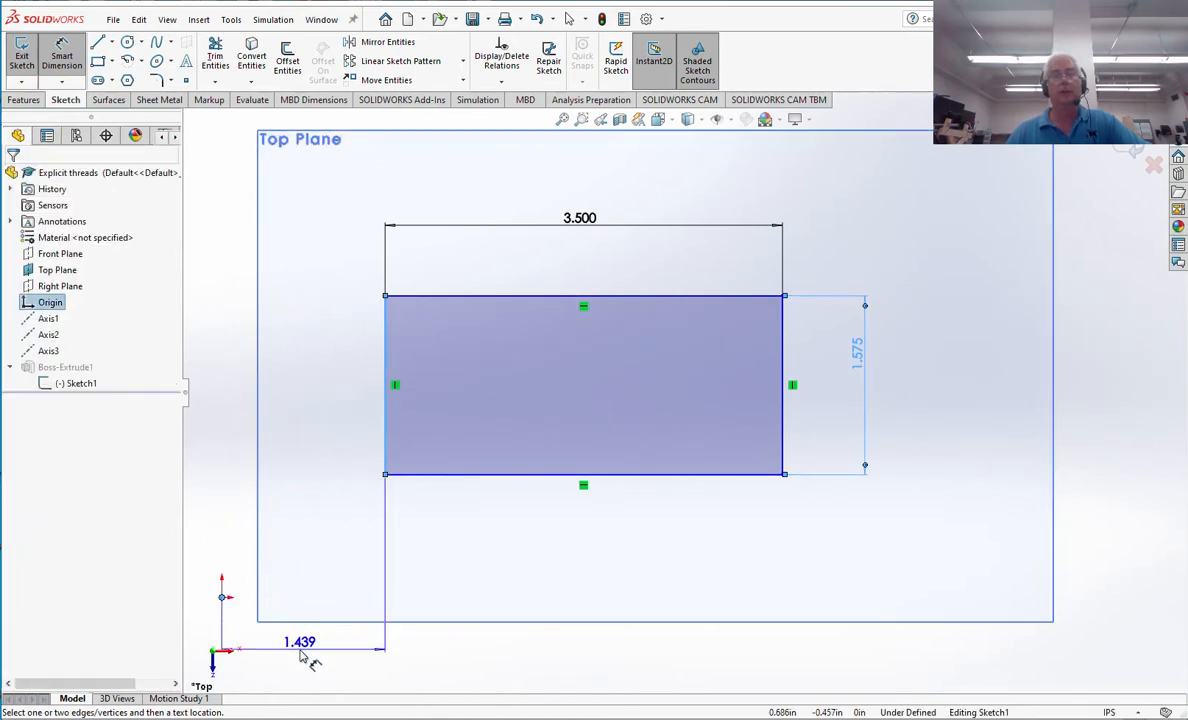
click(300, 642)
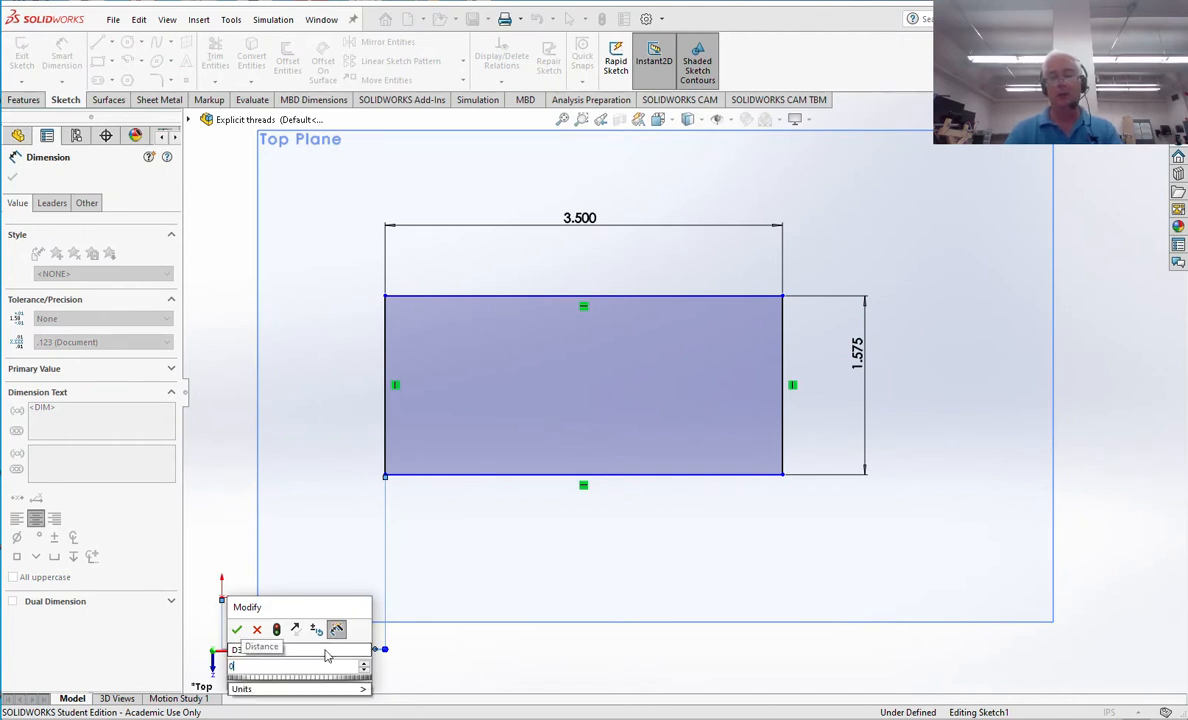
click(237, 629)
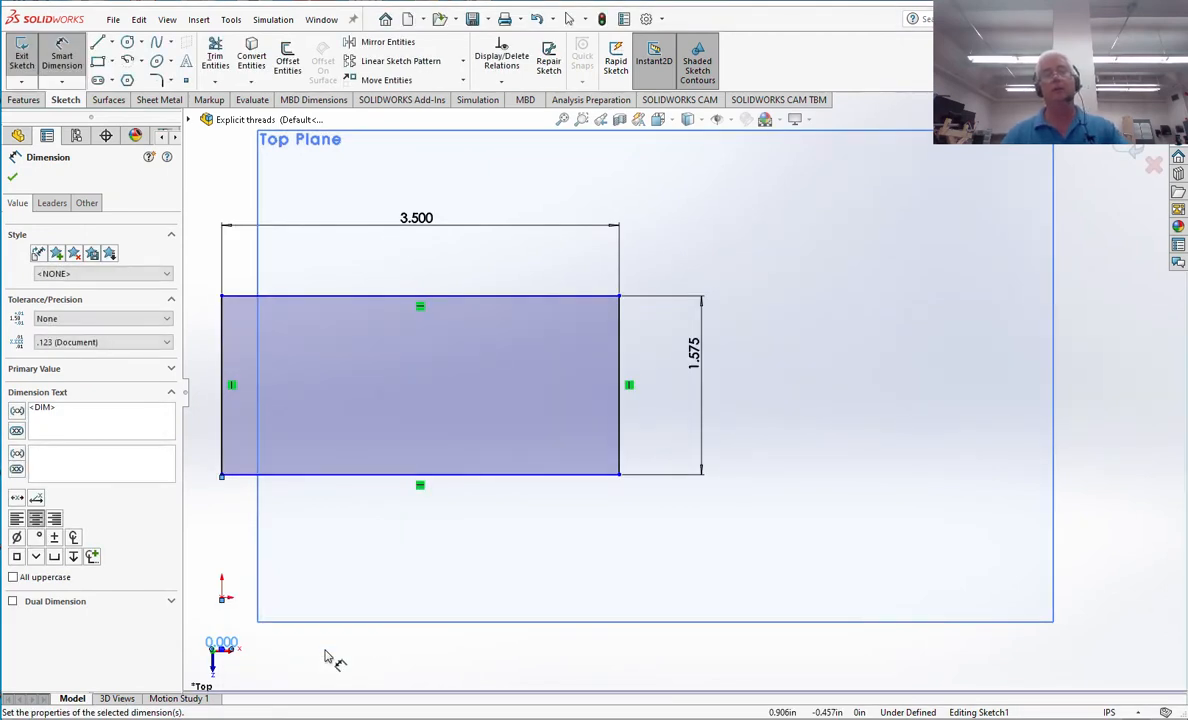
mouse_move(350, 325)
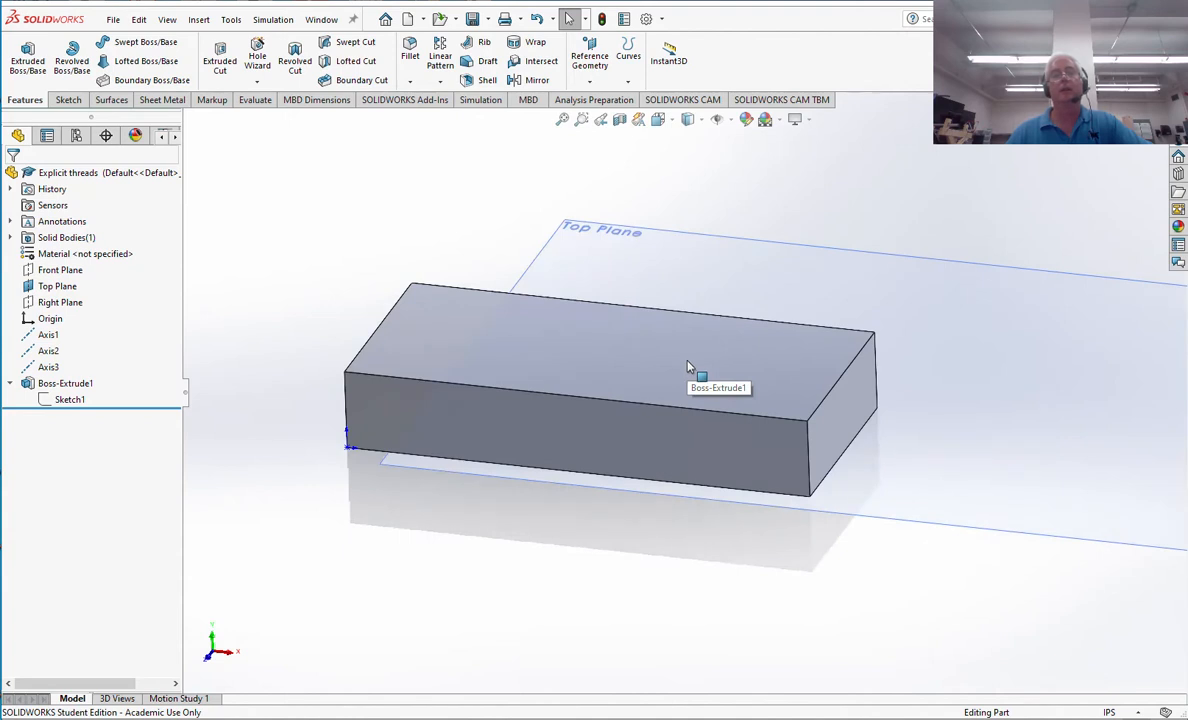
mouse_move(725, 551)
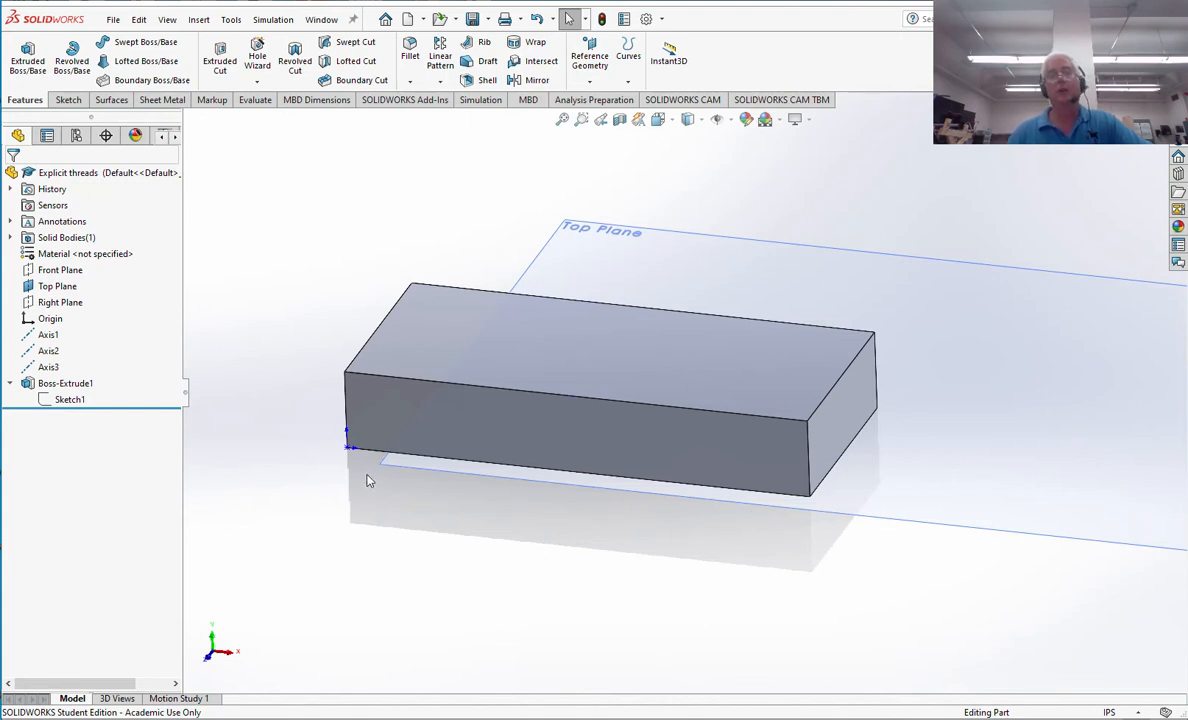
mouse_move(360, 548)
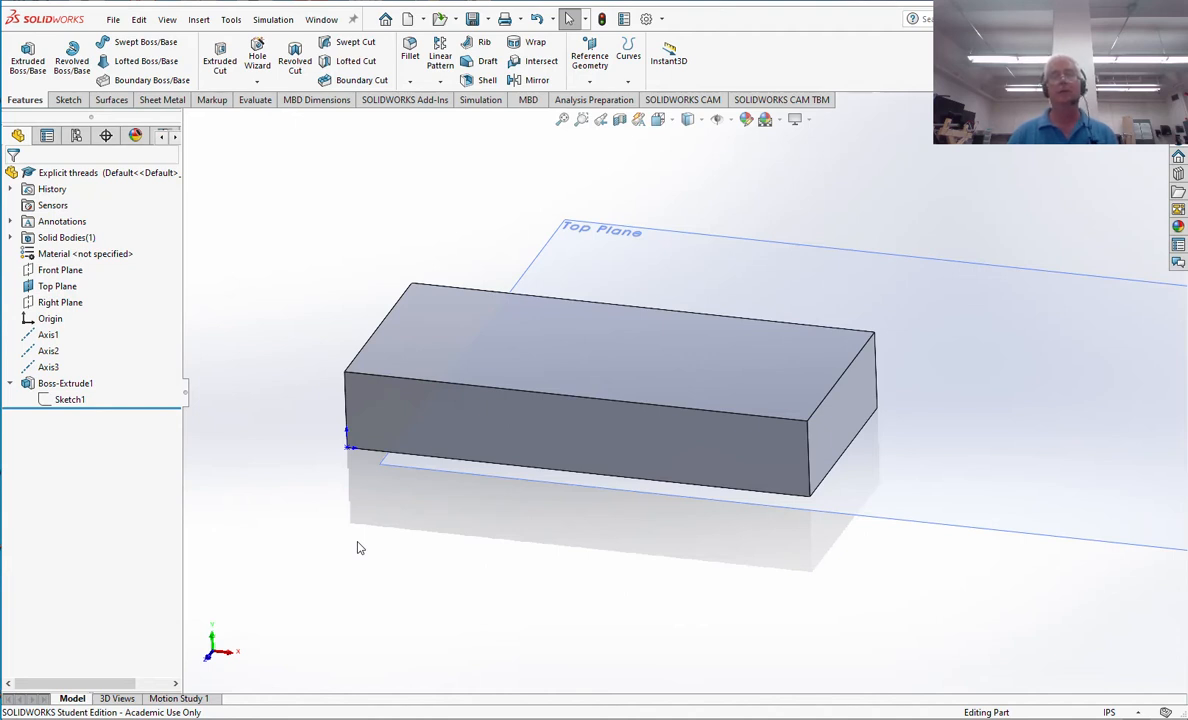
mouse_move(366, 487)
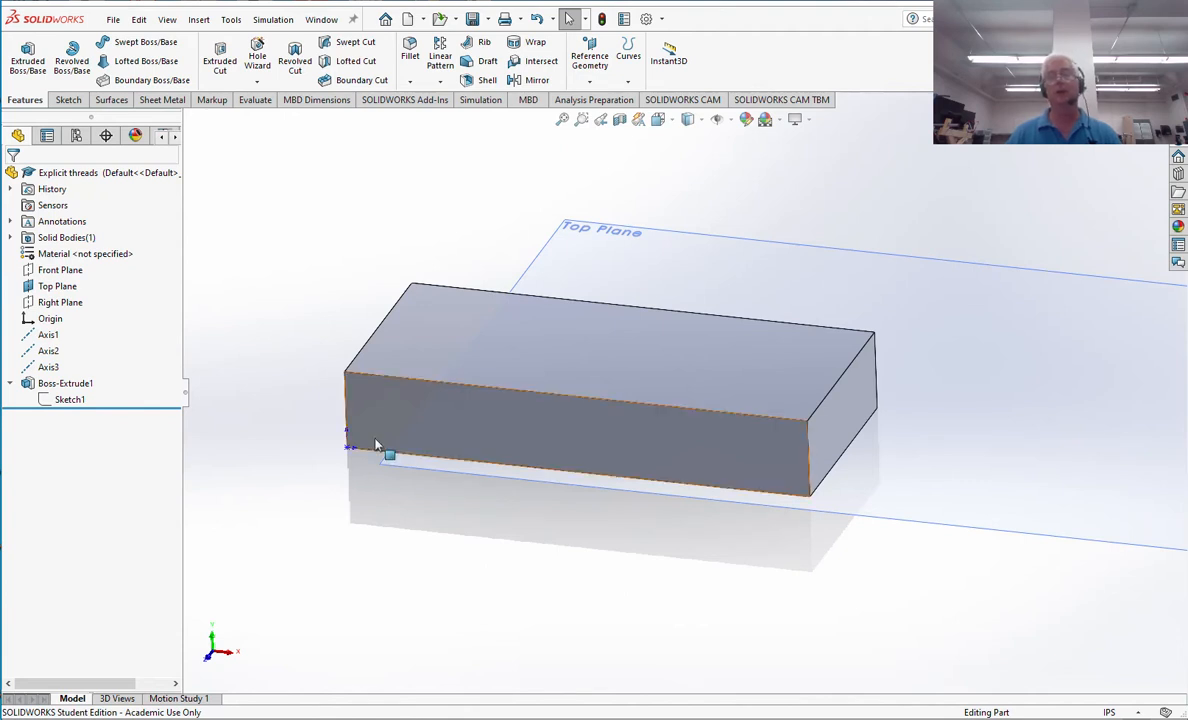
mouse_move(378, 445)
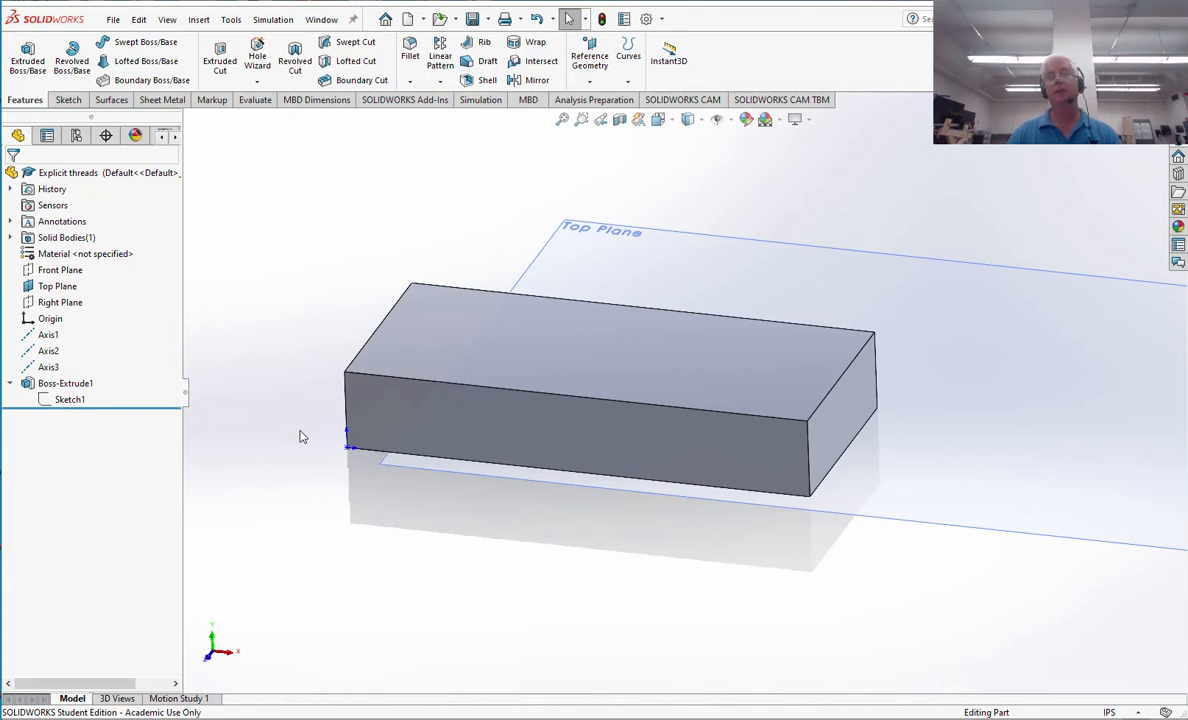
Reopen Sketch1 and draw a second rectangle to the right of the first.
click(70, 399)
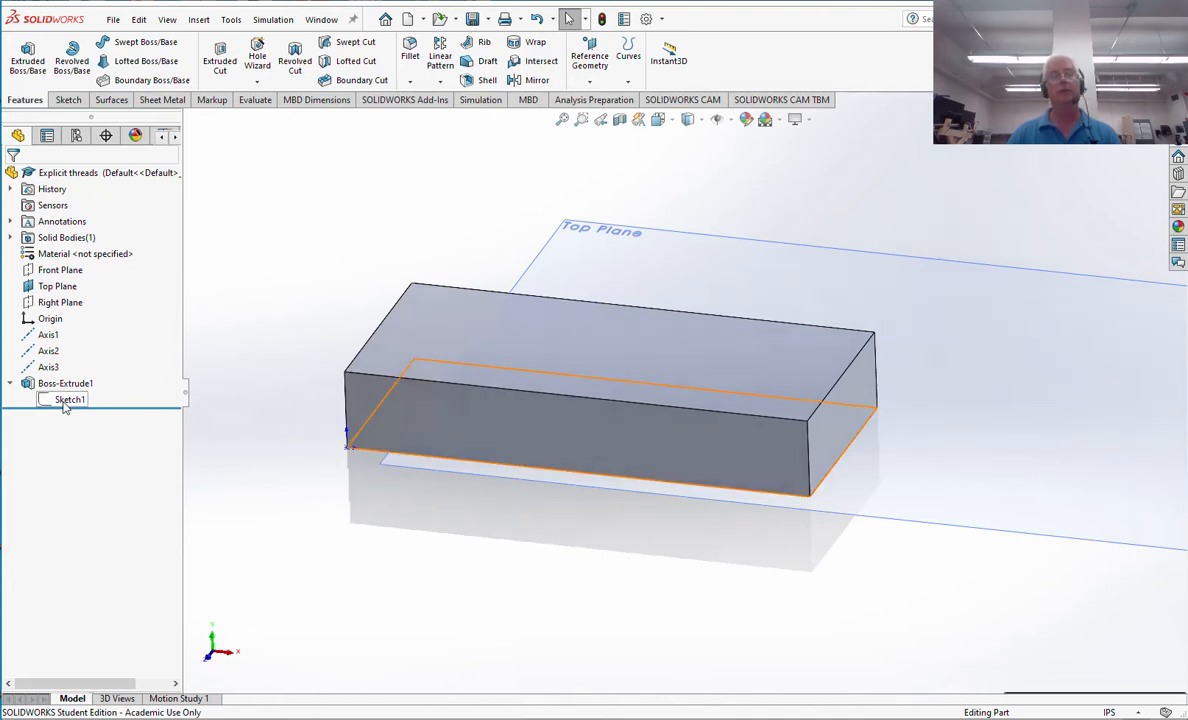
double_click(69, 399)
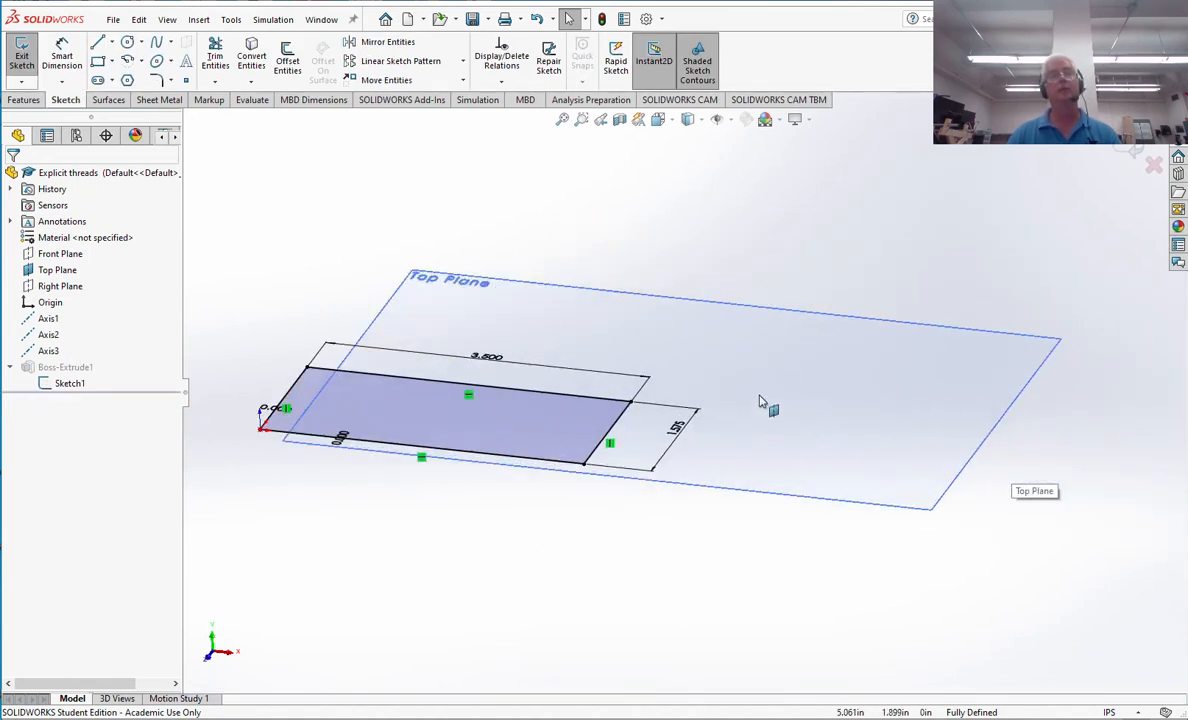
click(99, 61)
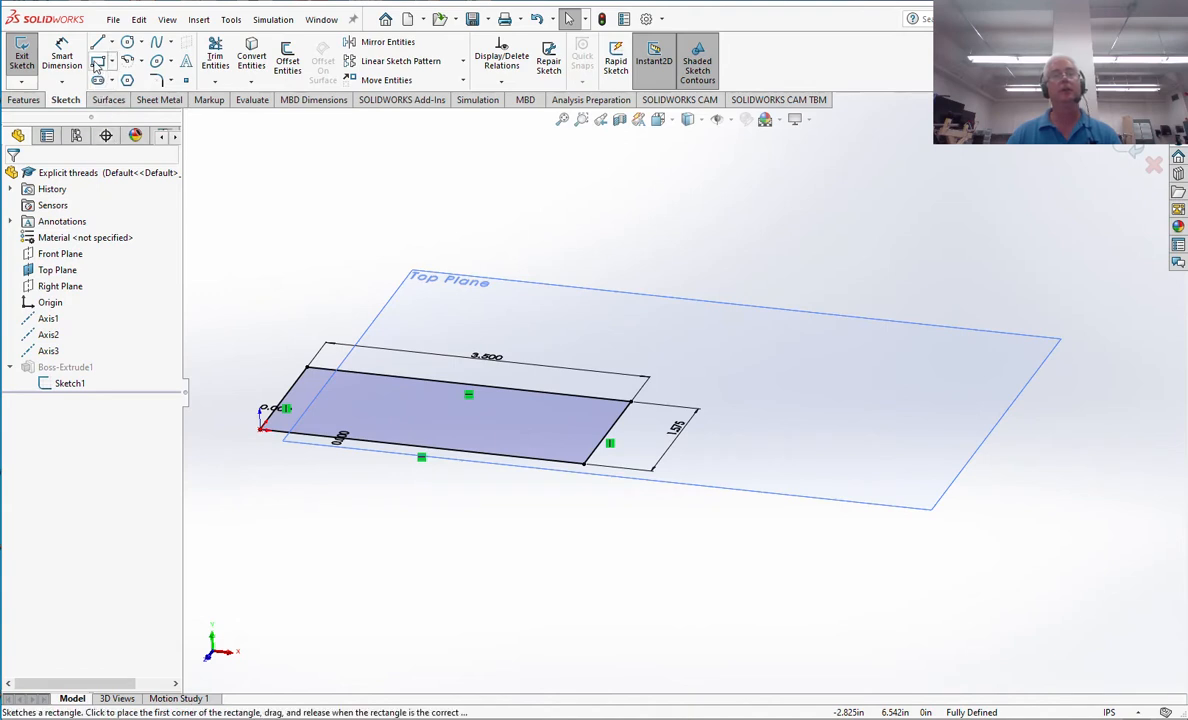
click(97, 62)
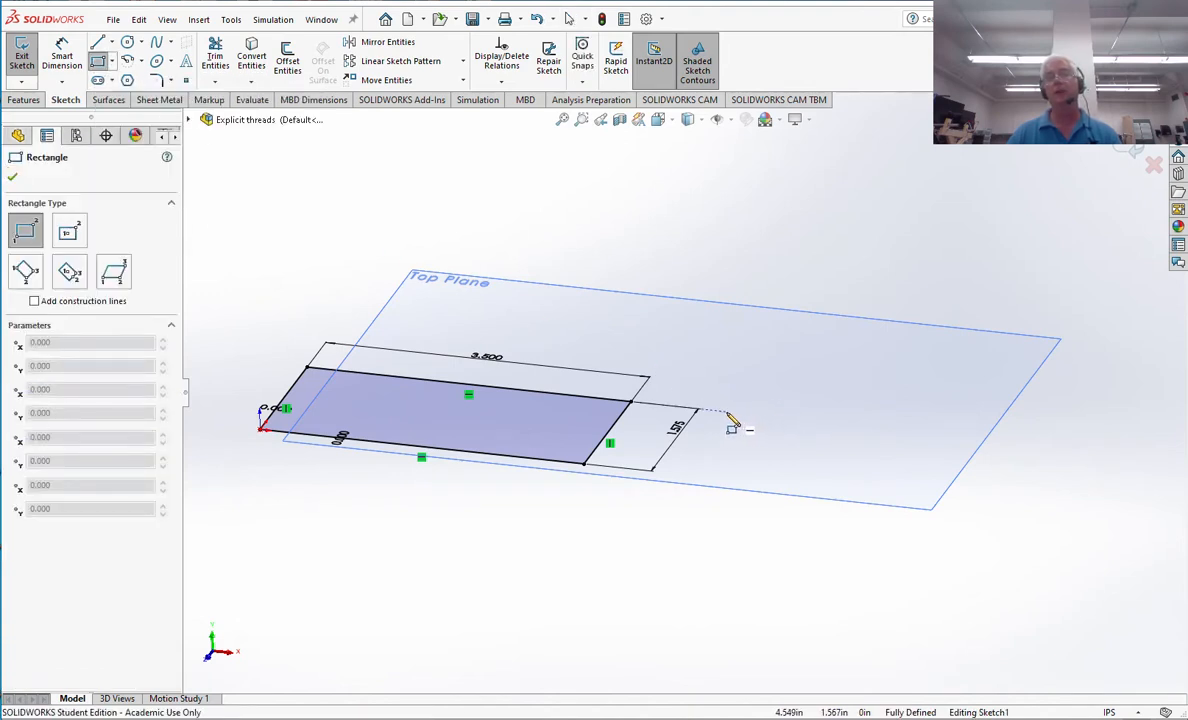
drag(700, 412, 928, 510)
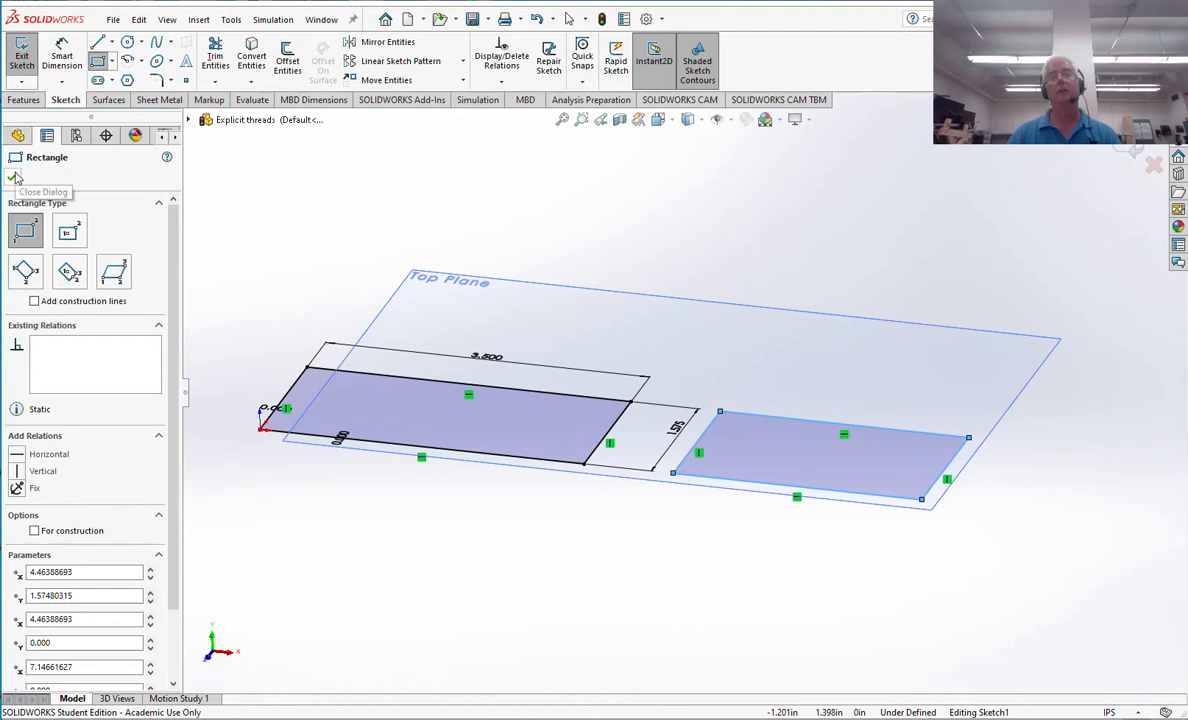
click(15, 178)
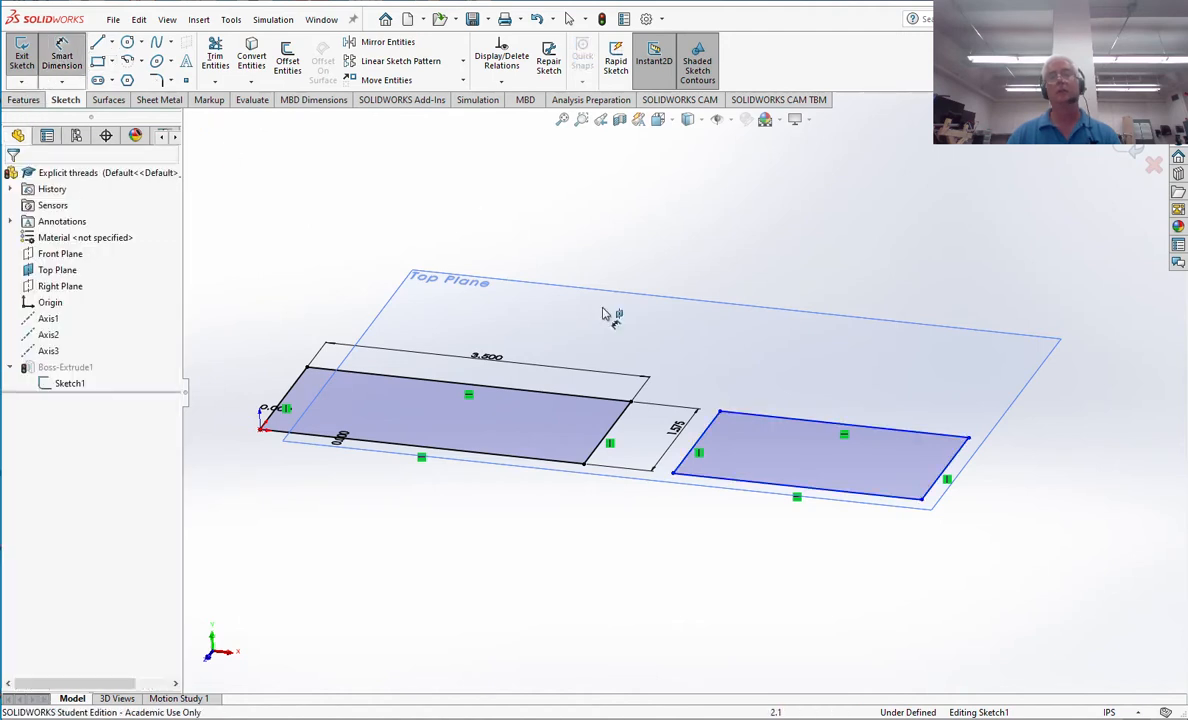
Dimension the 1.000 gap between the rectangles and the second rectangle's short edge.
click(680, 440)
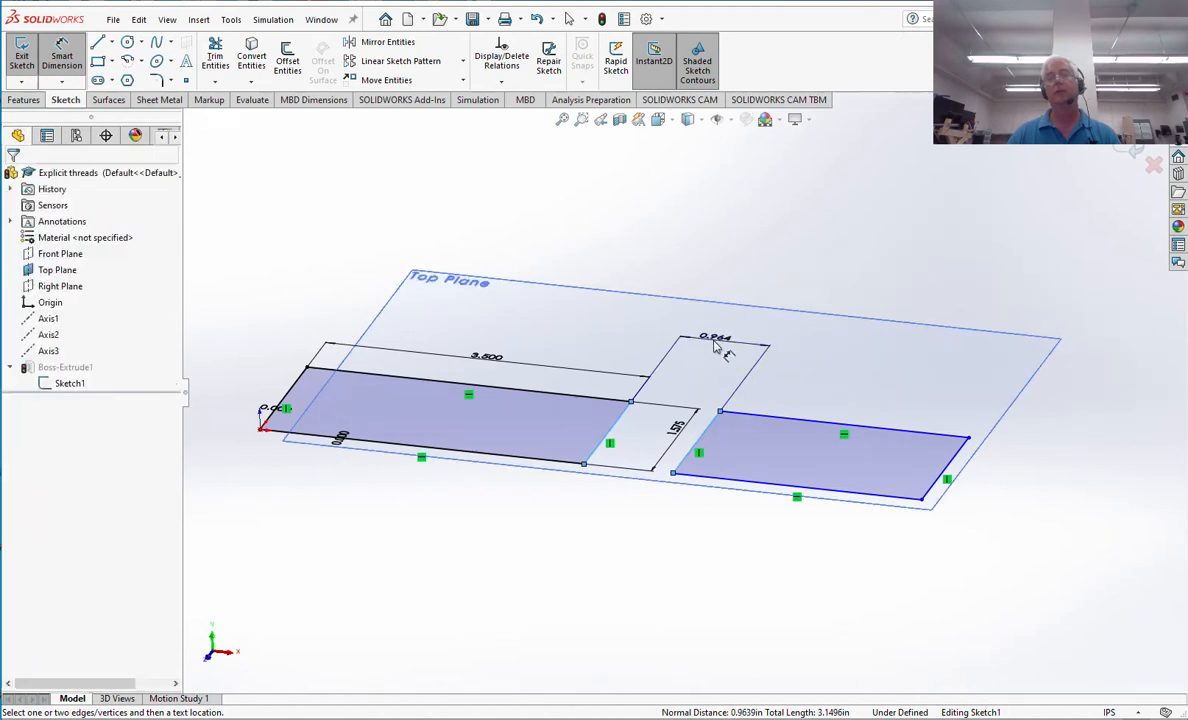
click(715, 338)
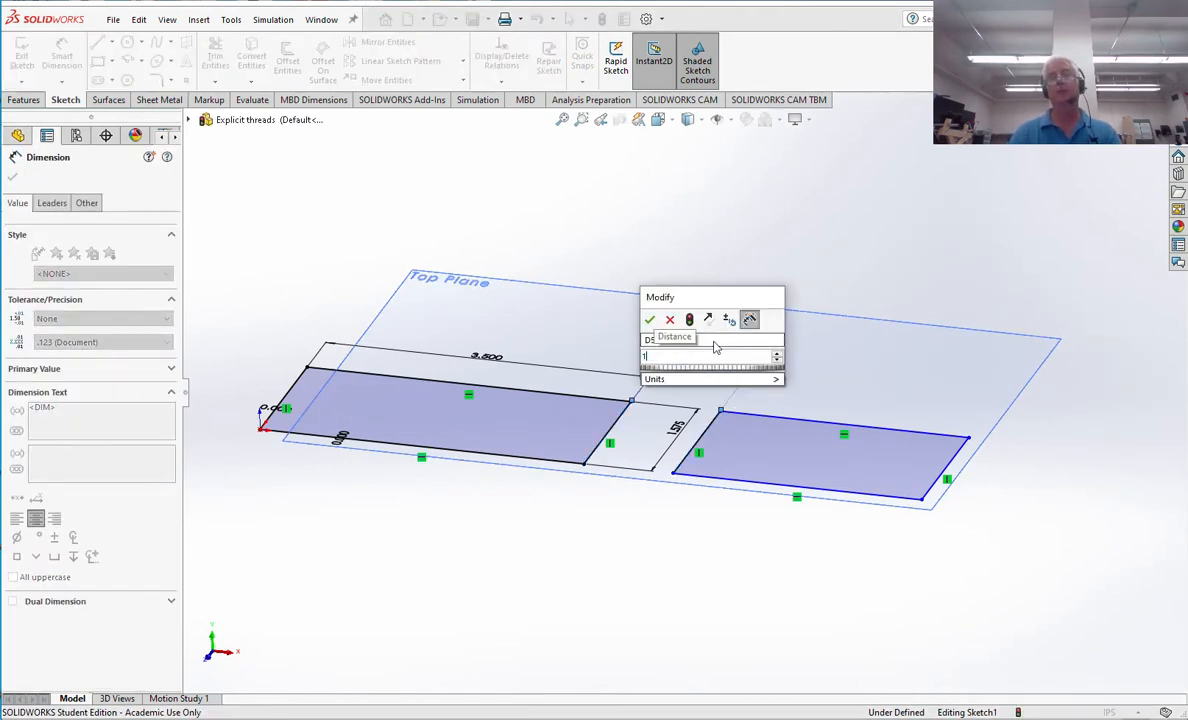
click(650, 319)
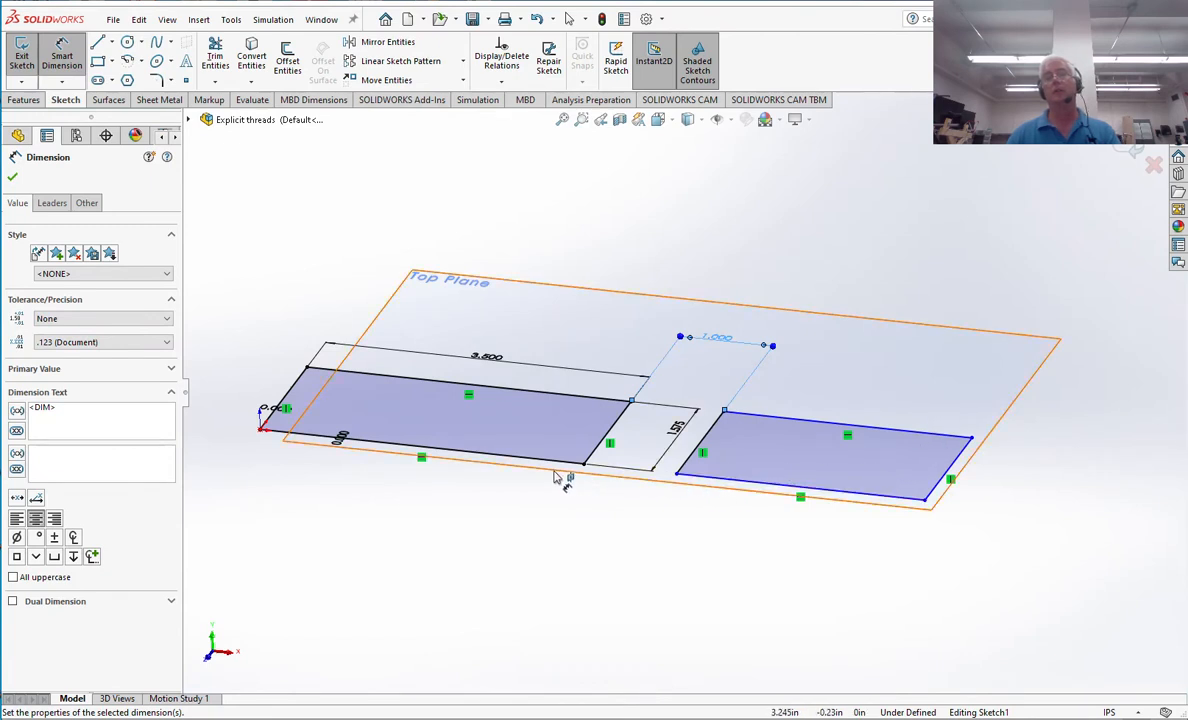
click(720, 485)
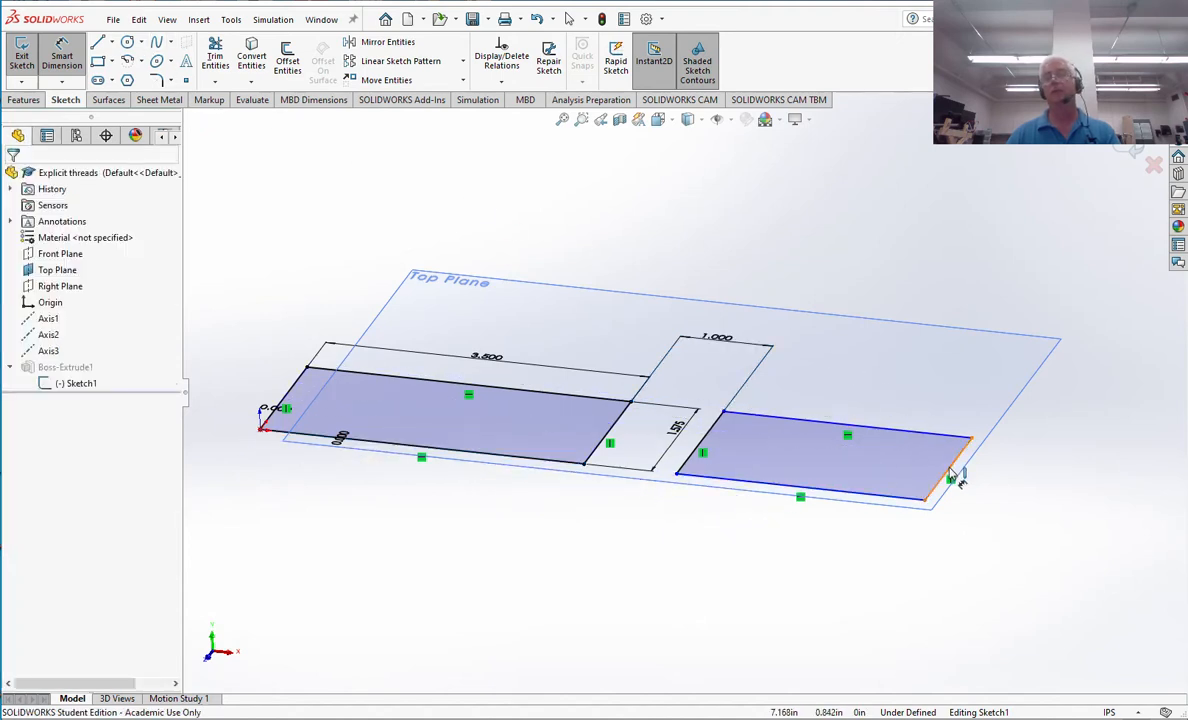
click(955, 475)
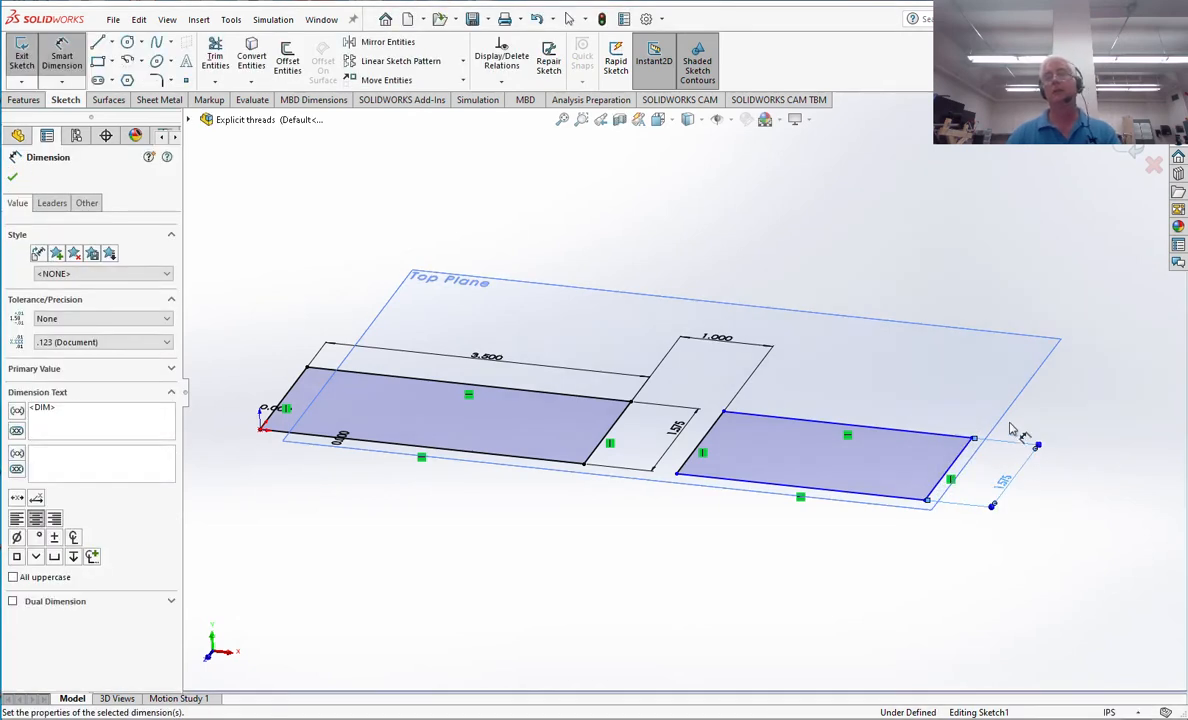
mouse_move(501, 57)
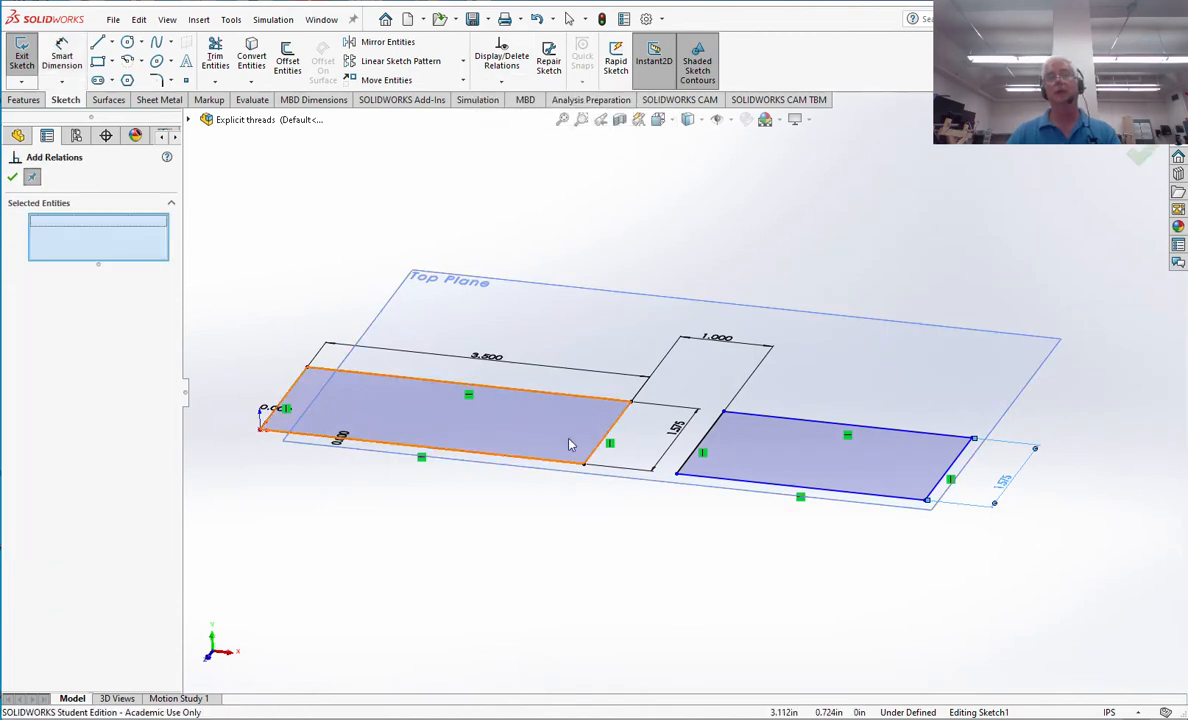
Add a Collinear relation between bottom edges Line3 and Line7.
click(555, 466)
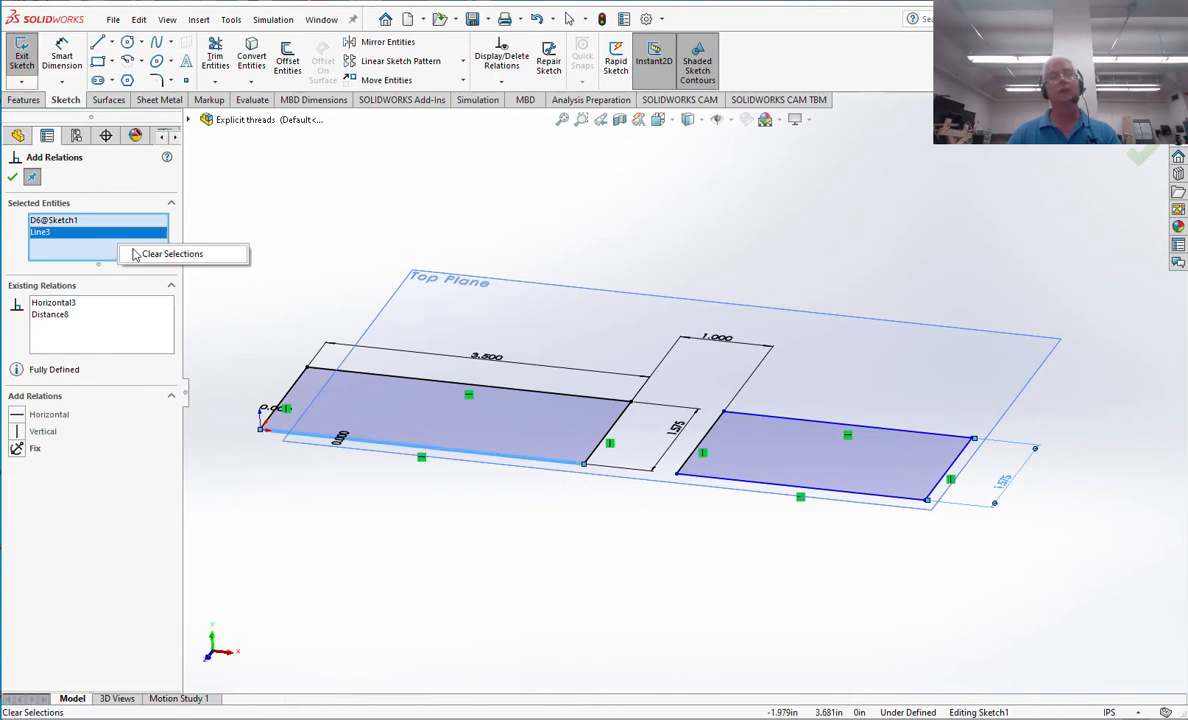
click(172, 253)
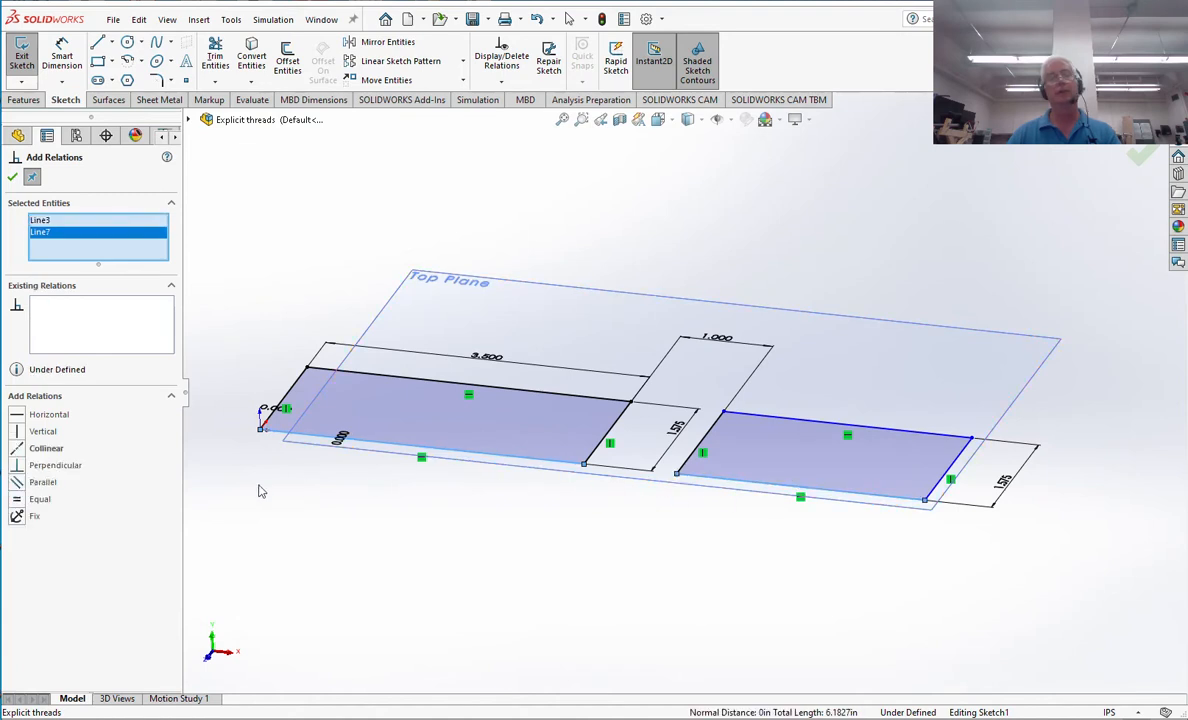
click(46, 448)
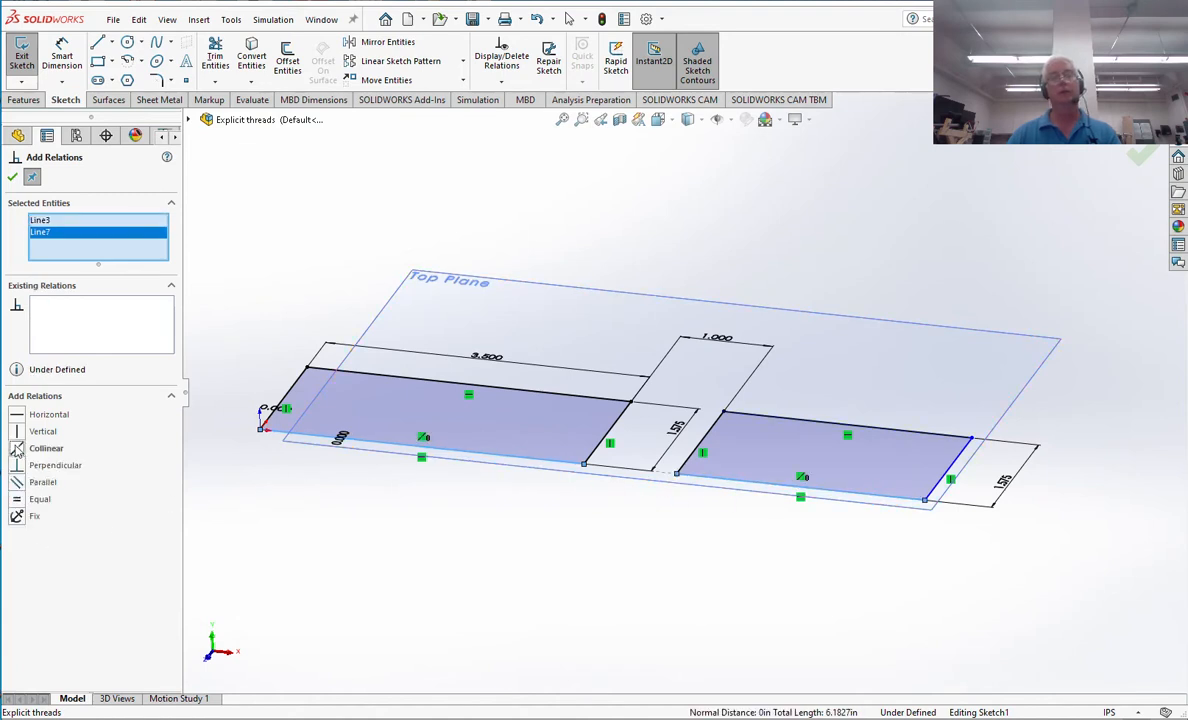
click(46, 448)
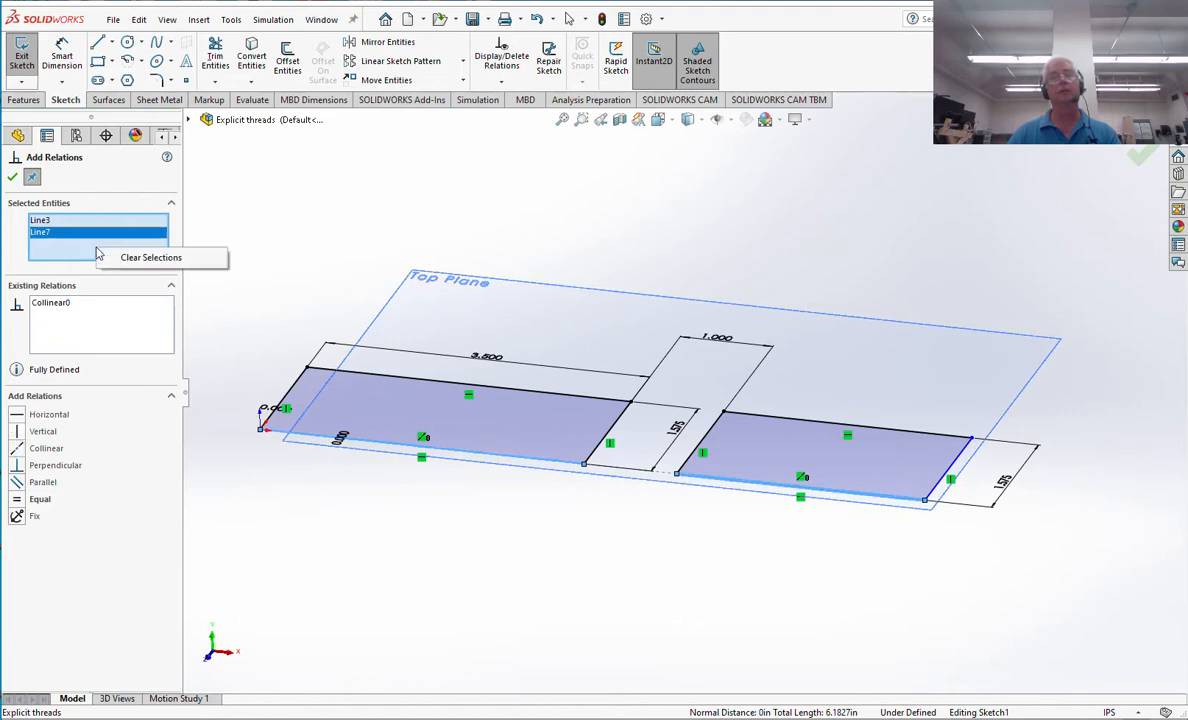
click(150, 257)
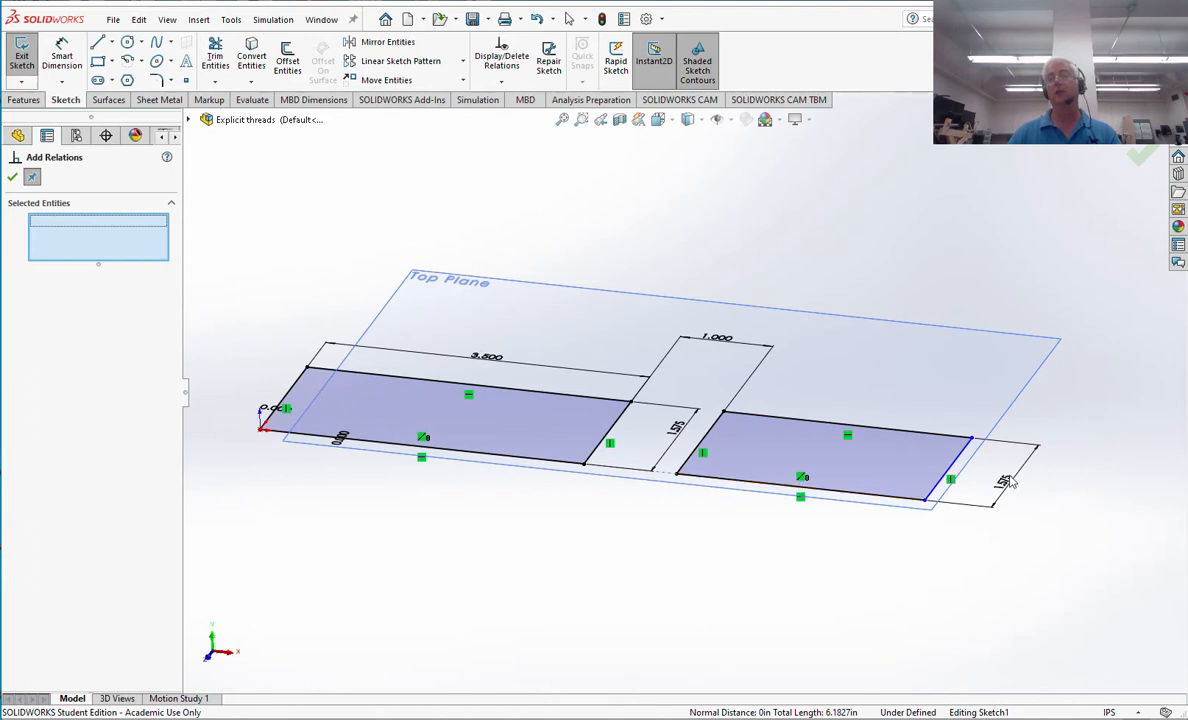
mouse_move(808, 562)
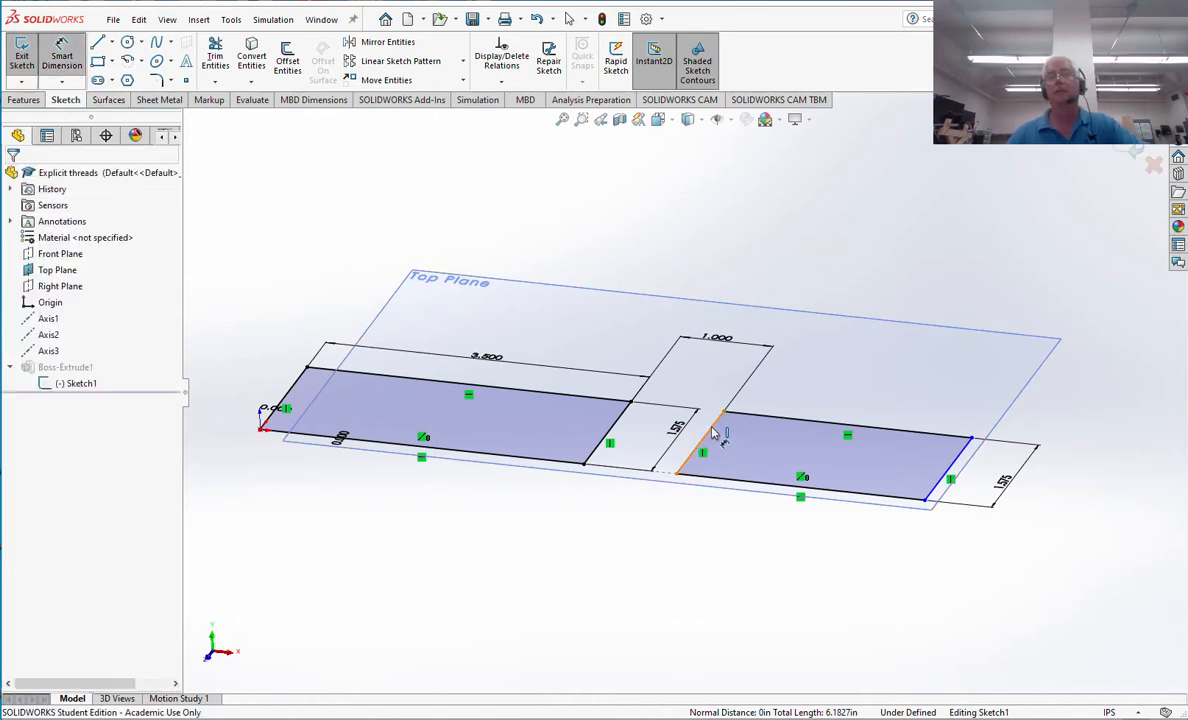
Dimension the second rectangle's length 2.500 and exit the sketch to rebuild.
click(950, 455)
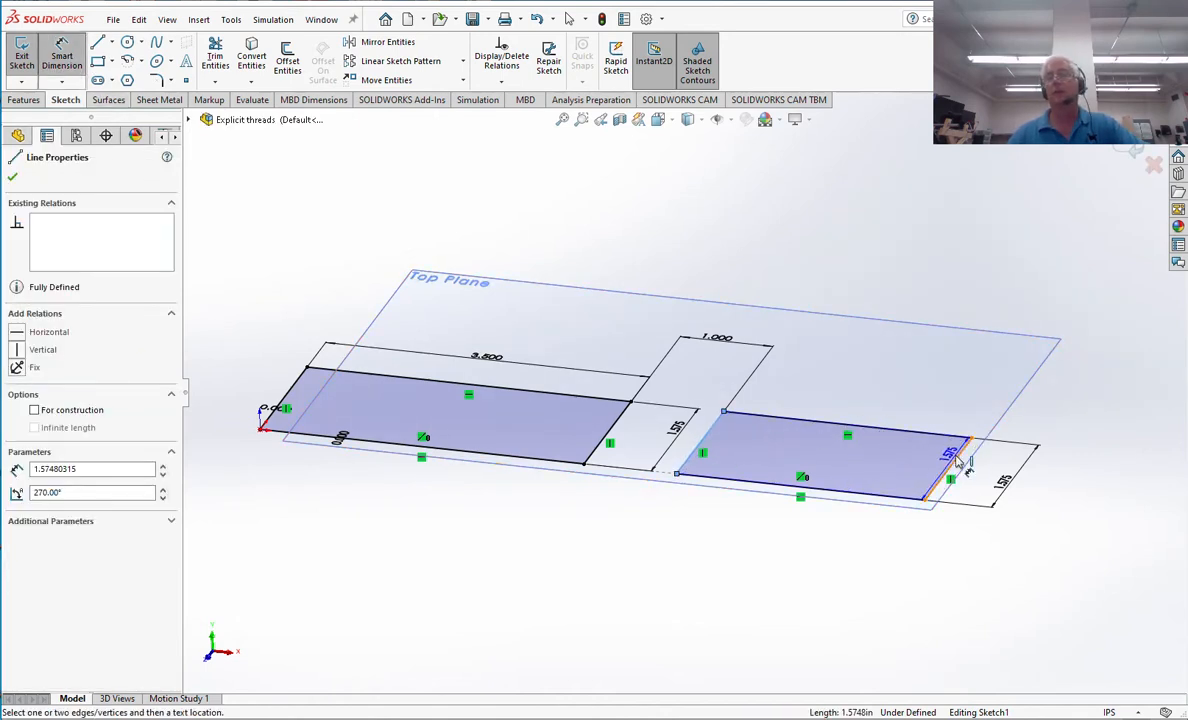
click(950, 455)
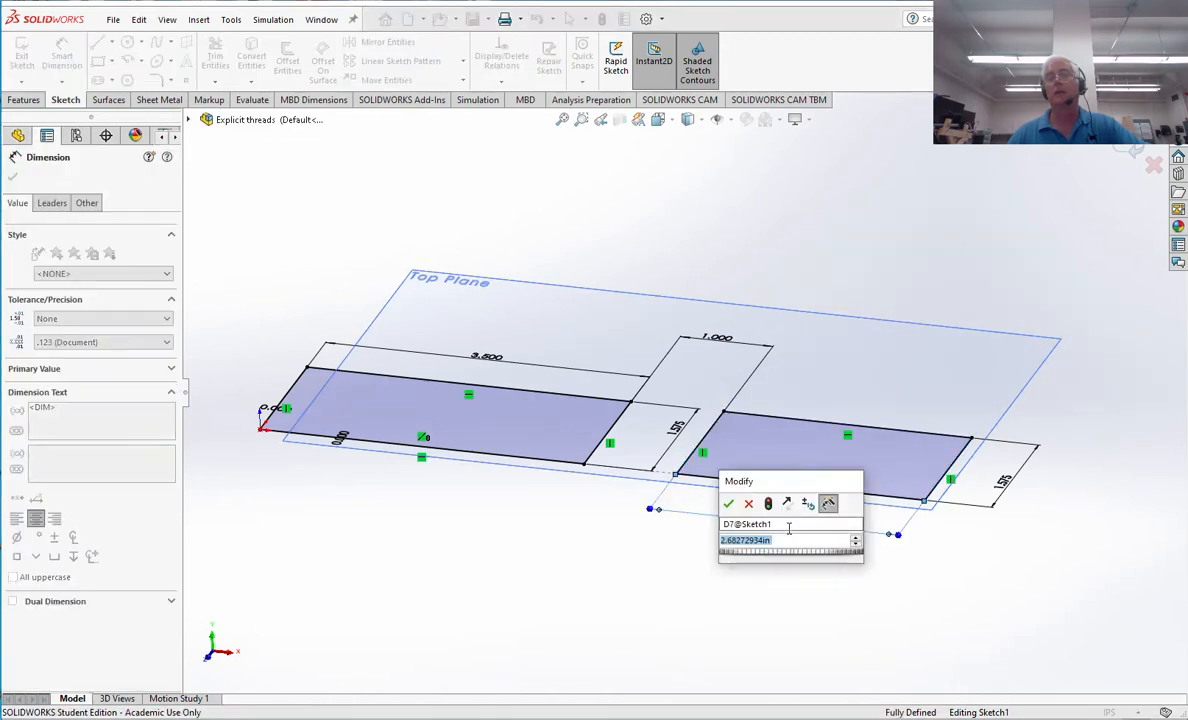
text(2)
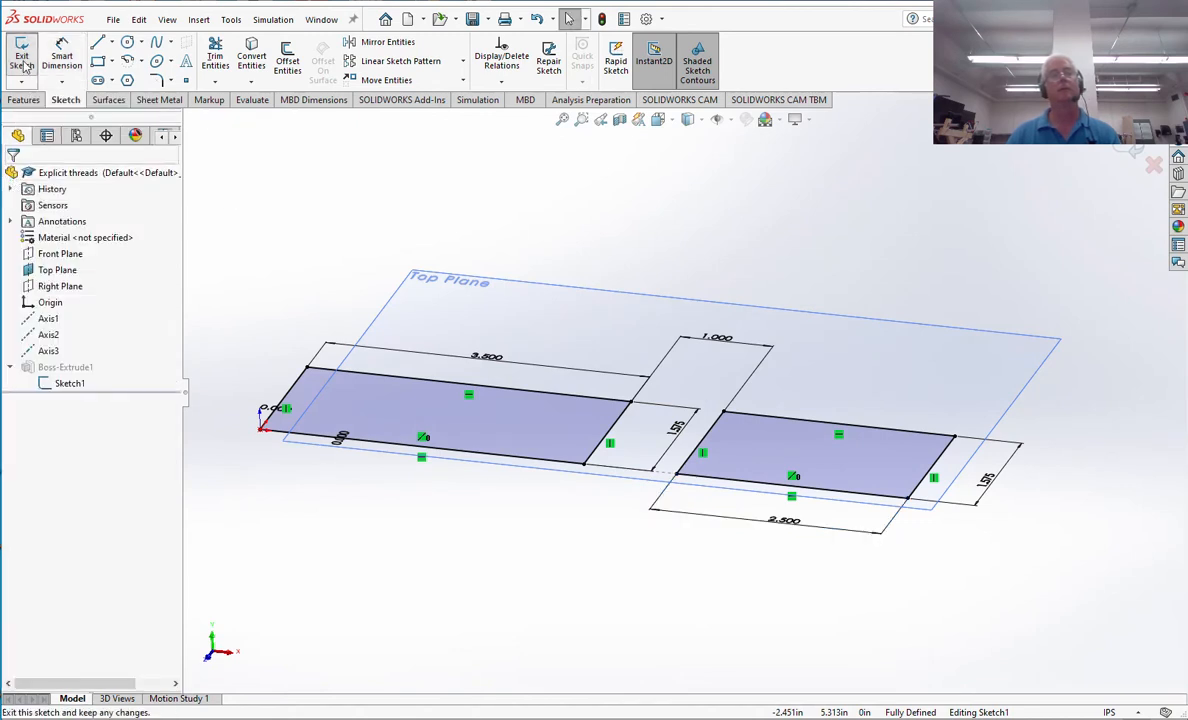
click(22, 57)
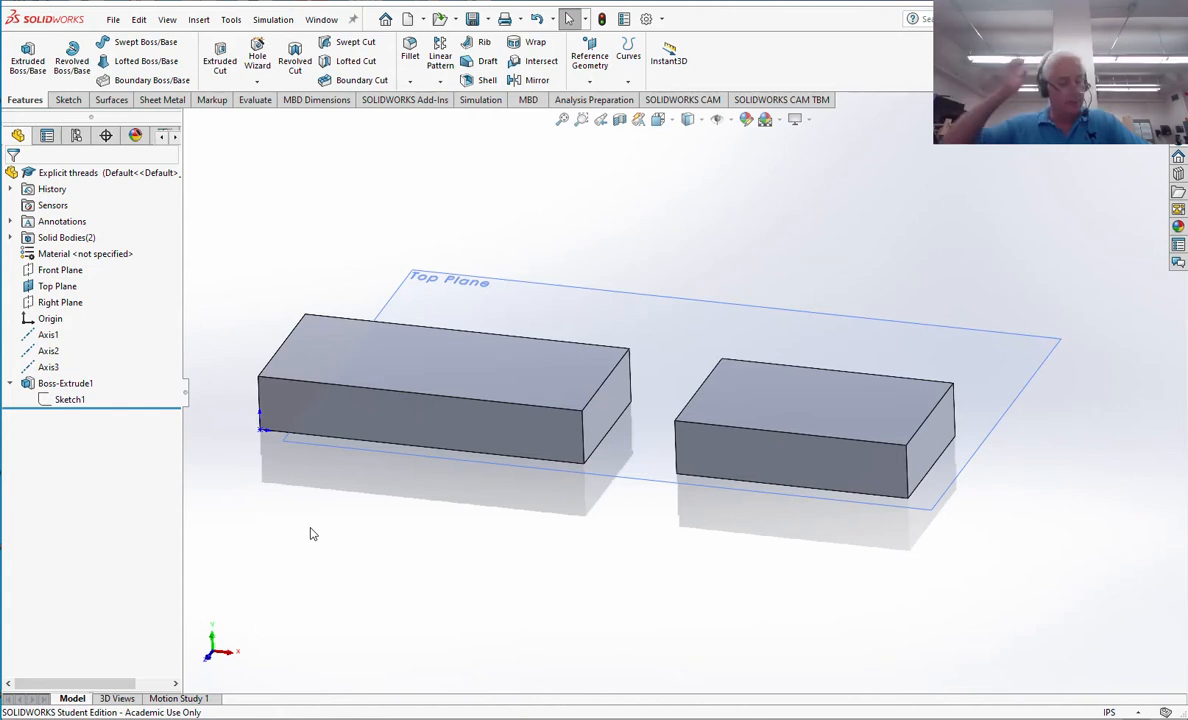
mouse_move(384, 358)
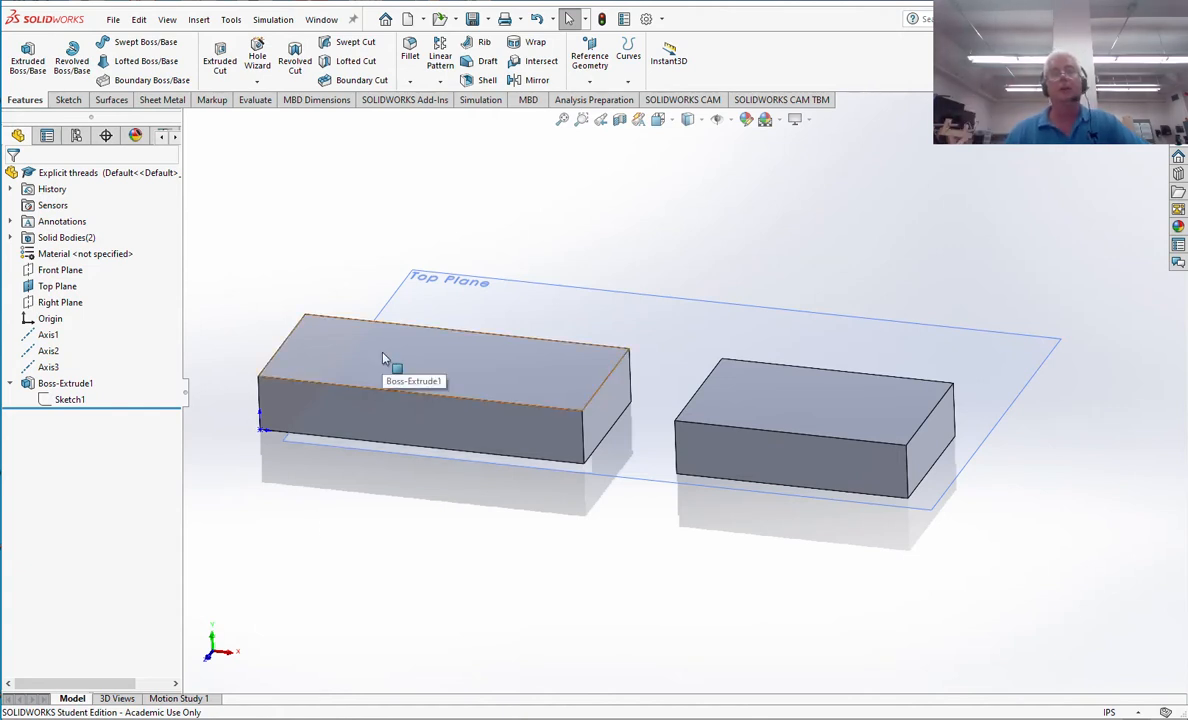
On the left block's top face, dimension the circle from the block edge, then exit.
click(400, 360)
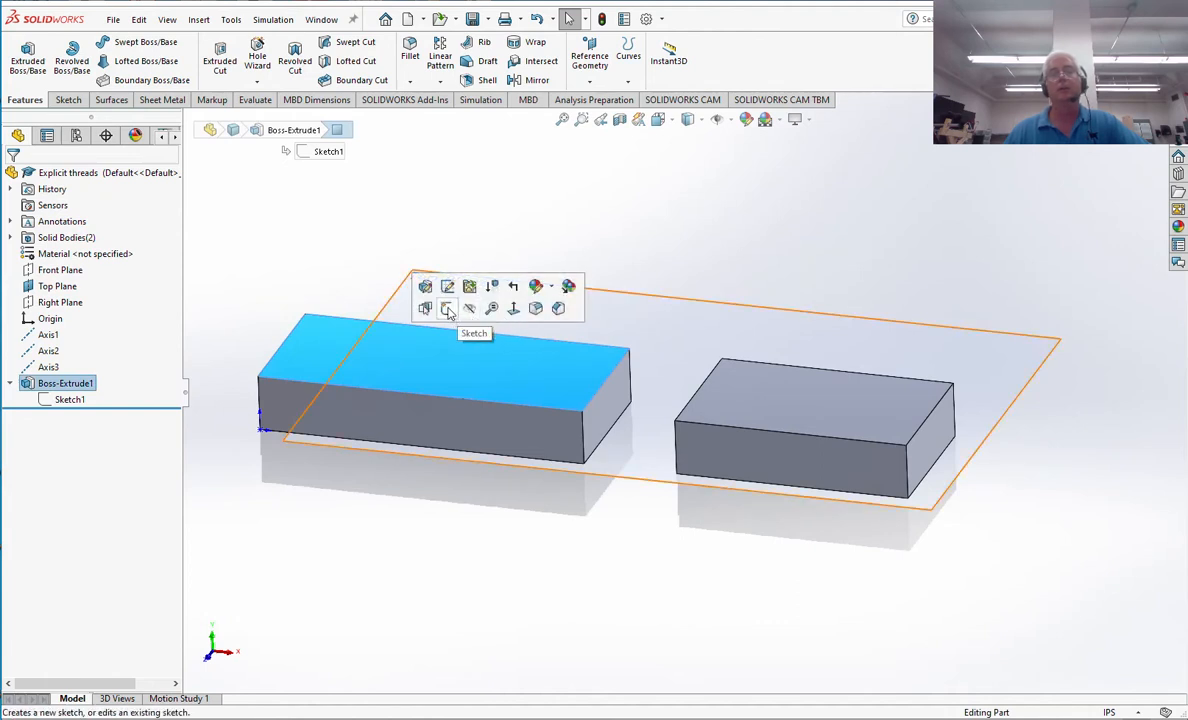
click(448, 307)
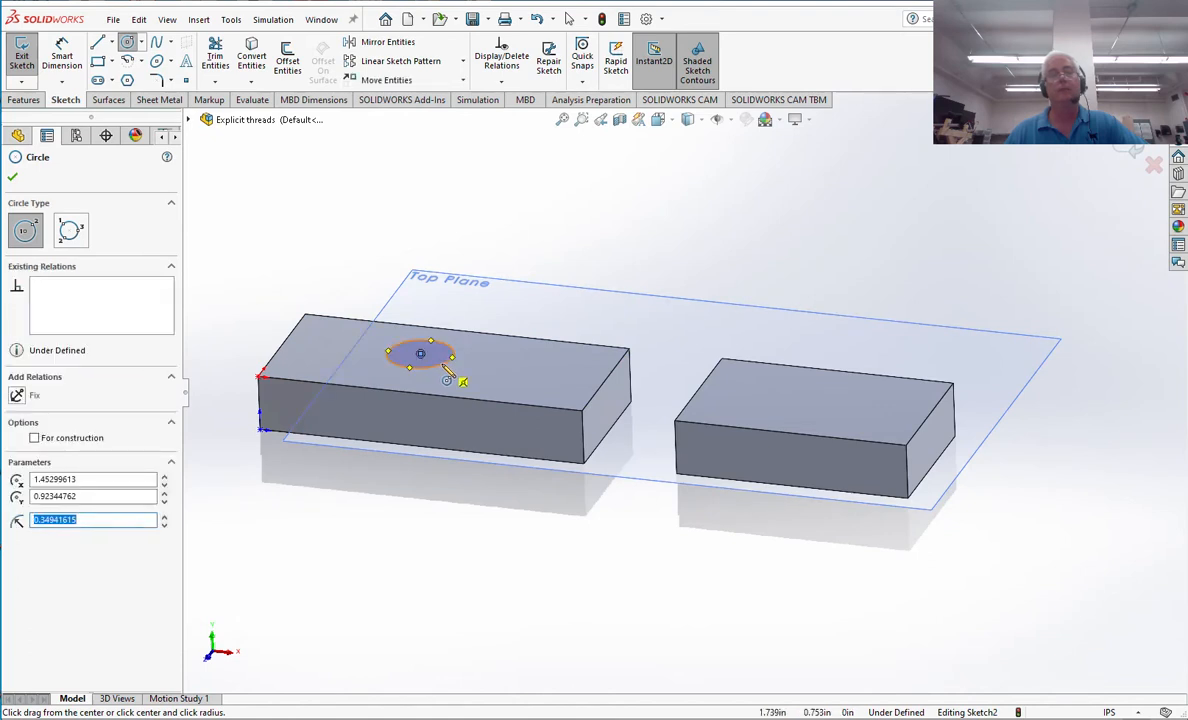
mouse_move(62, 55)
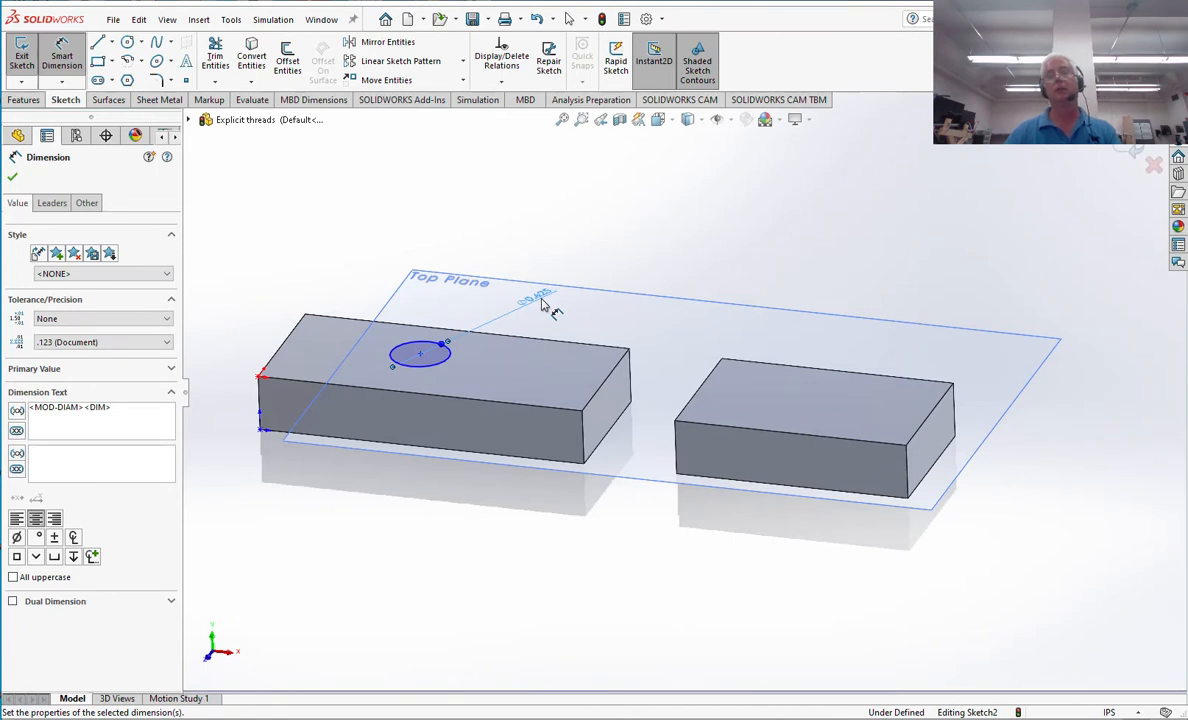
mouse_move(548, 311)
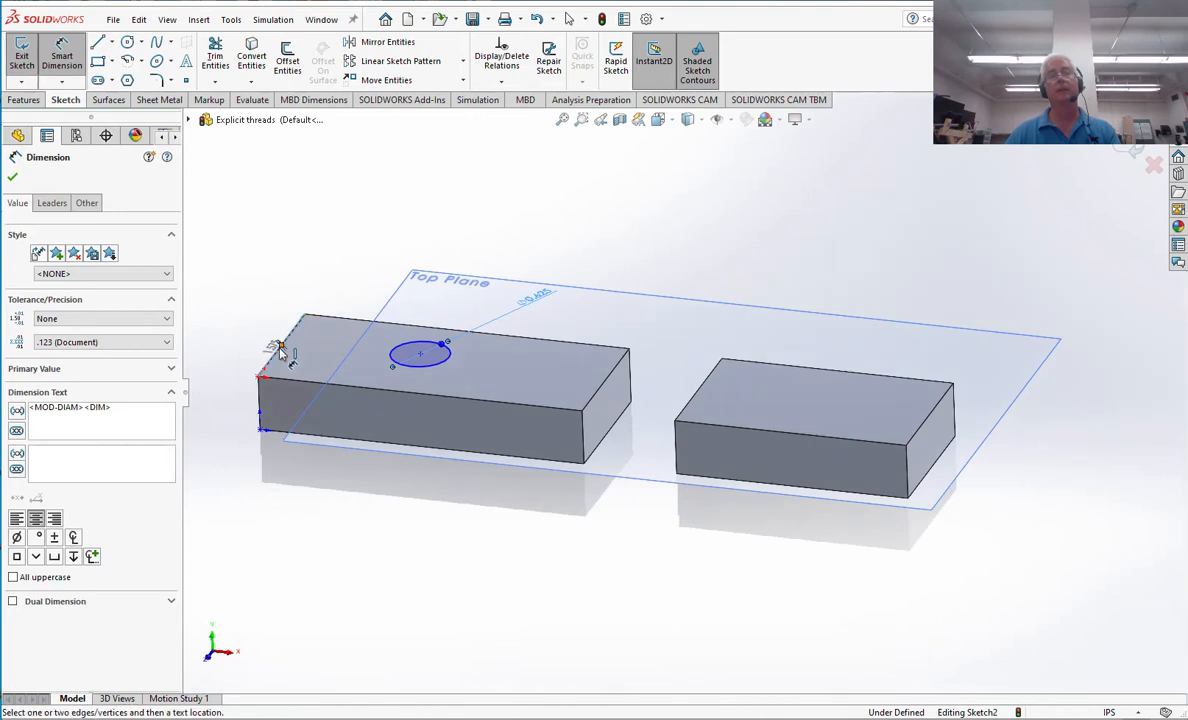
click(263, 430)
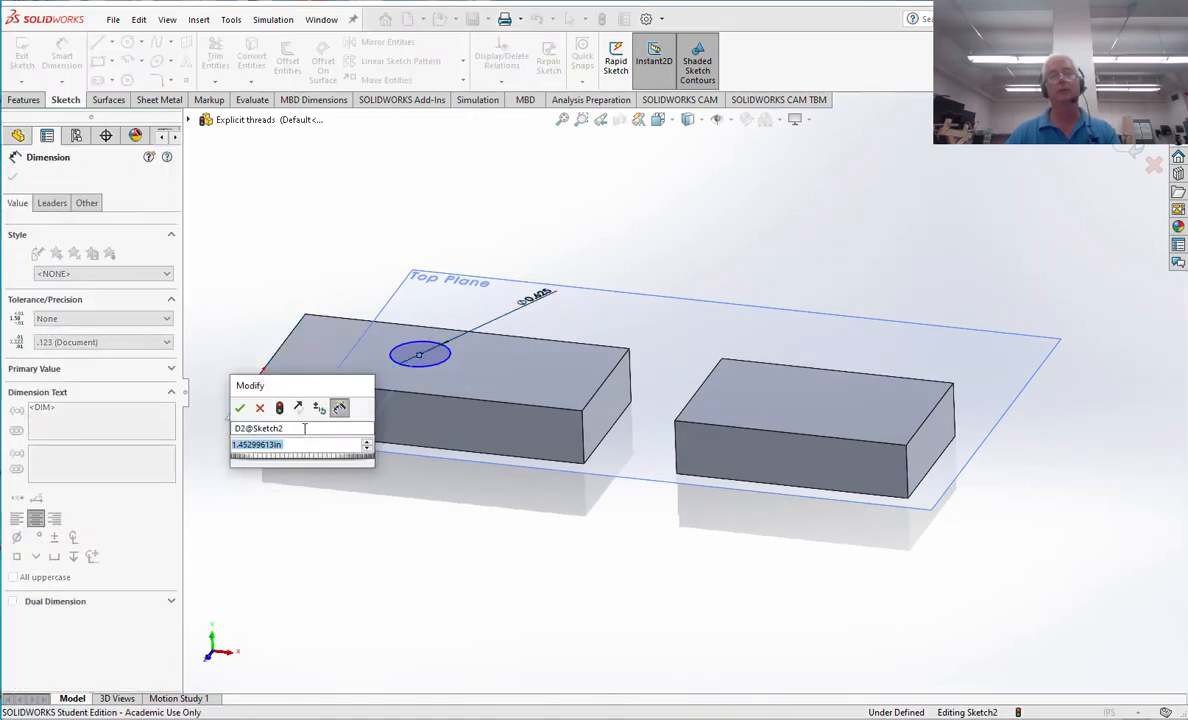
text(18)
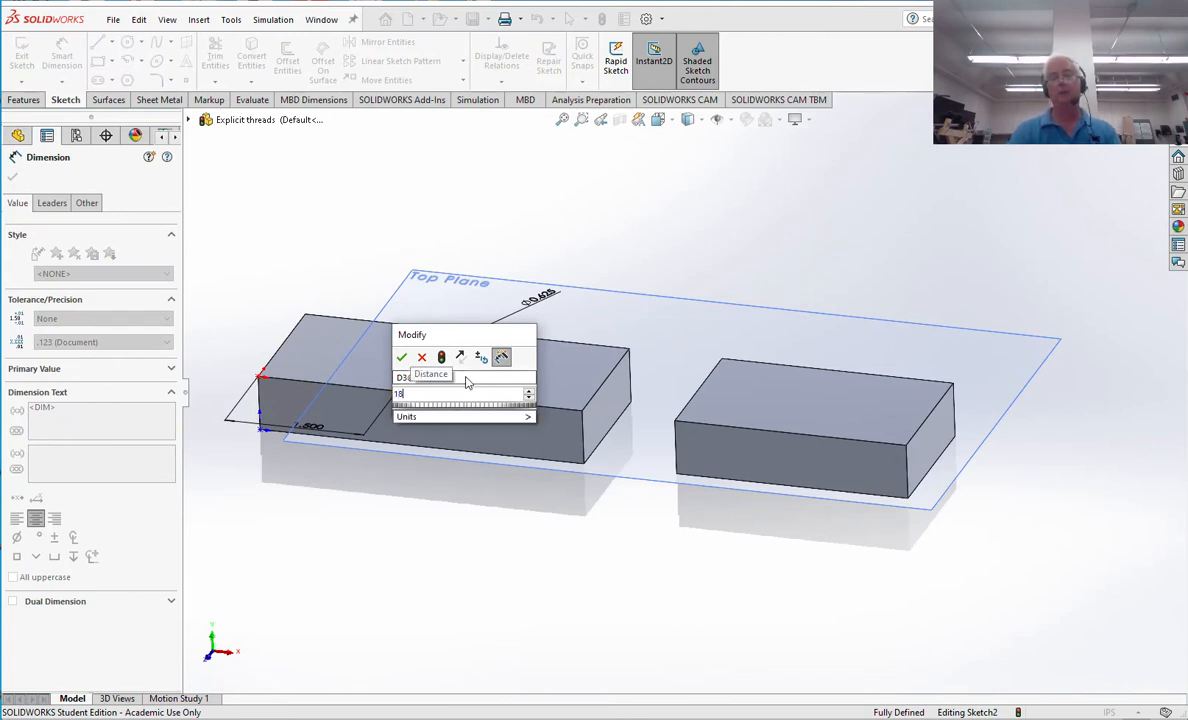
click(401, 357)
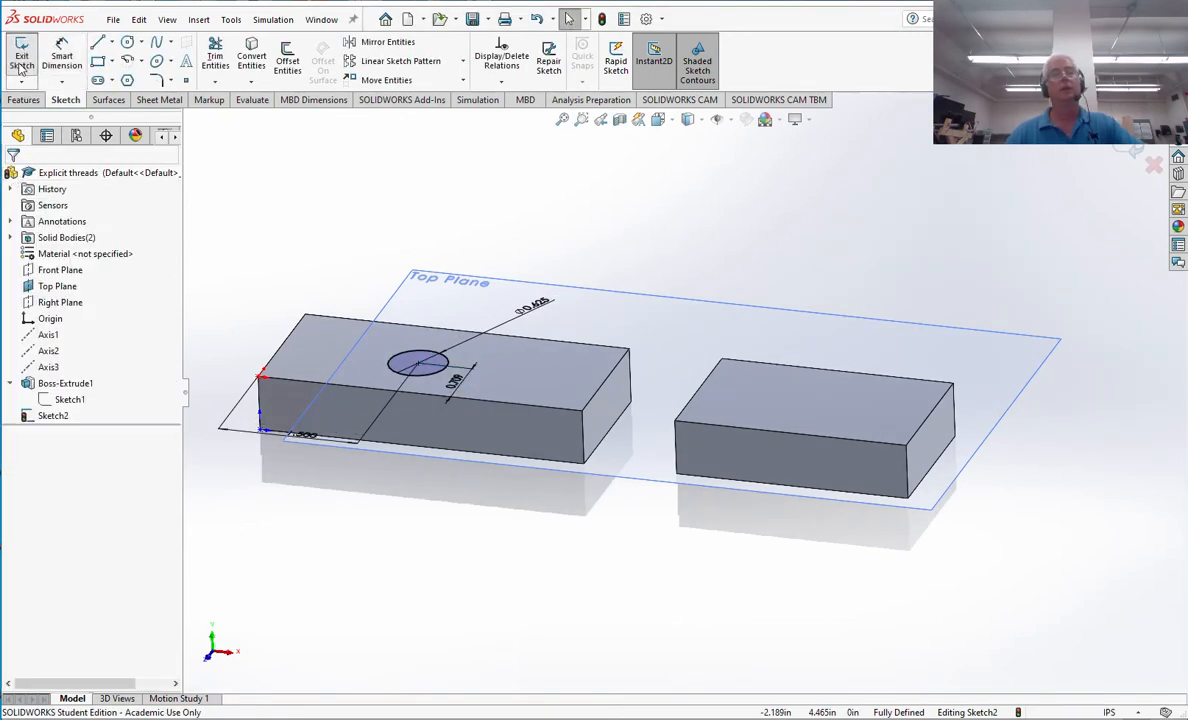
click(22, 58)
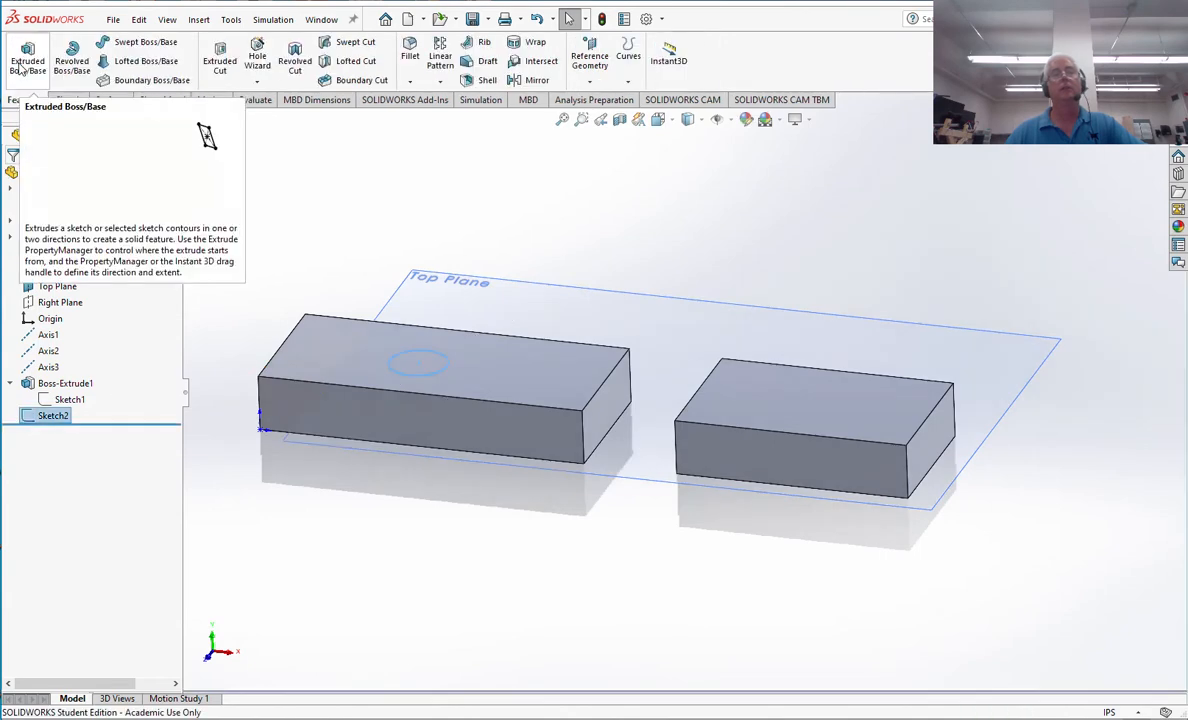
Create Cut-Extrude1 from the circle with a Through All end condition.
click(219, 57)
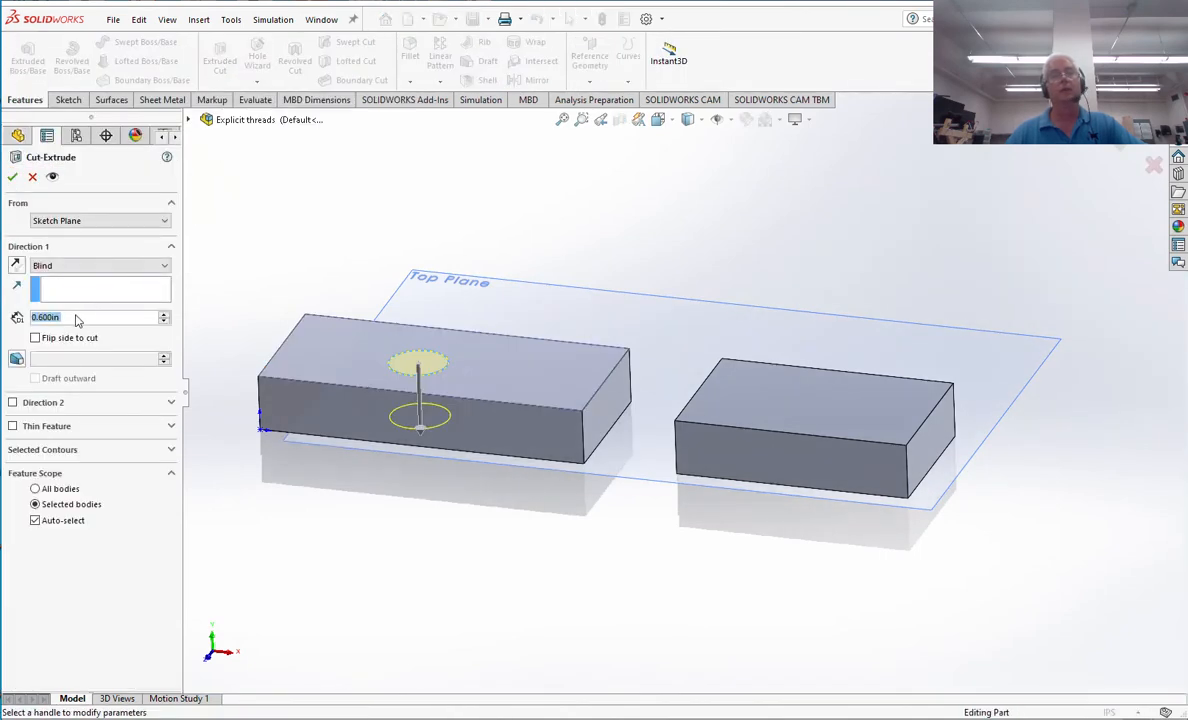
click(100, 265)
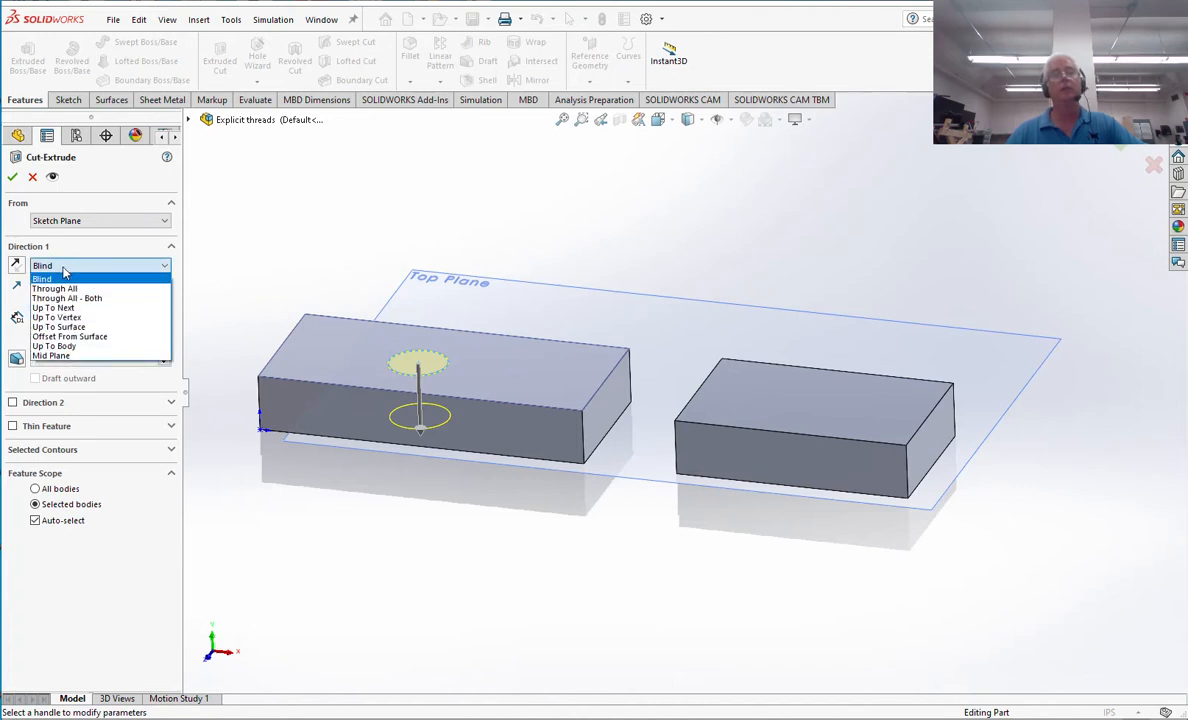
mouse_move(54, 289)
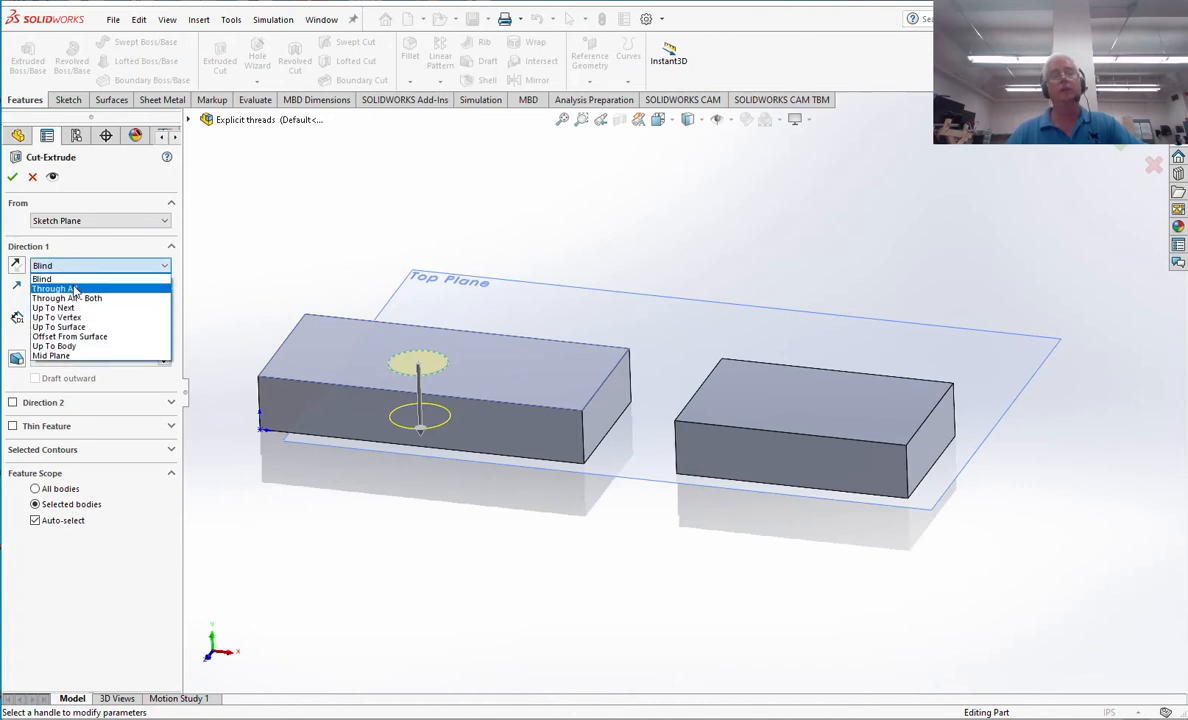
click(65, 288)
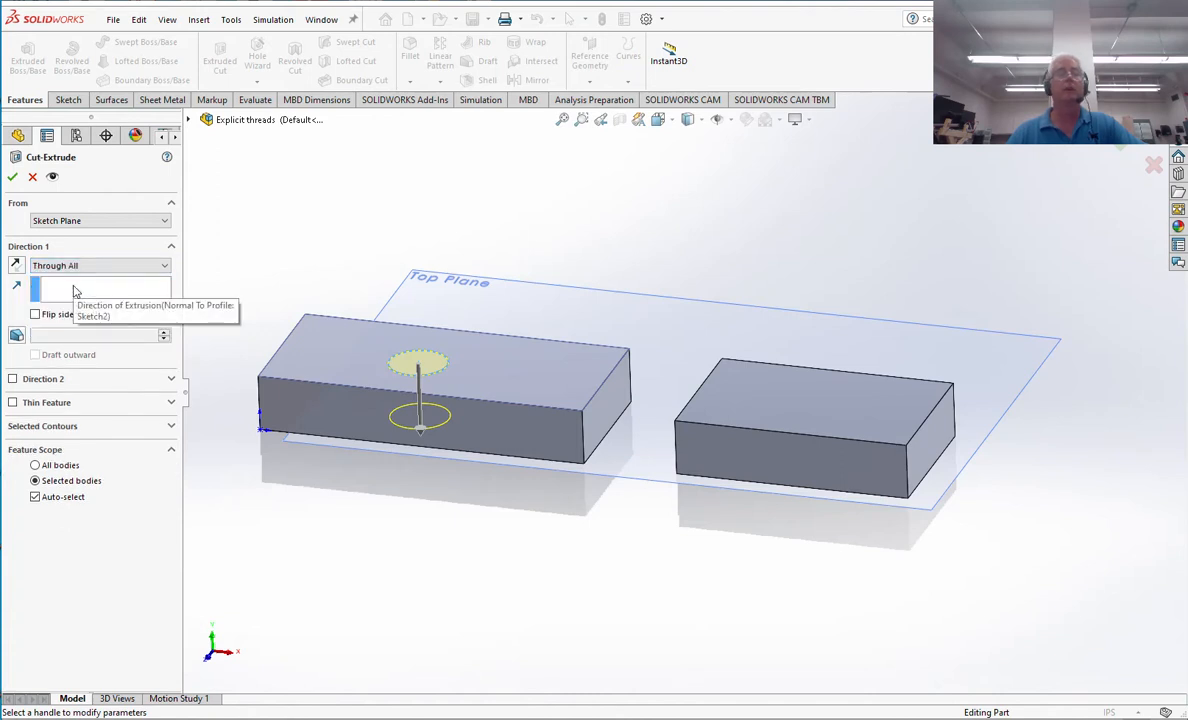
click(12, 176)
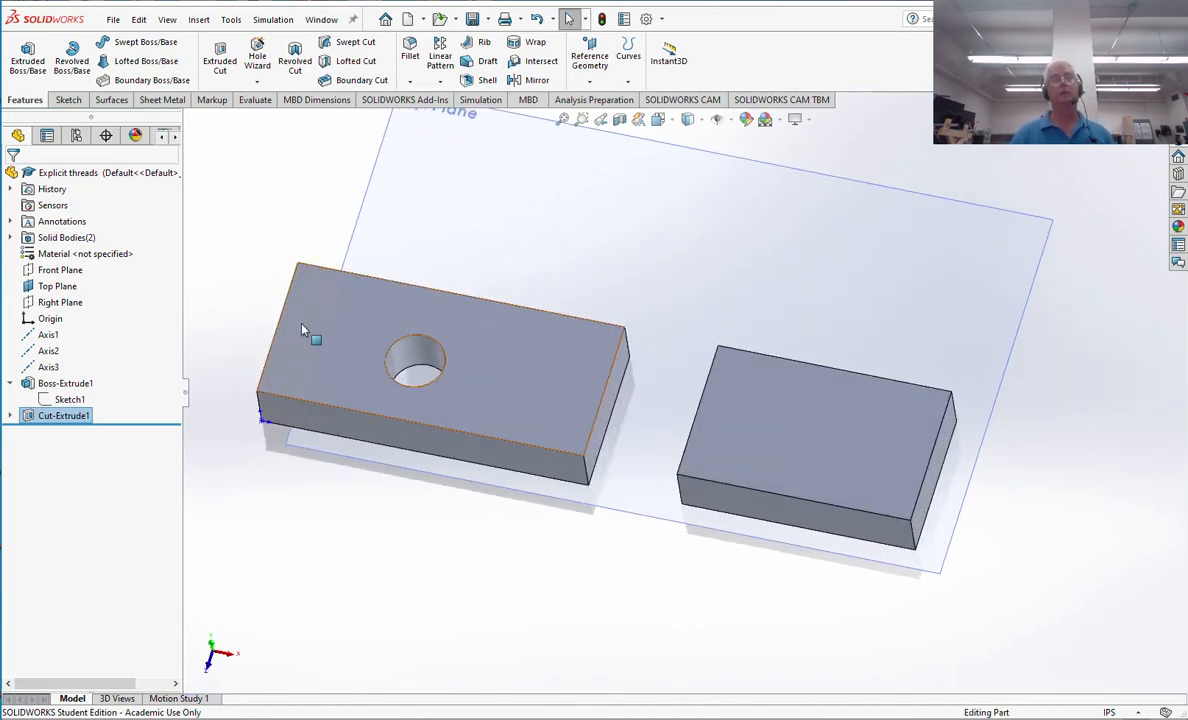
mouse_move(313, 338)
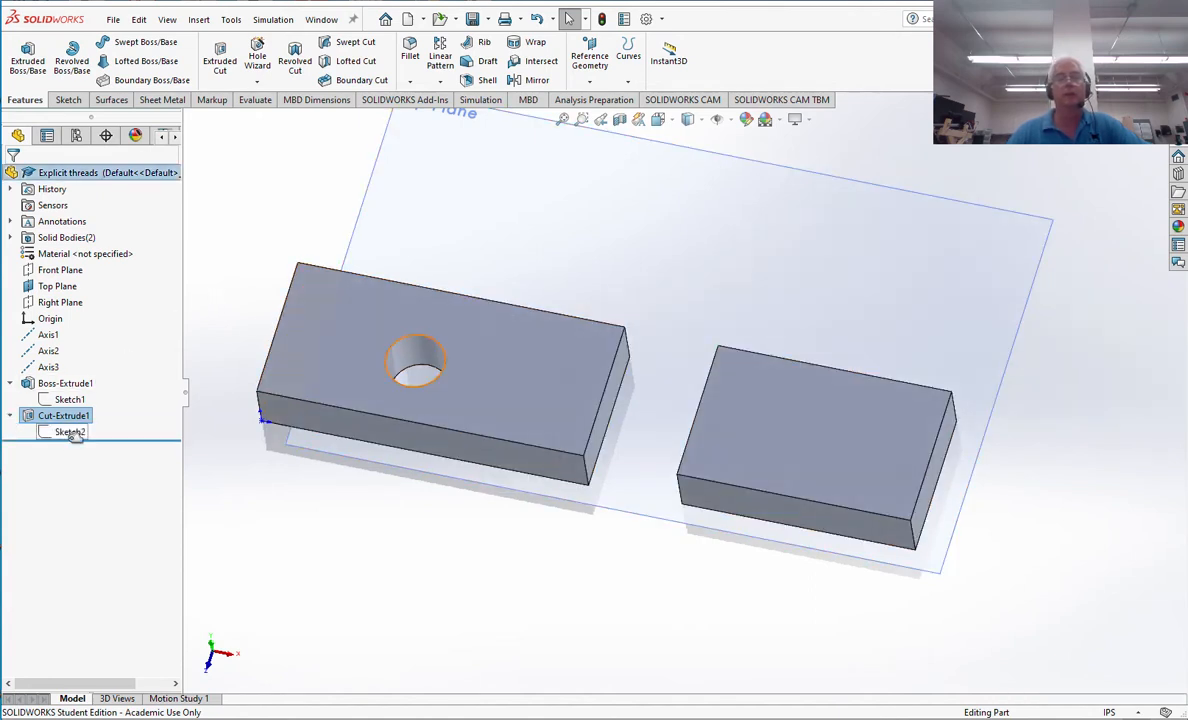
Change the Sketch2 hole diameter from Ø0.625 to 0.25 and rebuild Cut-Extrude1.
click(68, 431)
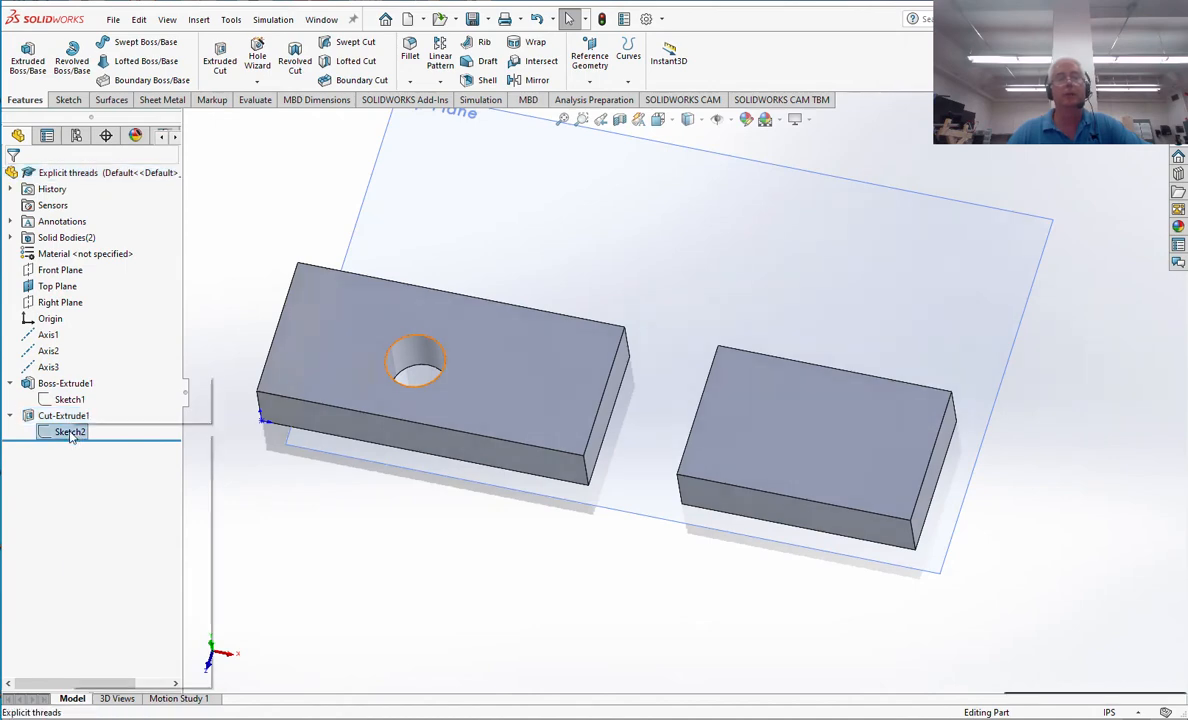
double_click(70, 431)
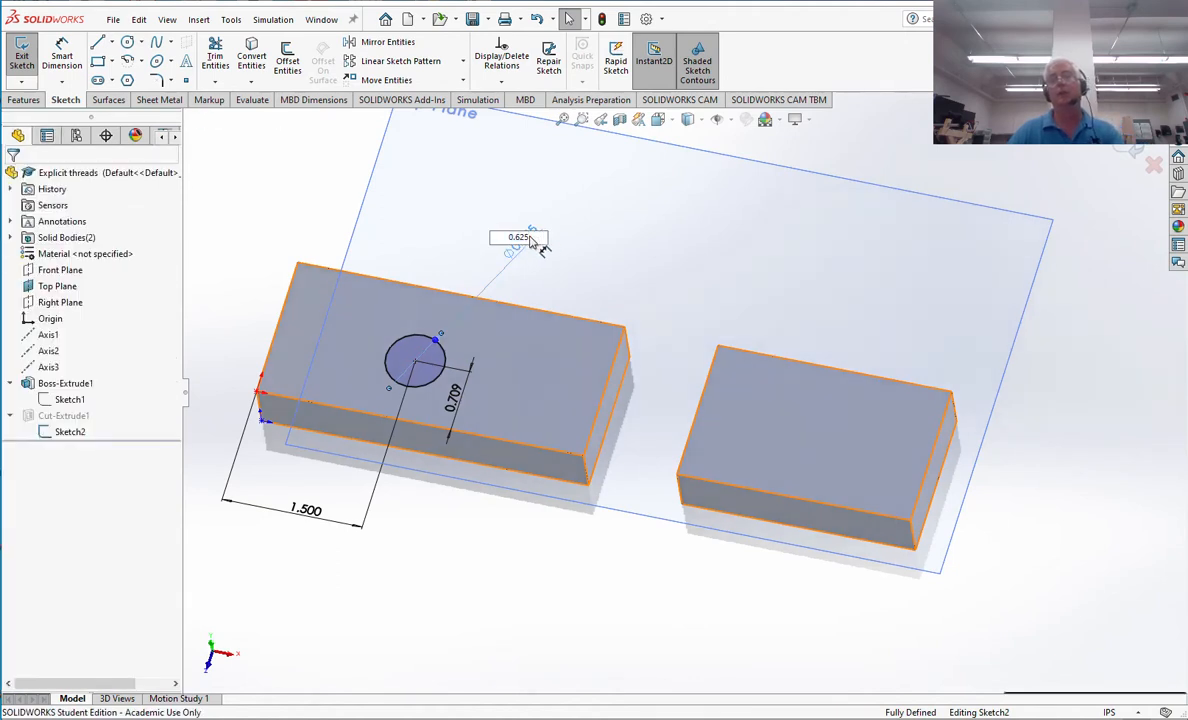
mouse_move(565, 265)
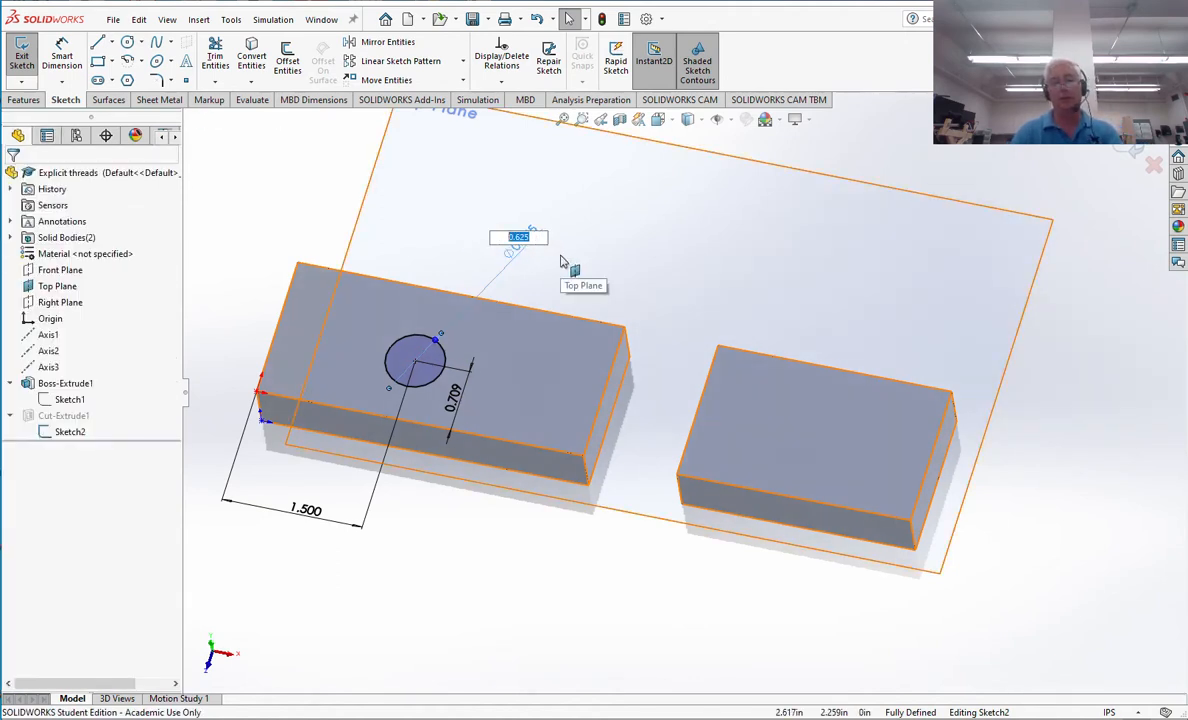
text(.25)
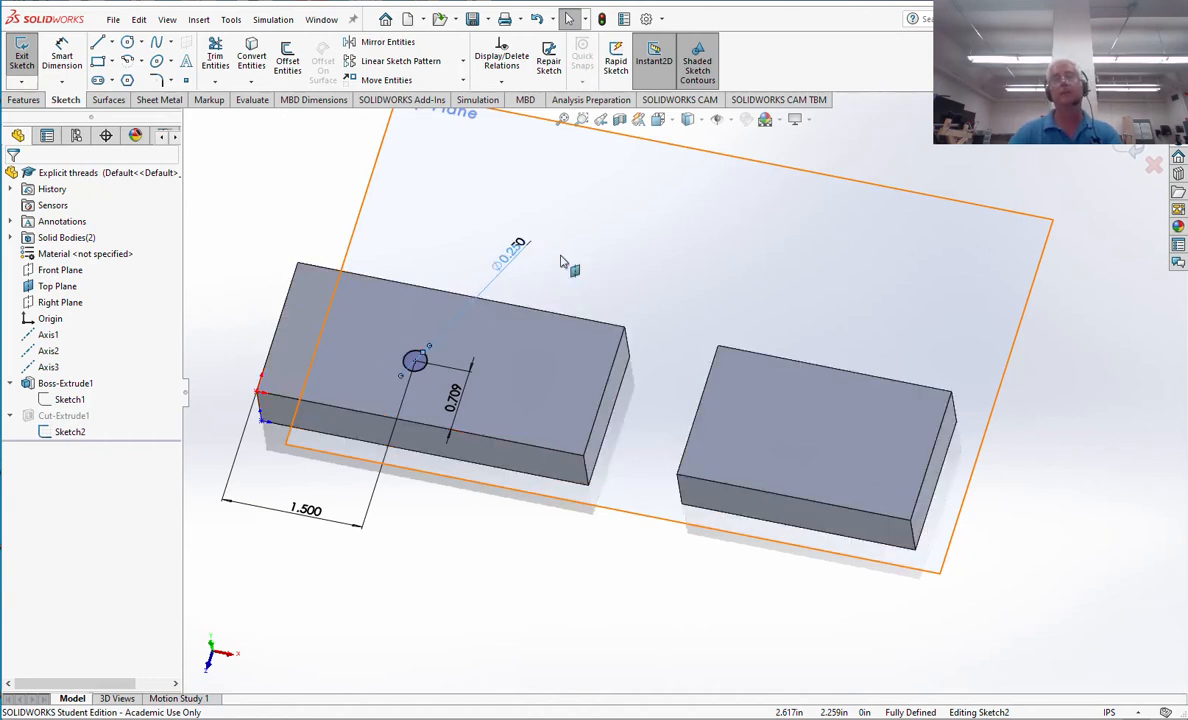
click(22, 50)
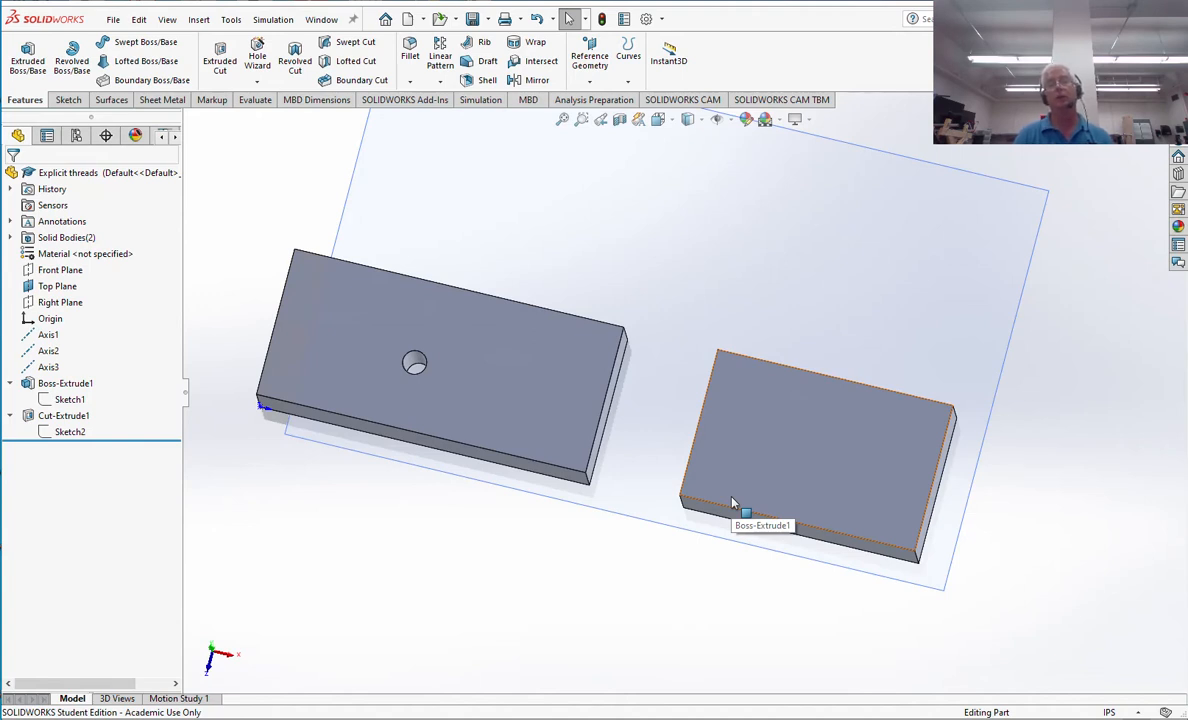
mouse_move(735, 503)
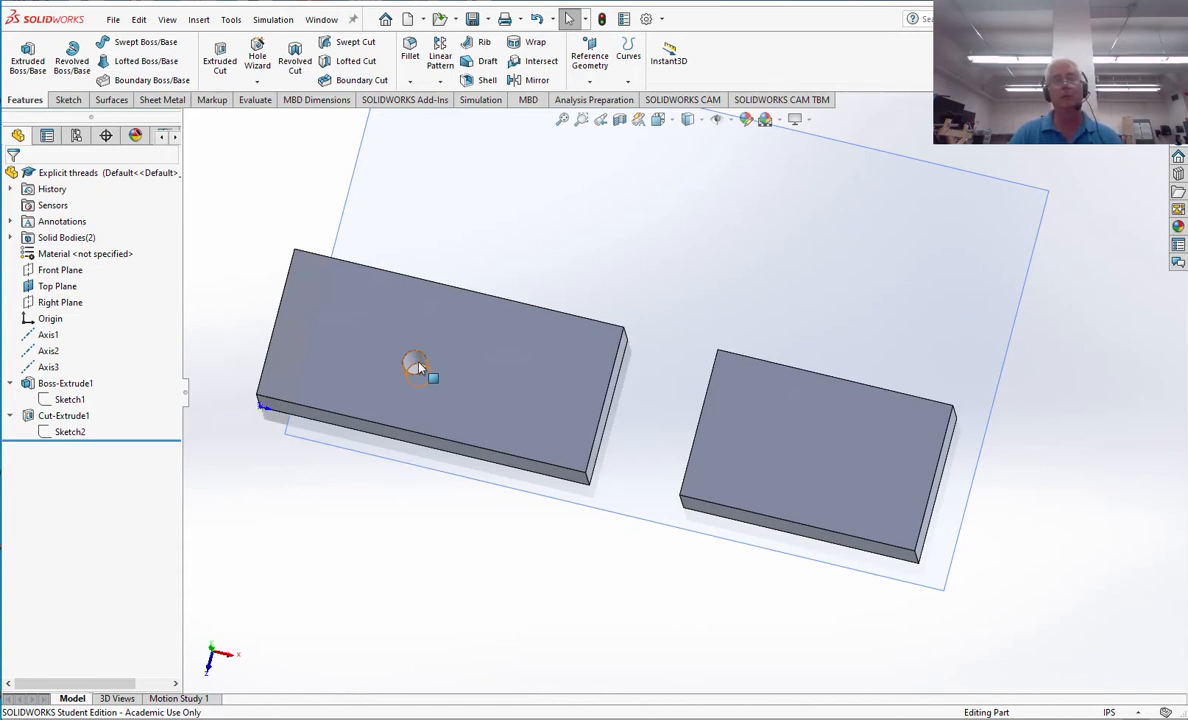
mouse_move(230, 263)
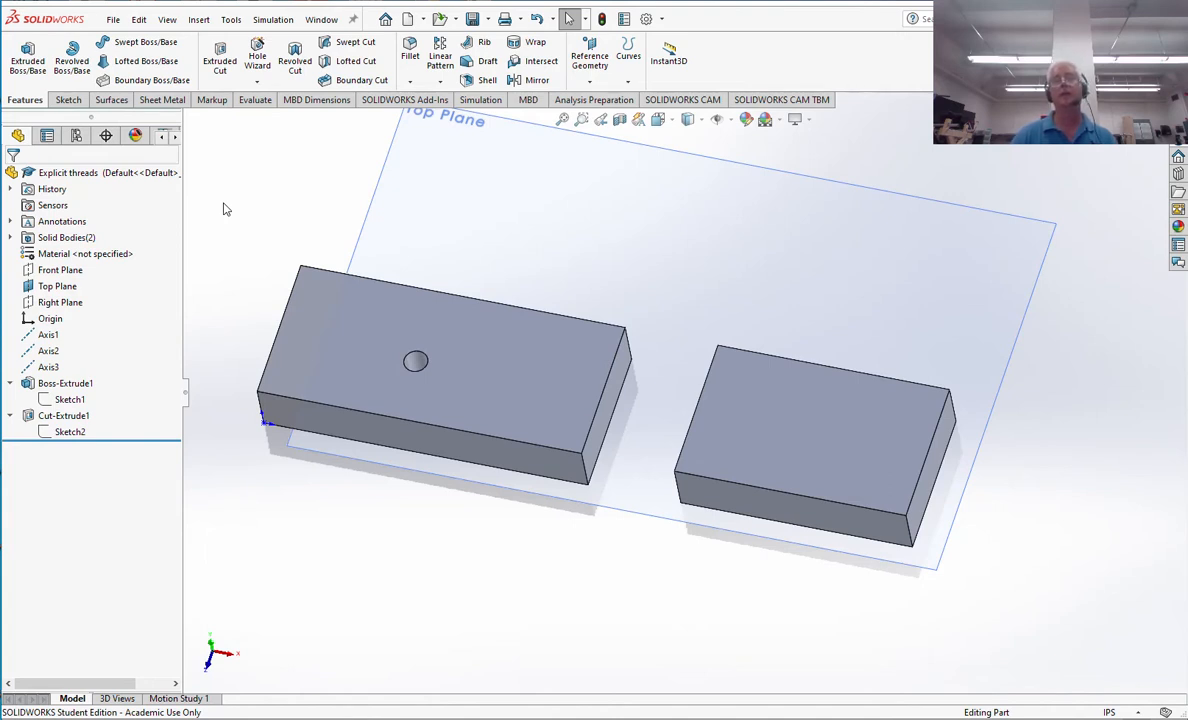
Configure an ANSI Inch 1/4-20 tapped hole, Through All, on the right block's top face.
click(800, 425)
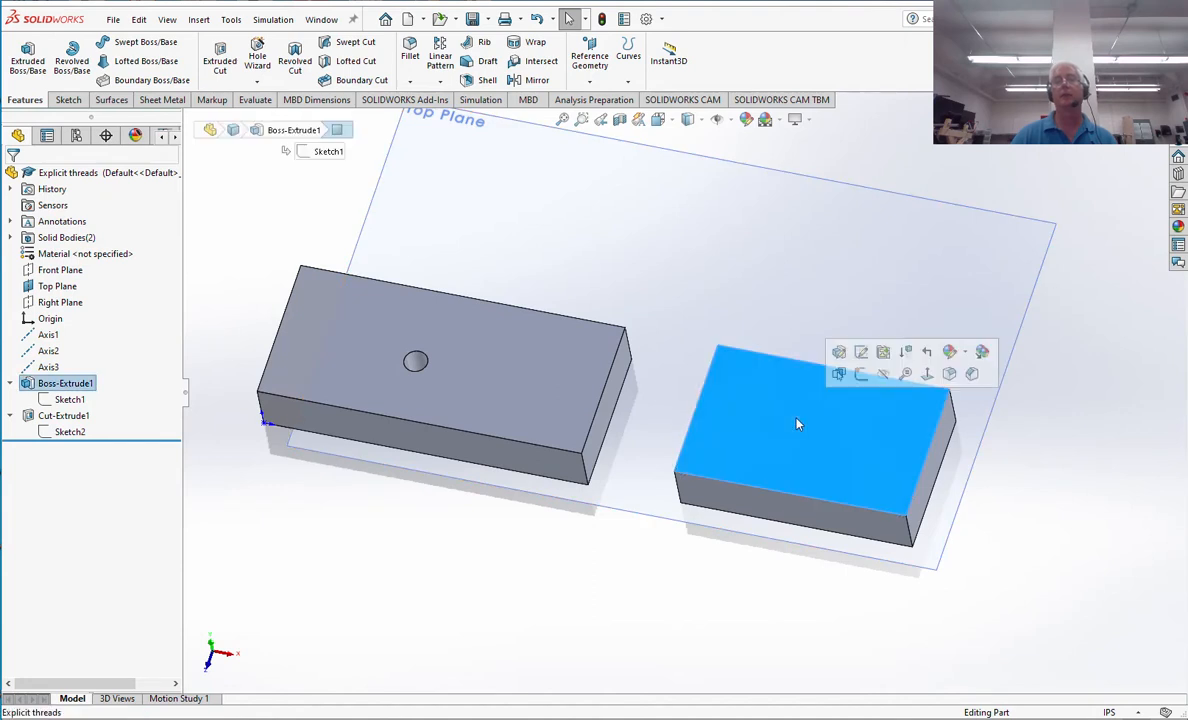
mouse_move(820, 460)
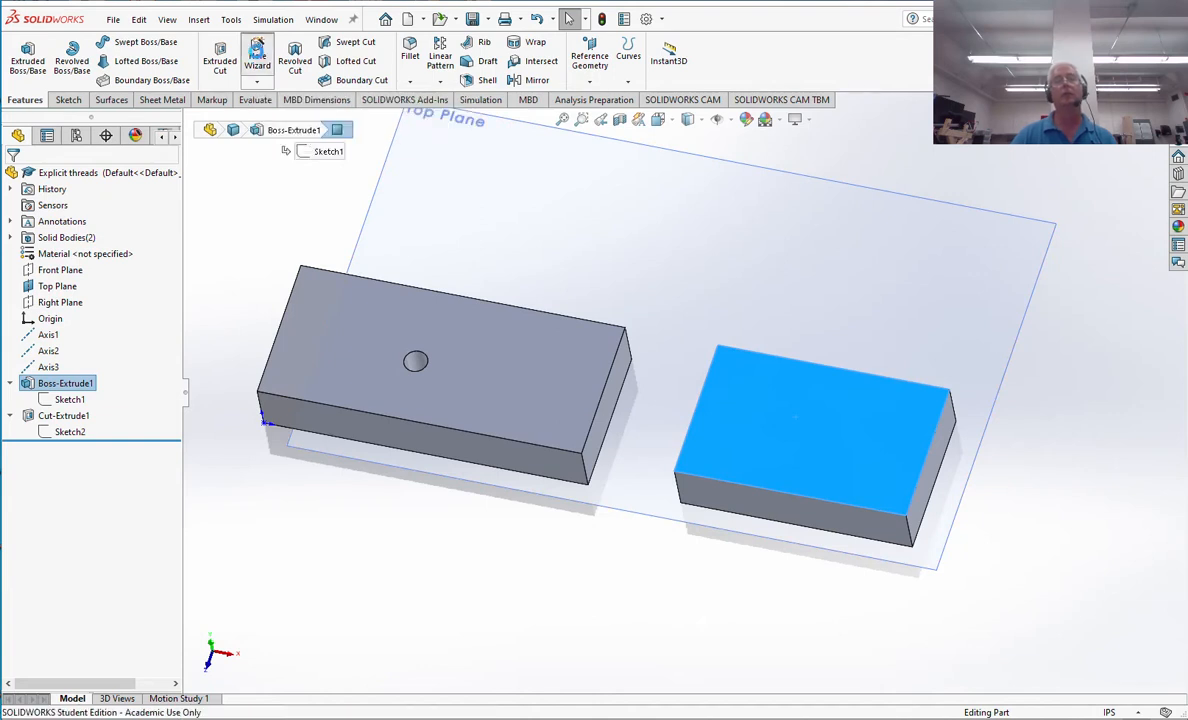
click(257, 50)
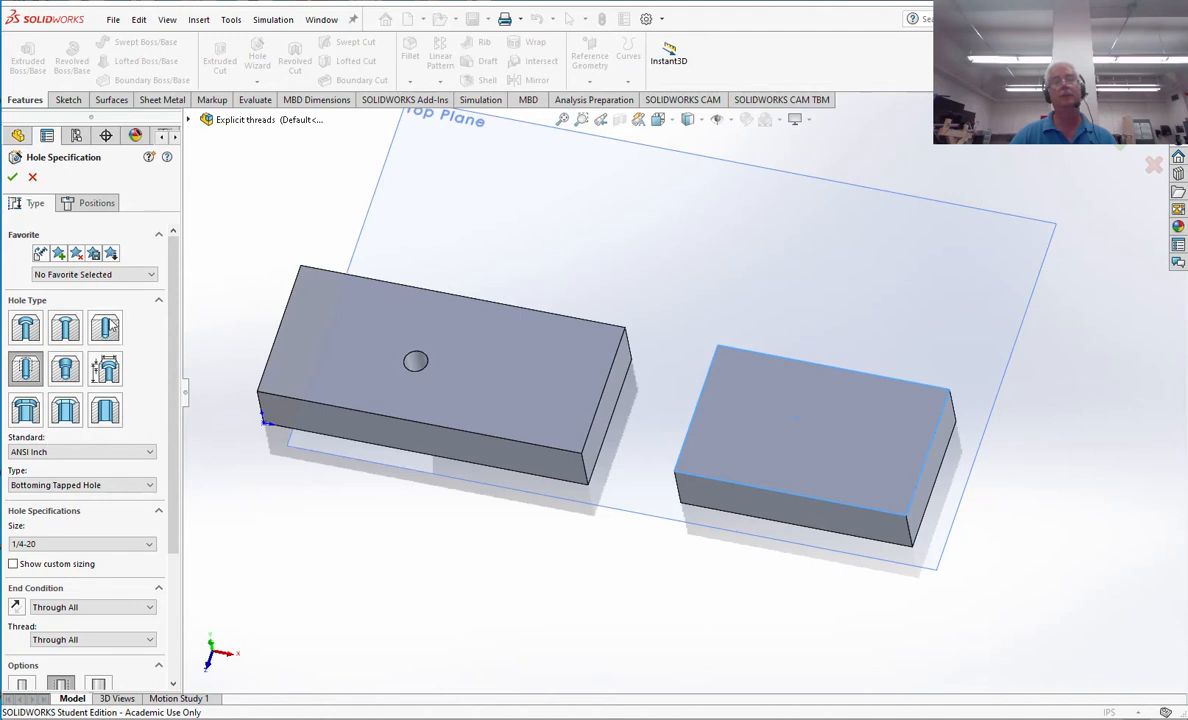
mouse_move(65, 408)
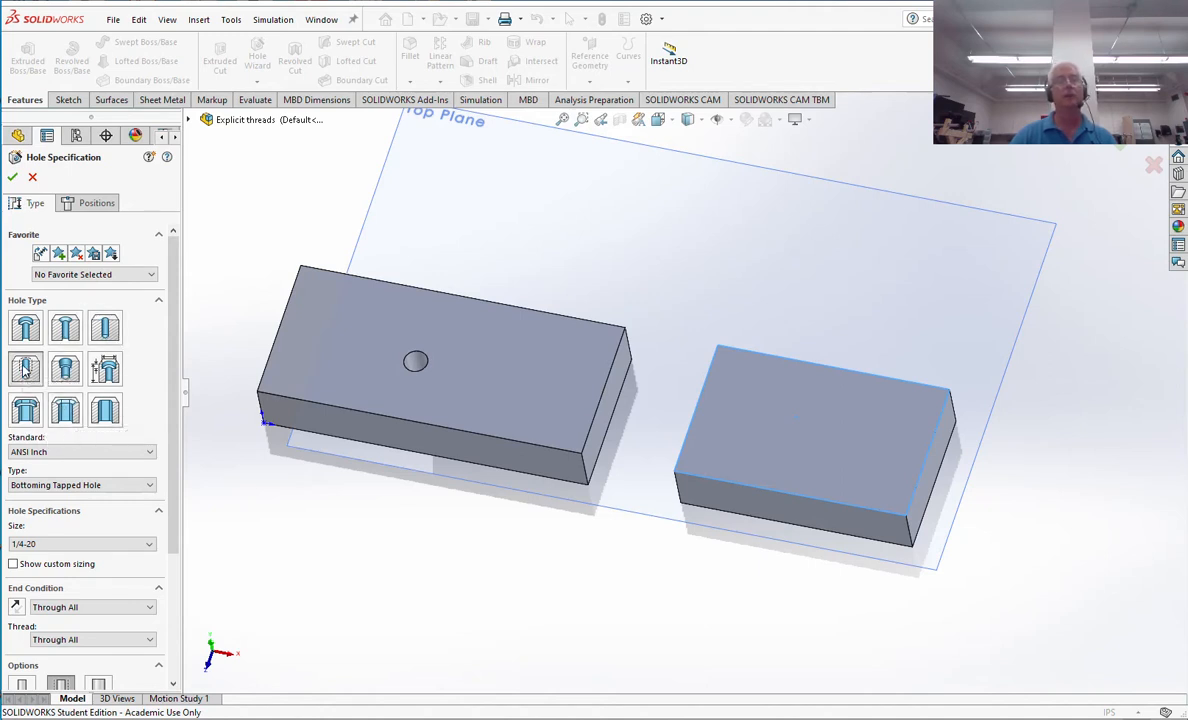
mouse_move(25, 368)
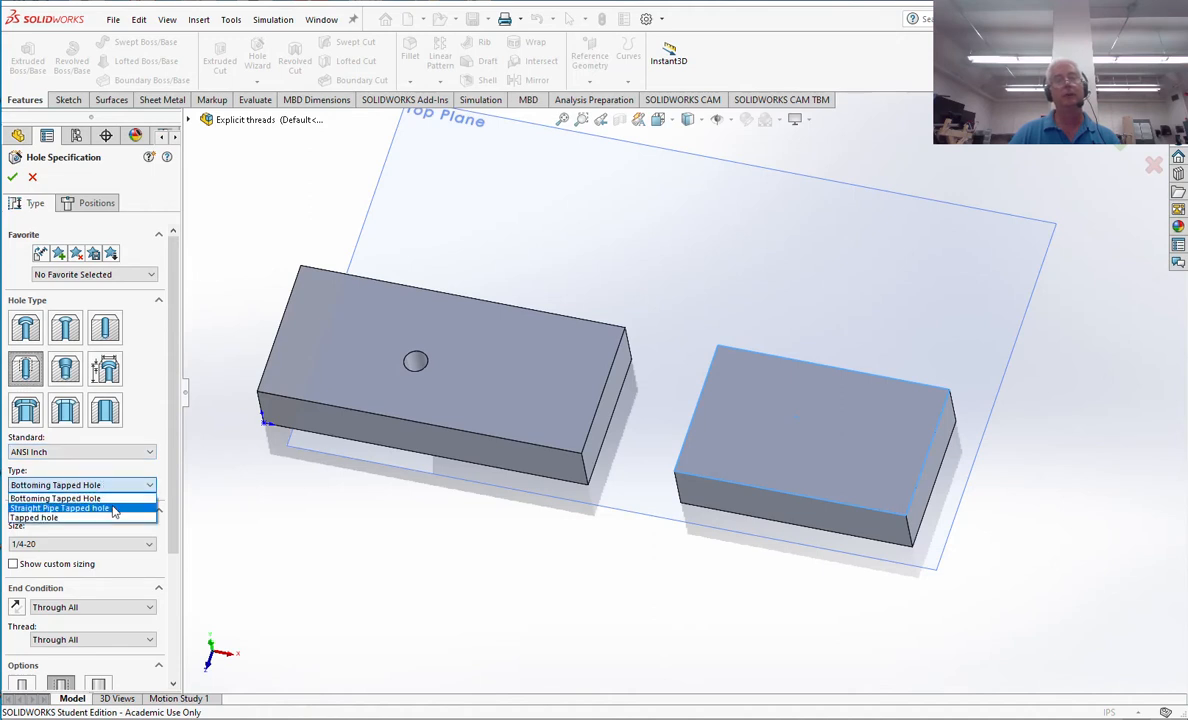
click(33, 518)
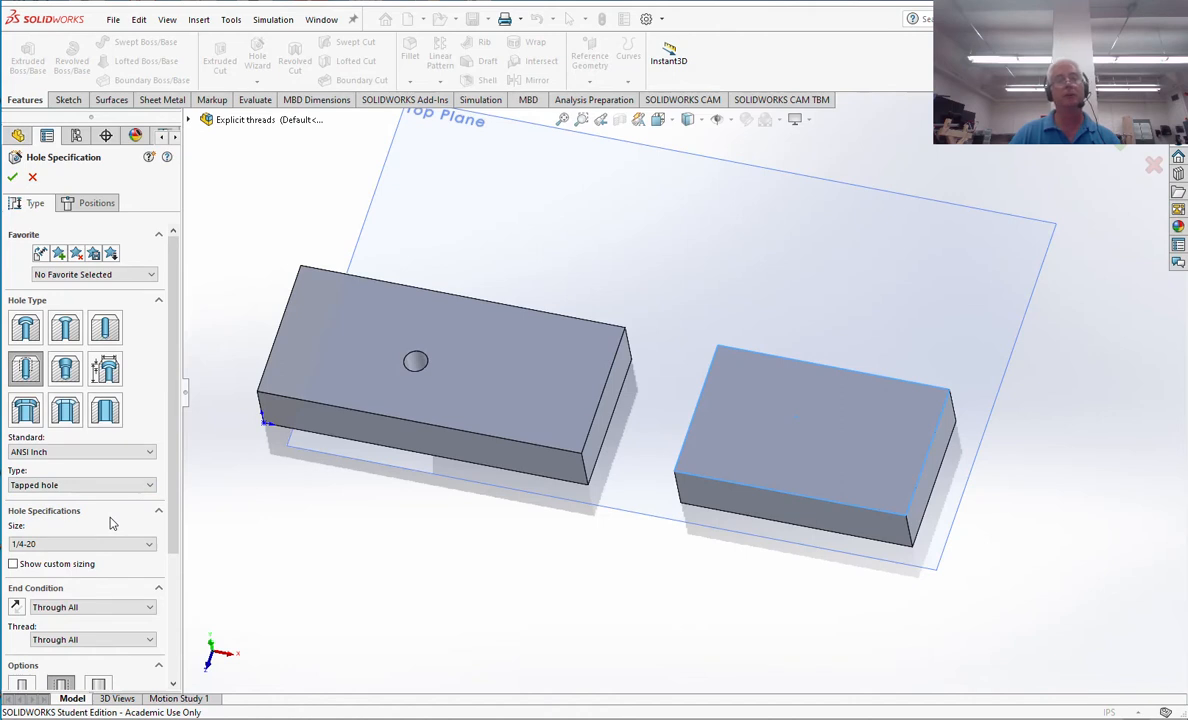
click(82, 543)
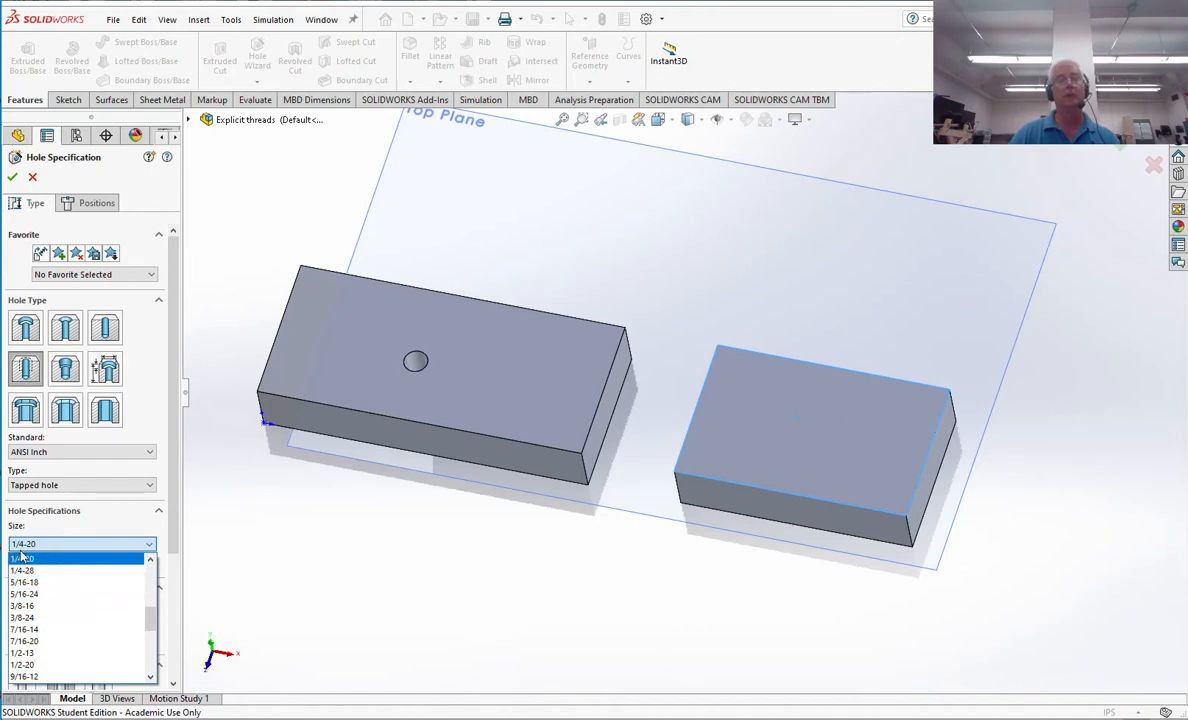
mouse_move(33, 559)
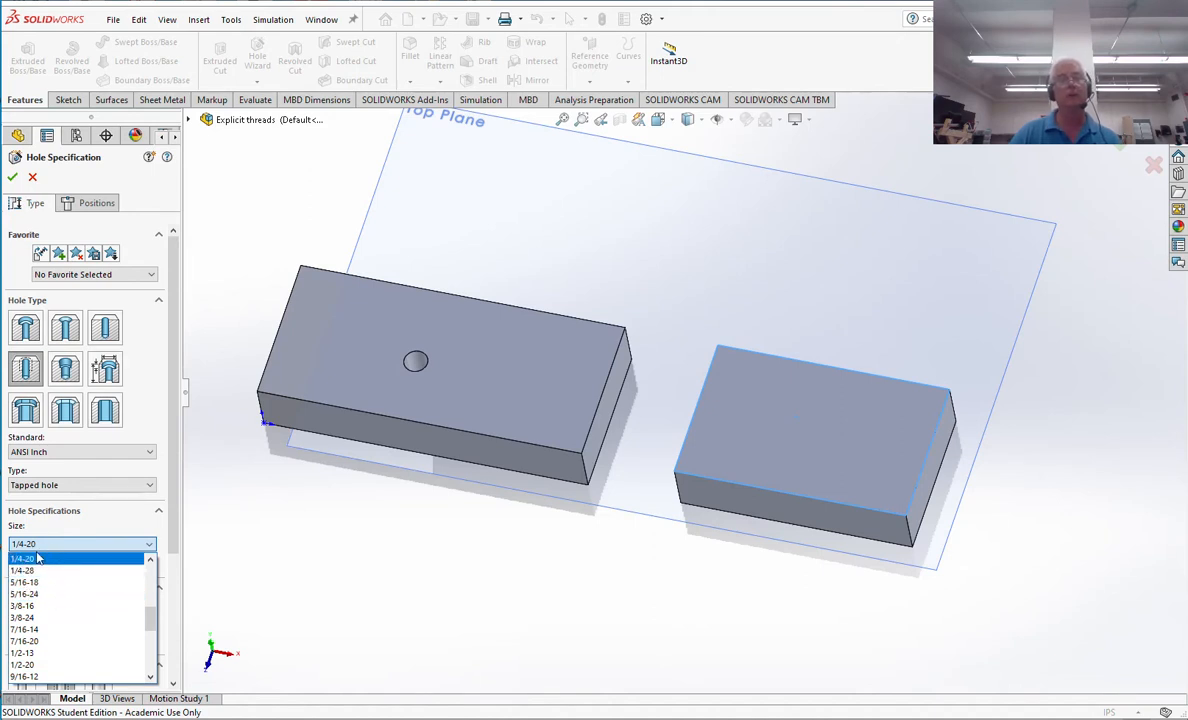
click(23, 557)
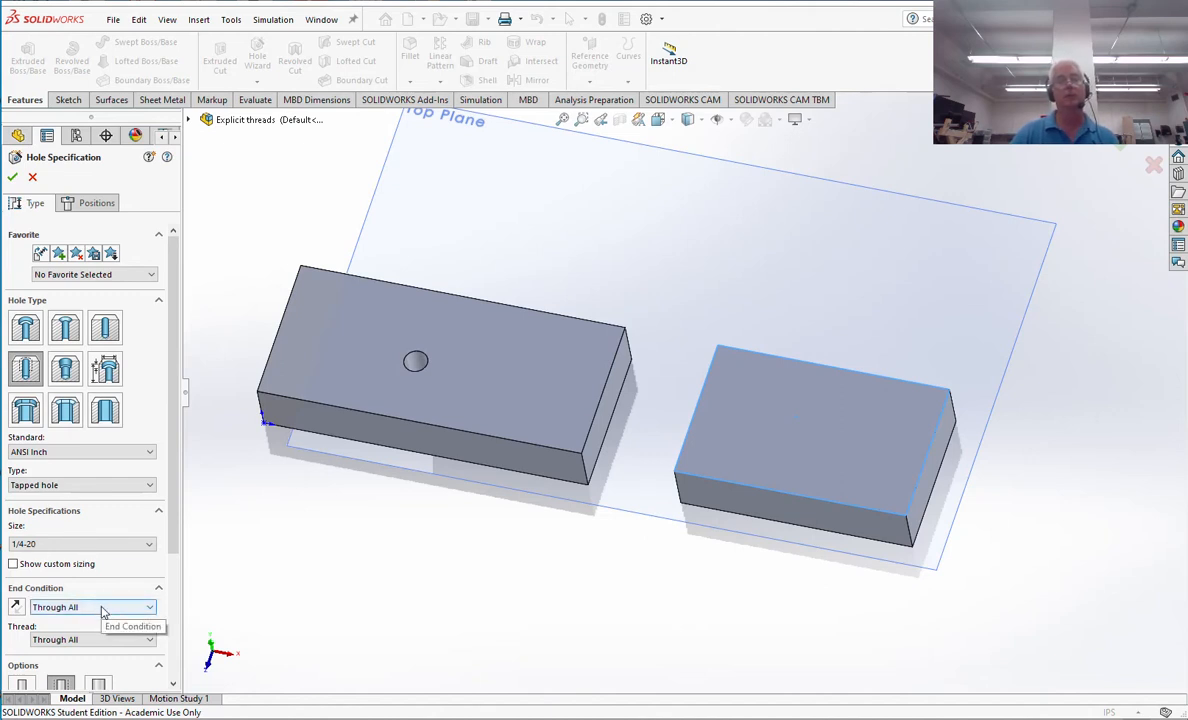
click(815, 415)
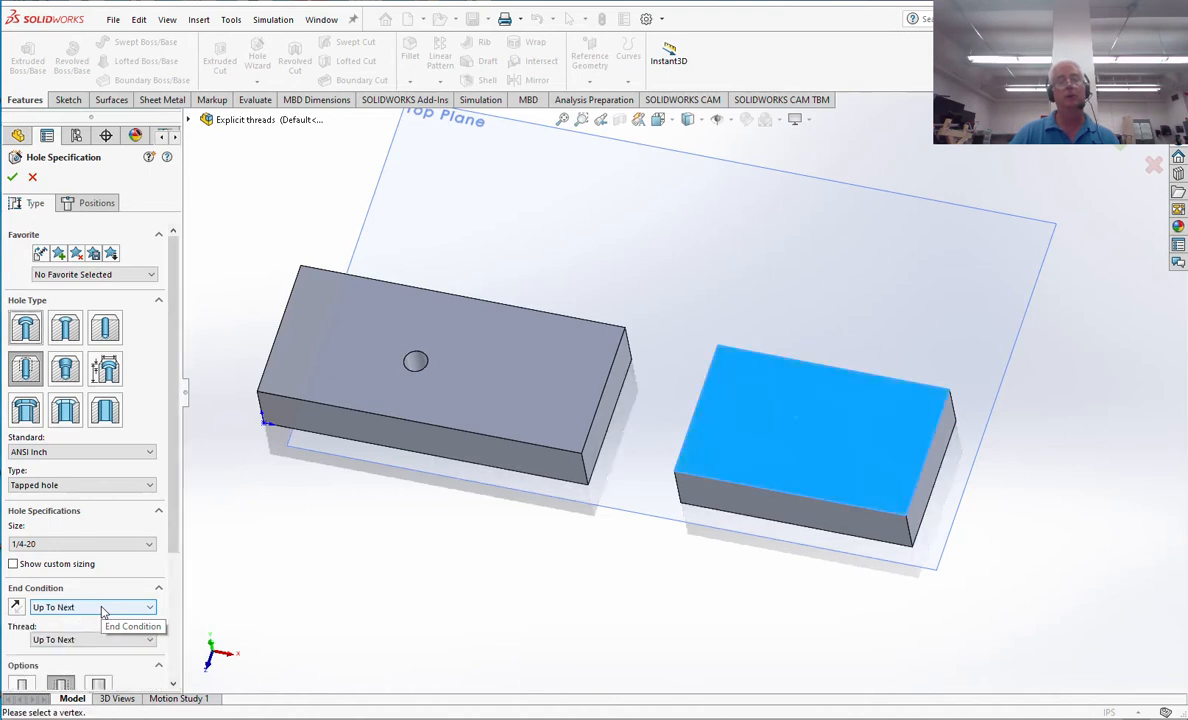
click(90, 607)
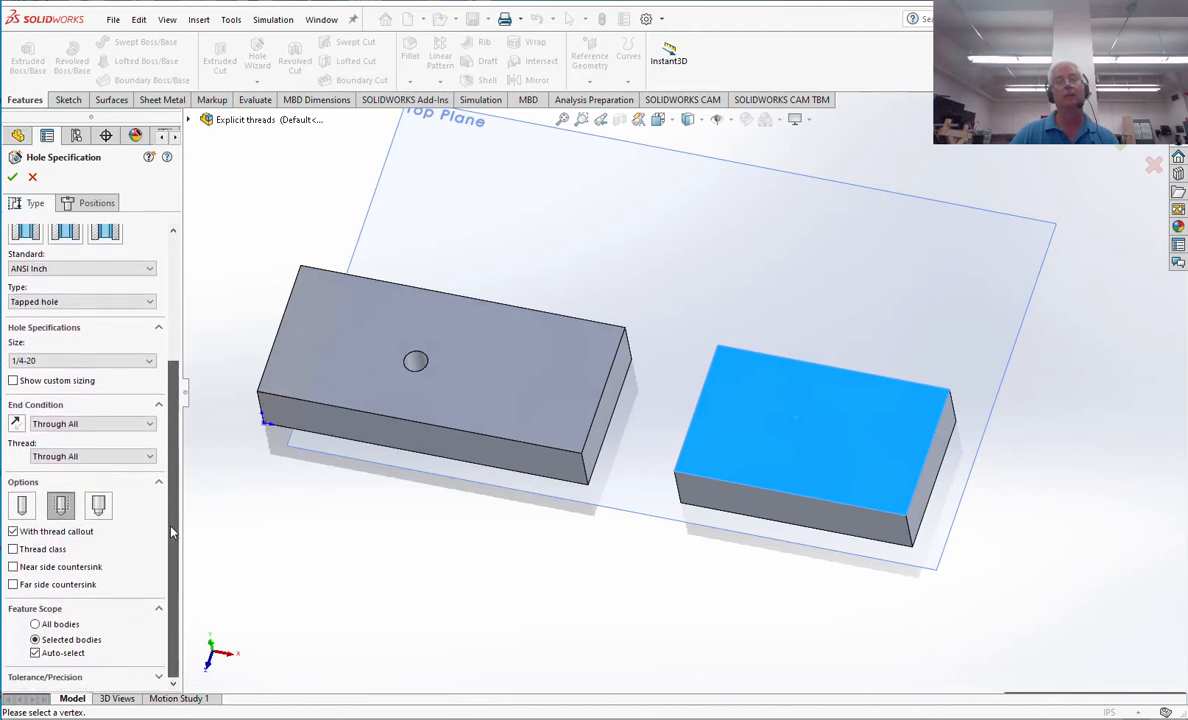
mouse_move(60, 507)
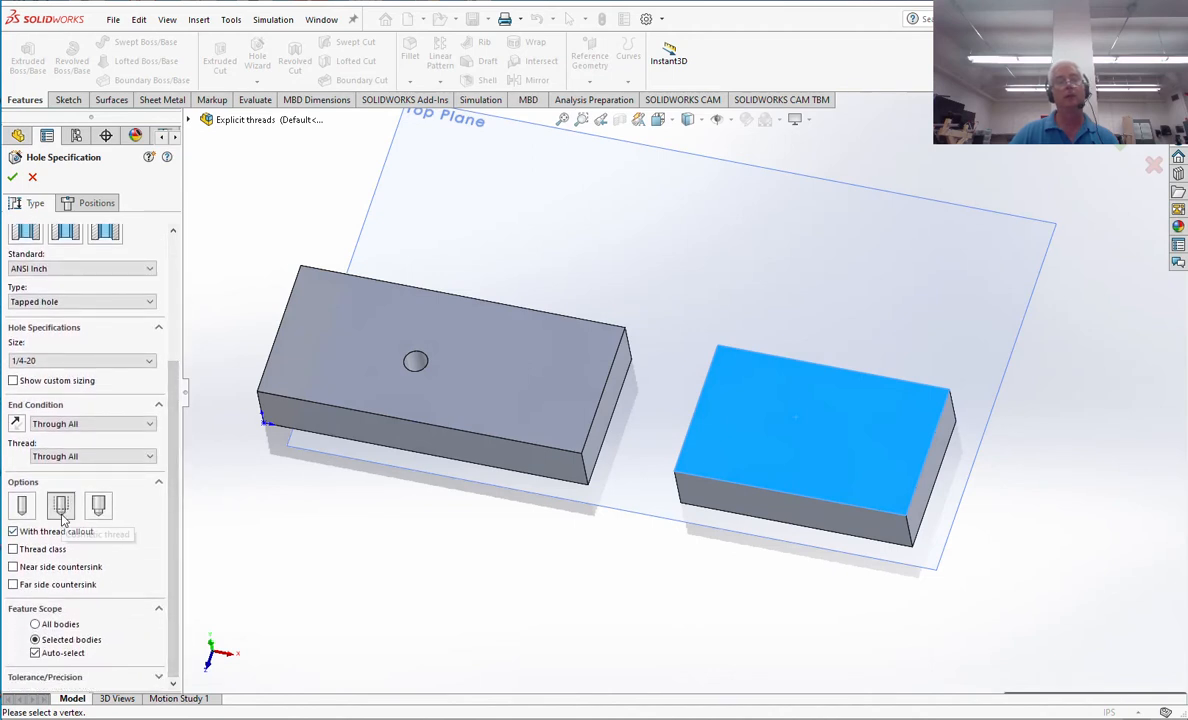
mouse_move(61, 507)
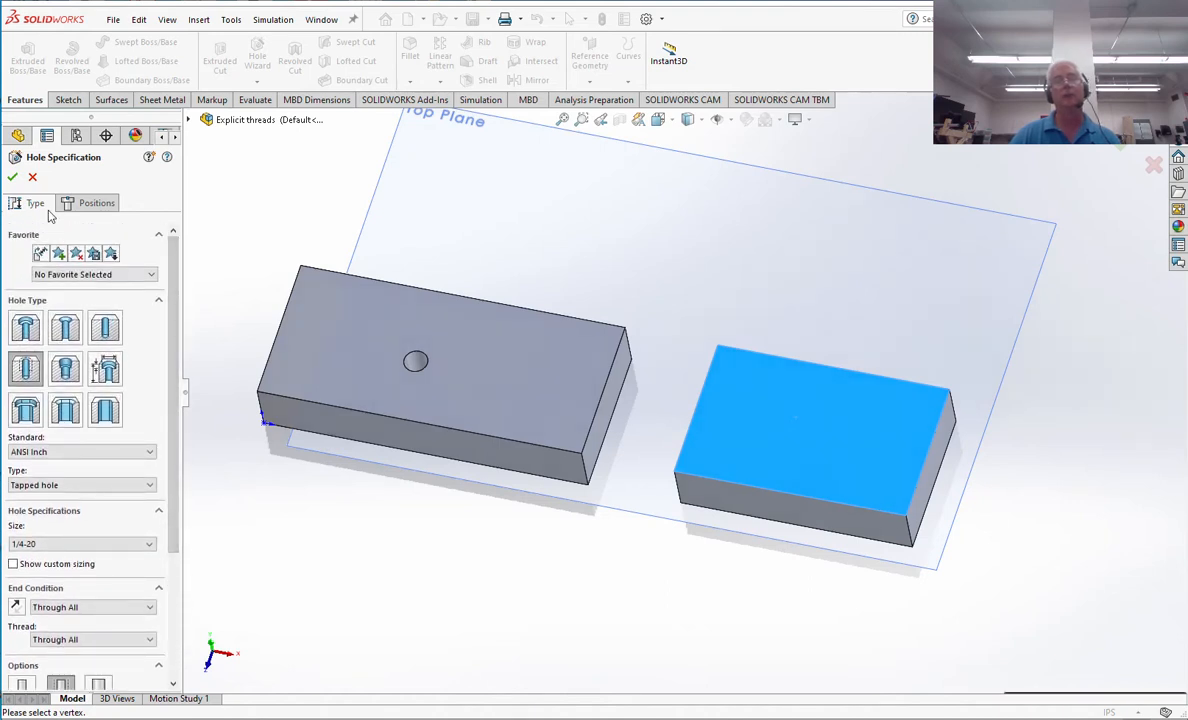
Place two hole centres and dimension them 1.092, 0.914, 0.914 and 0.733.
click(96, 203)
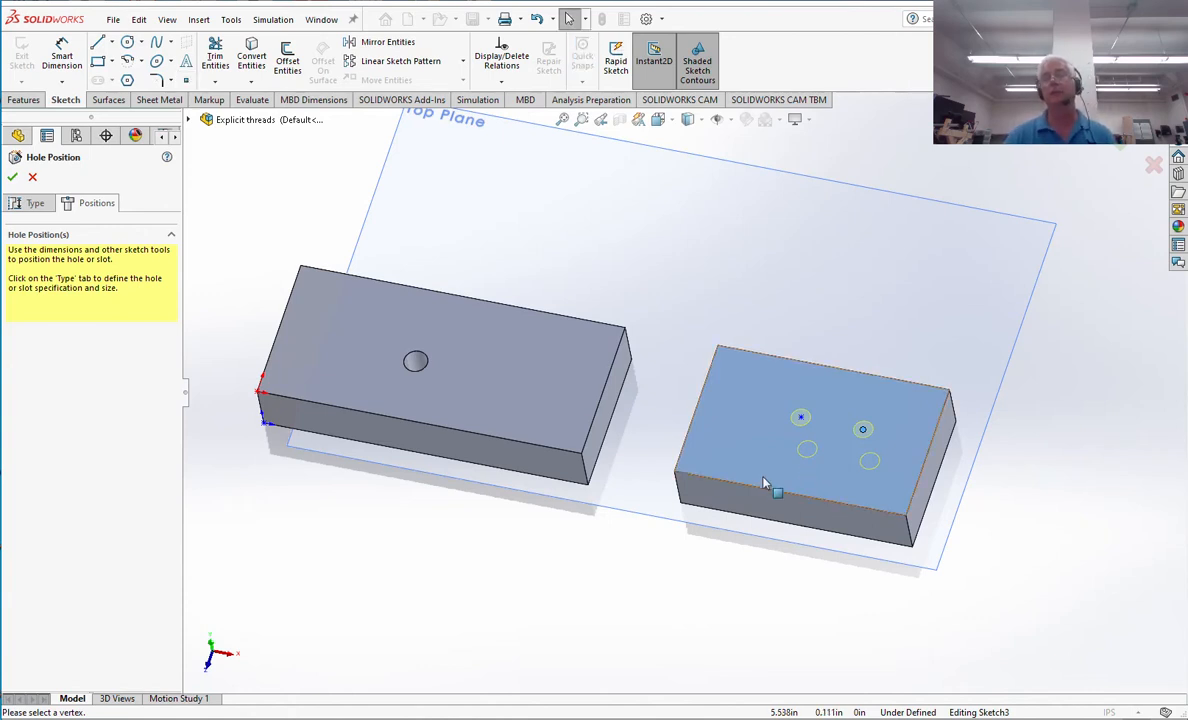
mouse_move(665, 427)
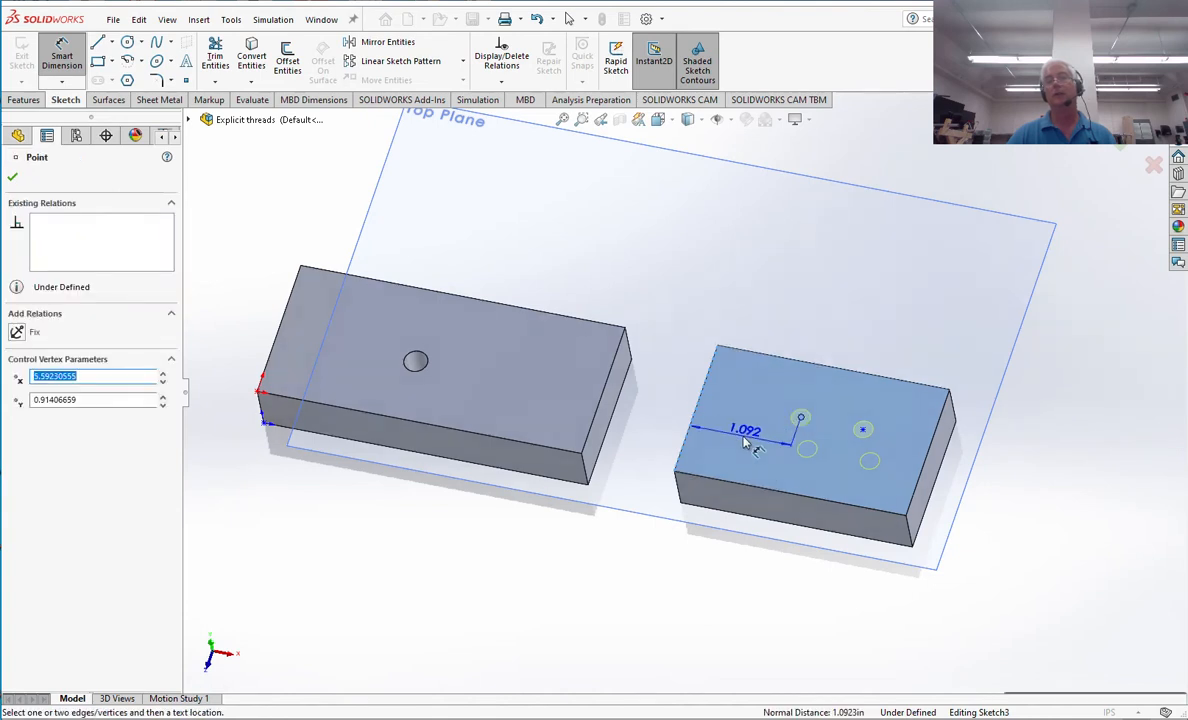
click(745, 430)
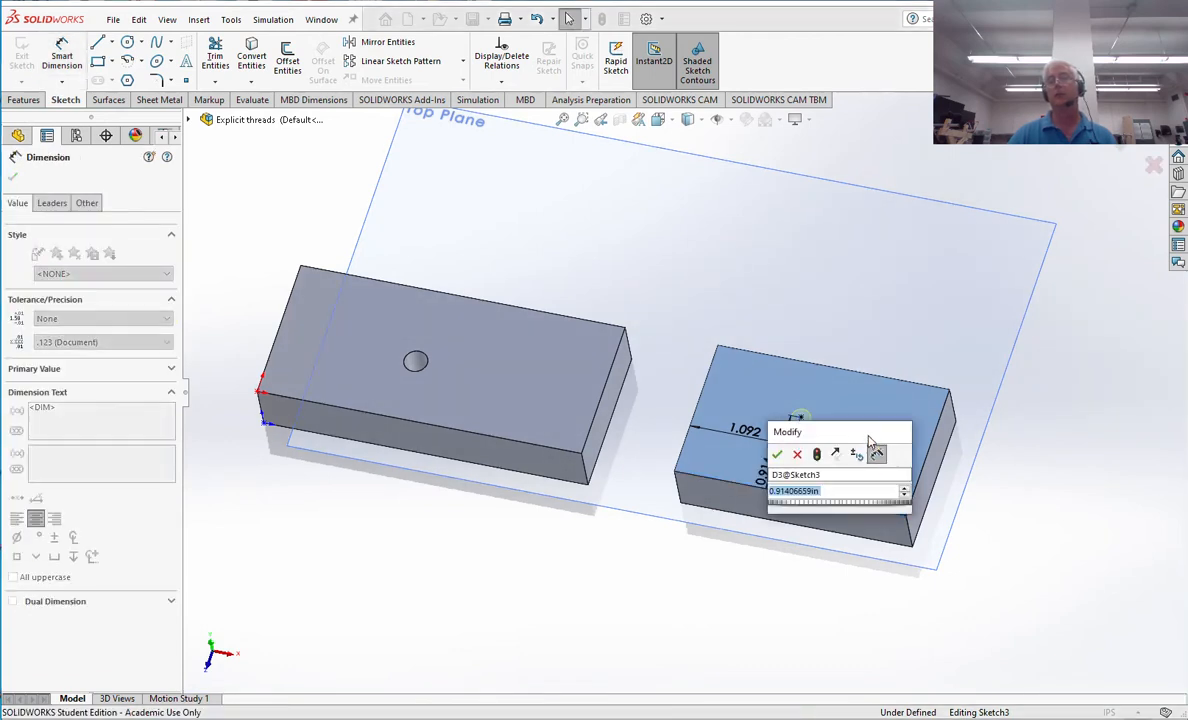
click(777, 454)
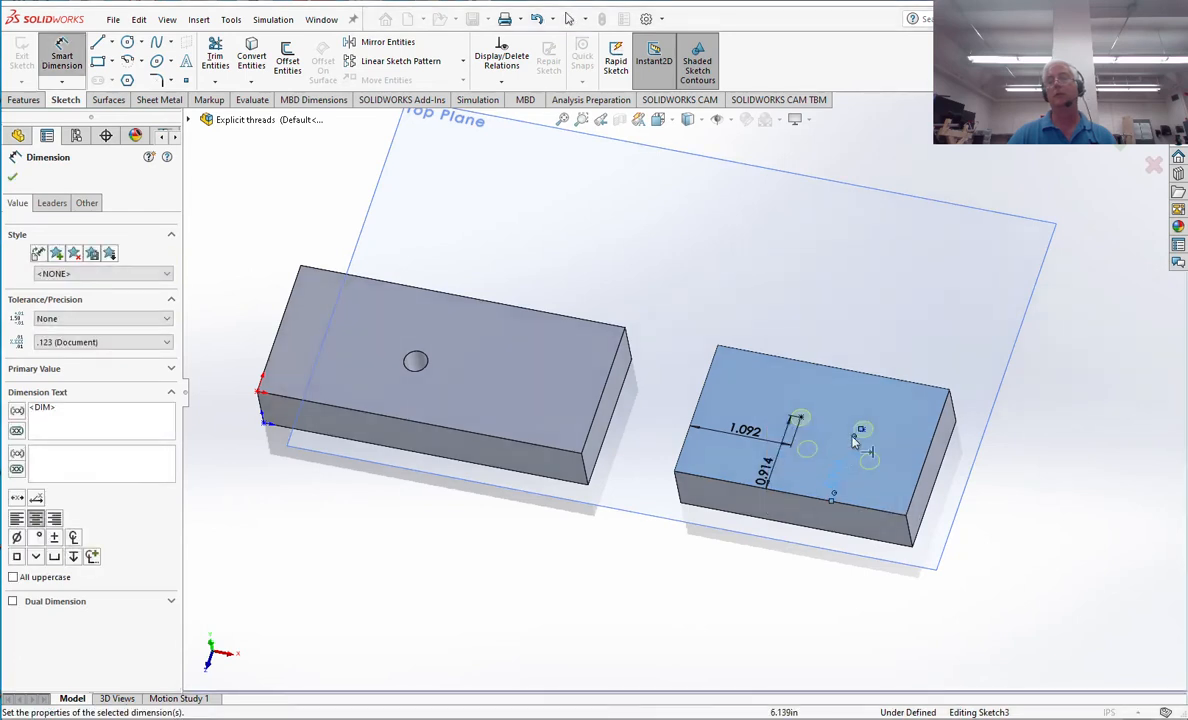
click(930, 450)
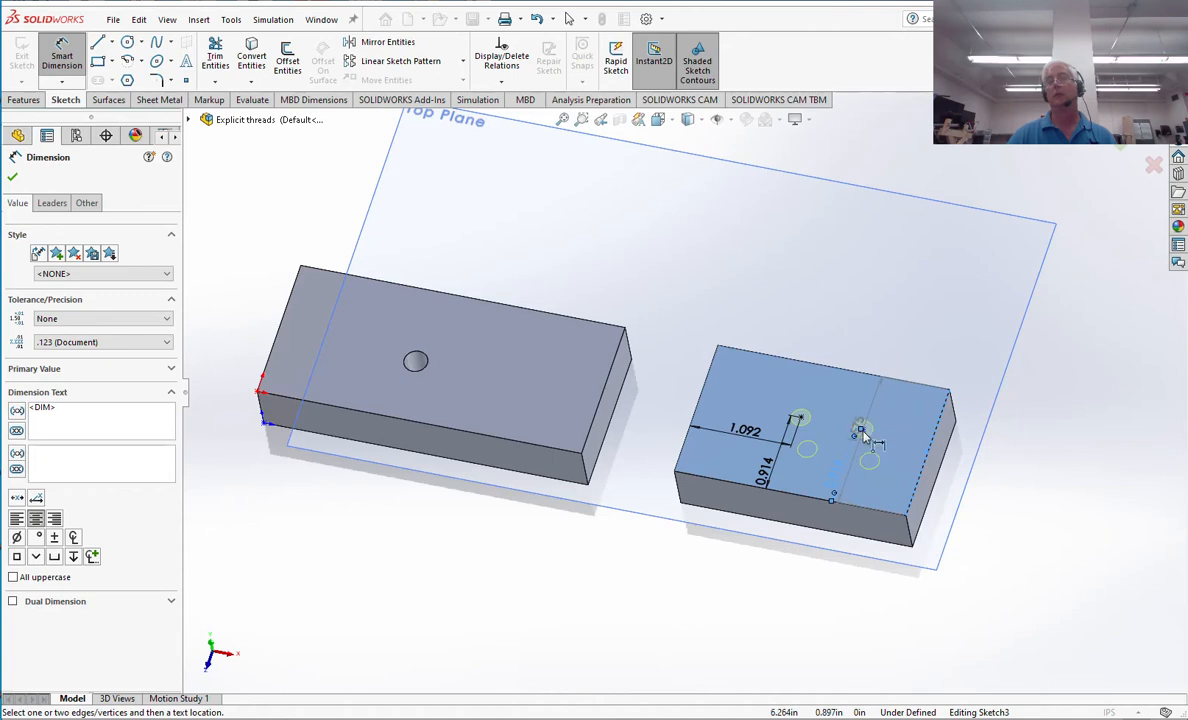
click(862, 430)
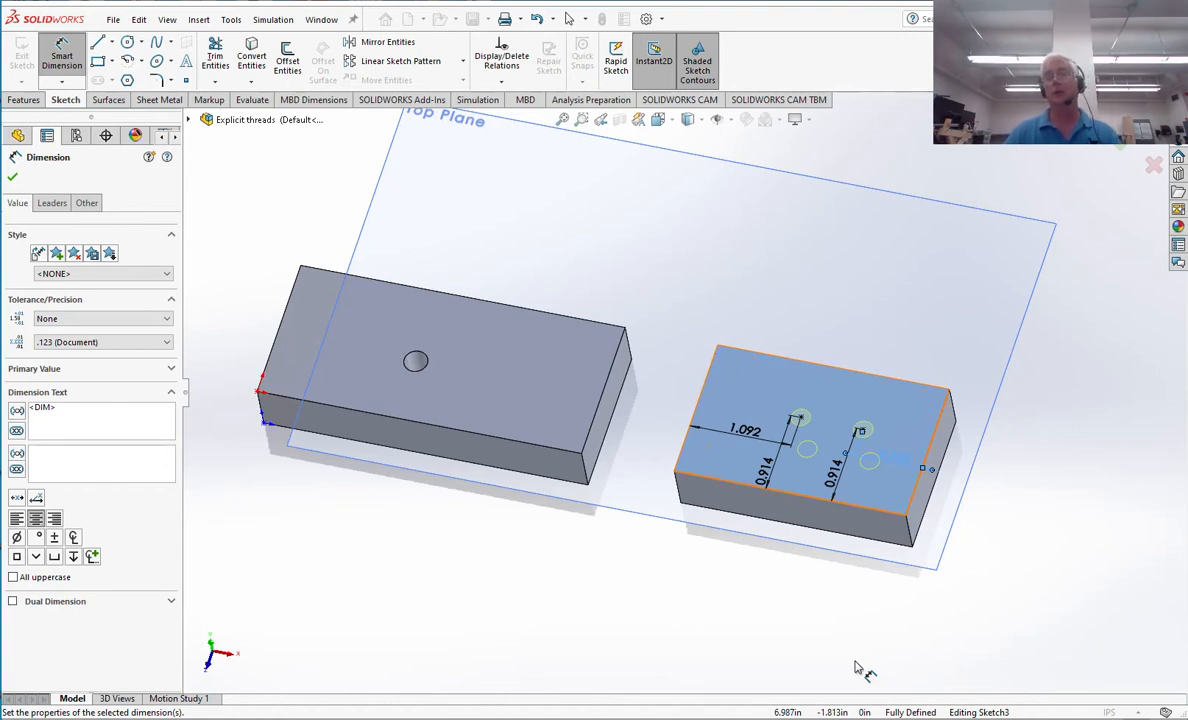
mouse_move(805, 490)
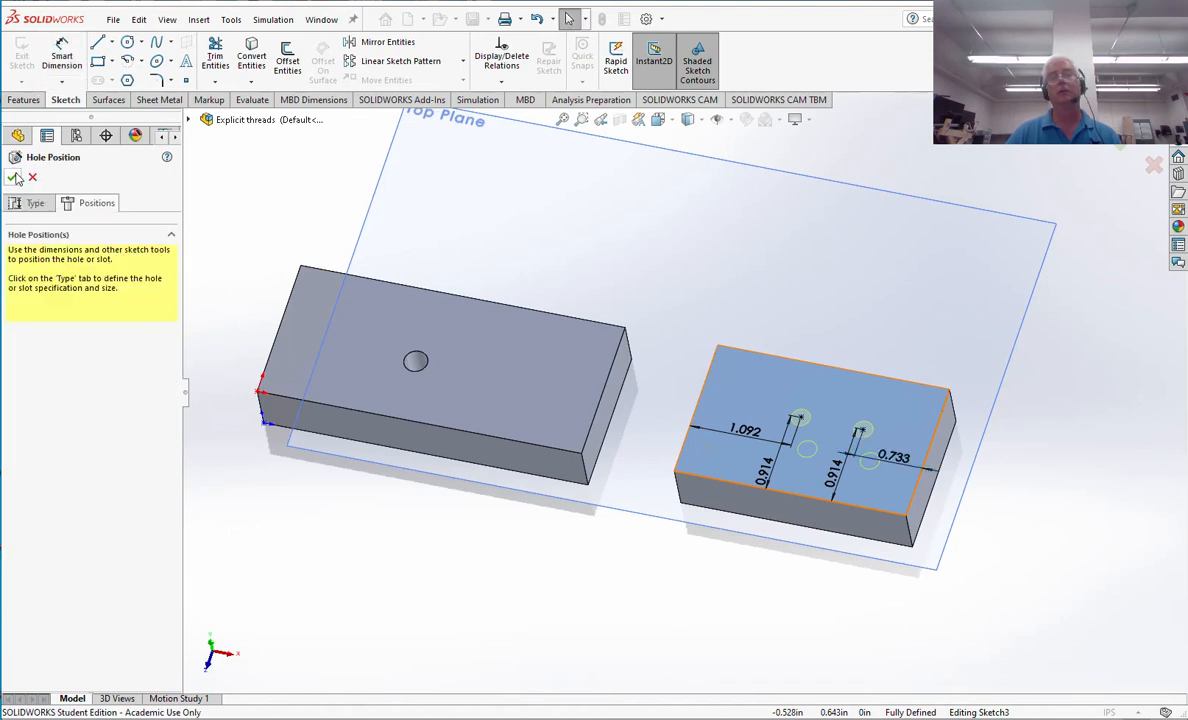
Accept the 1/4-20 Tapped Hole1 feature and select a threaded hole face.
click(15, 177)
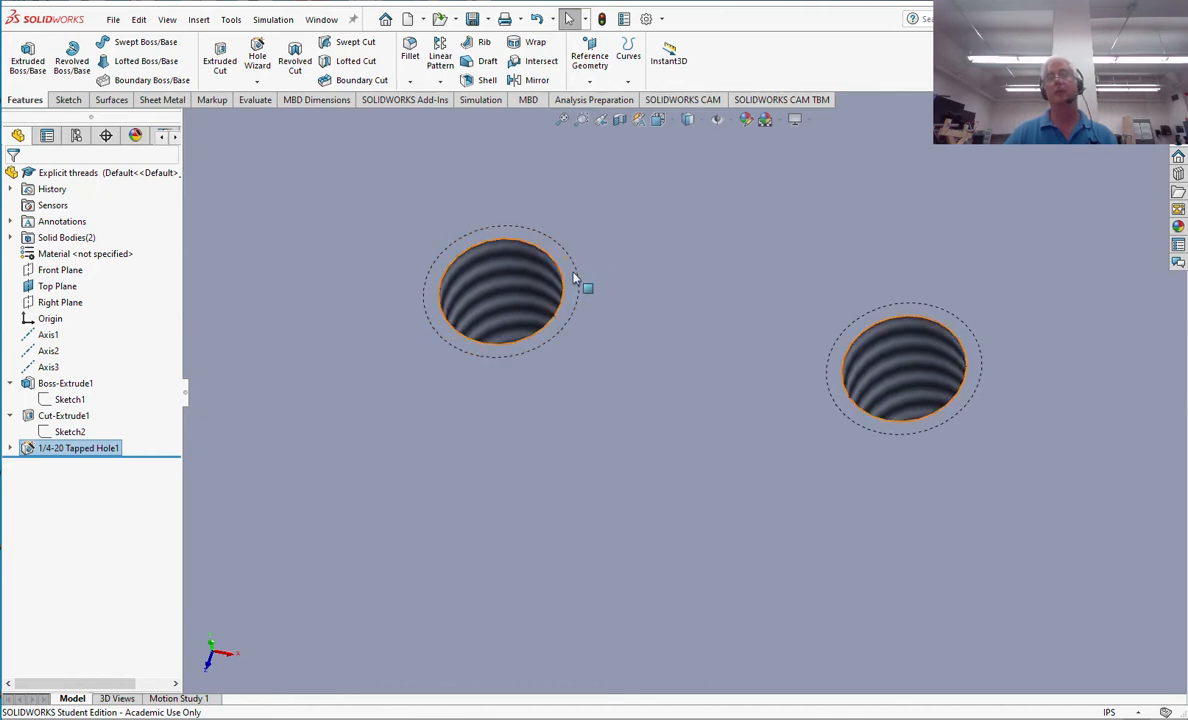
mouse_move(490, 367)
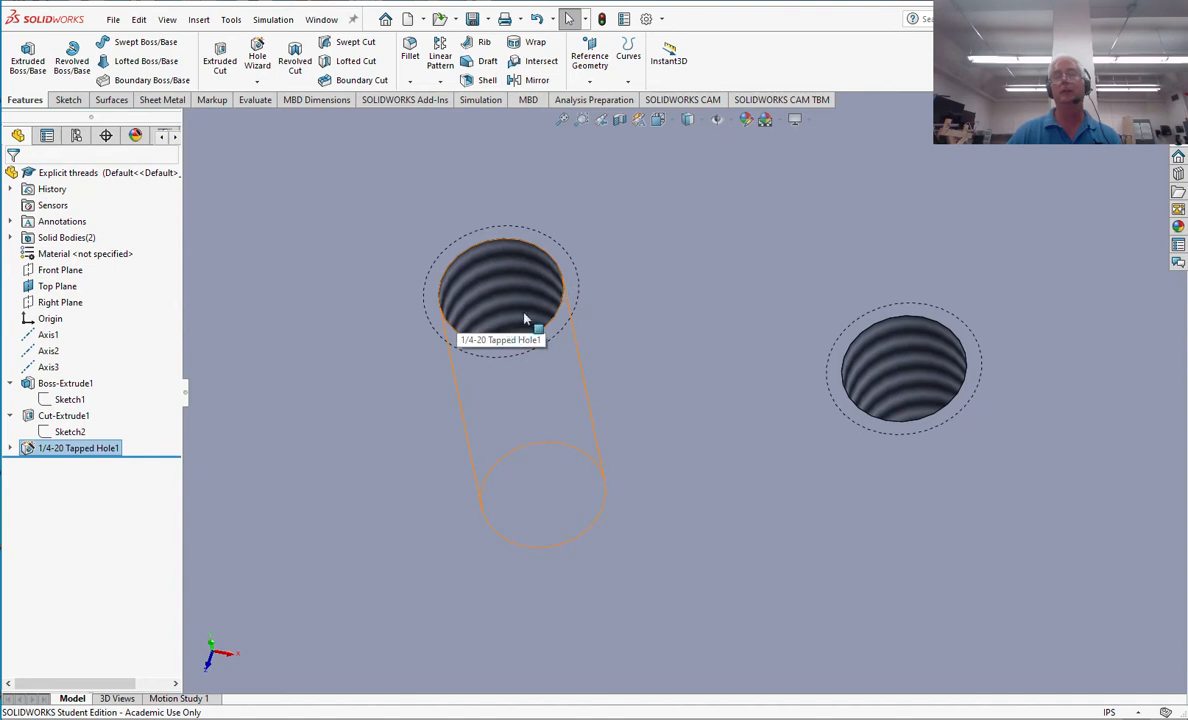
mouse_move(532, 289)
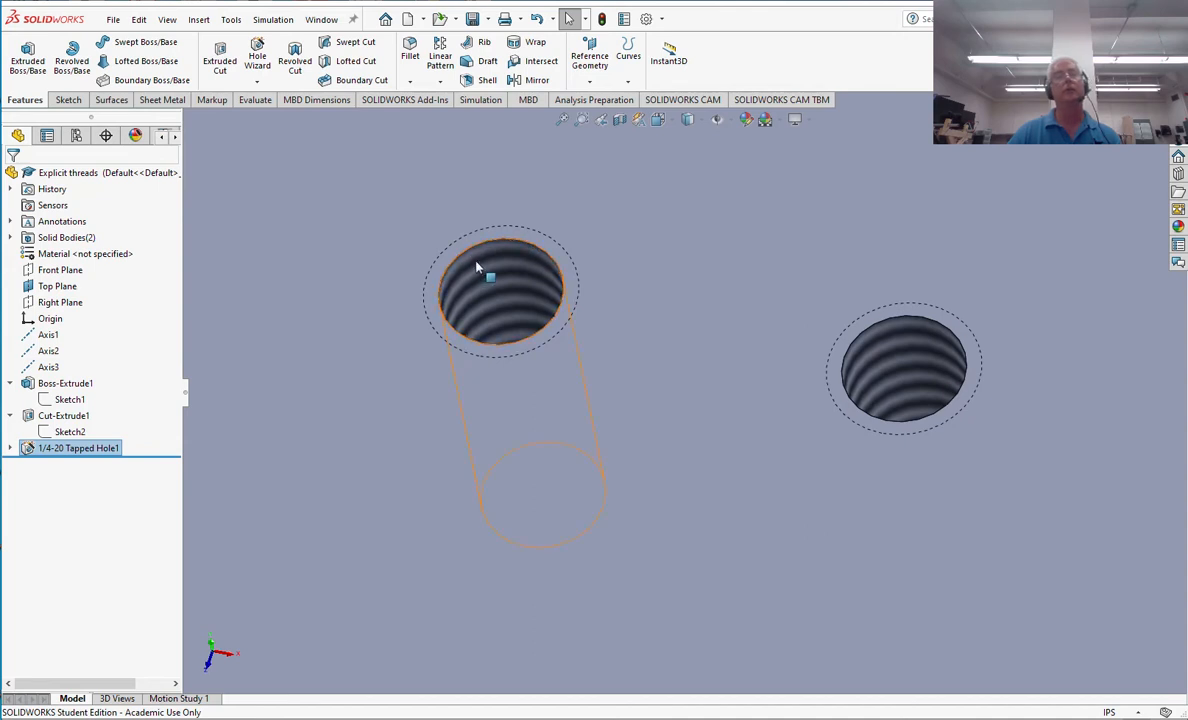
click(253, 99)
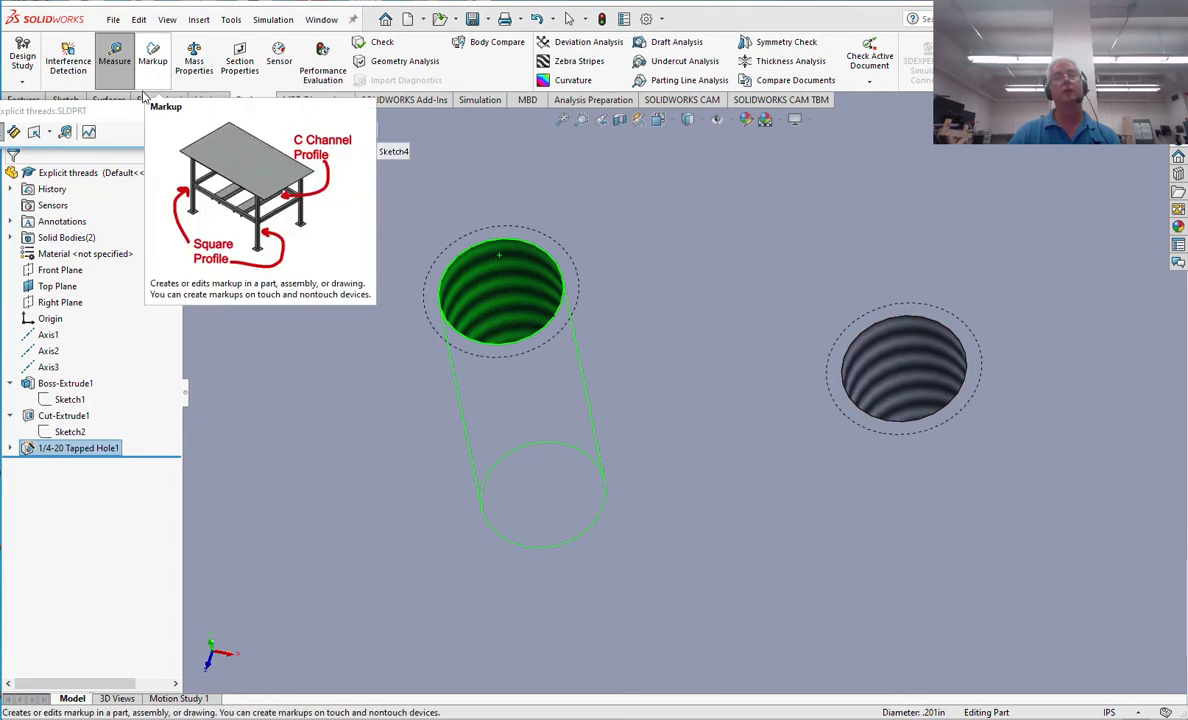
Measure the tapped hole face, reading a 0.201 in diameter.
click(114, 56)
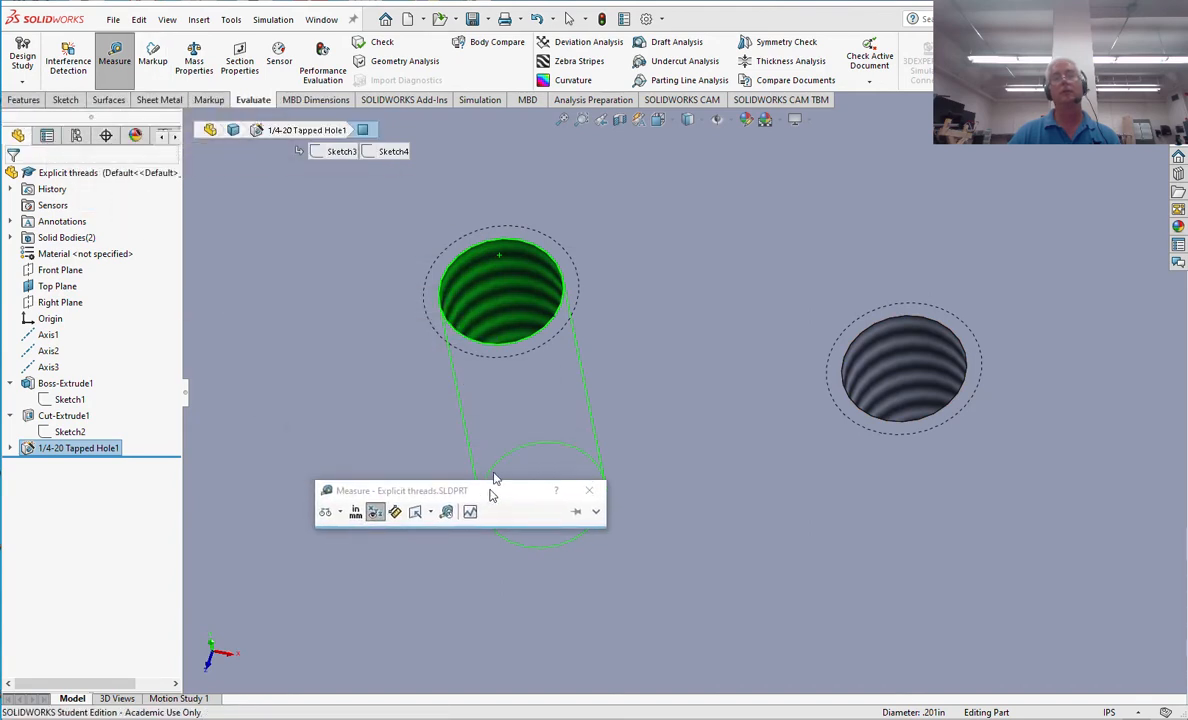
click(480, 250)
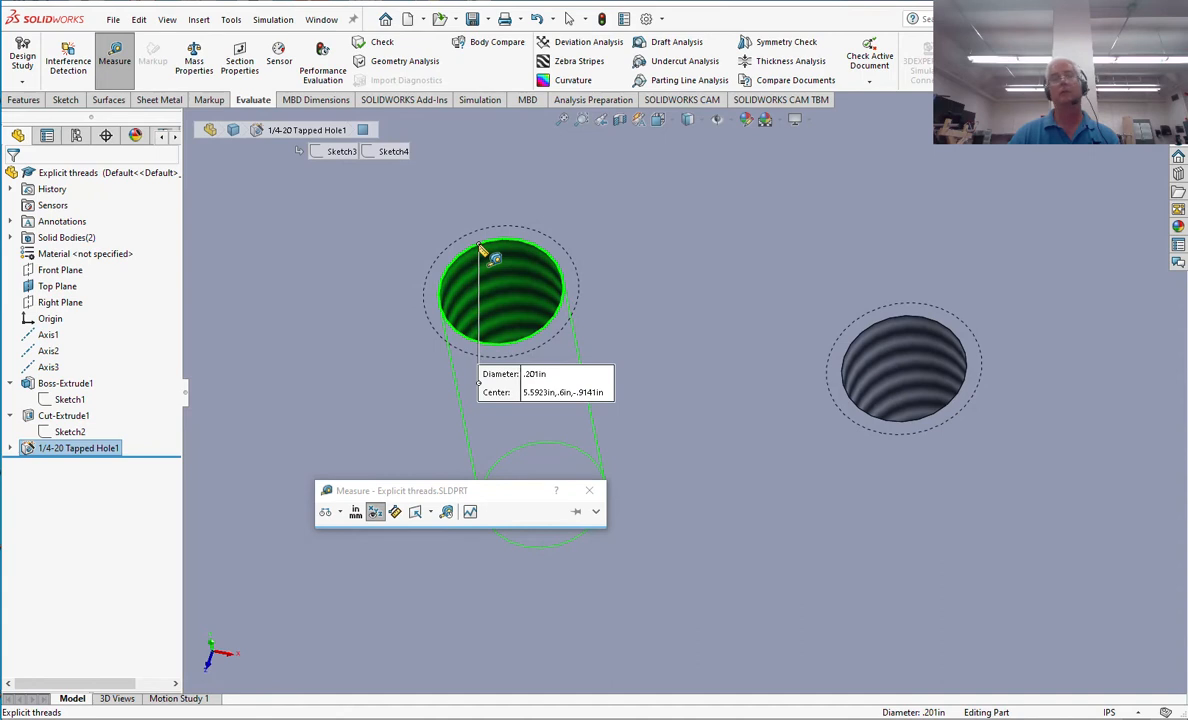
mouse_move(747, 600)
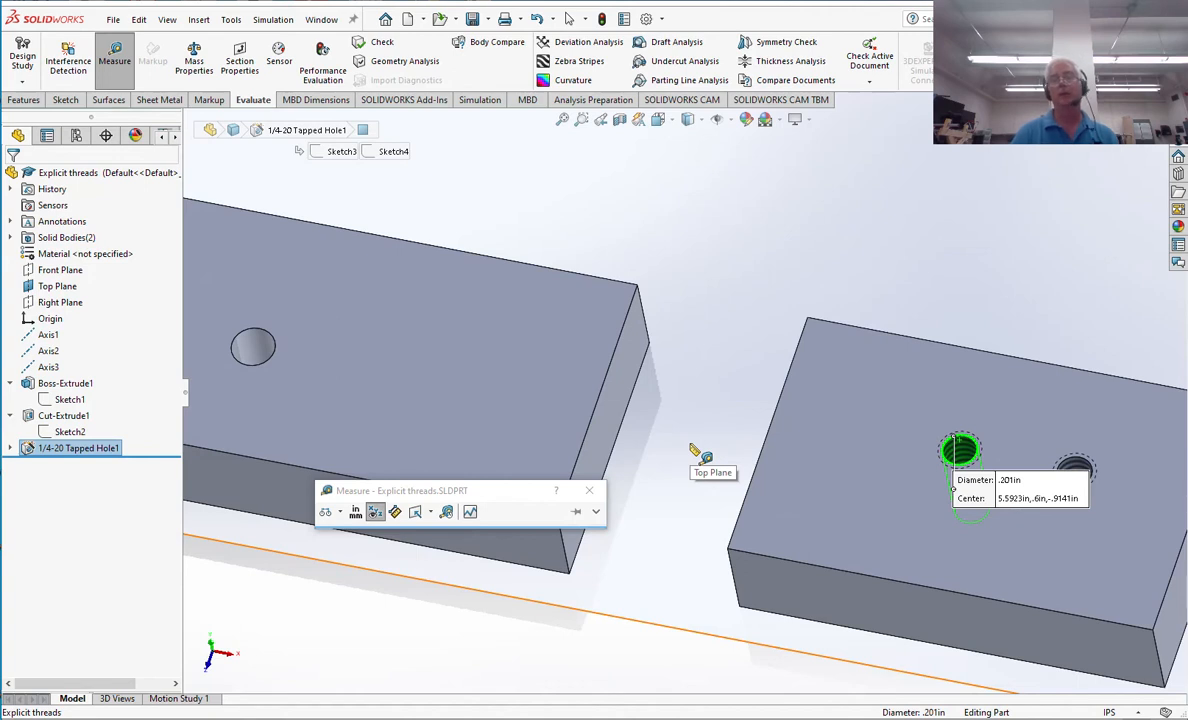
mouse_move(700, 455)
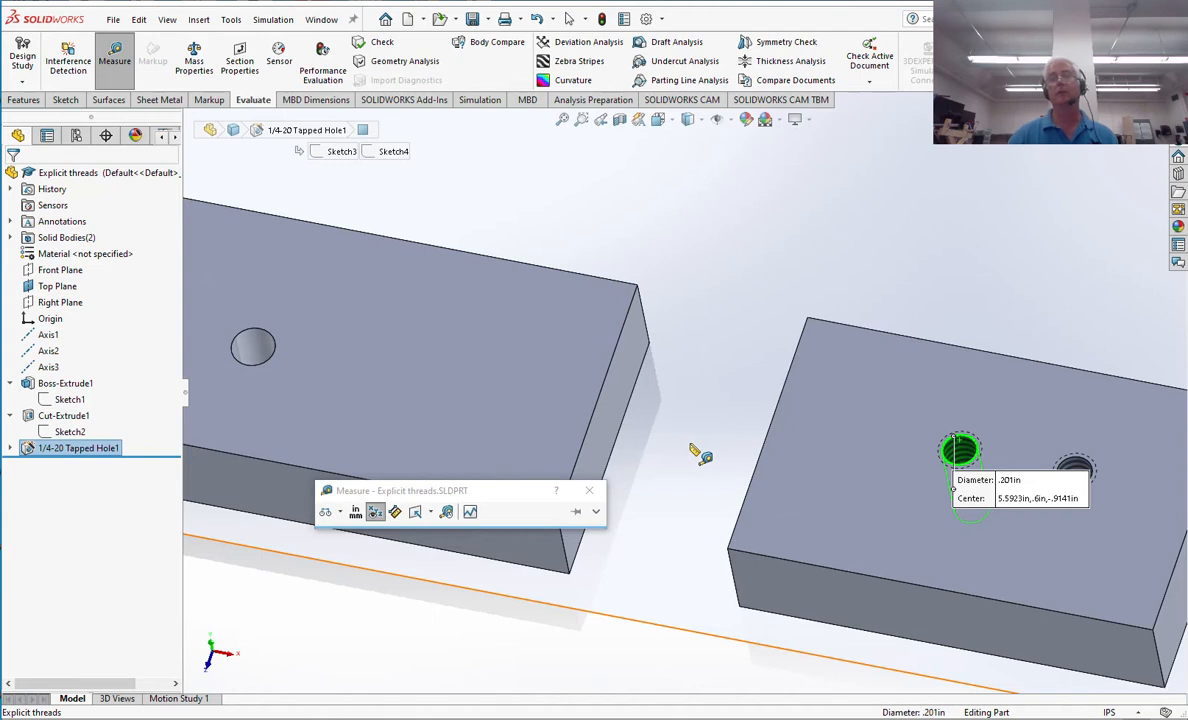
mouse_move(670, 472)
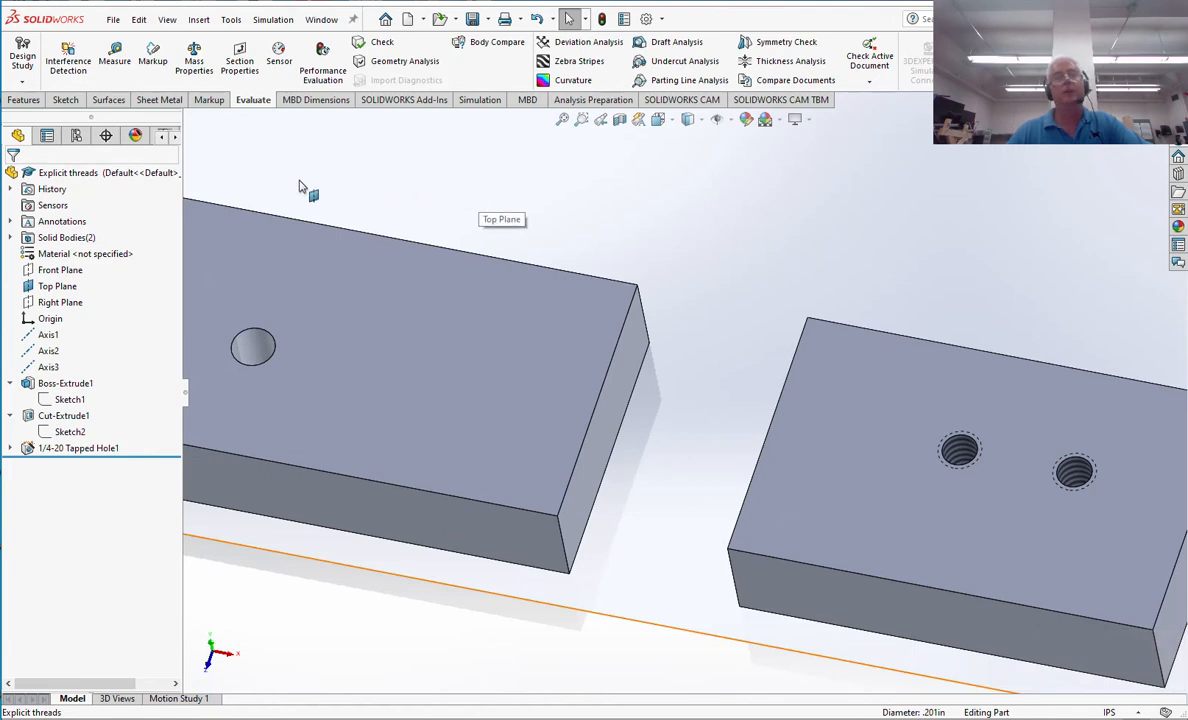
Open the Explicit threads drawing and delete Section View A-A with its cutting line.
right_click(68, 172)
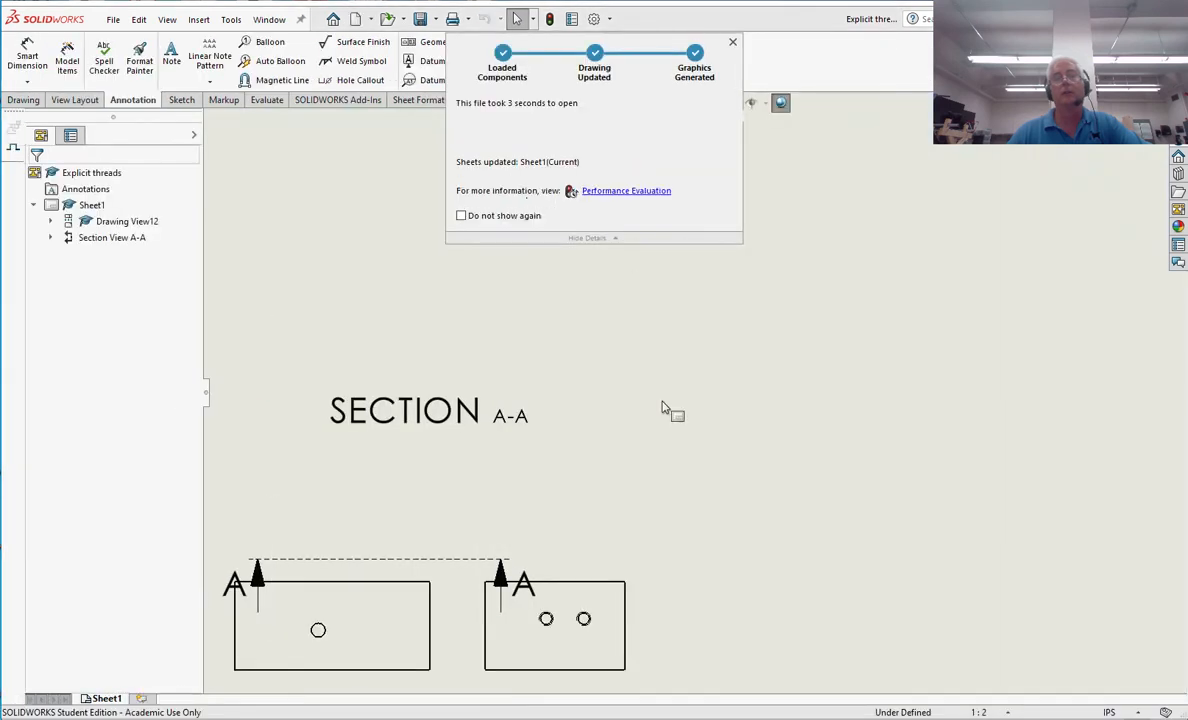
click(733, 42)
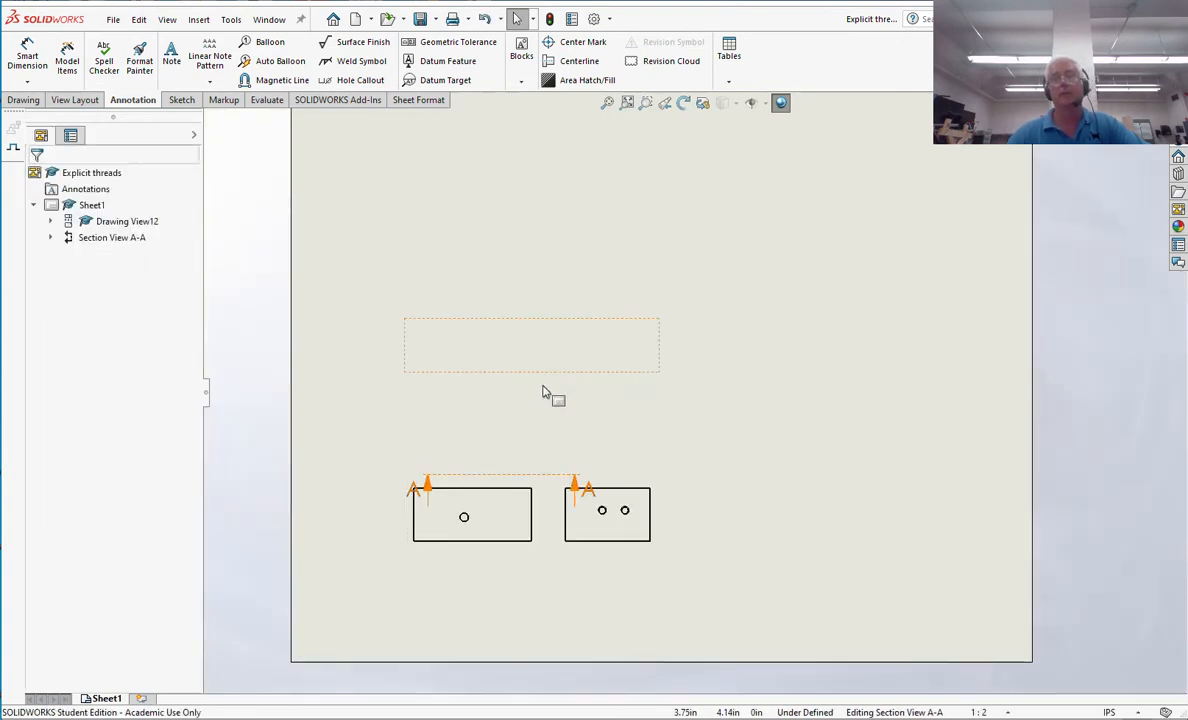
click(513, 472)
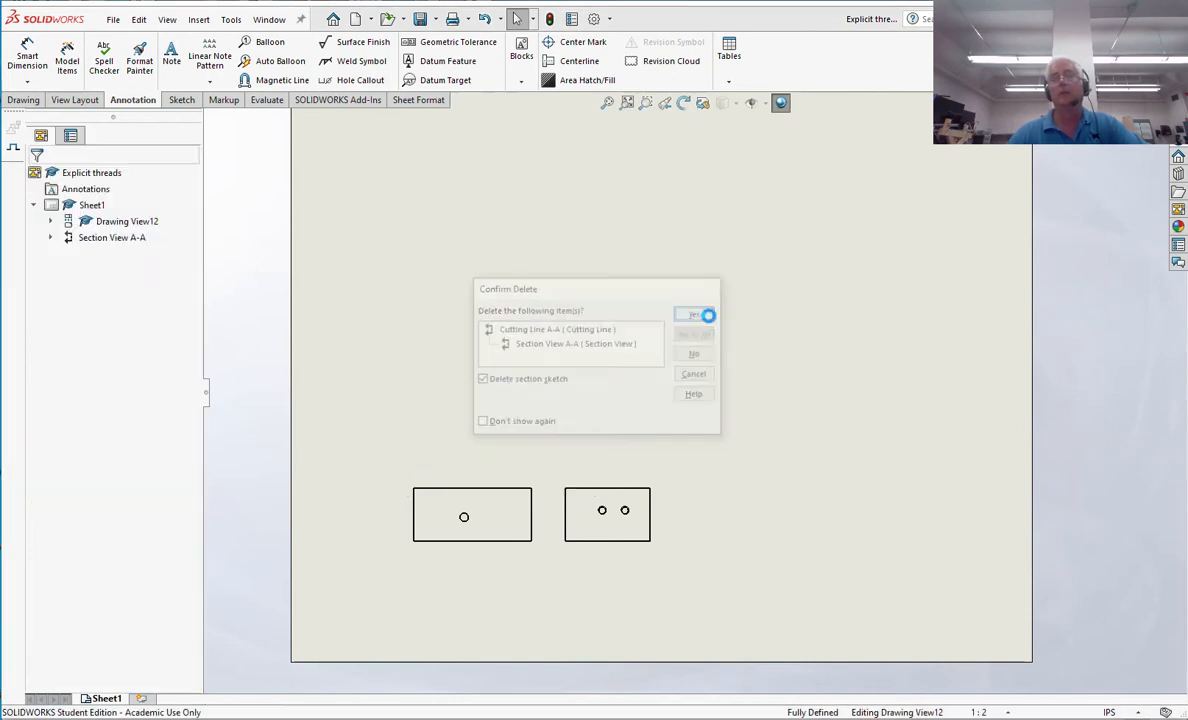
click(693, 314)
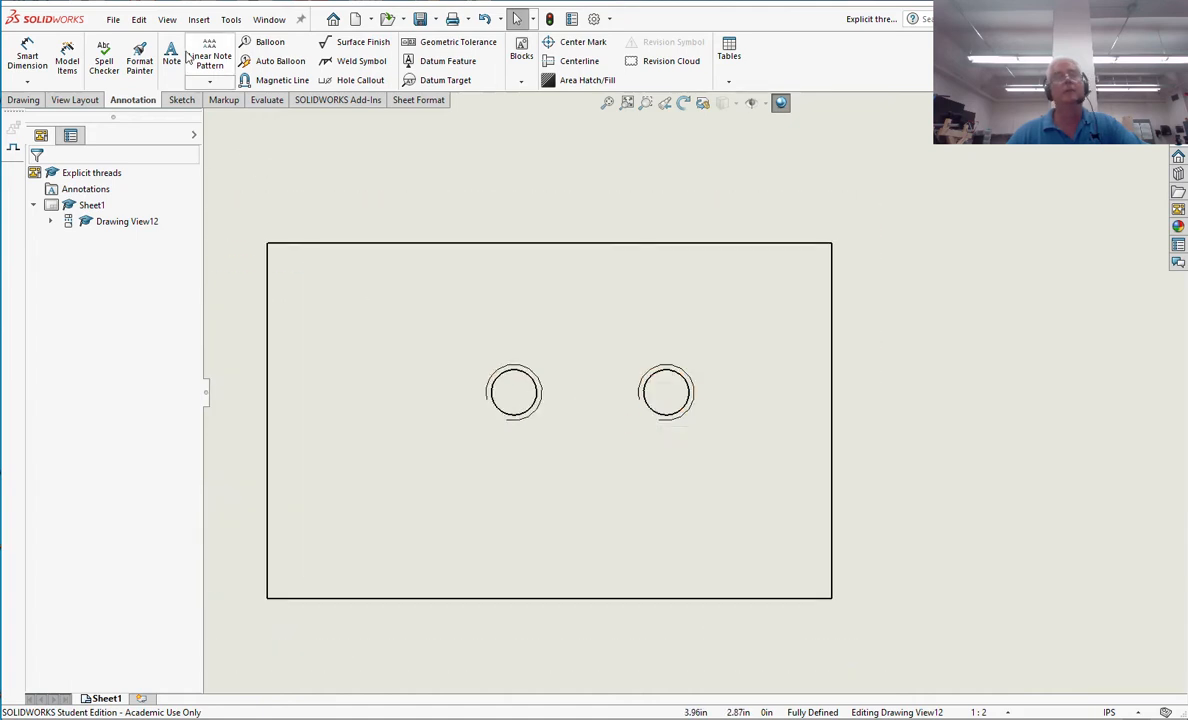
Add hole callouts Ø0.25 THRU and 2x 1/4-20 UNC THRU ALL to the blocks.
click(199, 19)
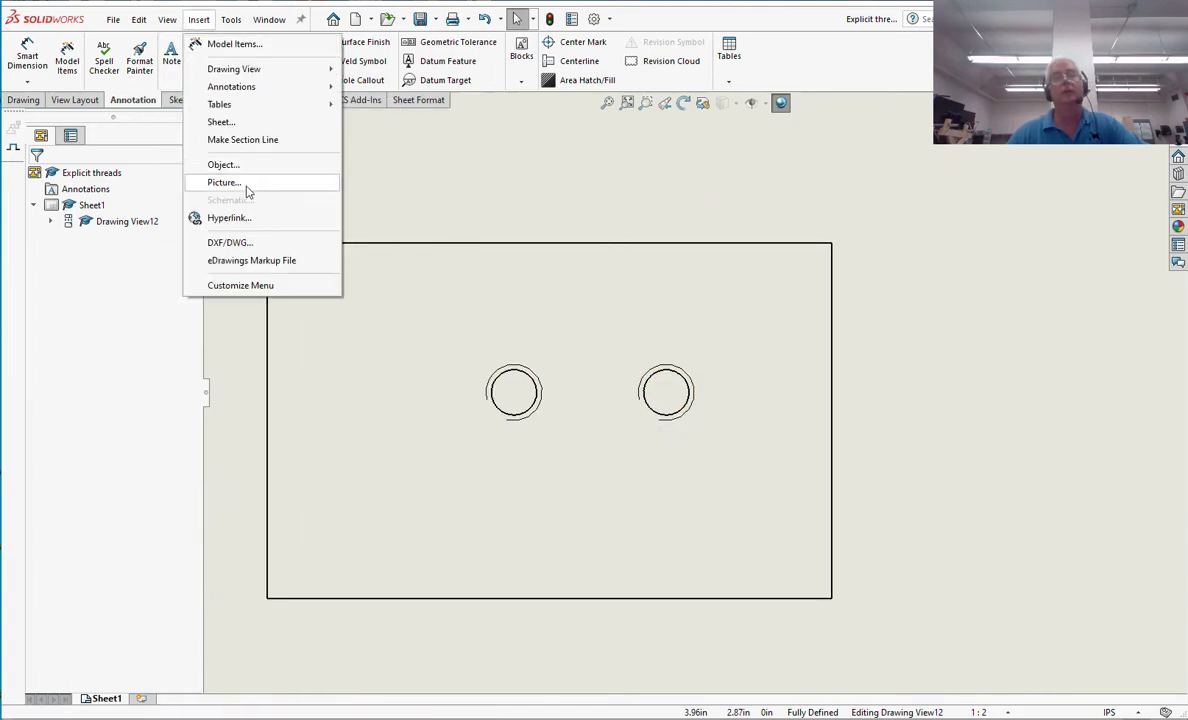
mouse_move(228, 218)
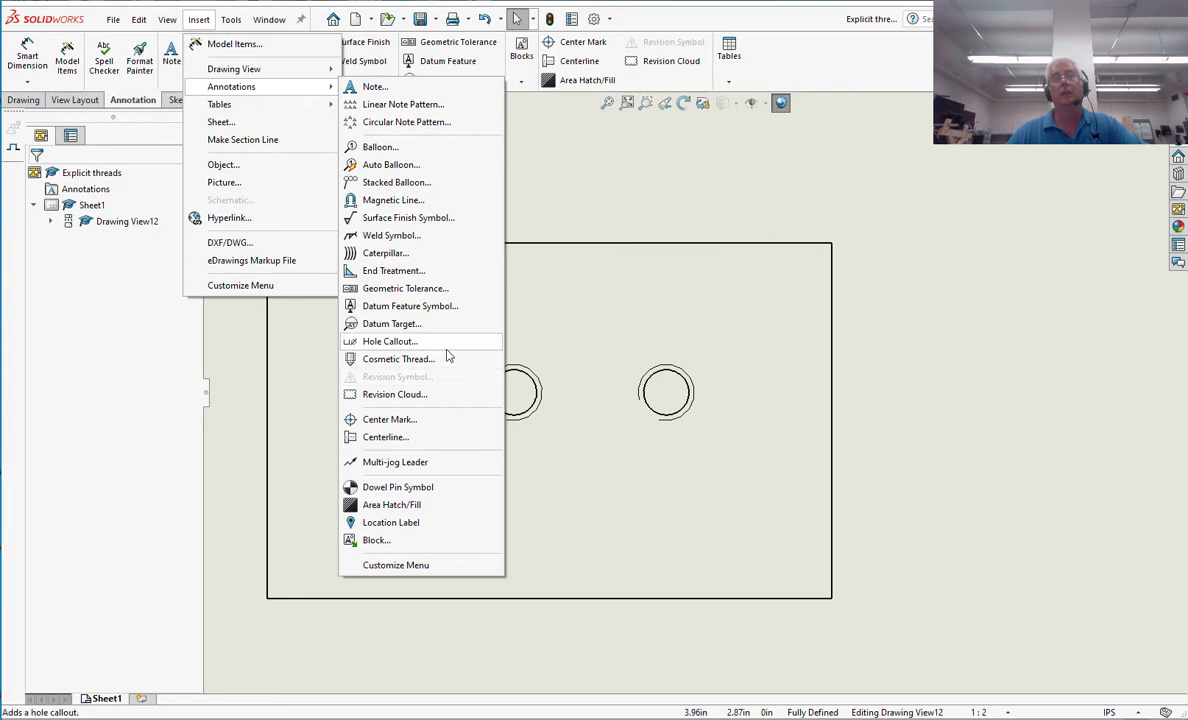
click(390, 341)
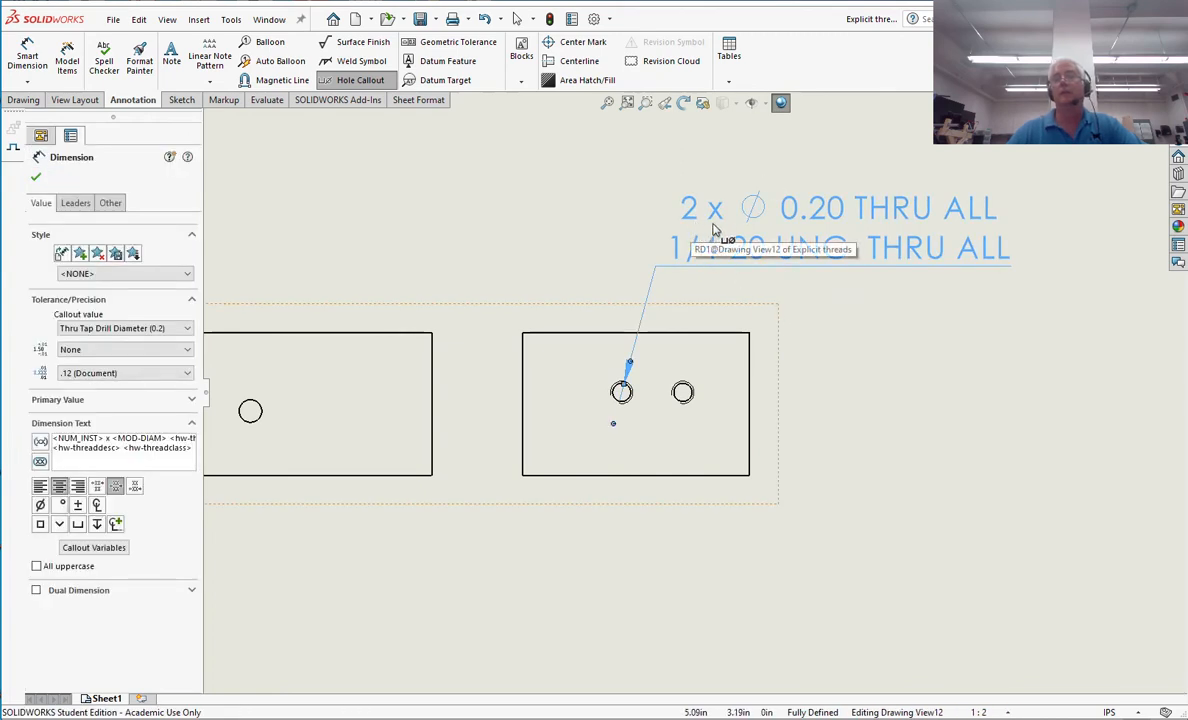
mouse_move(858, 230)
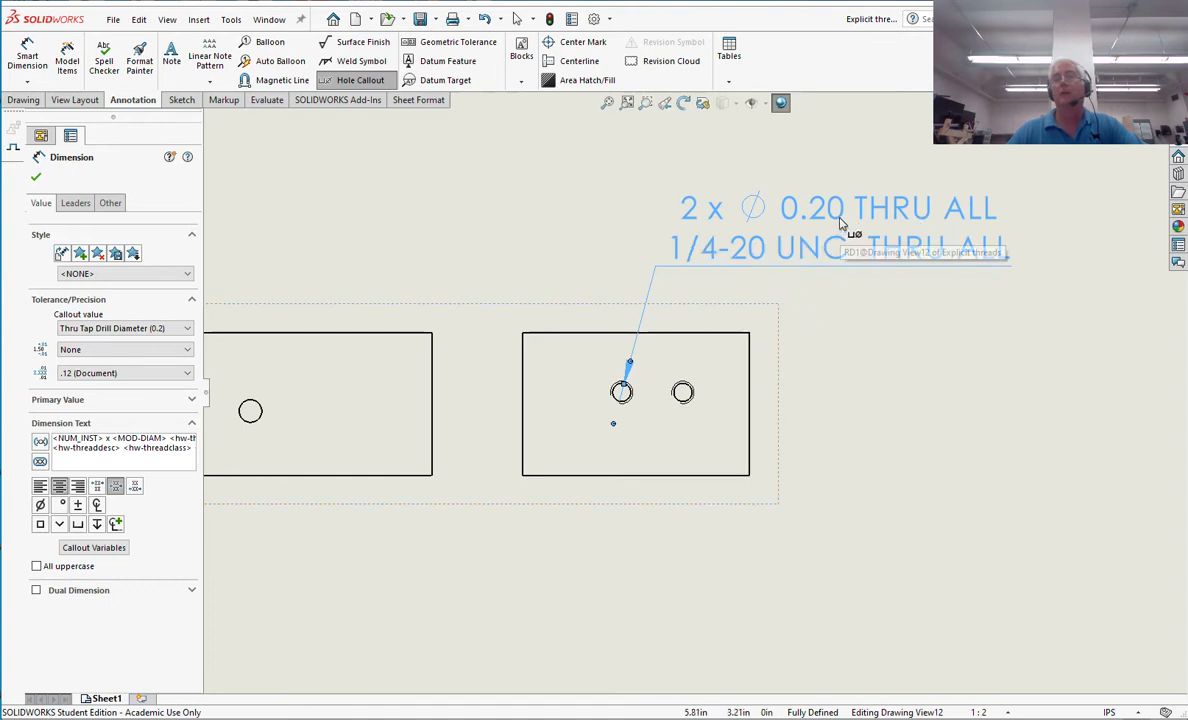
mouse_move(697, 278)
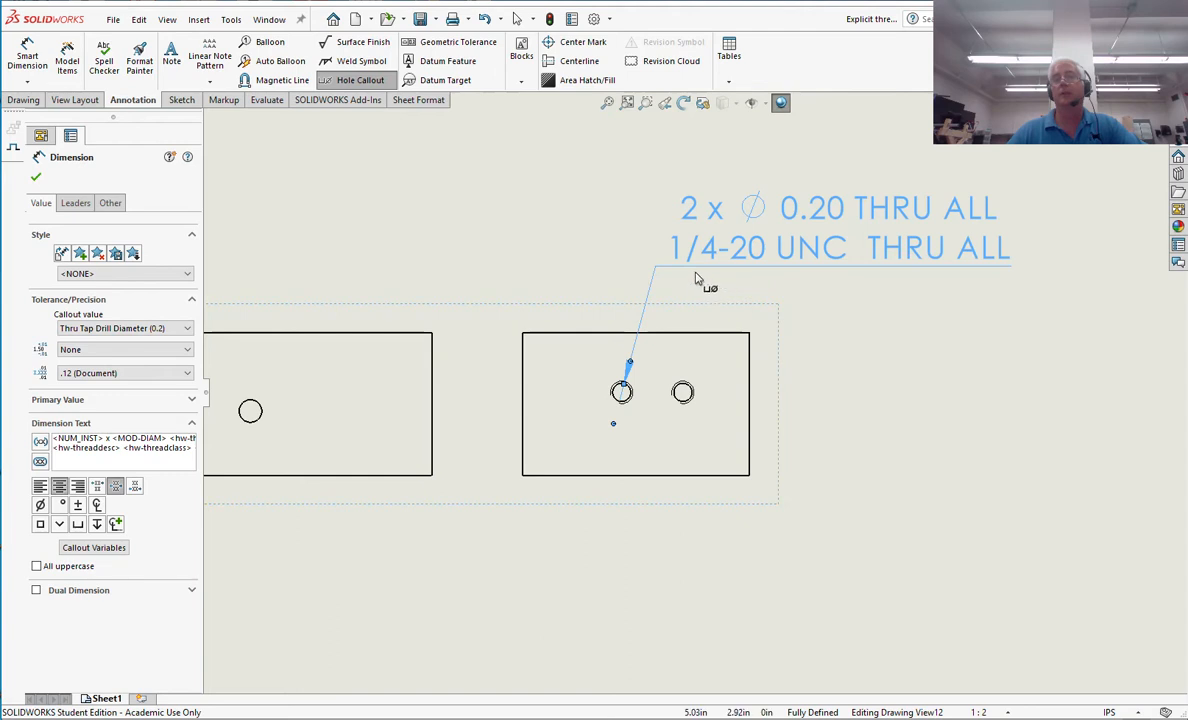
mouse_move(748, 273)
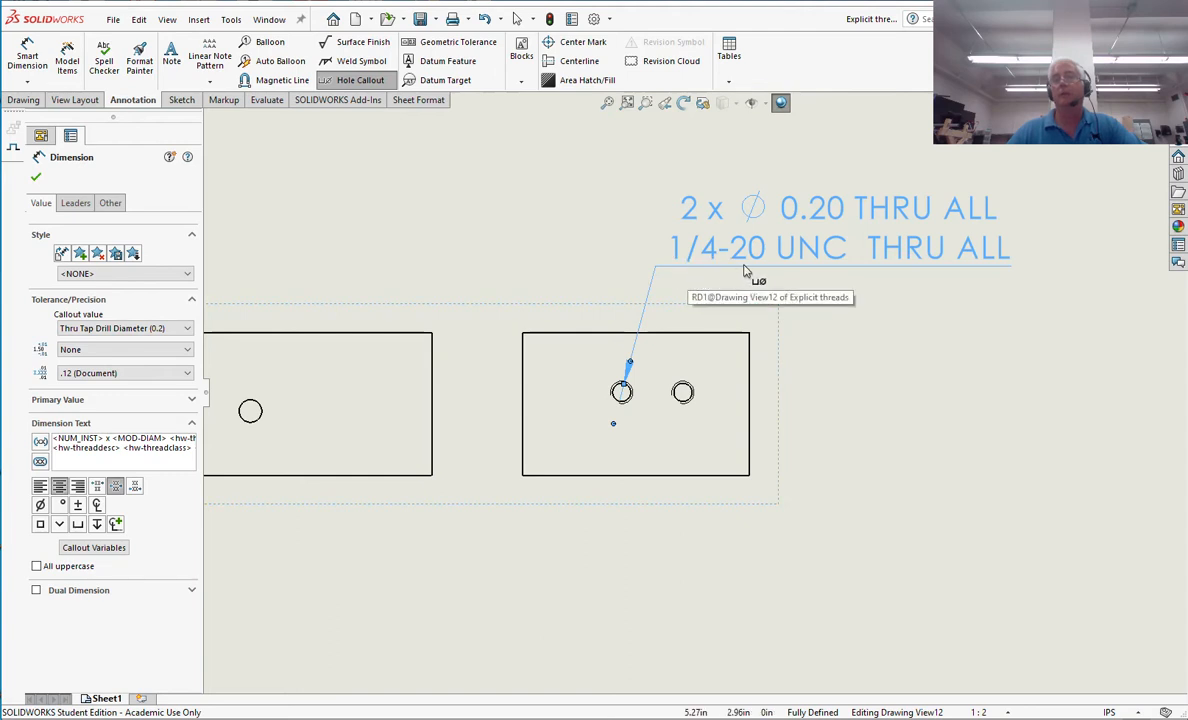
mouse_move(955, 273)
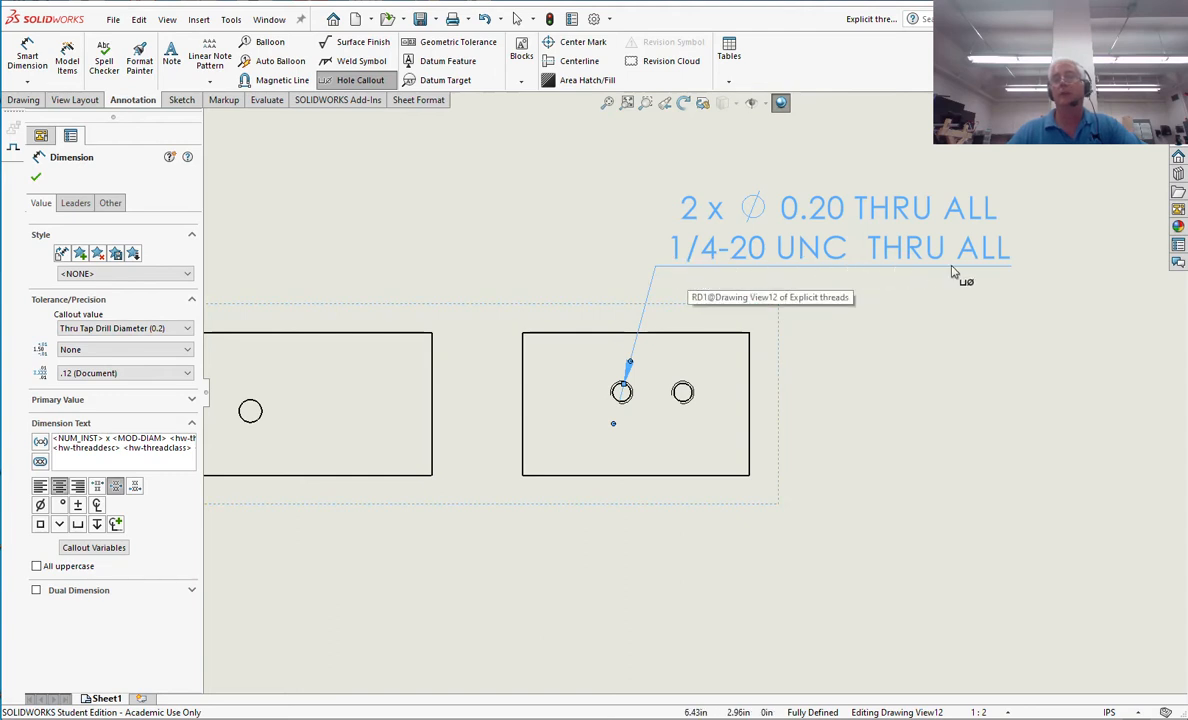
mouse_move(775, 377)
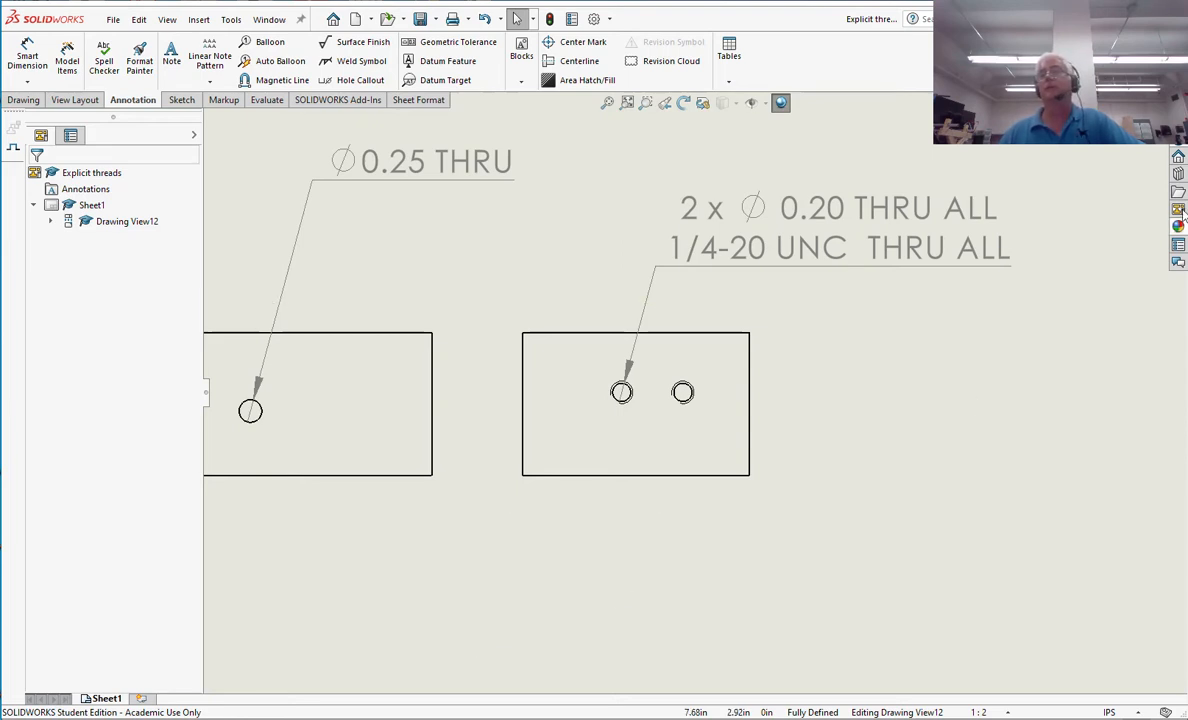
Close the drawing without saving and delete Tapped Hole1 from the part.
click(419, 18)
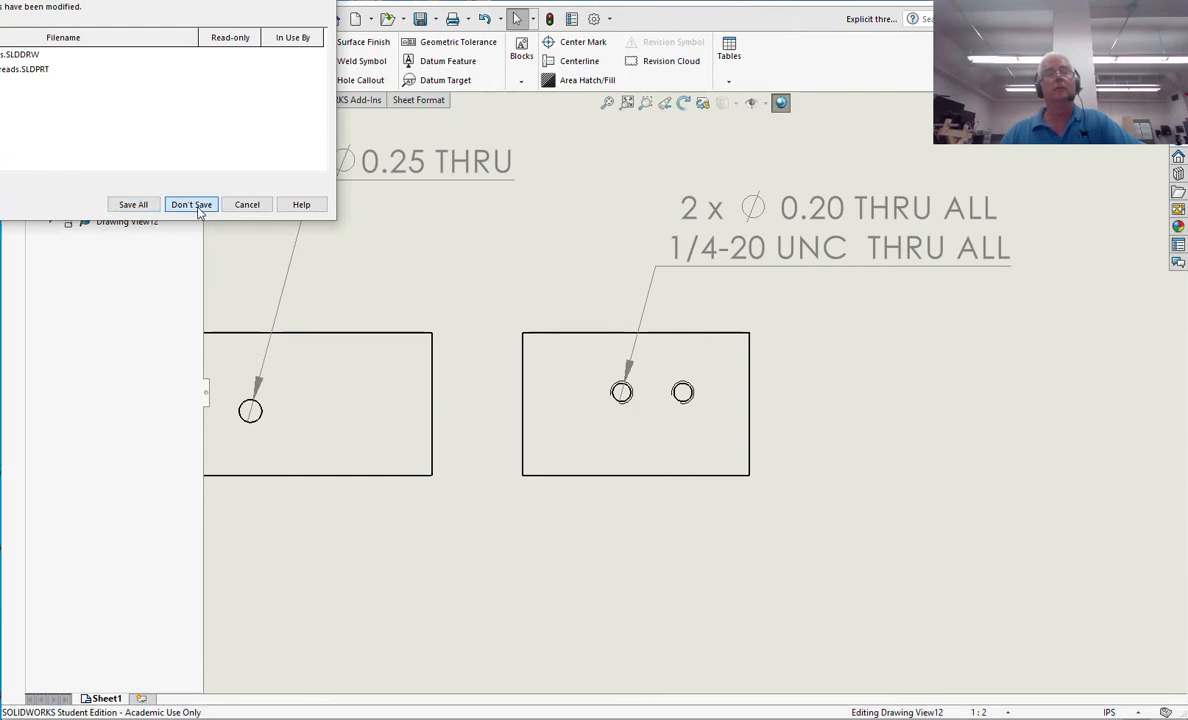
click(190, 204)
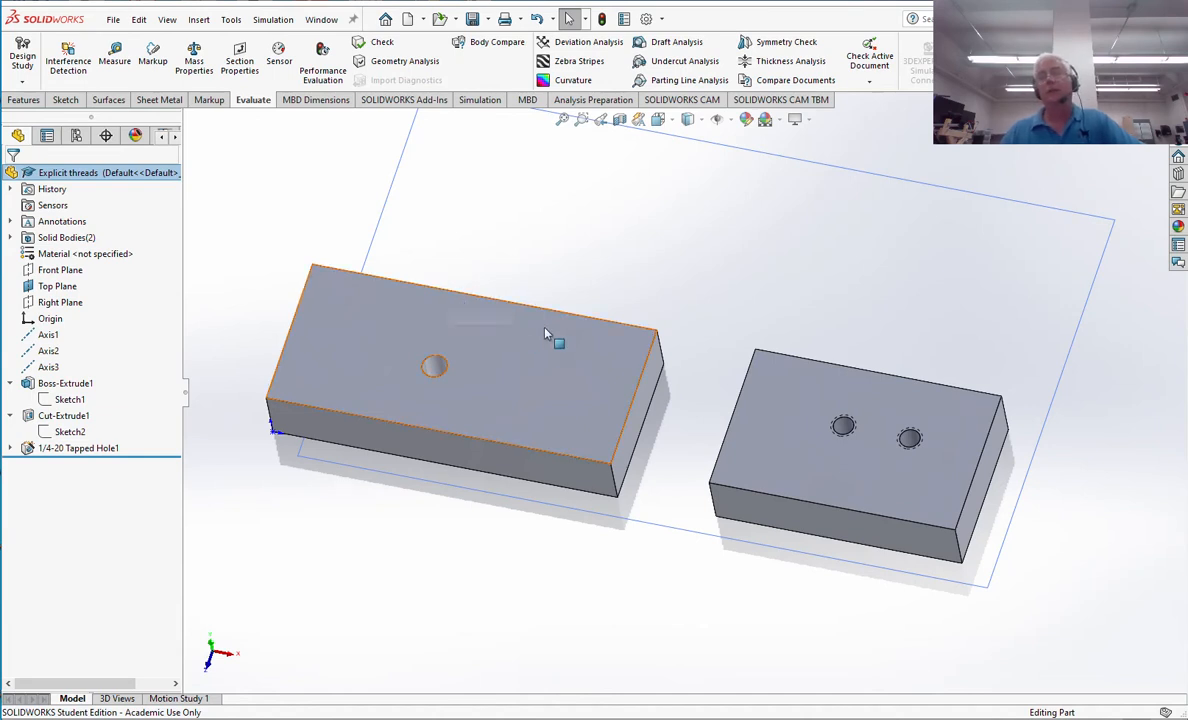
mouse_move(958, 308)
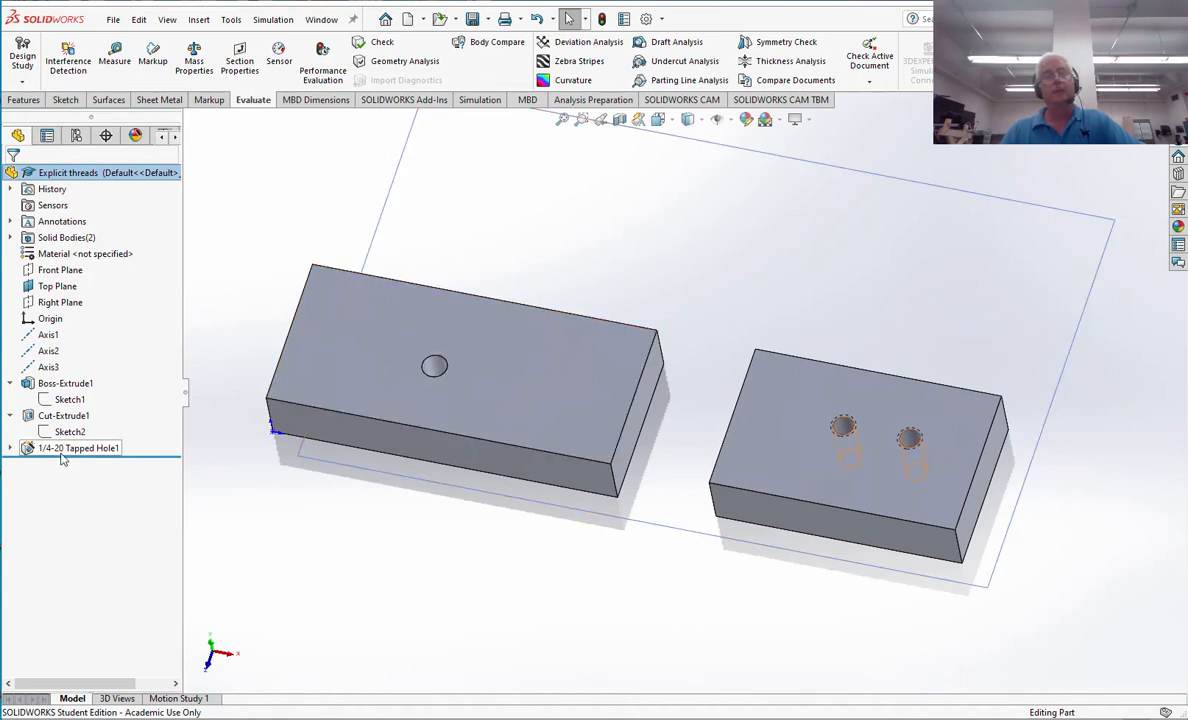
right_click(78, 448)
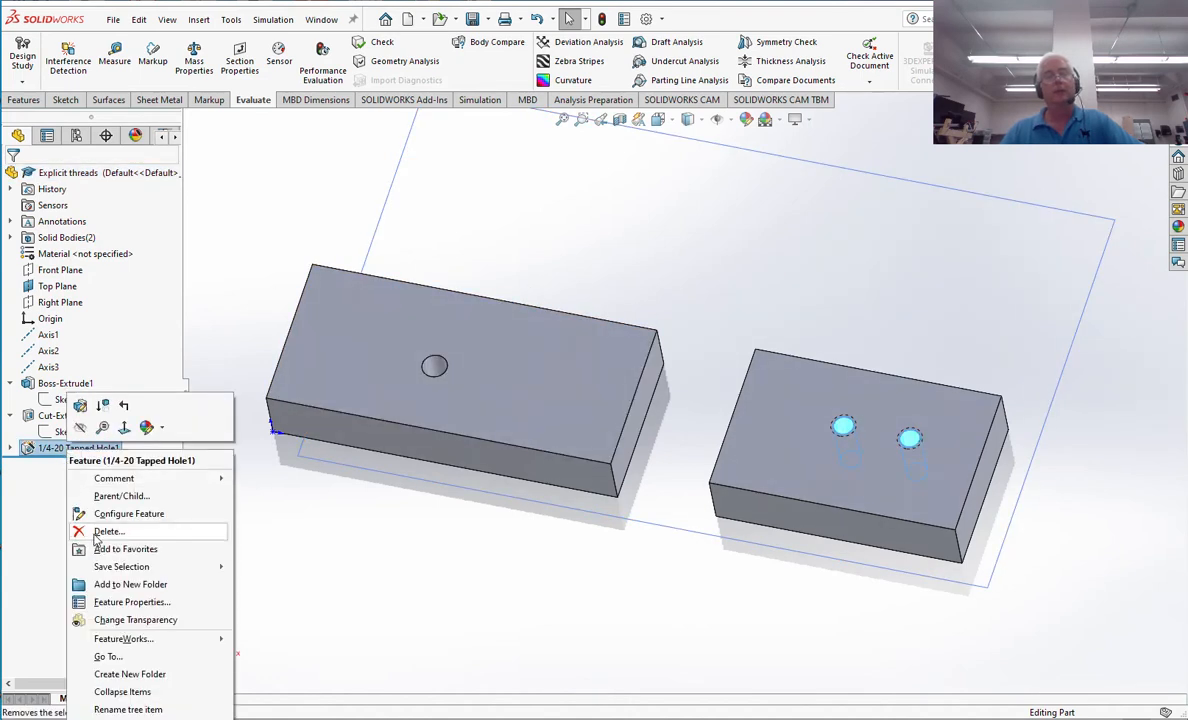
click(108, 531)
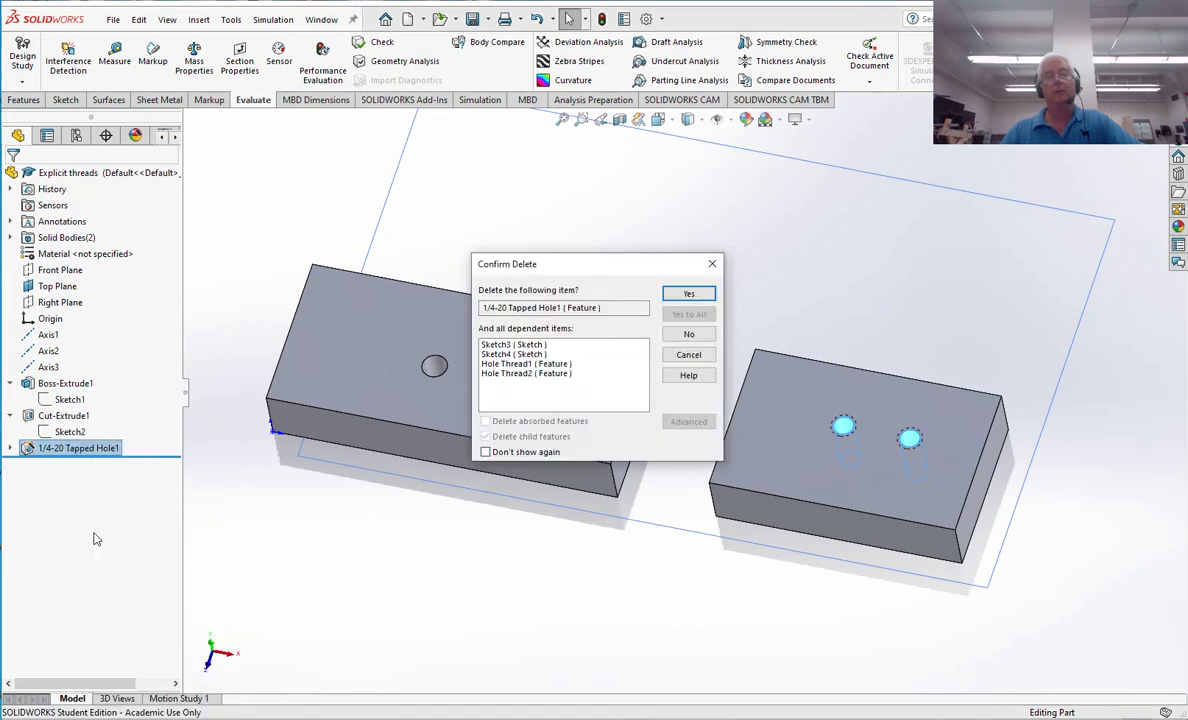
click(688, 293)
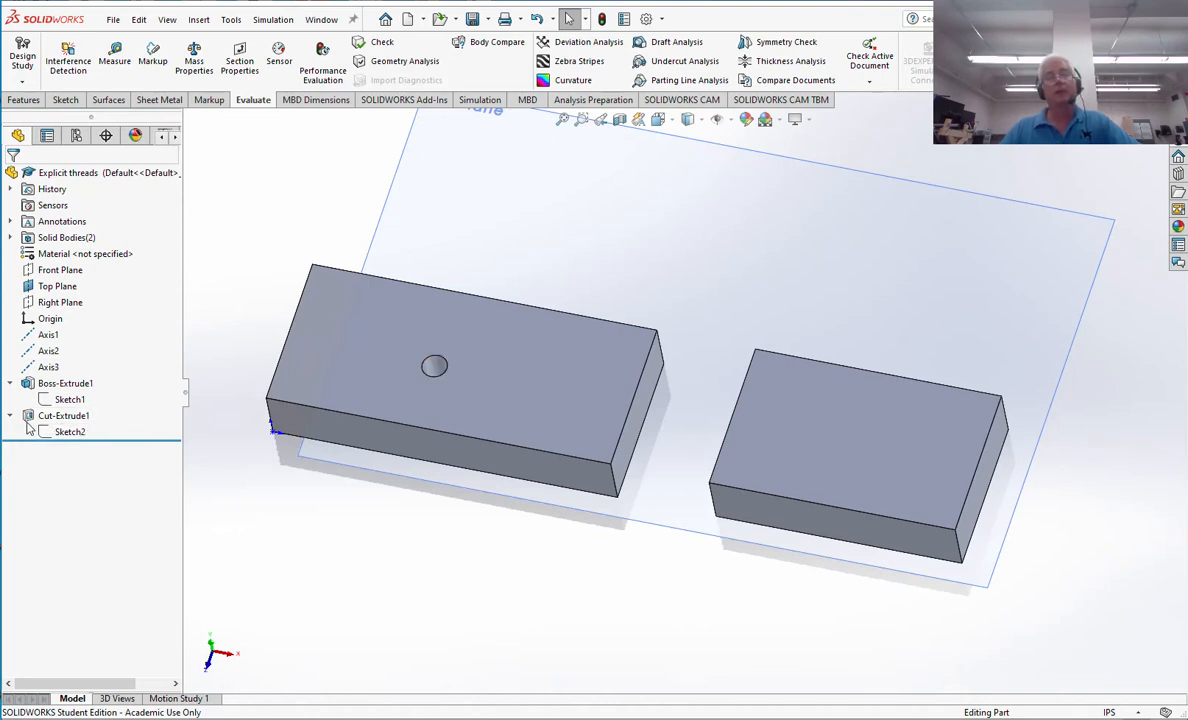
Delete Cut-Extrude1 and the leftover Sketch2 from the left block.
right_click(64, 415)
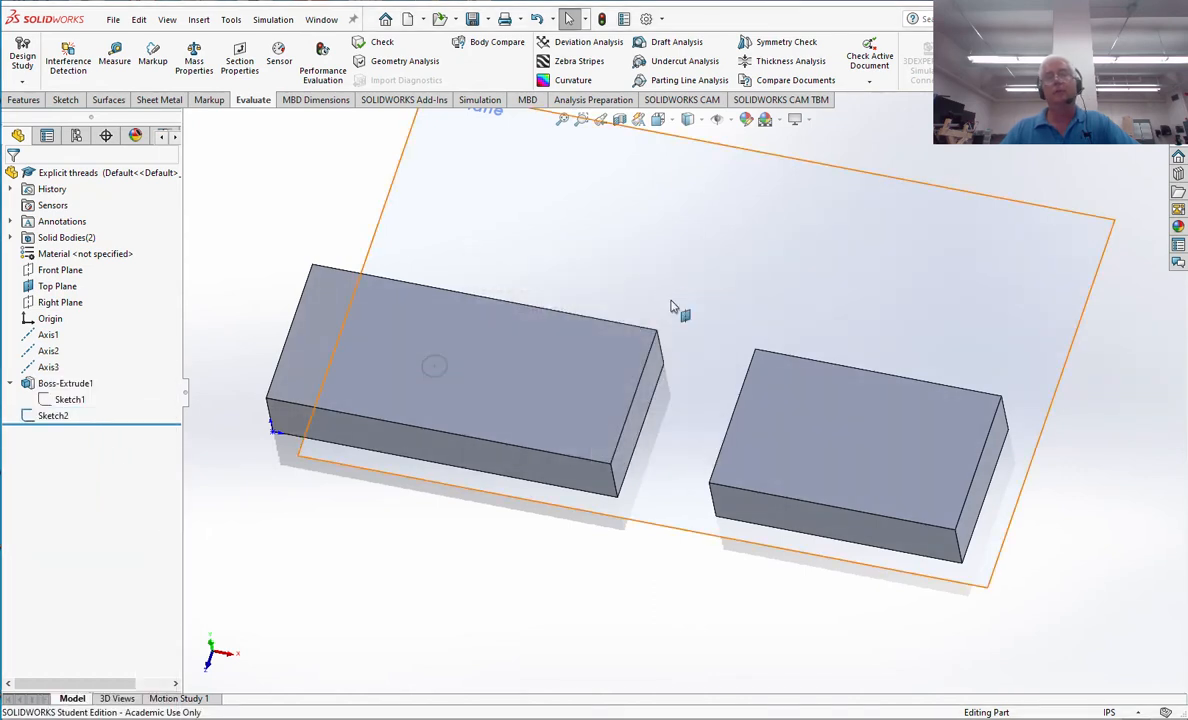
right_click(53, 415)
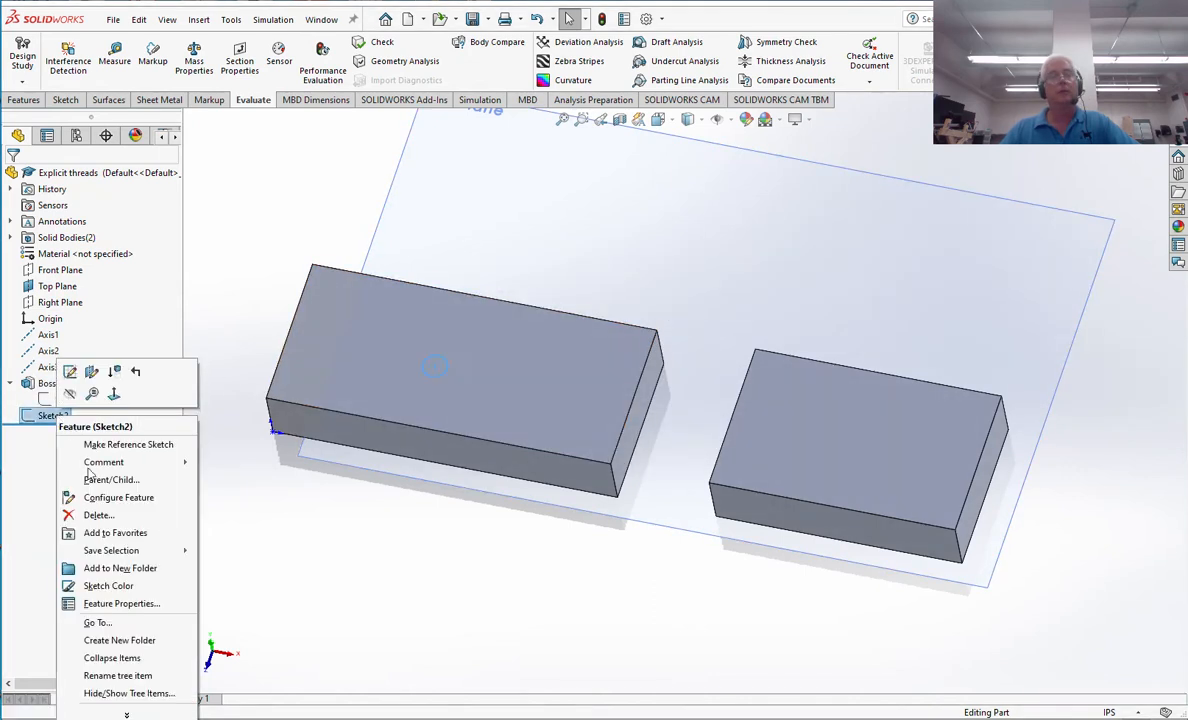
click(98, 515)
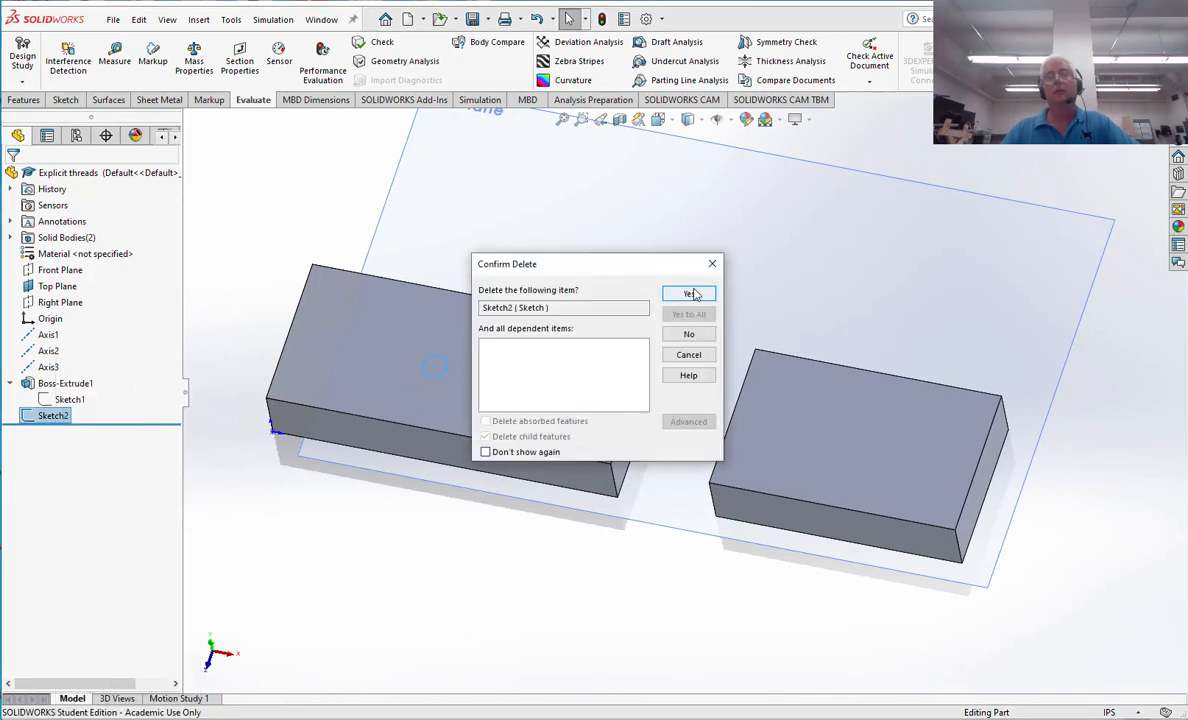
click(689, 293)
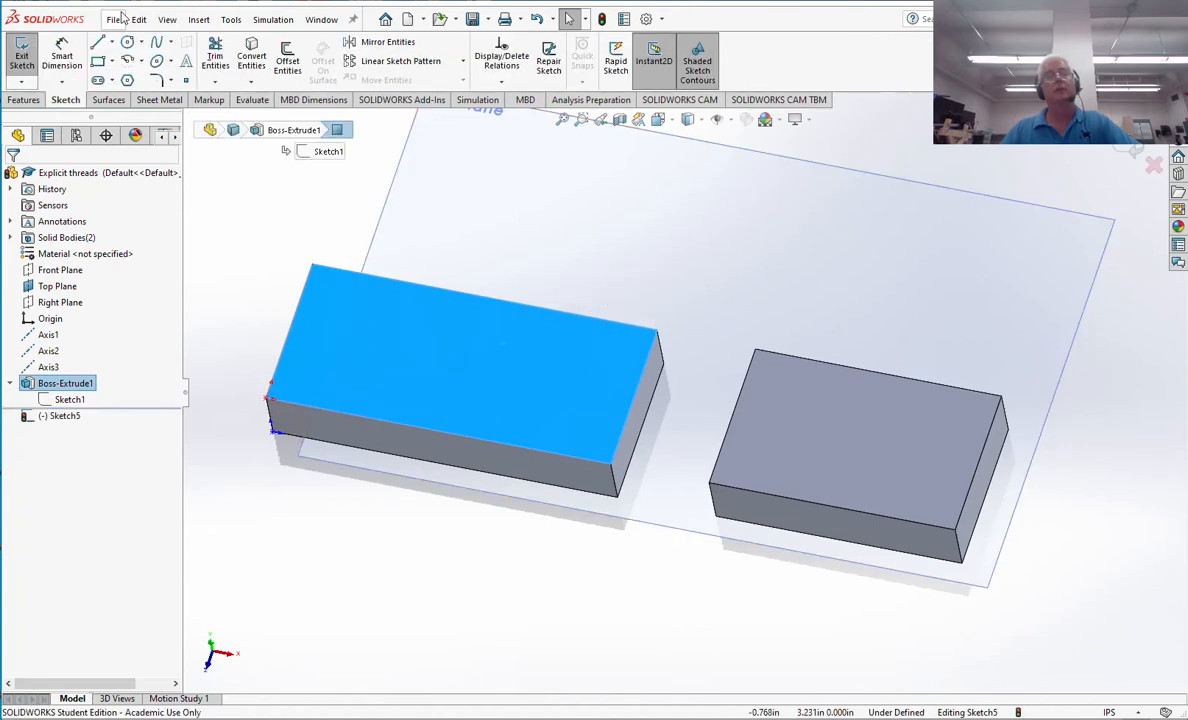
mouse_move(158, 80)
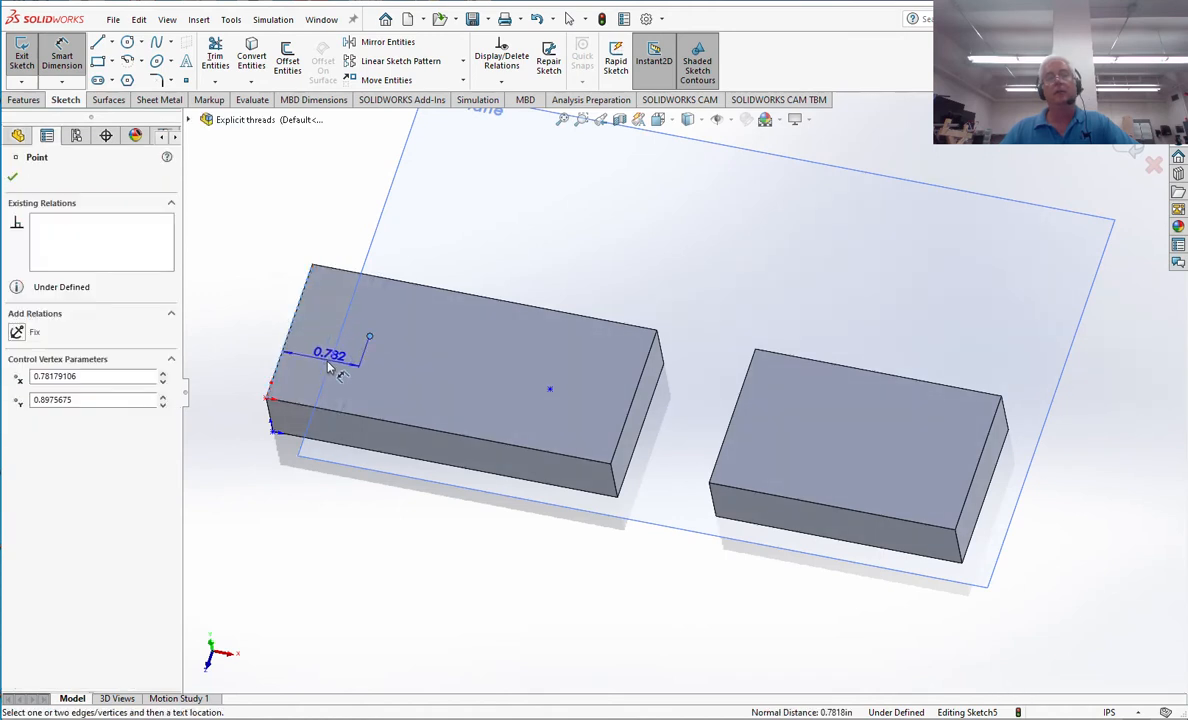
Dimension the two hole-centre points 0.782, 0.898, 0.693 and 0.825.
click(330, 354)
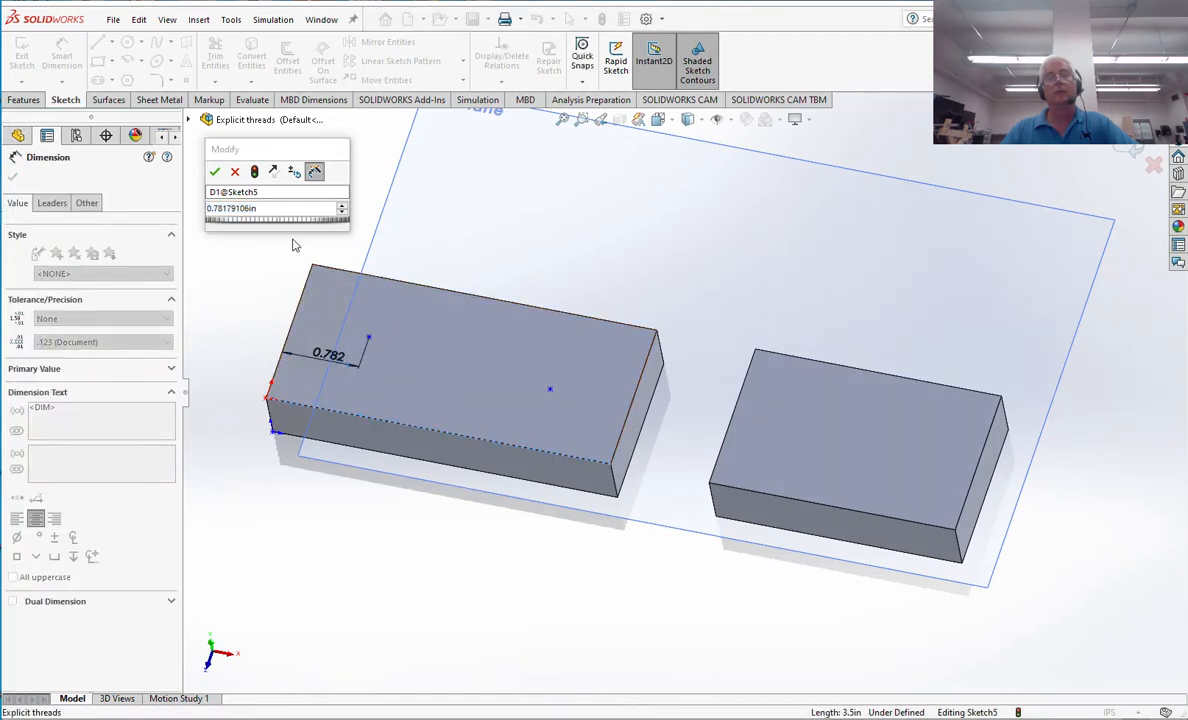
click(214, 171)
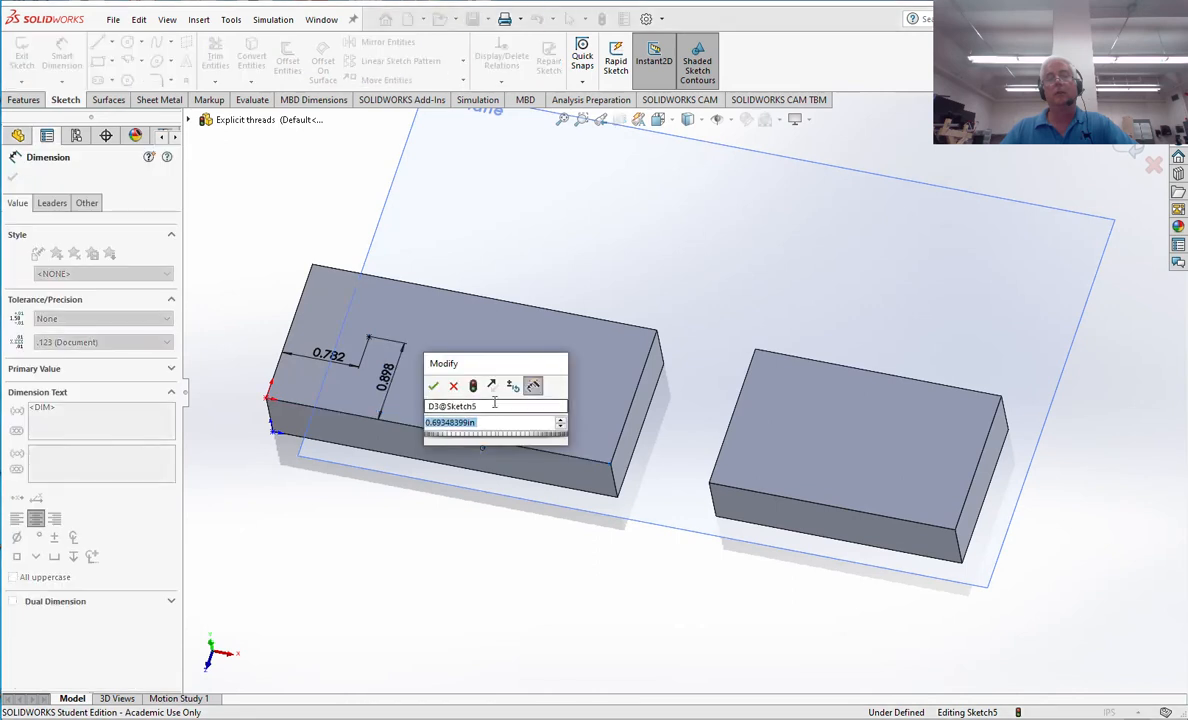
click(433, 386)
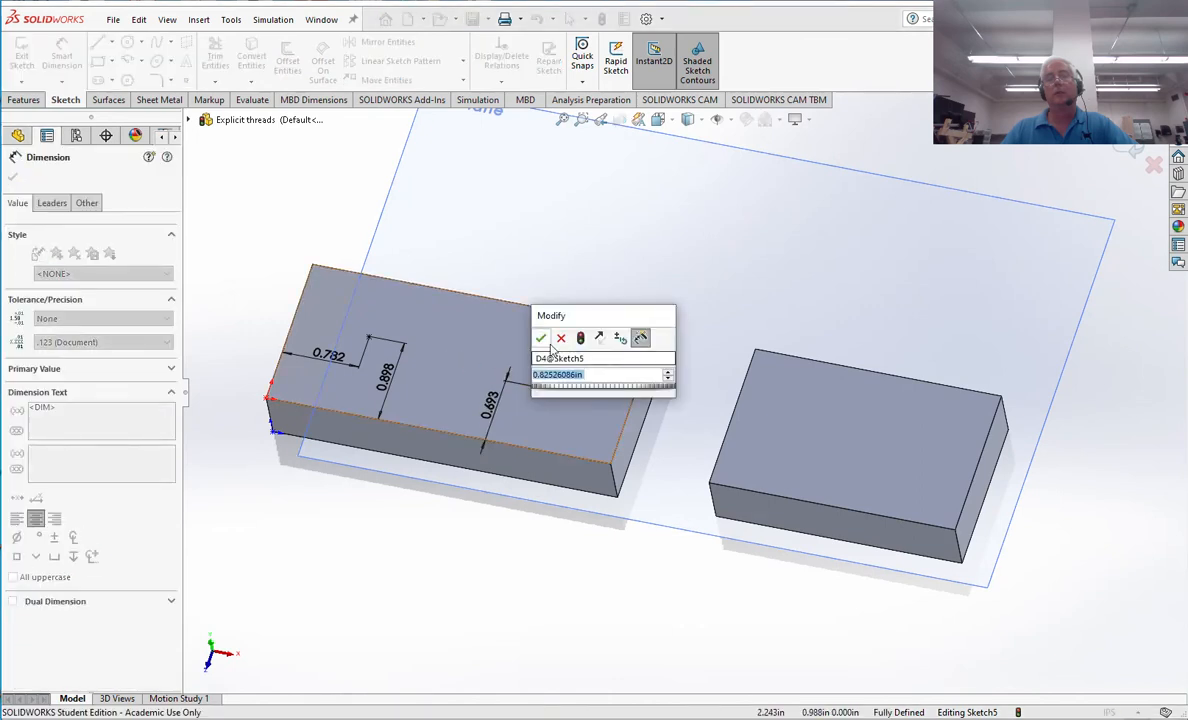
click(541, 338)
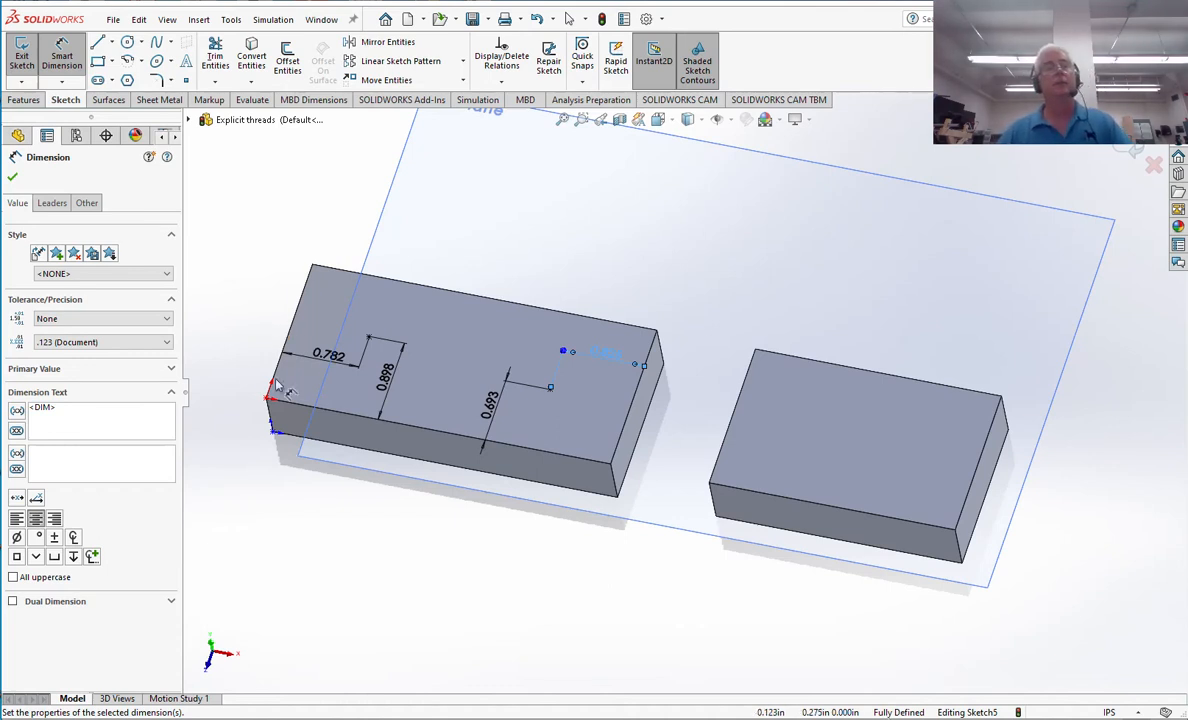
click(12, 176)
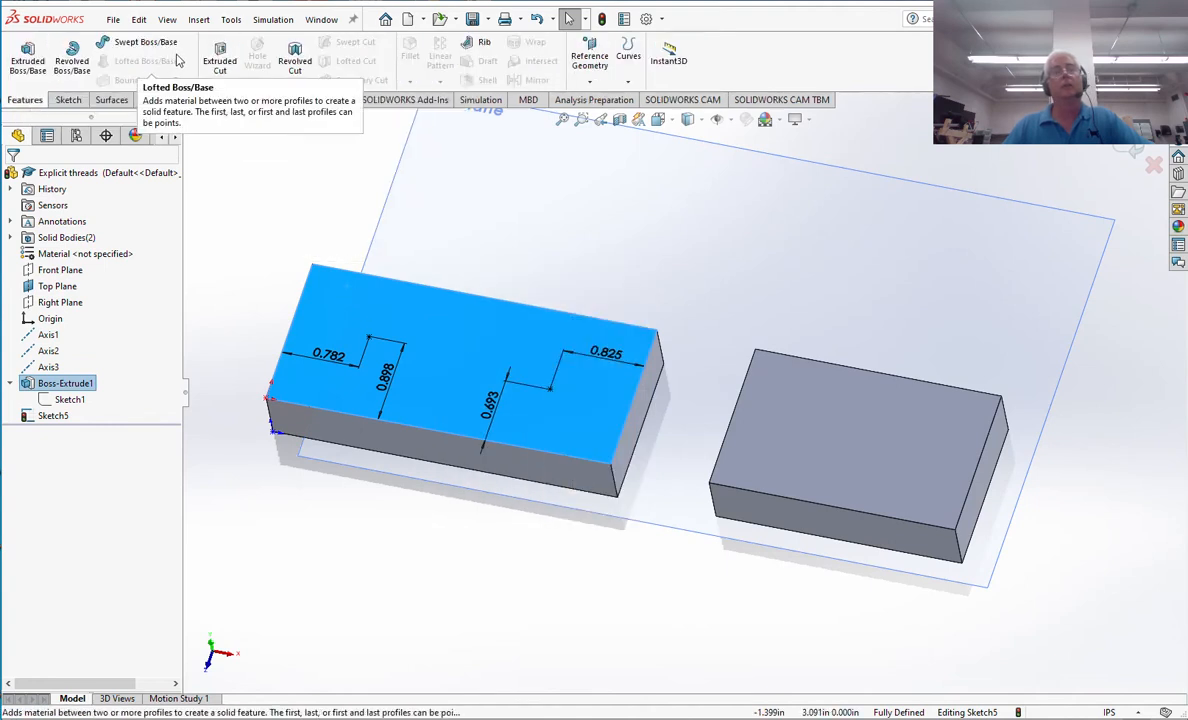
mouse_move(257, 55)
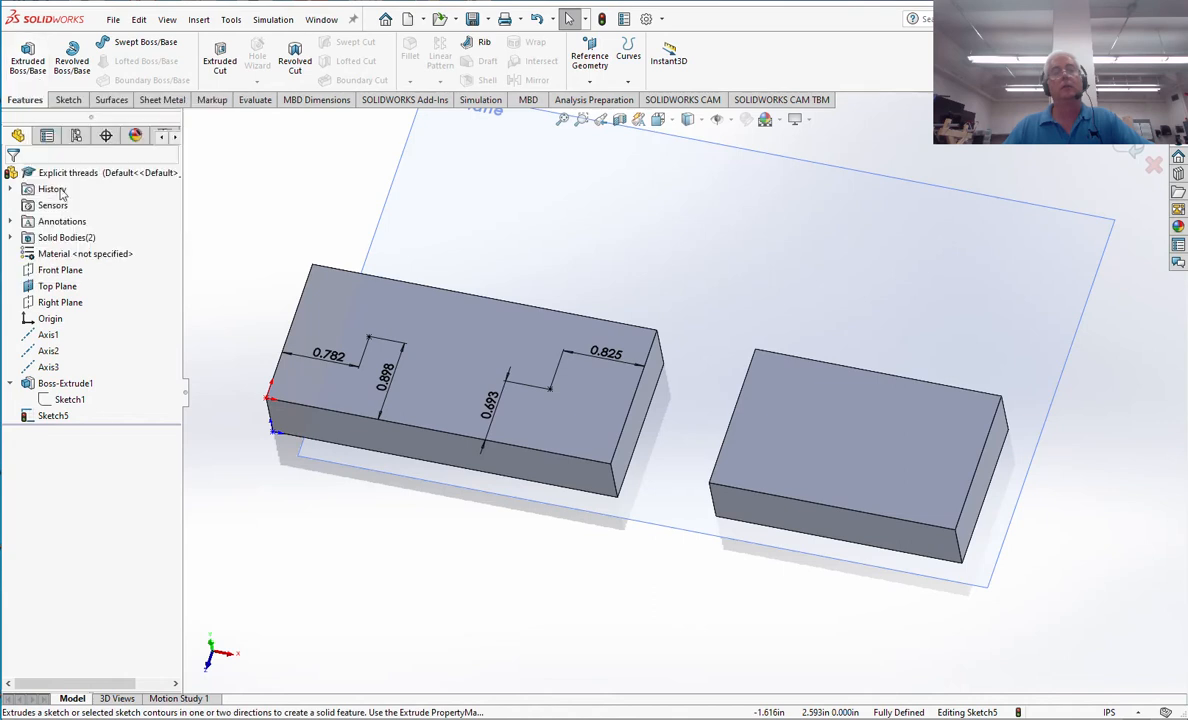
Exit the points sketch and select the left block's top face.
right_click(53, 415)
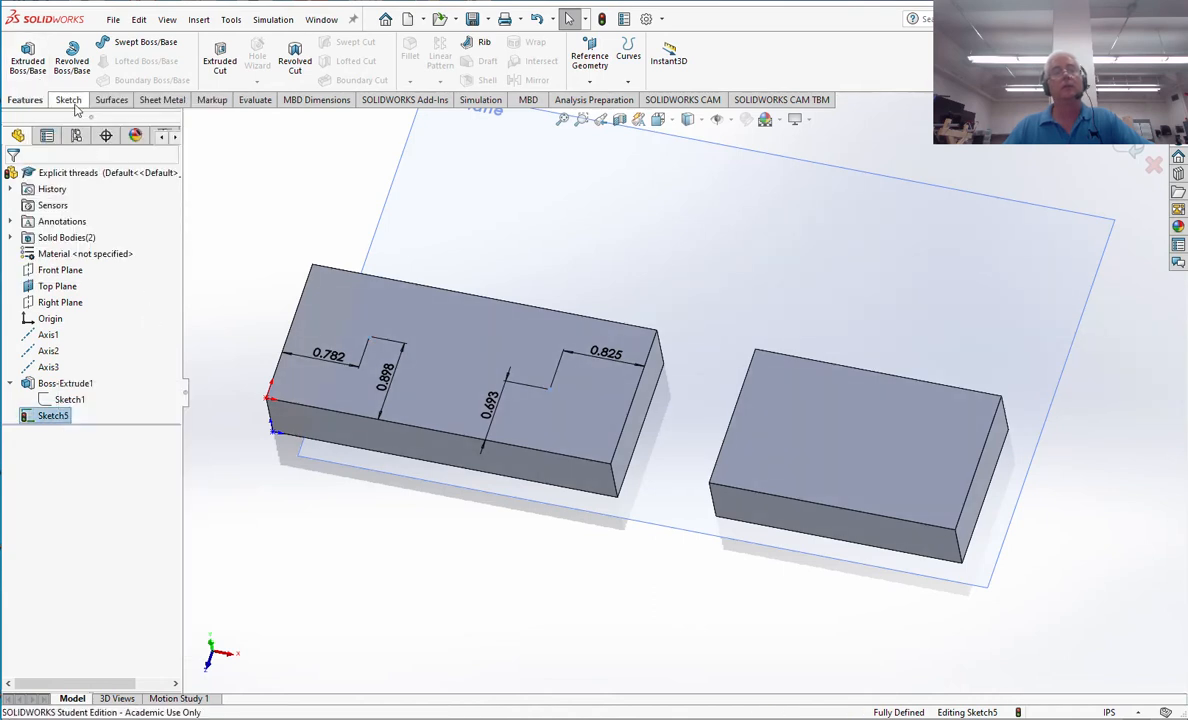
click(66, 99)
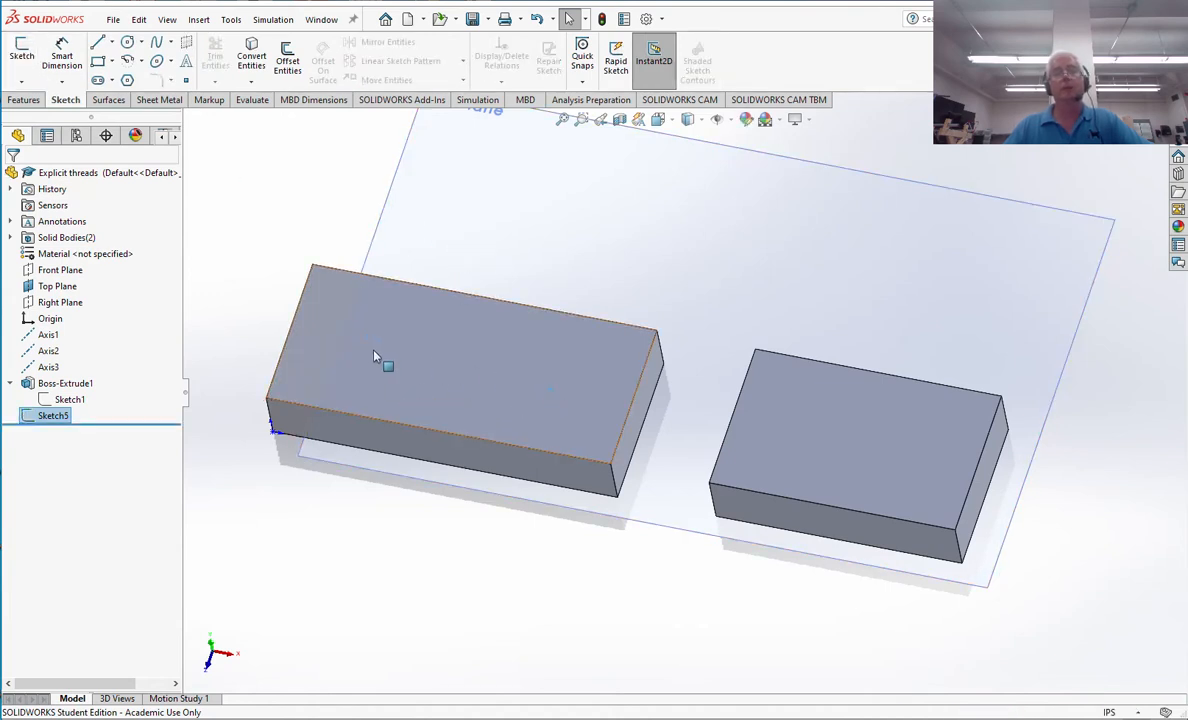
click(378, 356)
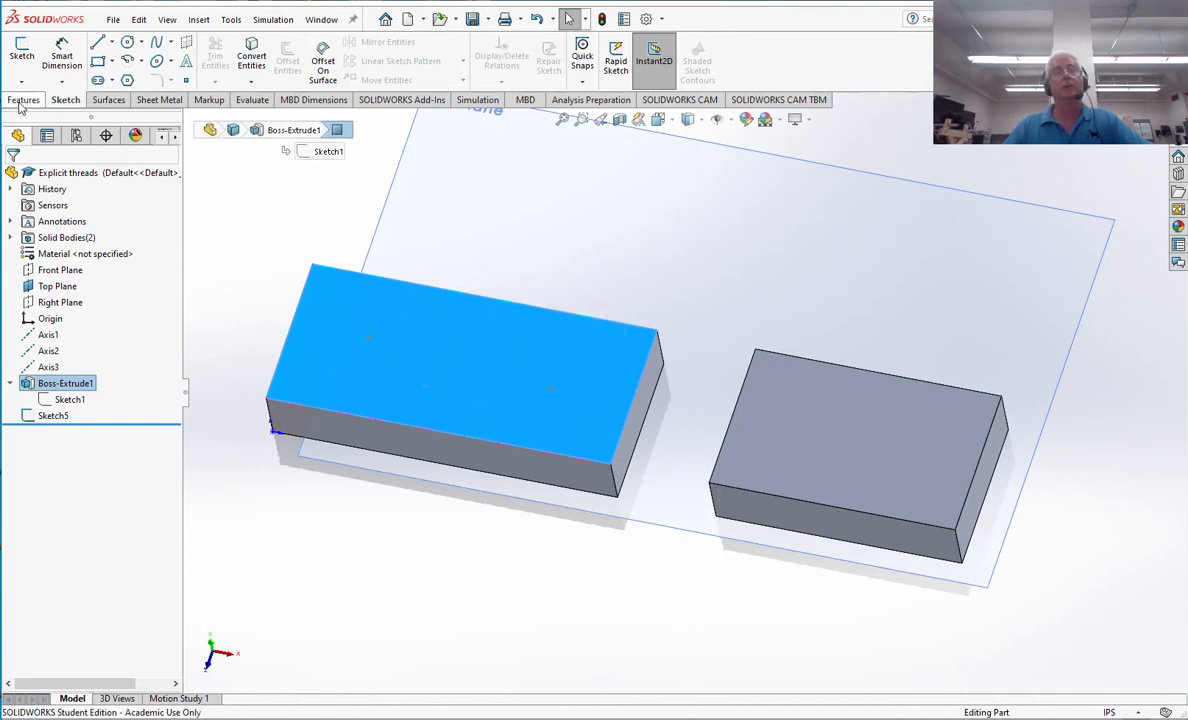
Start a Hole Wizard drilled hole, 1/4 diameter Through All.
click(24, 99)
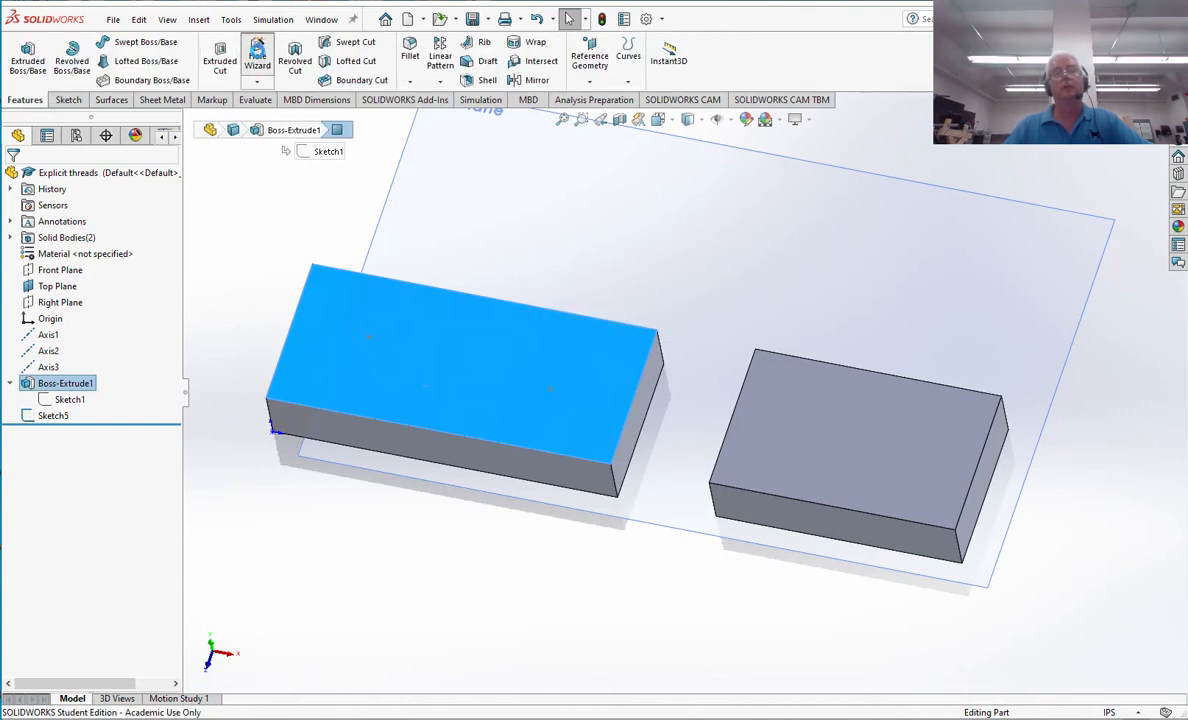
click(257, 57)
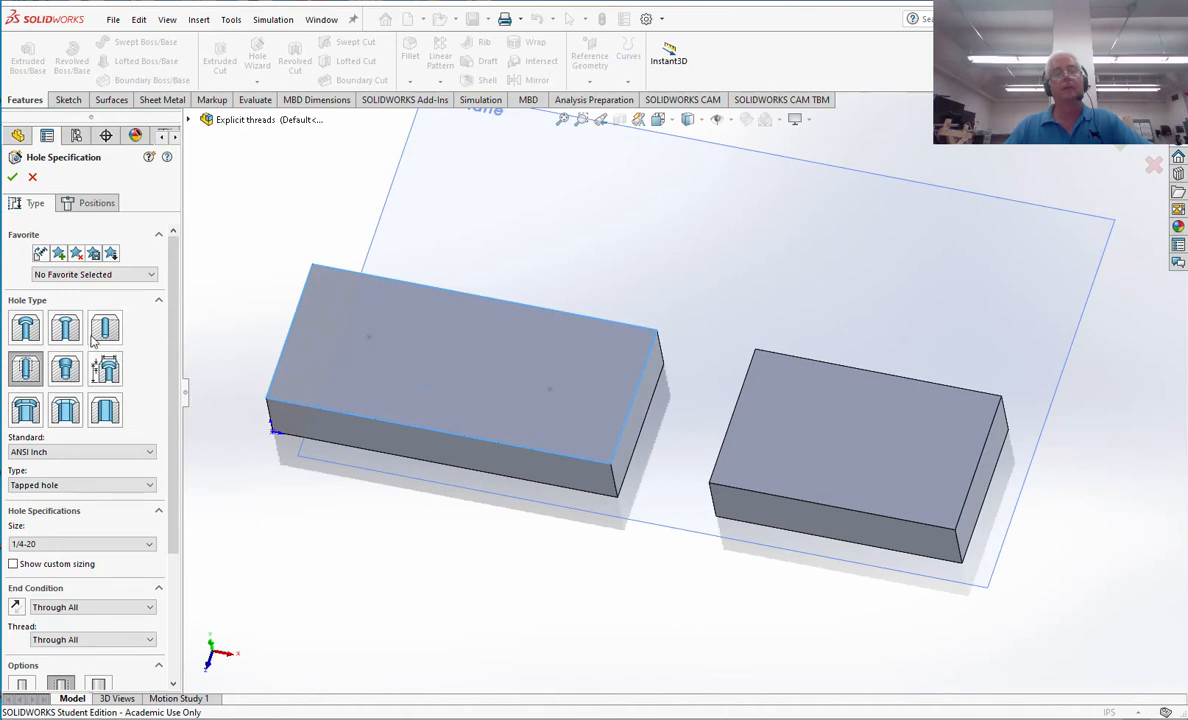
click(105, 328)
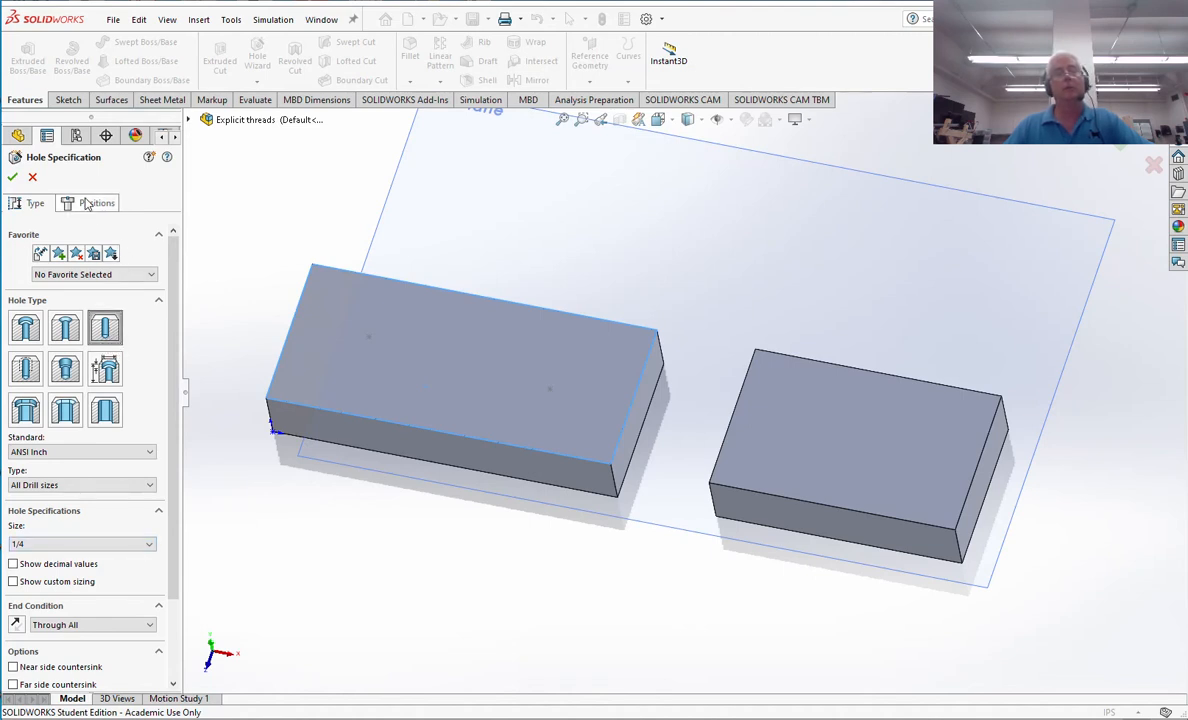
Position the holes on the Sketch5 points and confirm Hole1.
click(96, 203)
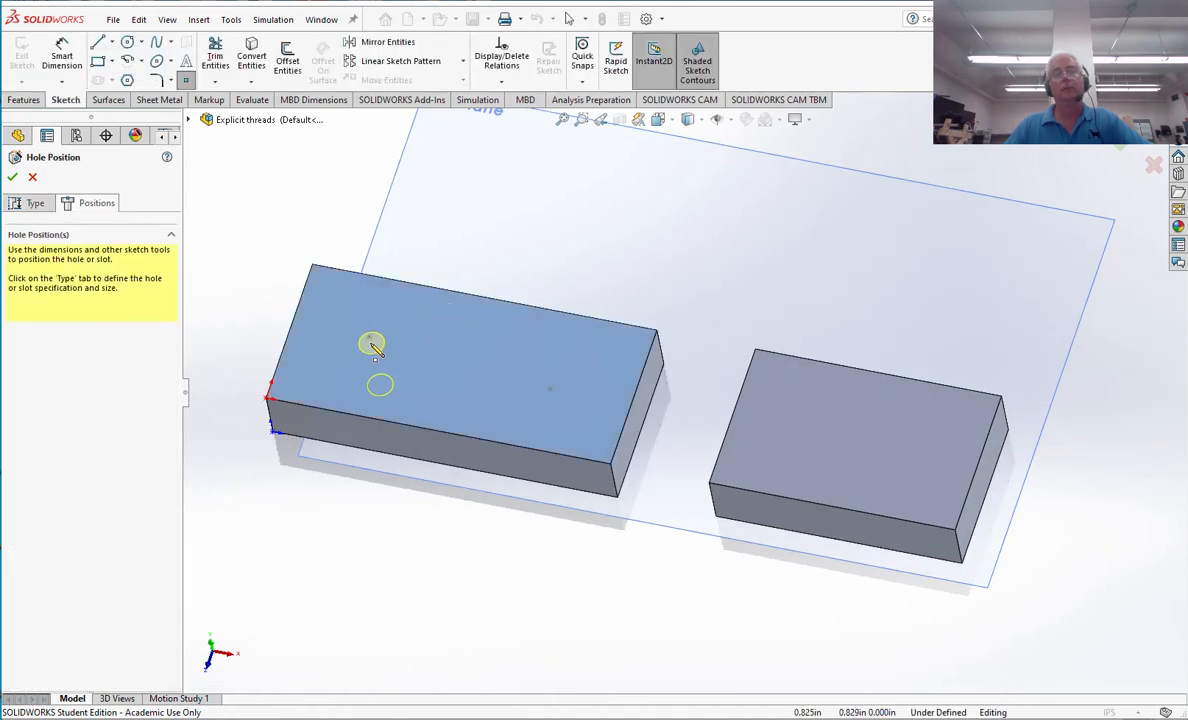
click(572, 367)
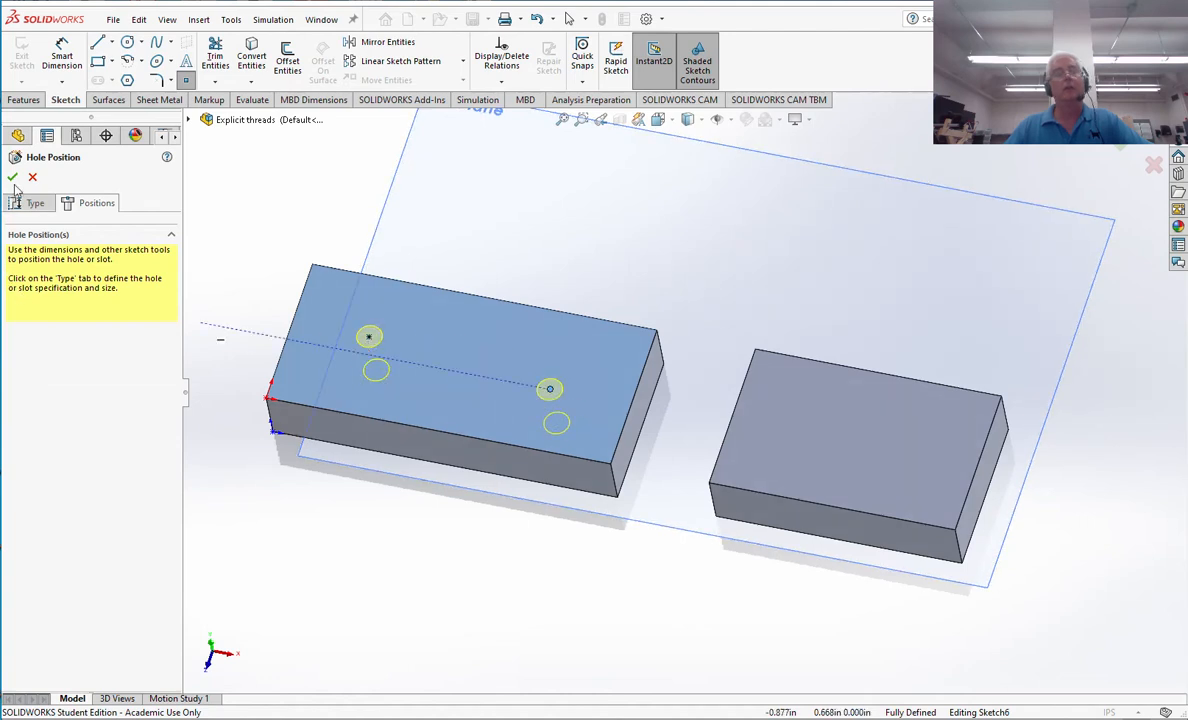
click(12, 177)
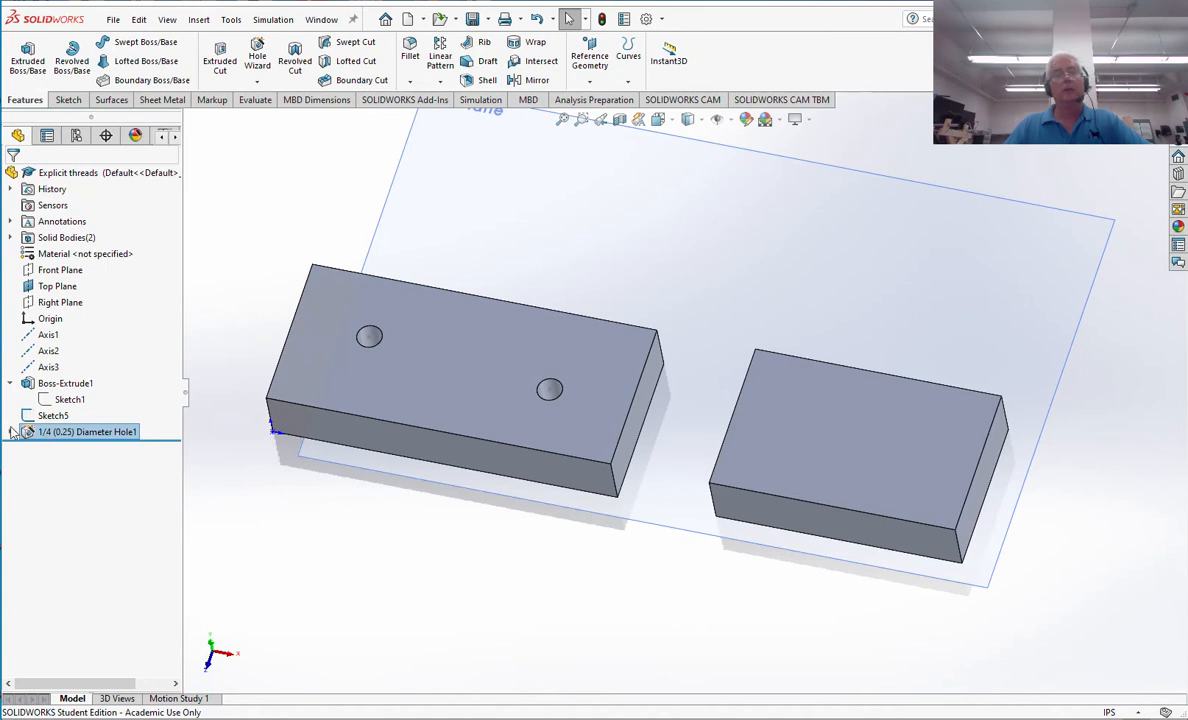
right_click(86, 431)
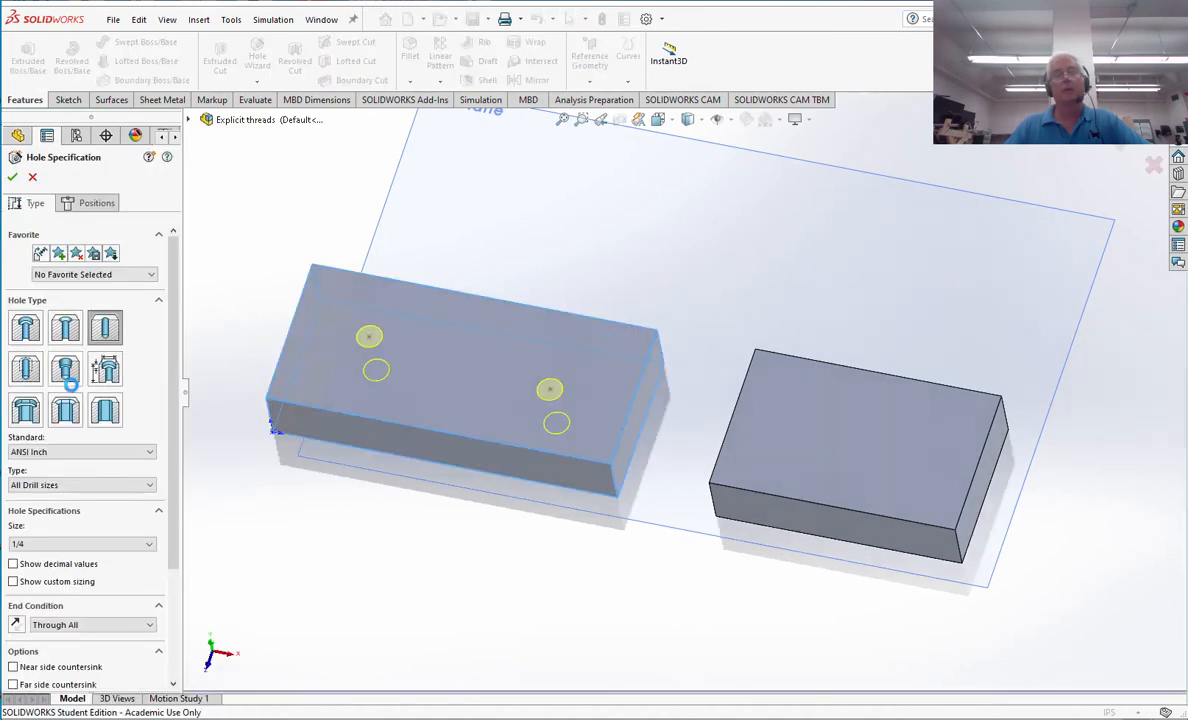
click(96, 203)
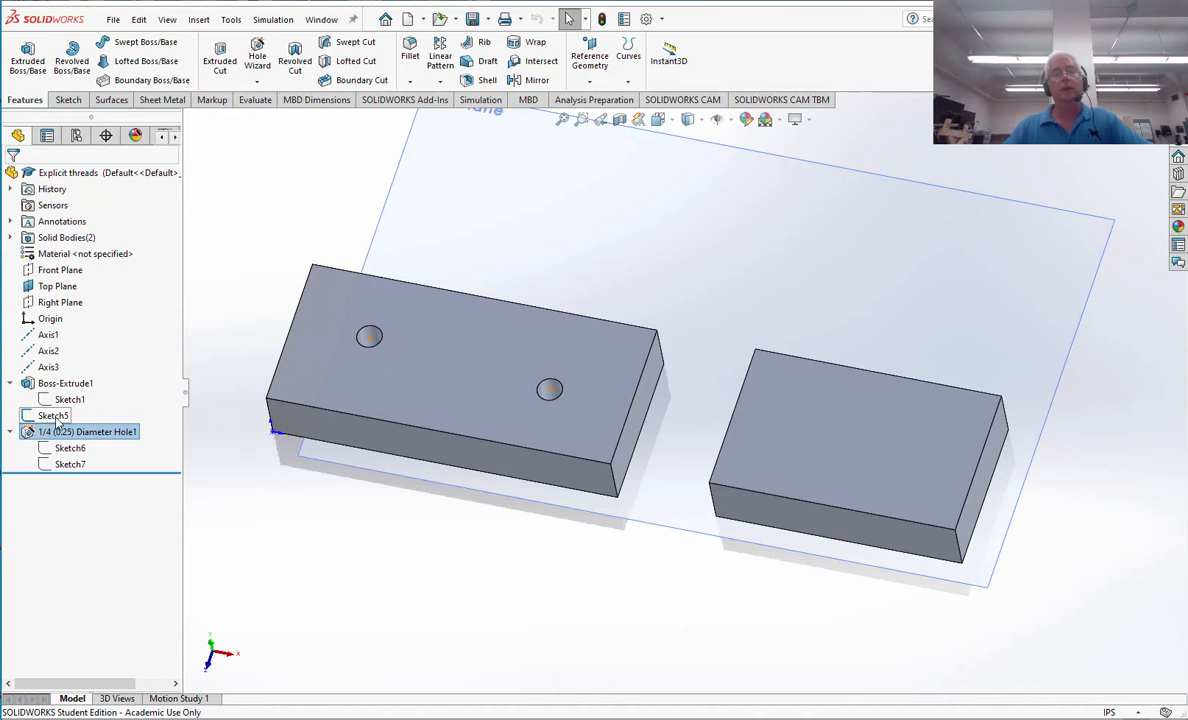
Delete the 1/4 (0.25) Diameter Hole1 feature and request deletion of Sketch5.
click(70, 448)
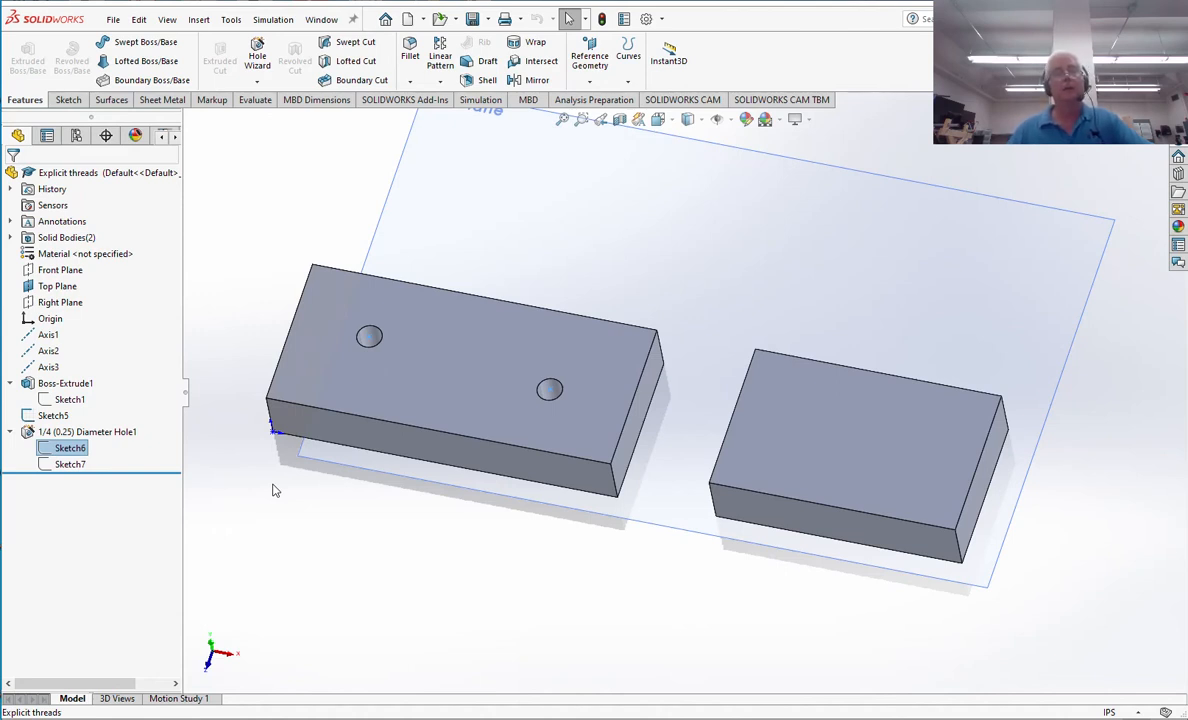
click(85, 431)
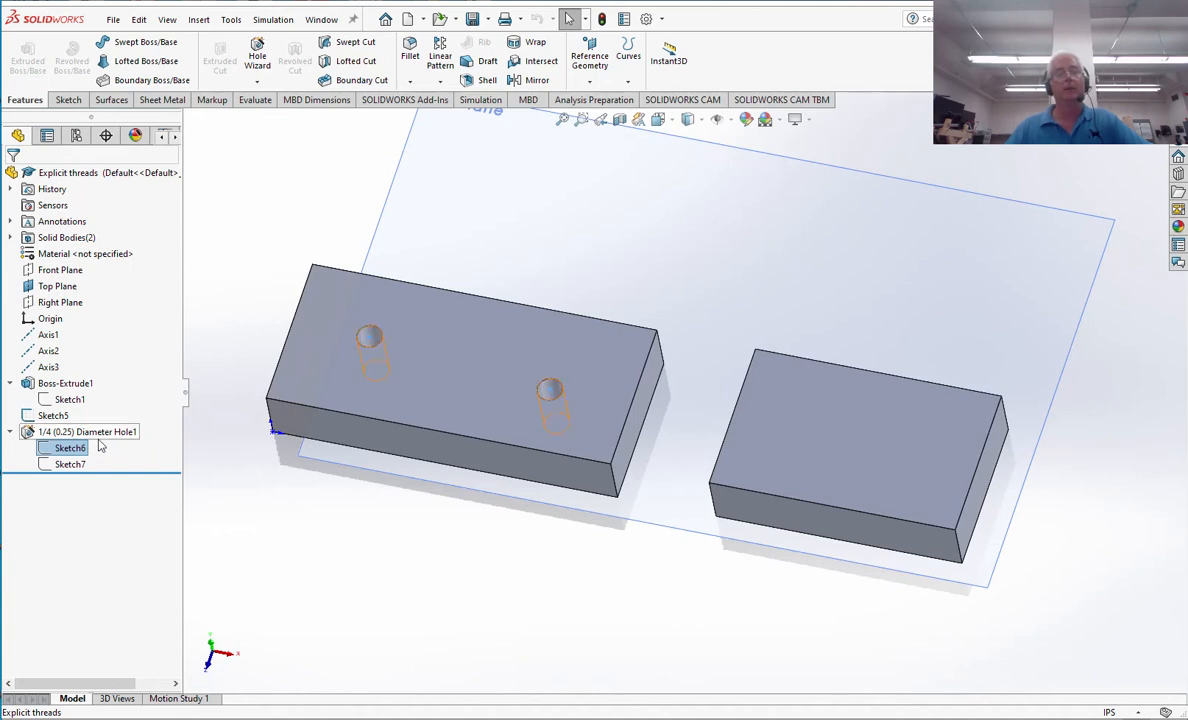
right_click(80, 431)
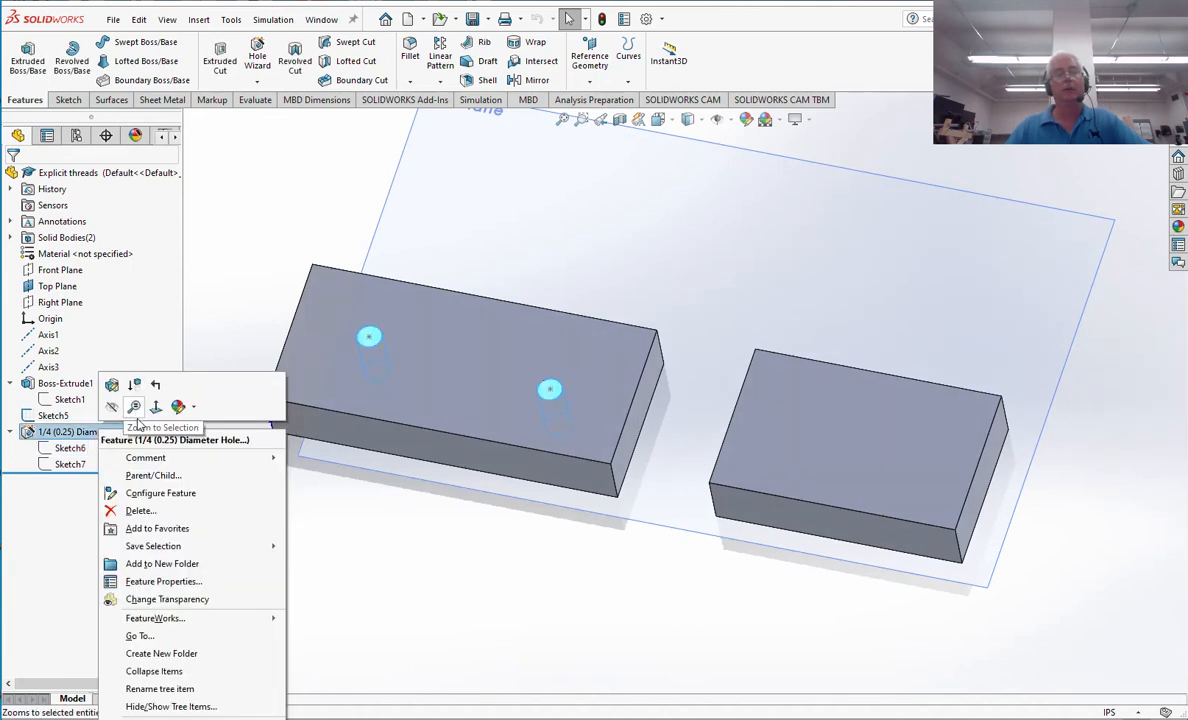
mouse_move(140, 510)
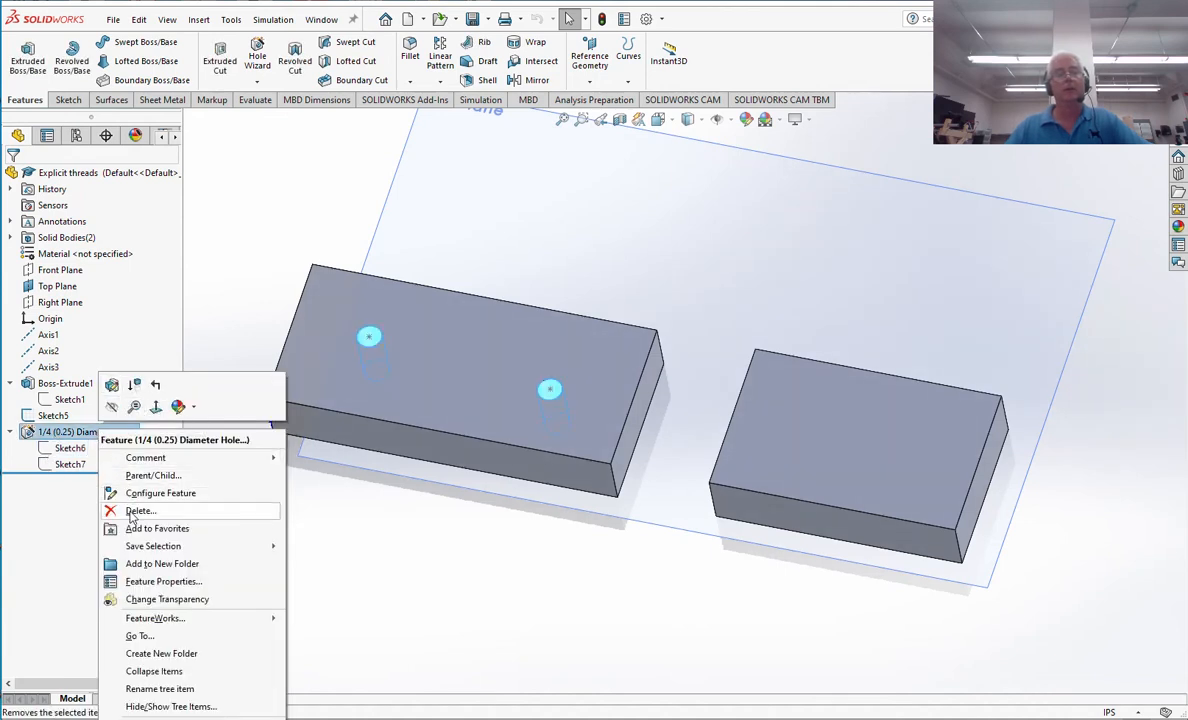
click(139, 510)
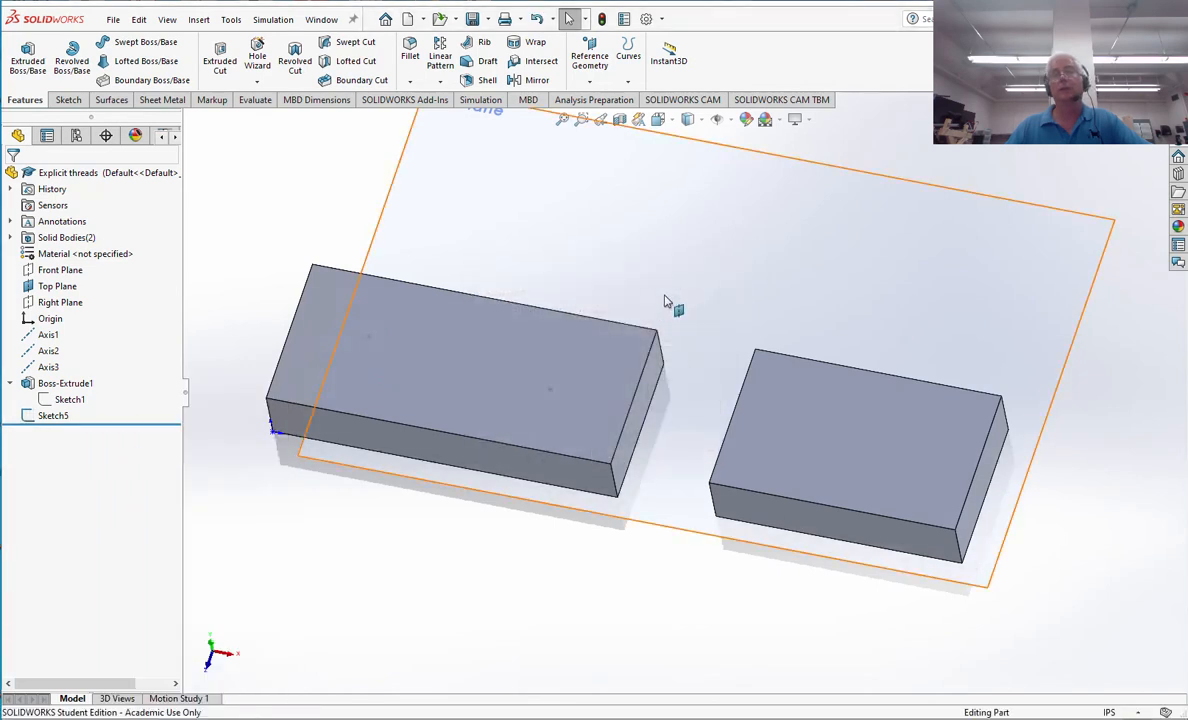
right_click(53, 415)
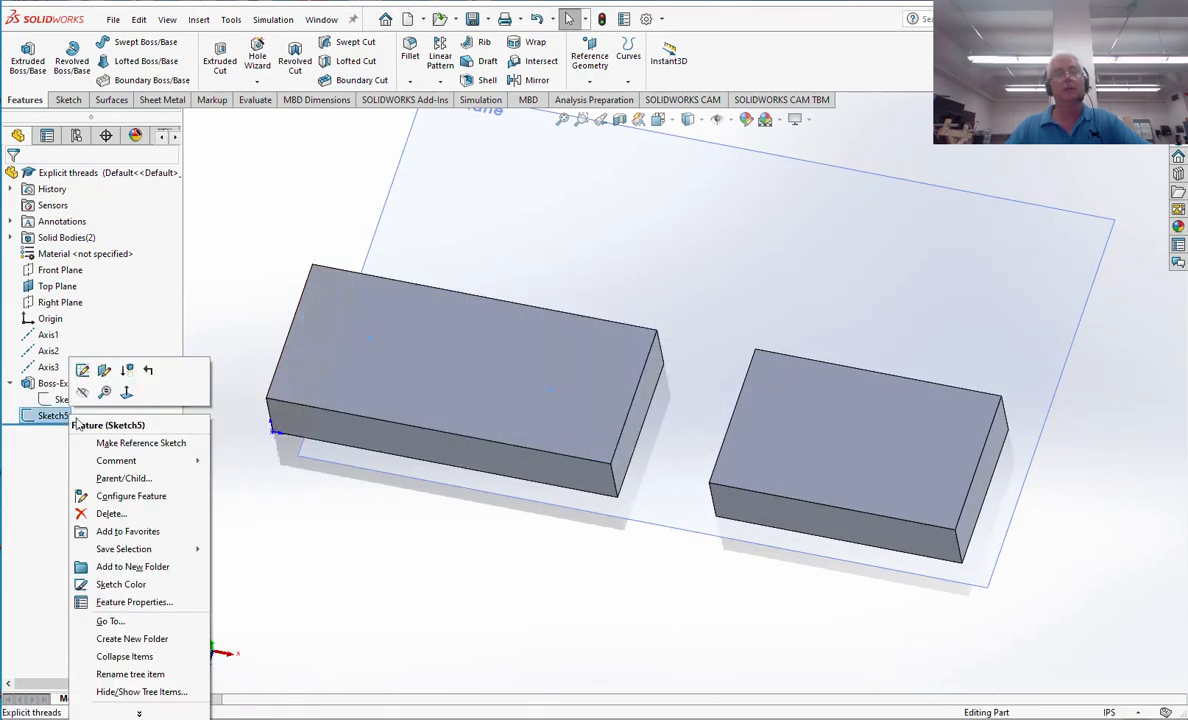
click(110, 513)
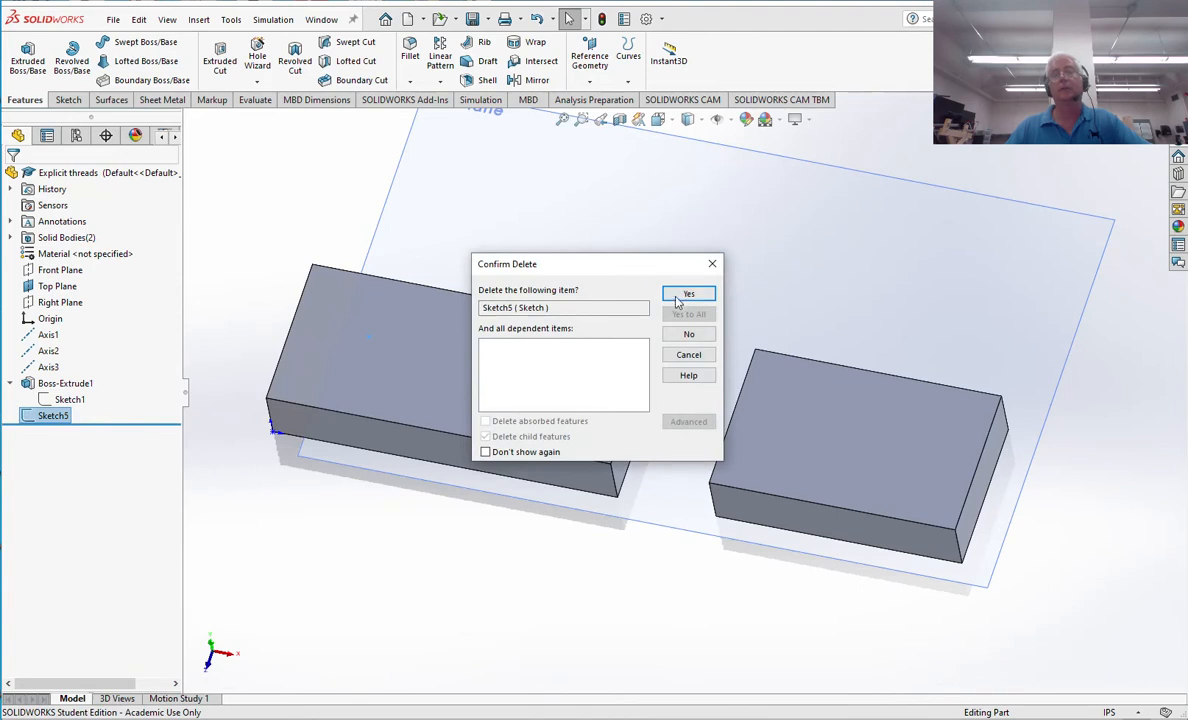
Confirm deleting Sketch5 and start a Hole Wizard hole on the left block's top face.
click(688, 293)
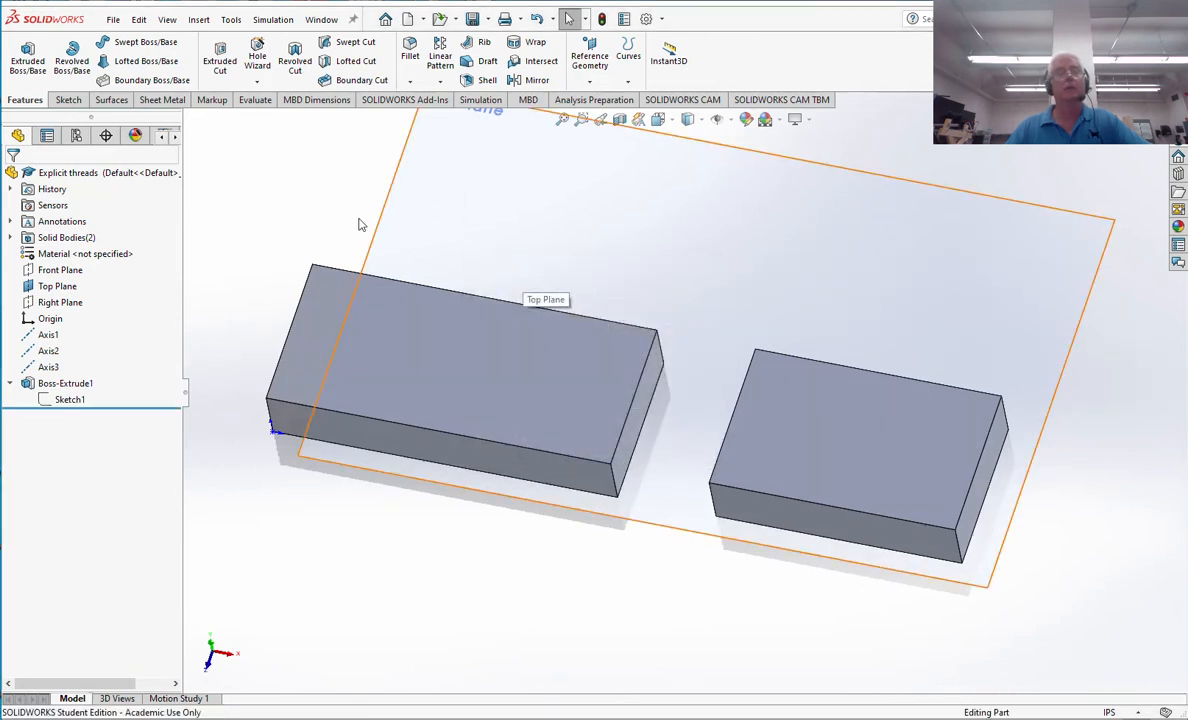
click(65, 383)
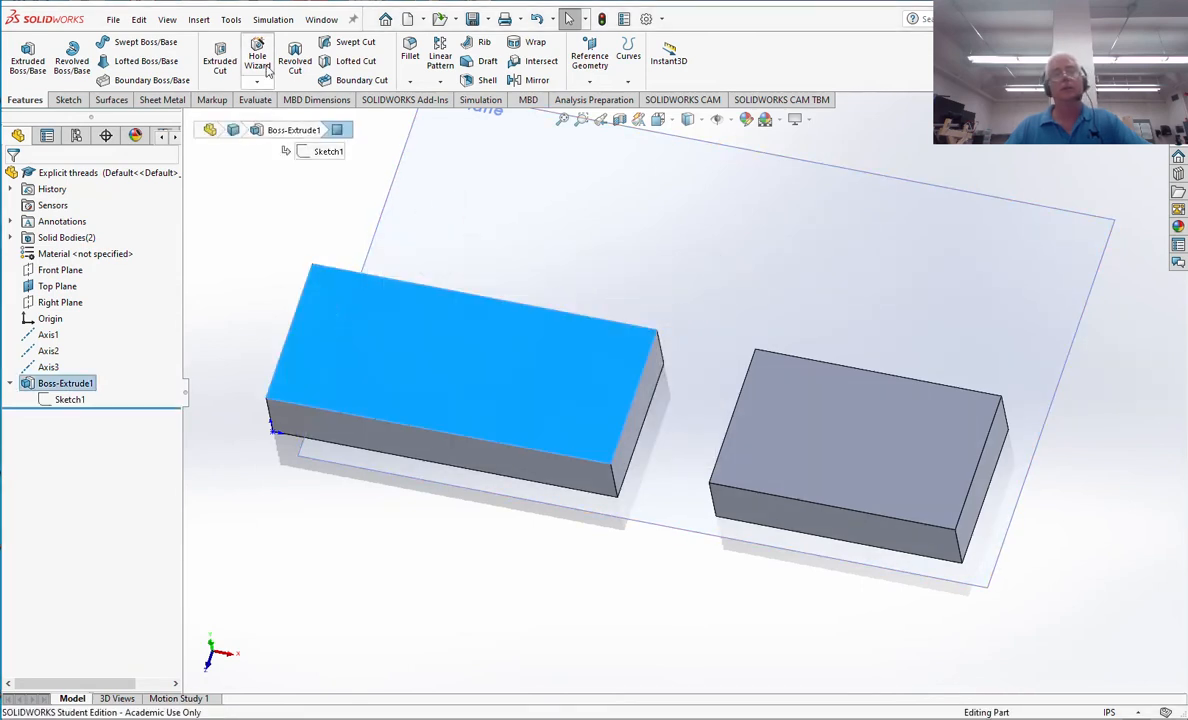
click(257, 55)
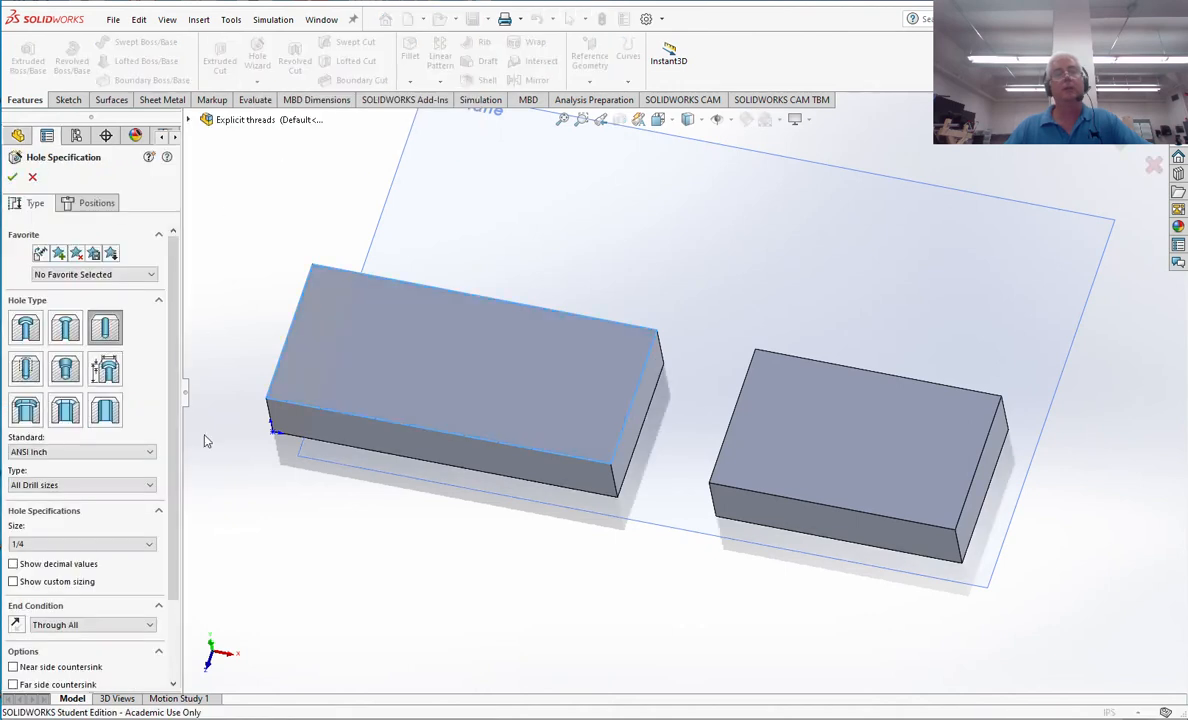
click(450, 350)
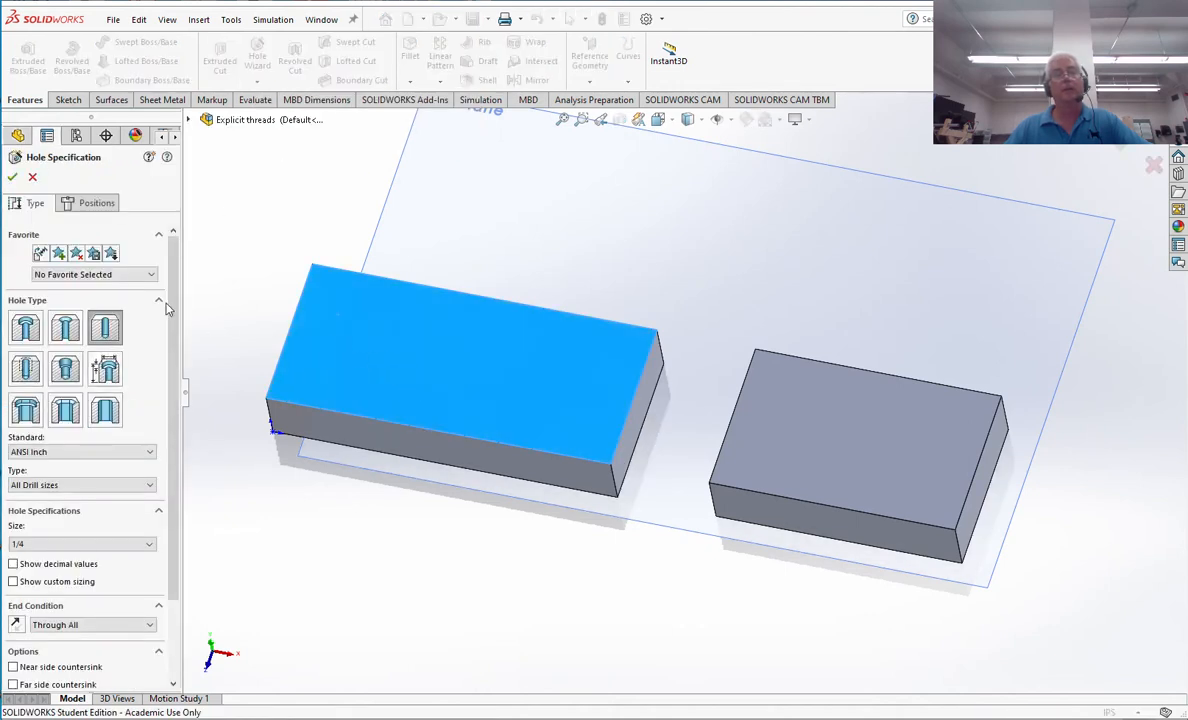
click(96, 203)
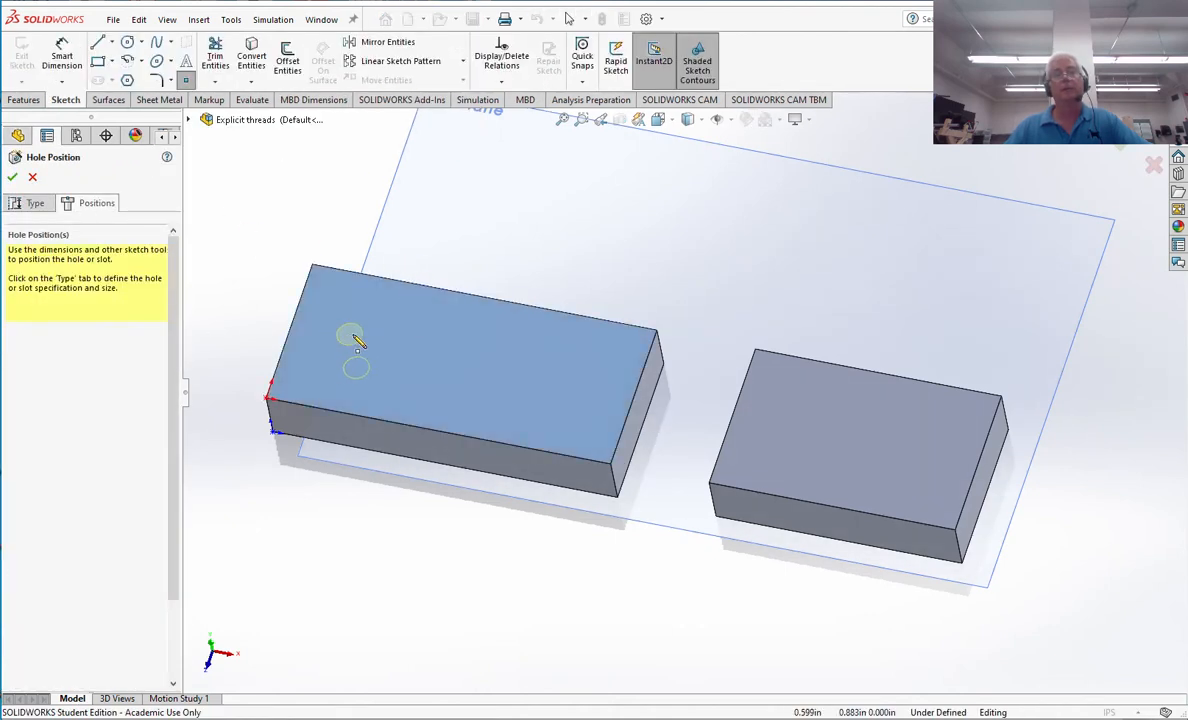
Place the two hole centres, dimension them from the block edges (0.828, 0.968), and finish.
click(542, 390)
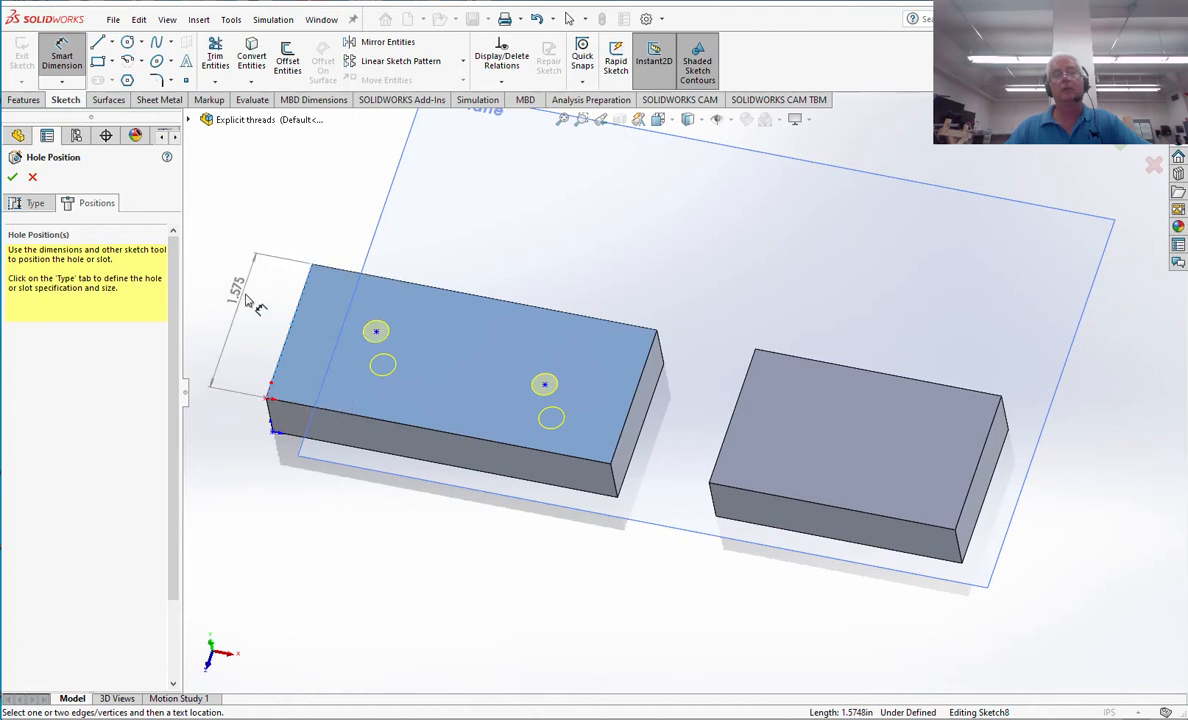
click(376, 331)
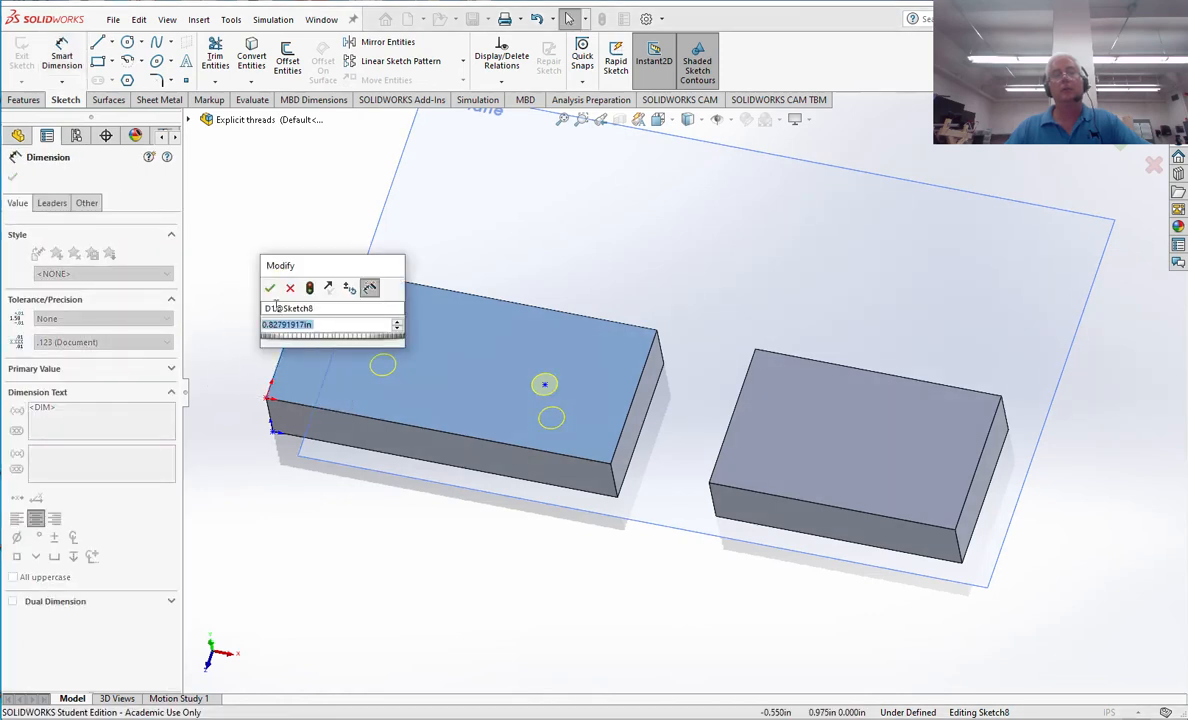
click(270, 288)
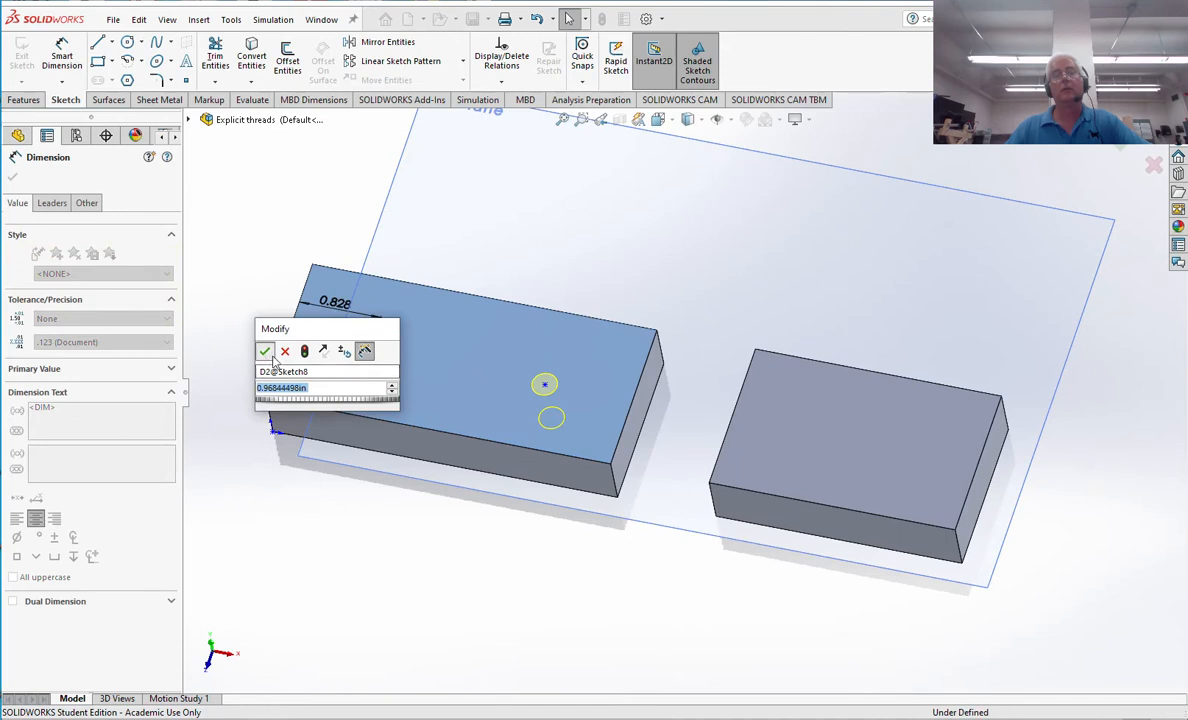
click(264, 351)
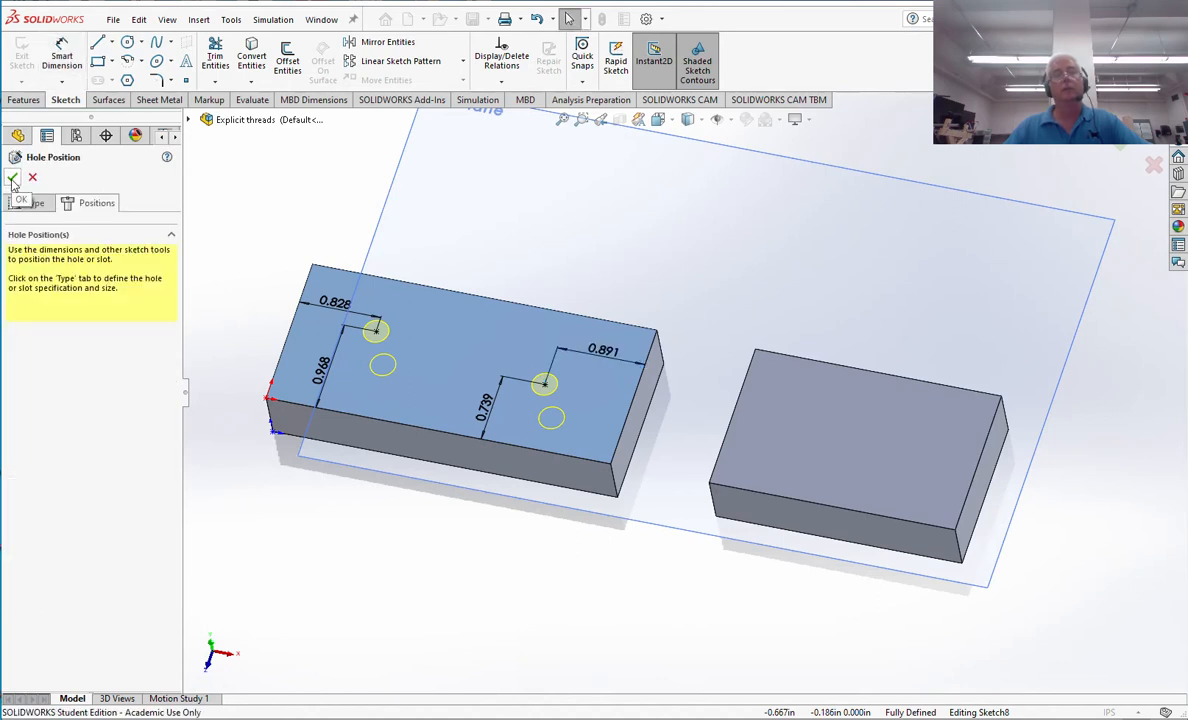
click(13, 178)
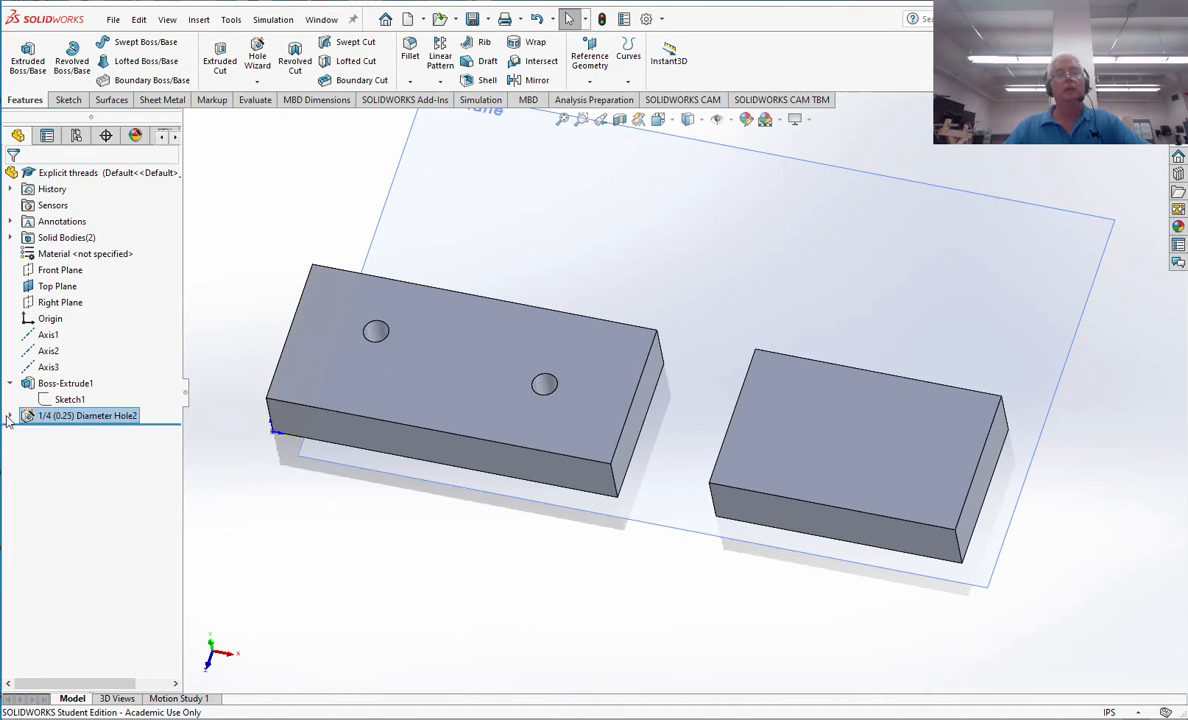
Expand Hole2 to reveal Sketch8 and Sketch9, edit Sketch8 to review dimensions, then exit.
click(10, 415)
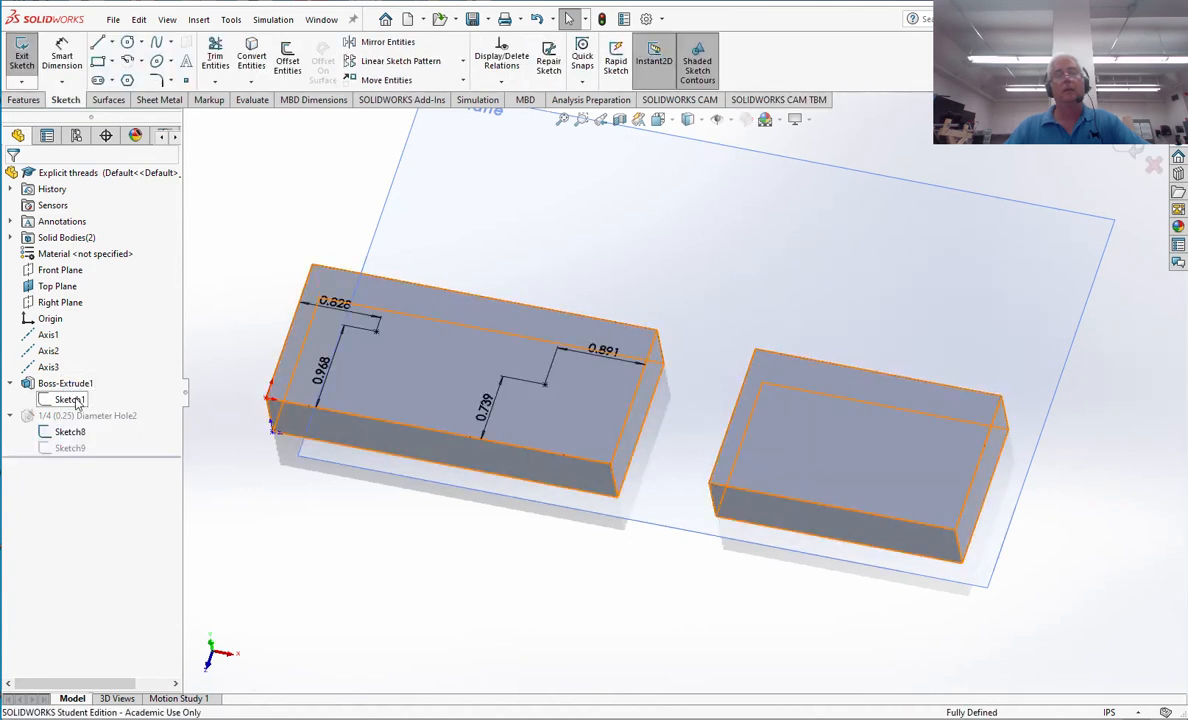
click(69, 431)
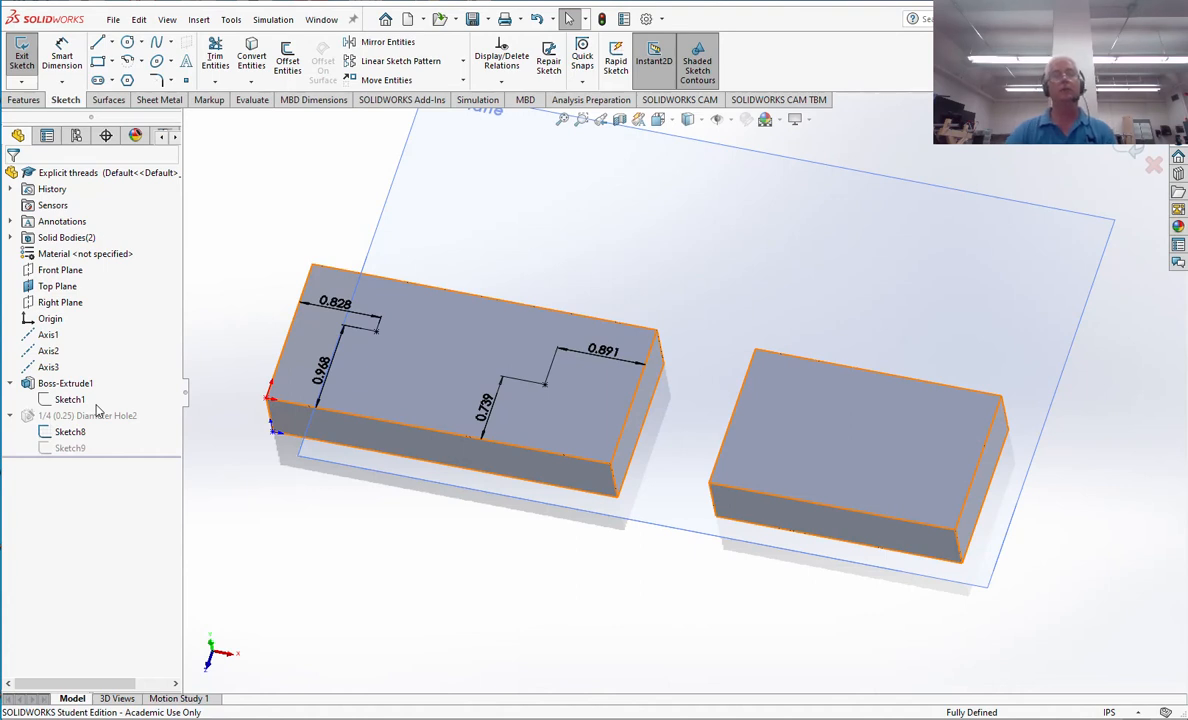
click(70, 431)
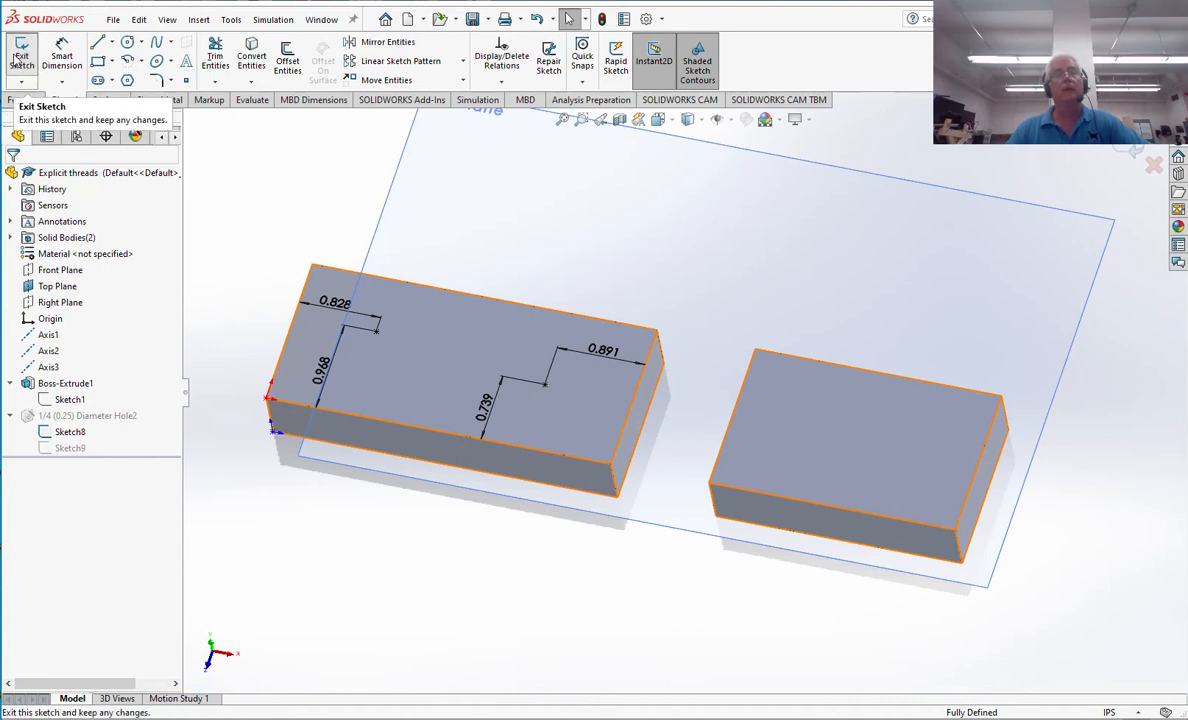
click(22, 55)
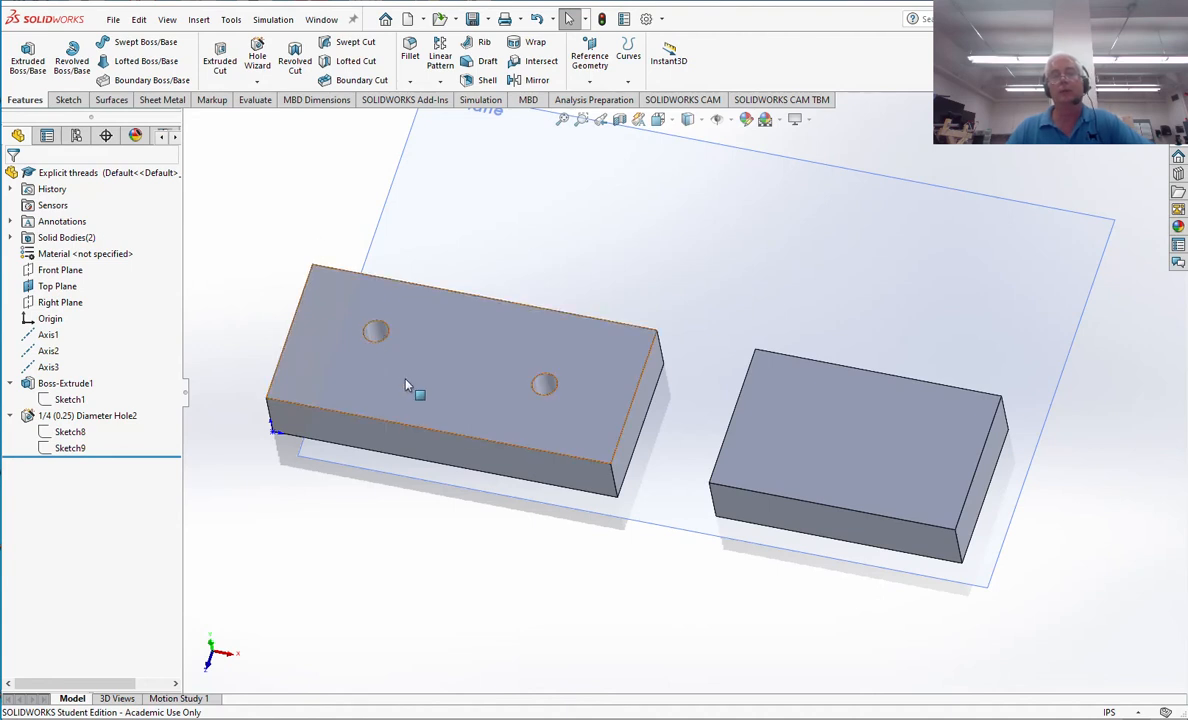
mouse_move(407, 387)
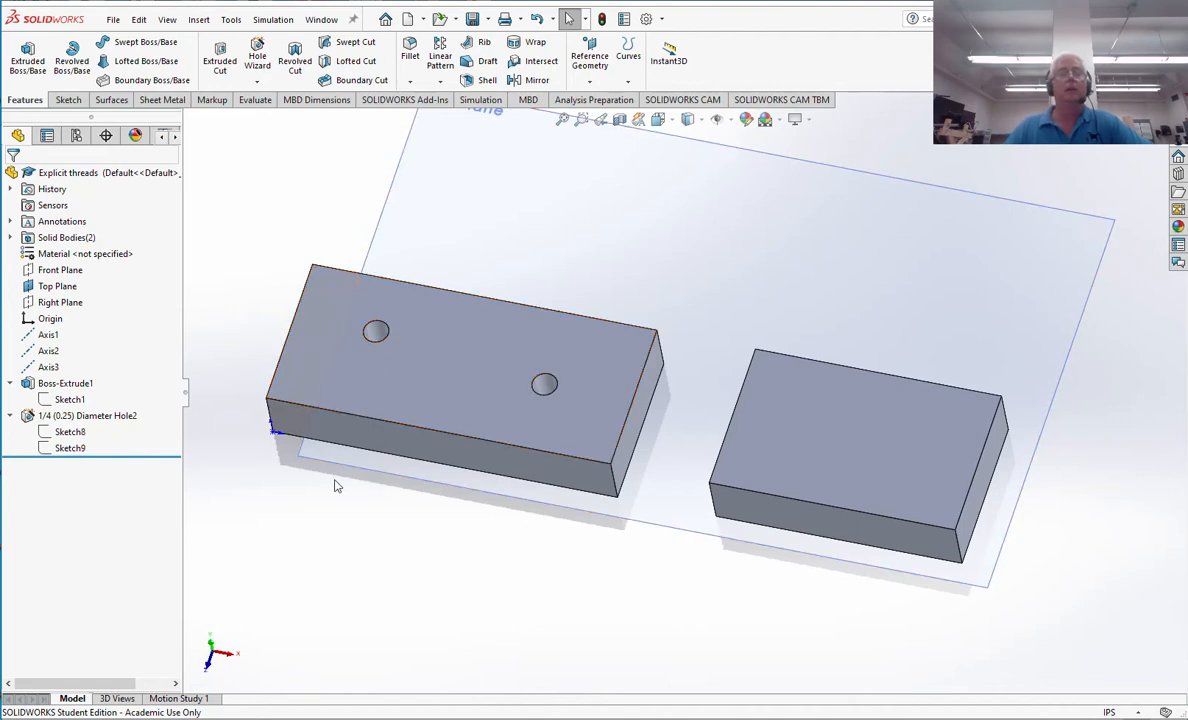
Change the hole feature to a 1/4-20 bottoming tapped hole, Through All, with cosmetic threads.
right_click(87, 415)
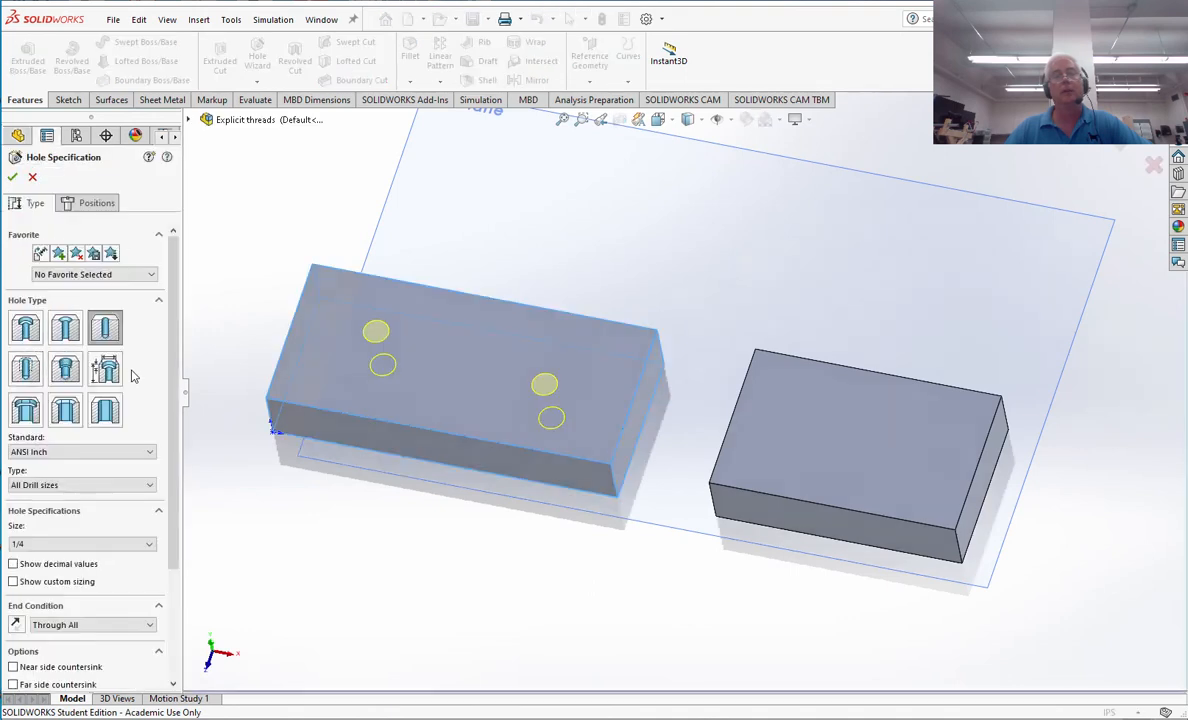
click(450, 370)
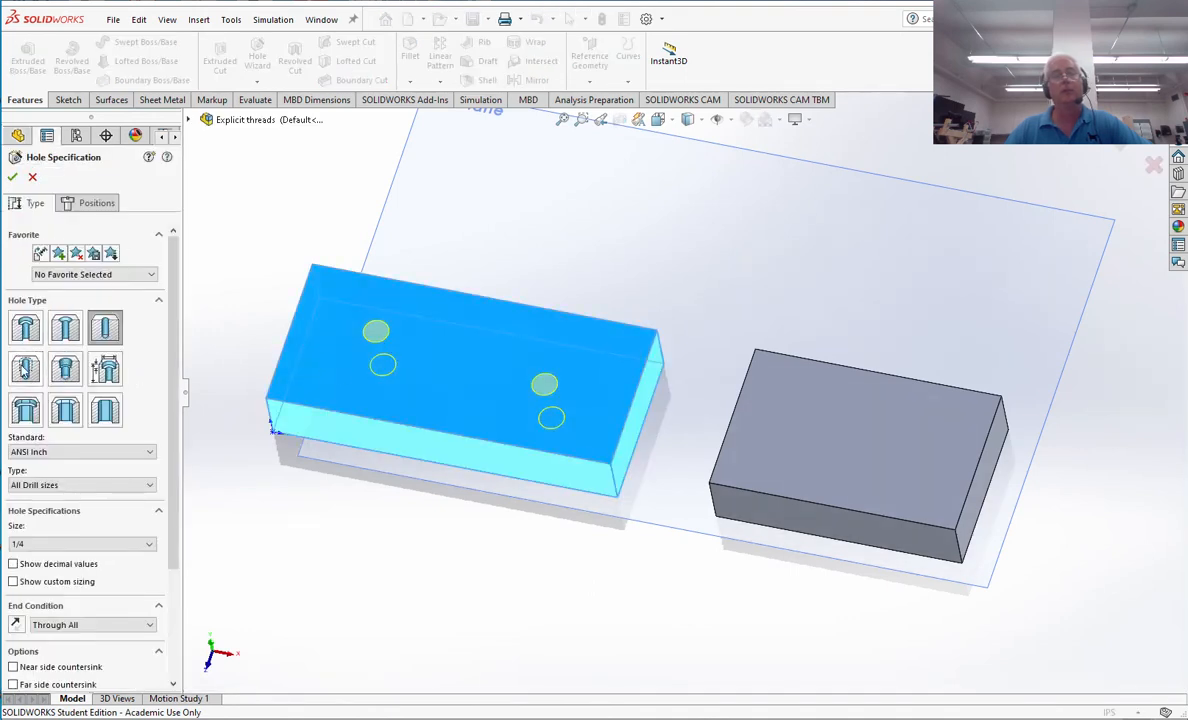
click(25, 369)
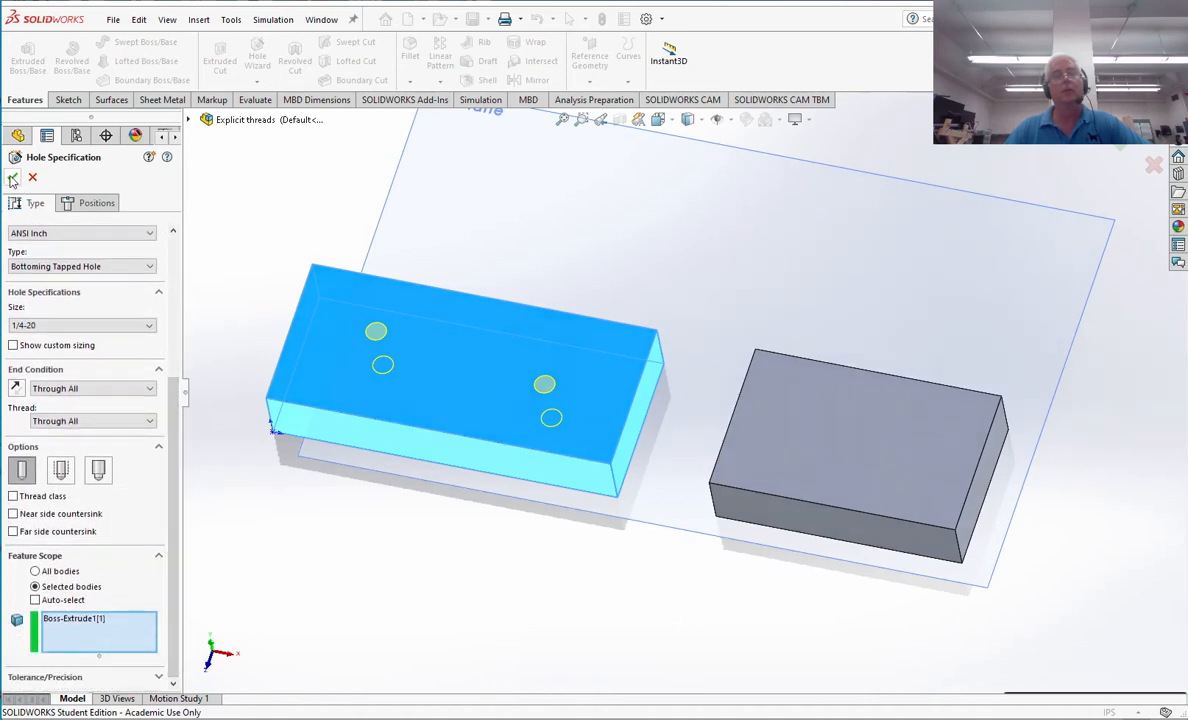
click(14, 178)
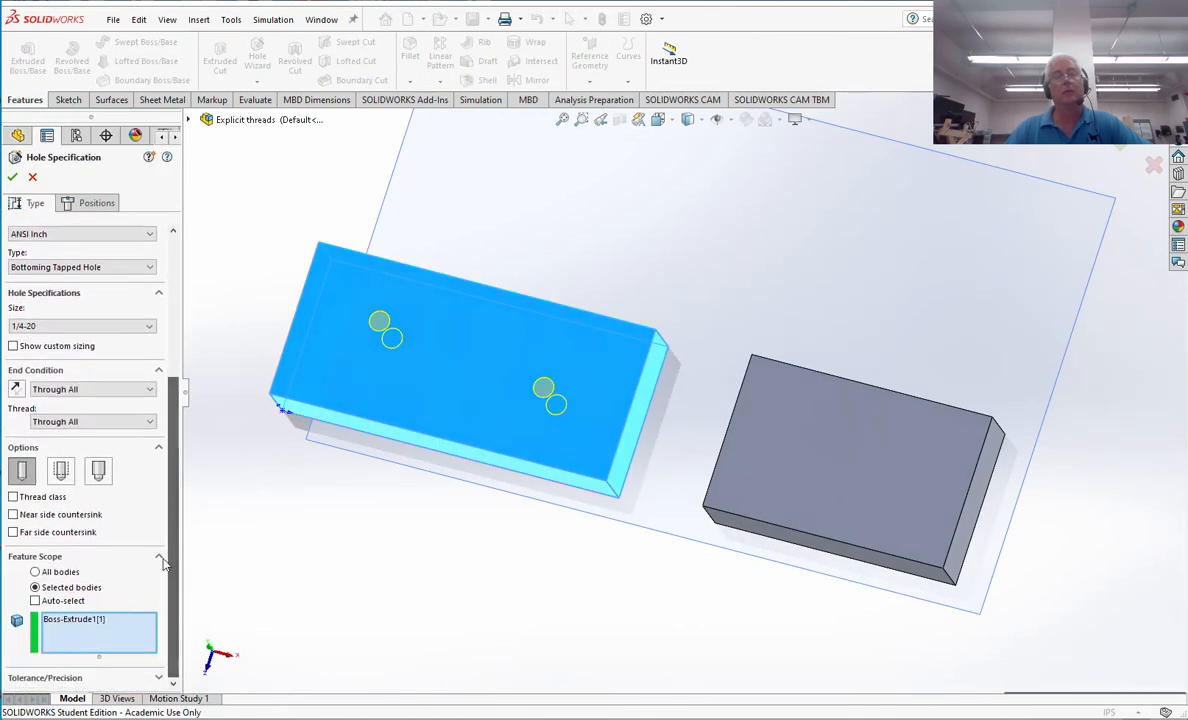
click(60, 471)
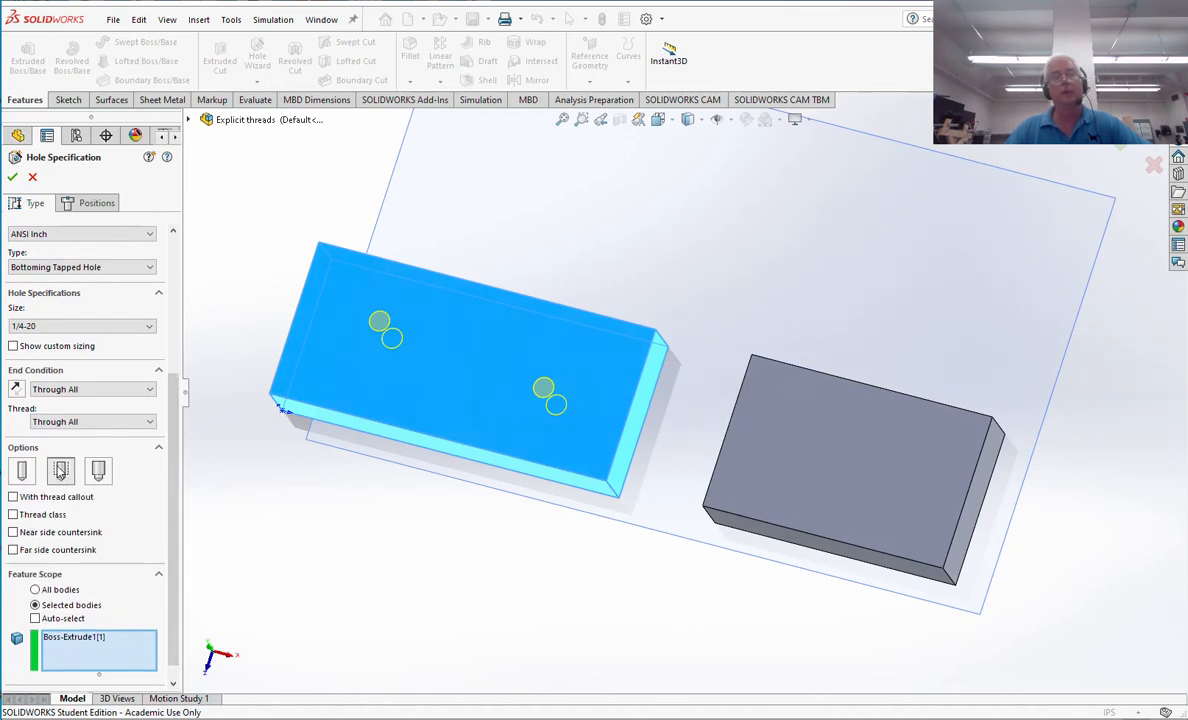
mouse_move(358, 315)
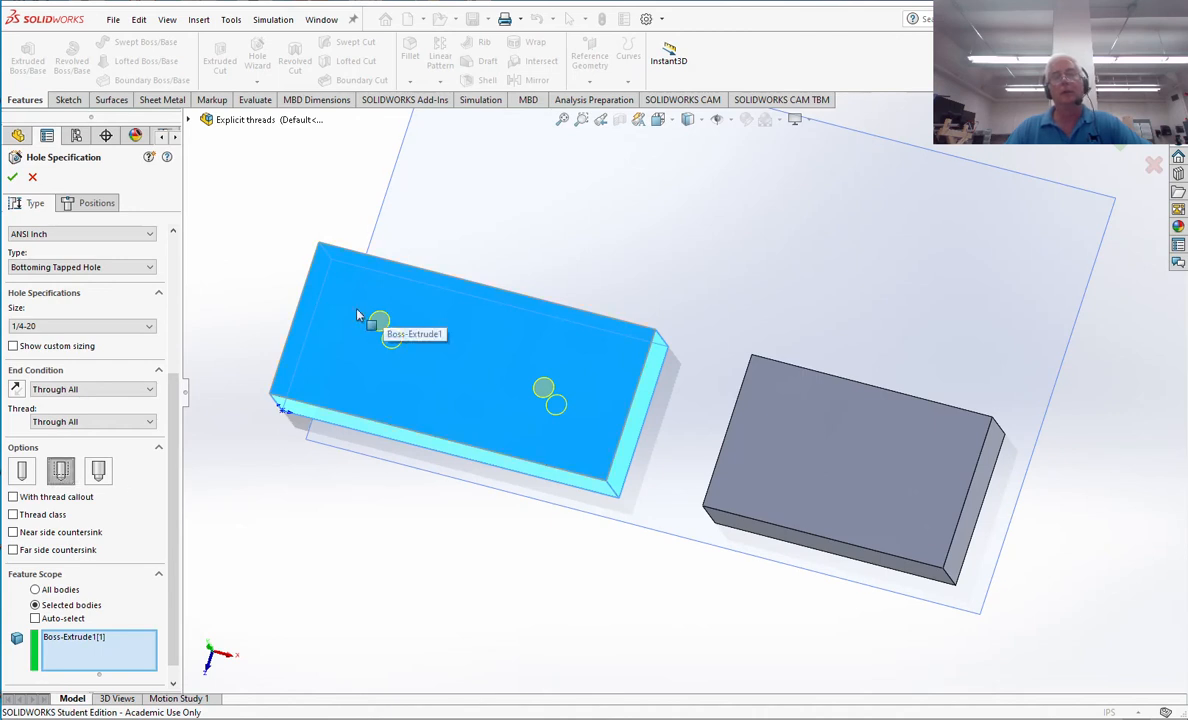
mouse_move(10, 220)
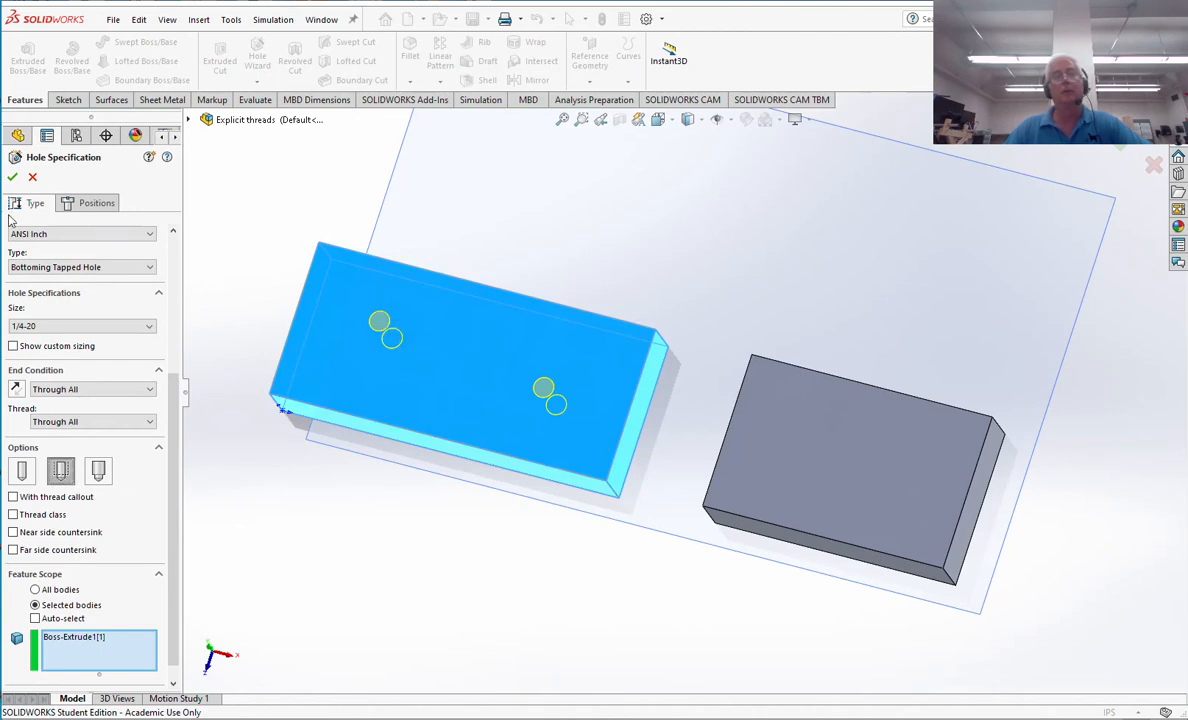
click(12, 177)
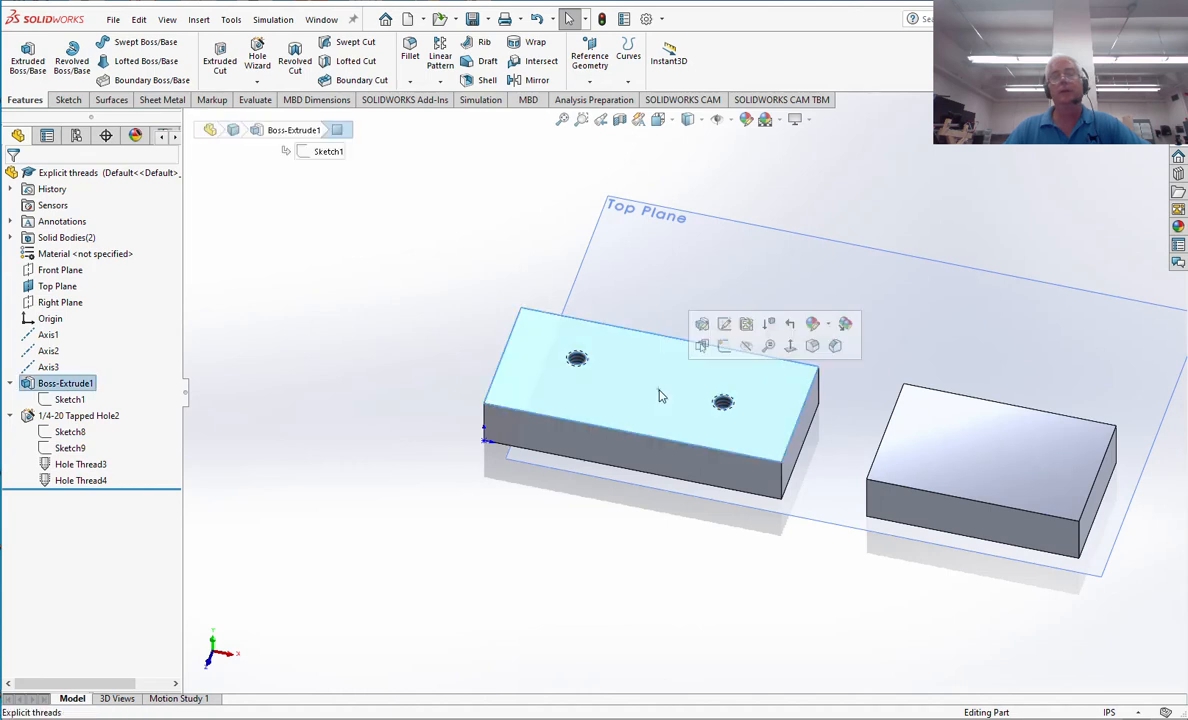
mouse_move(813, 323)
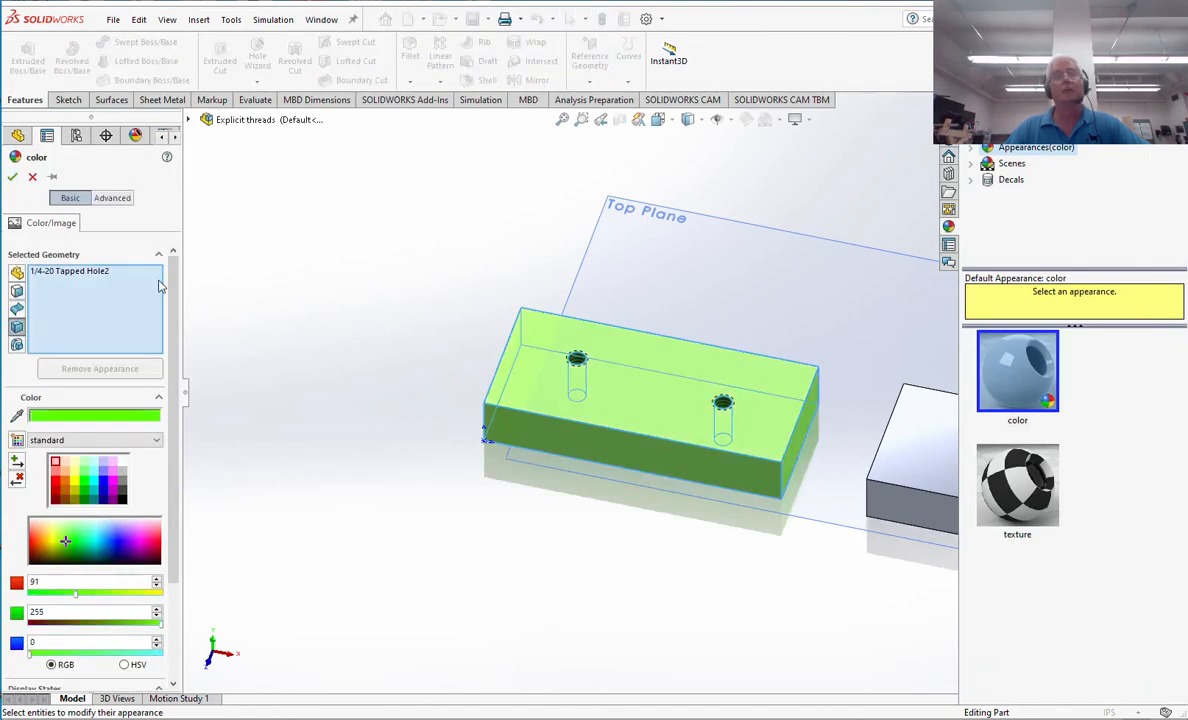
Apply a bright green appearance to the left block, then select the right block's top face.
click(12, 176)
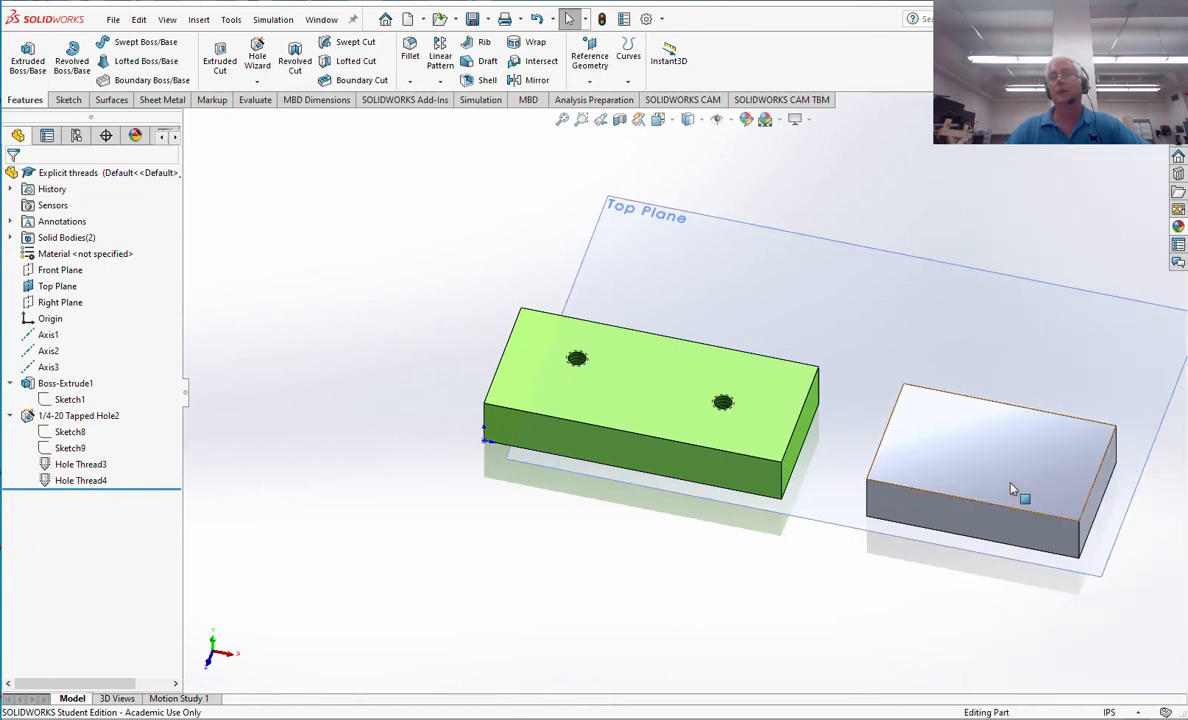
click(1010, 470)
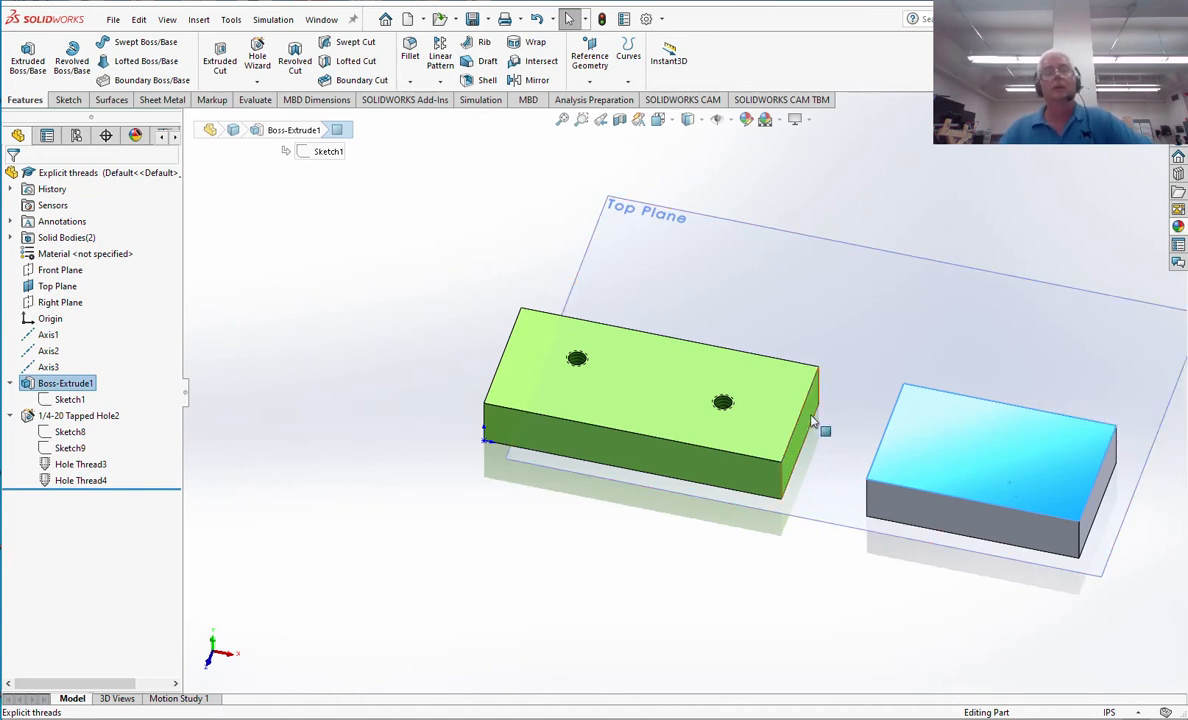
mouse_move(219, 55)
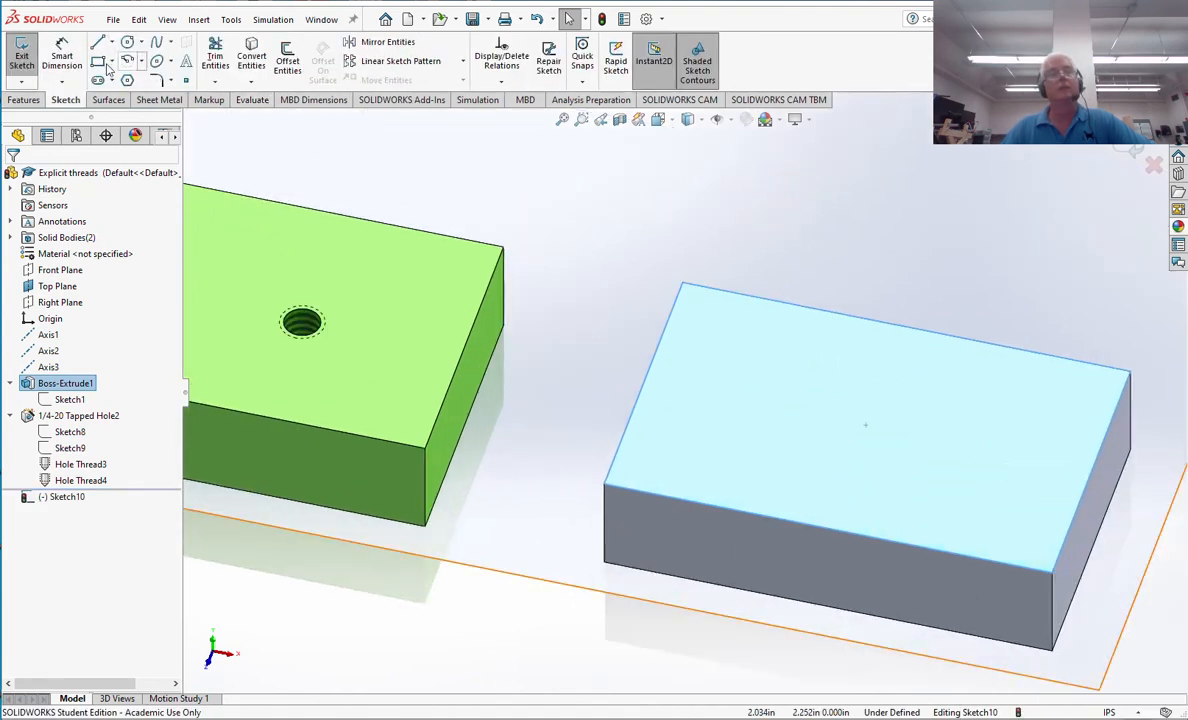
Sketch a circle on the right block's top face with a 0.25 diameter.
click(127, 41)
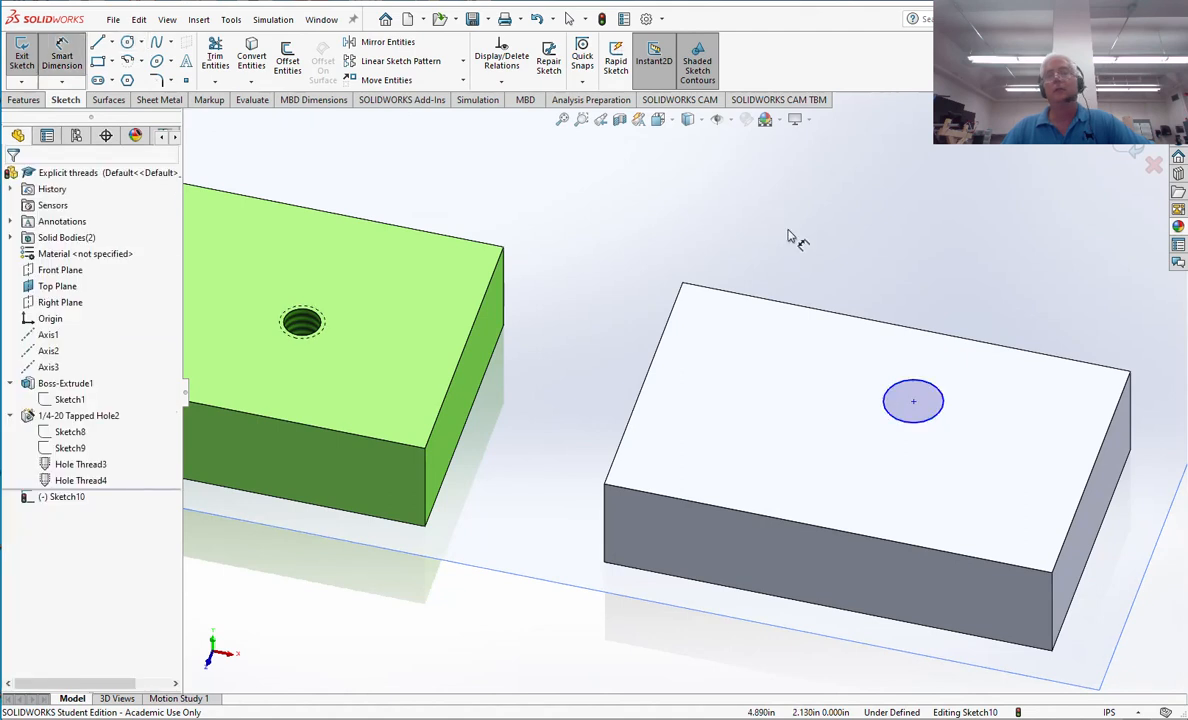
click(913, 400)
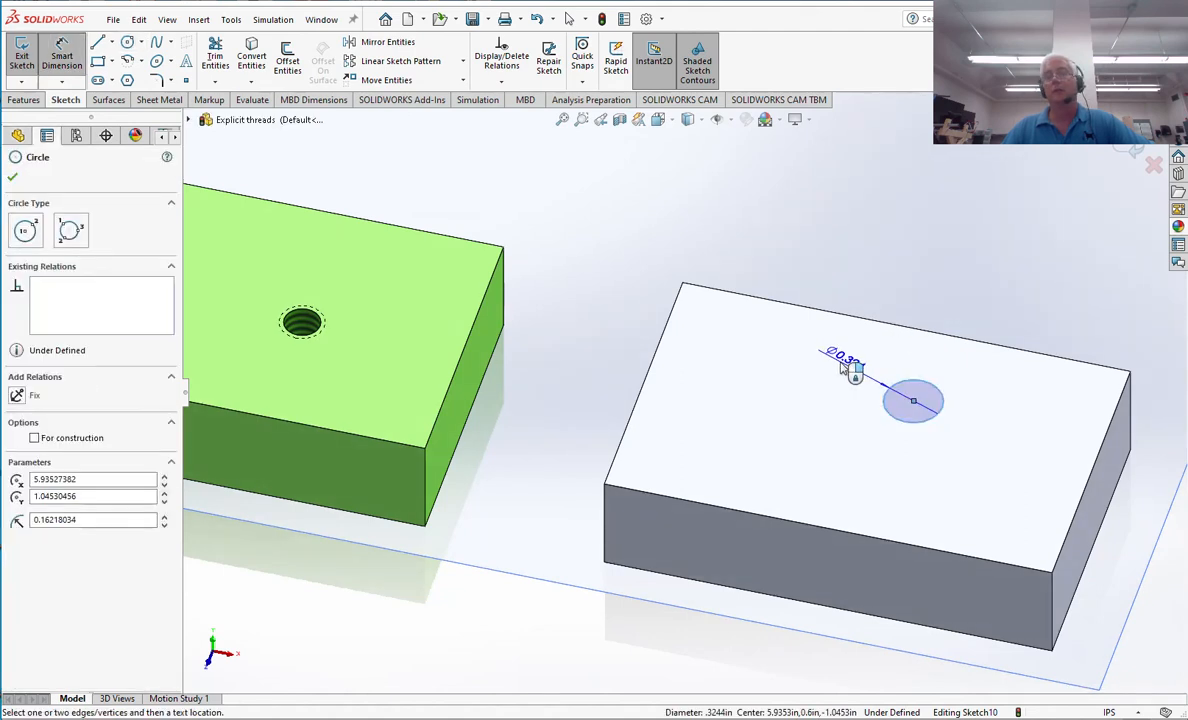
click(855, 370)
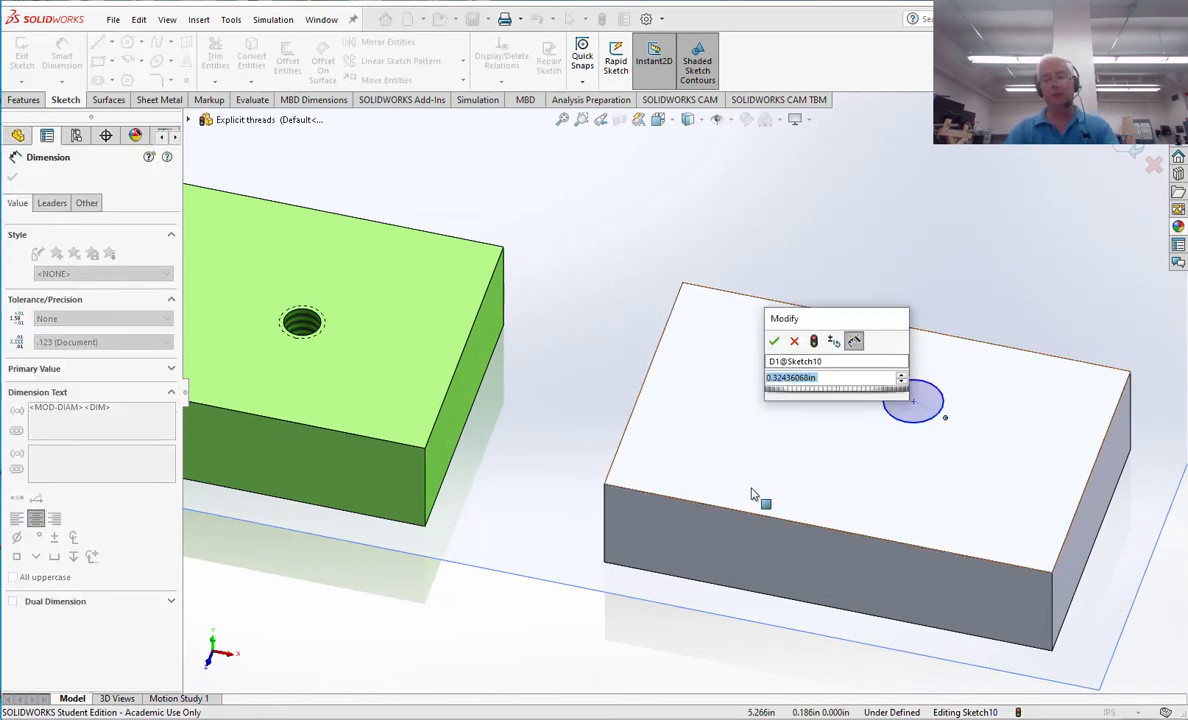
text(25)
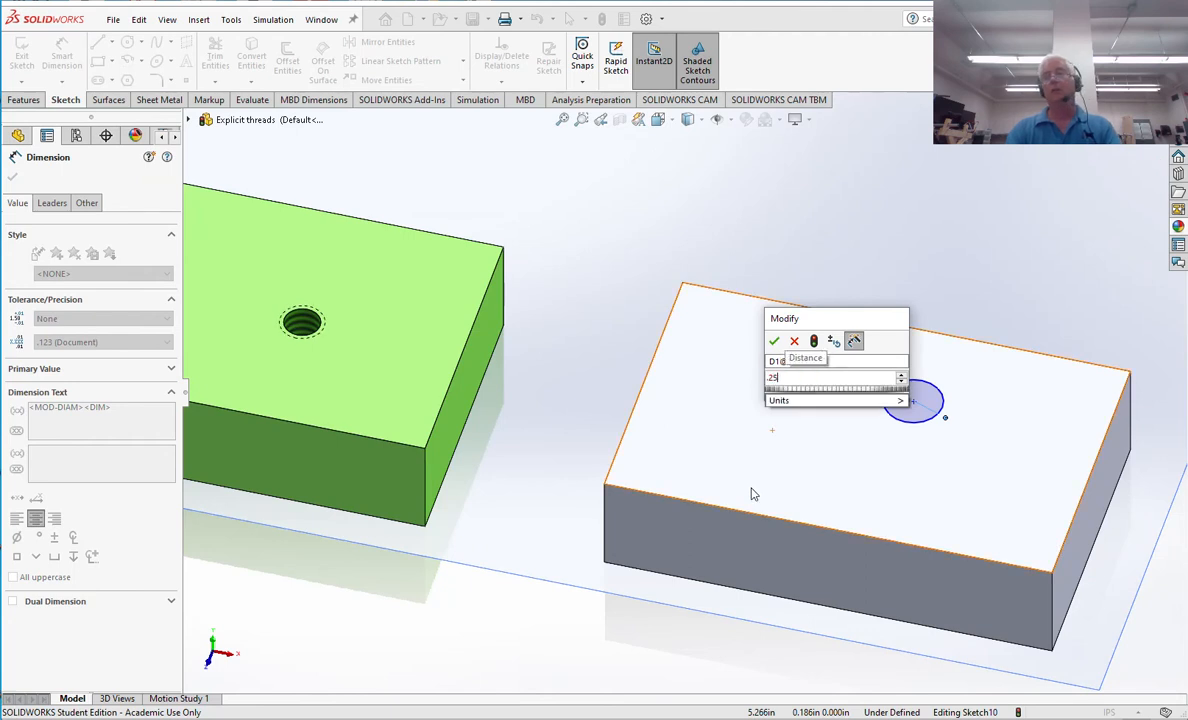
click(774, 341)
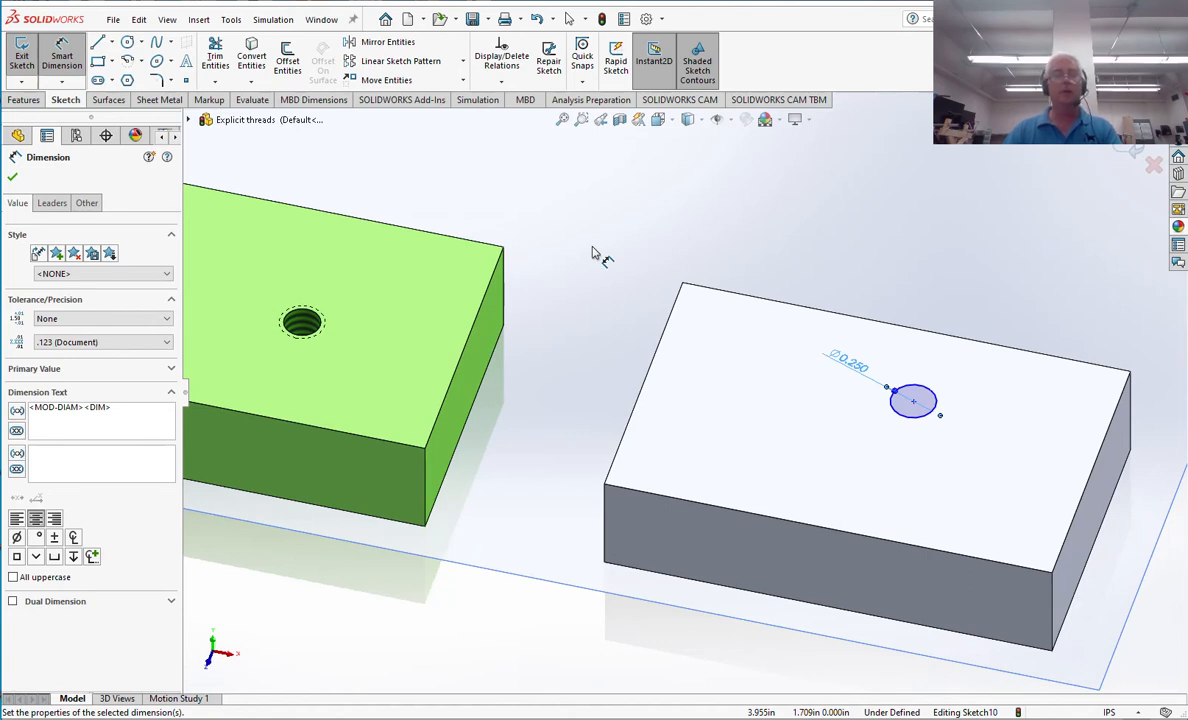
mouse_move(610, 290)
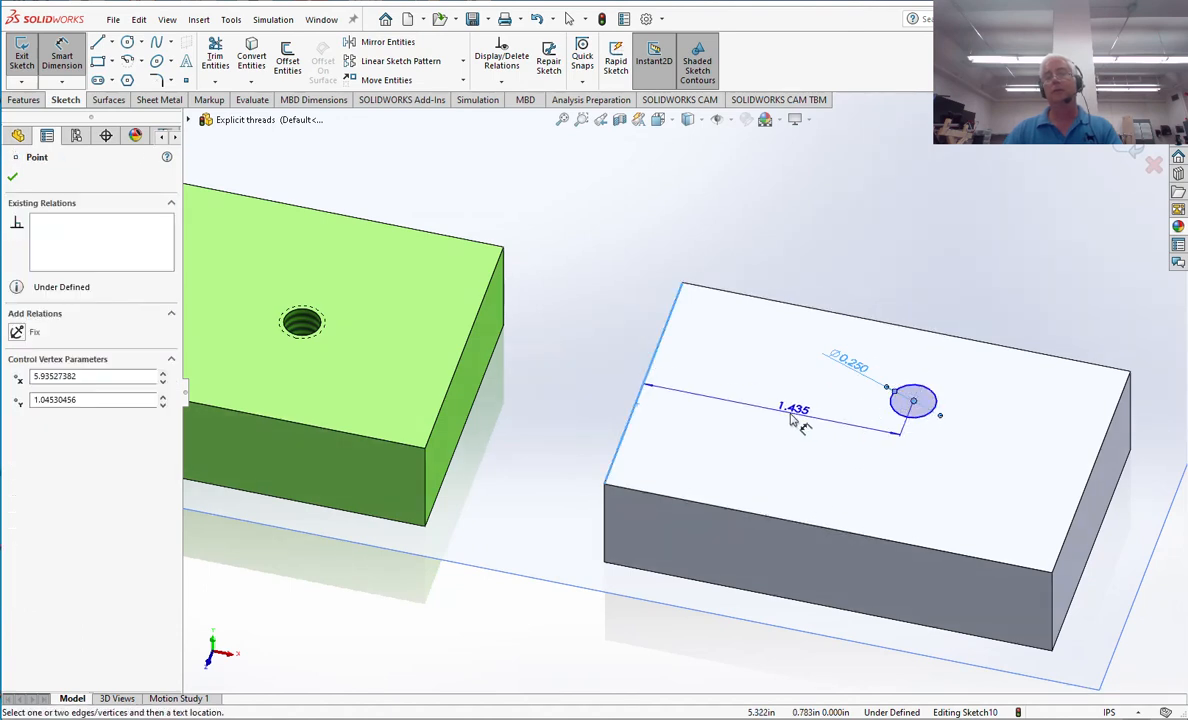
Locate the circle 1.435 and 1.045 from the edges and extrude-cut it.
double_click(793, 408)
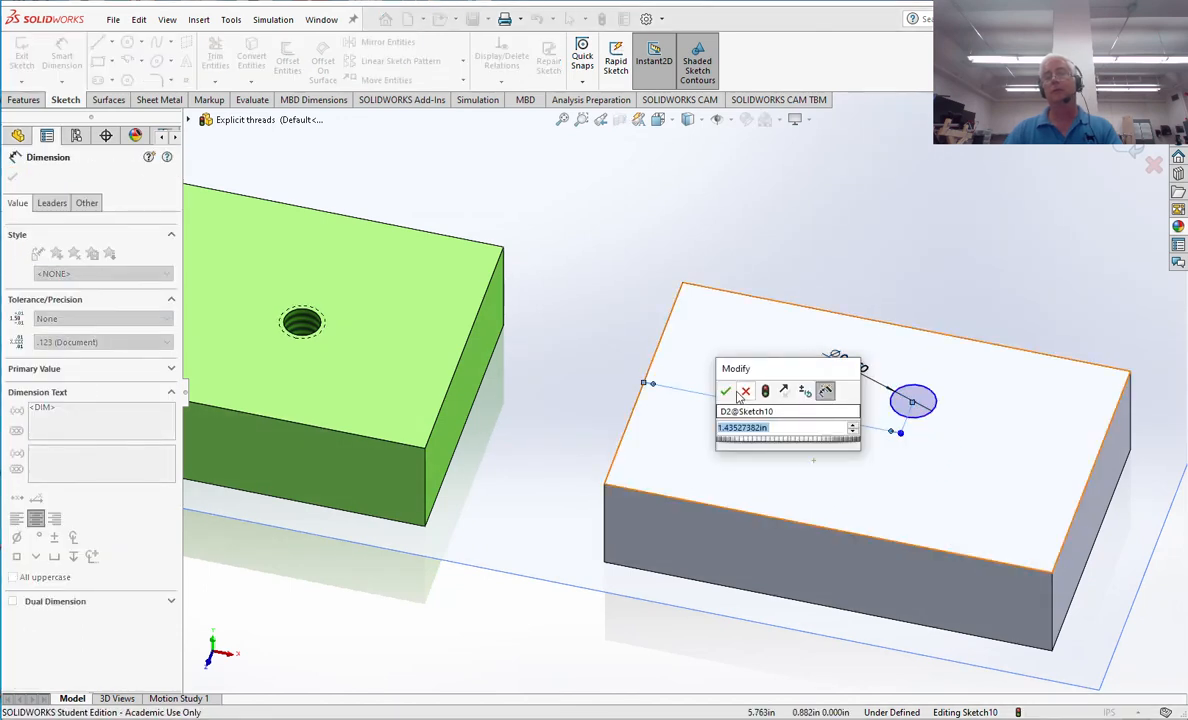
click(725, 391)
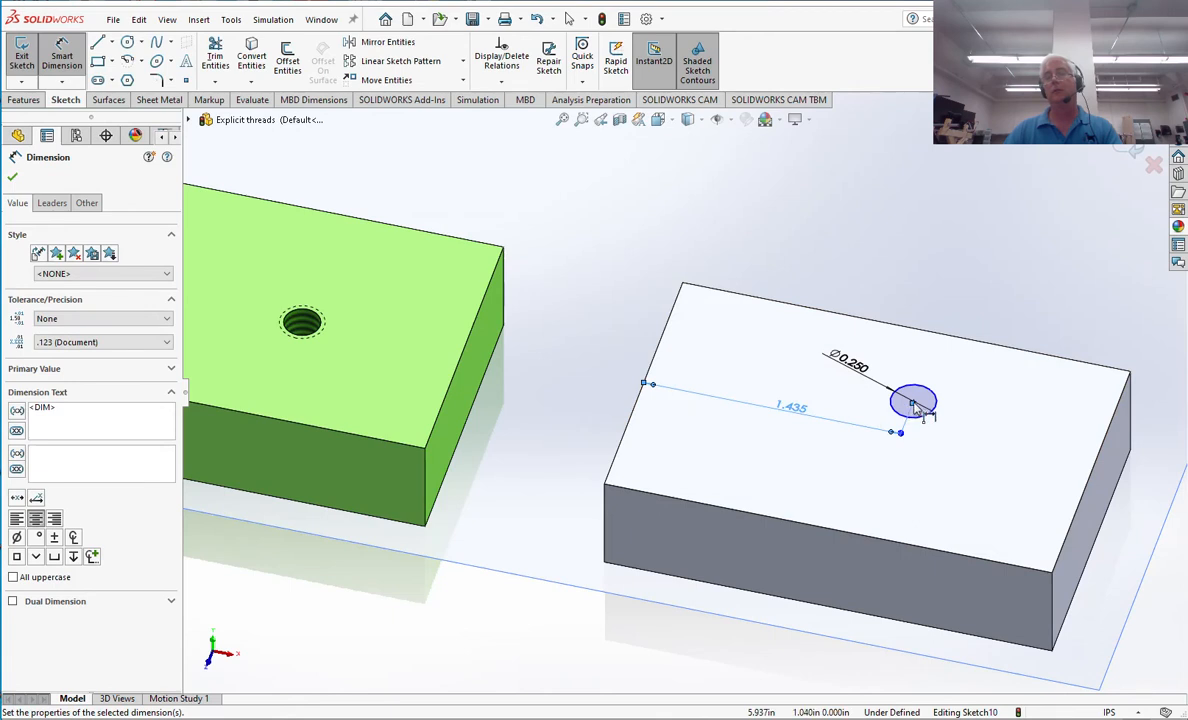
click(920, 420)
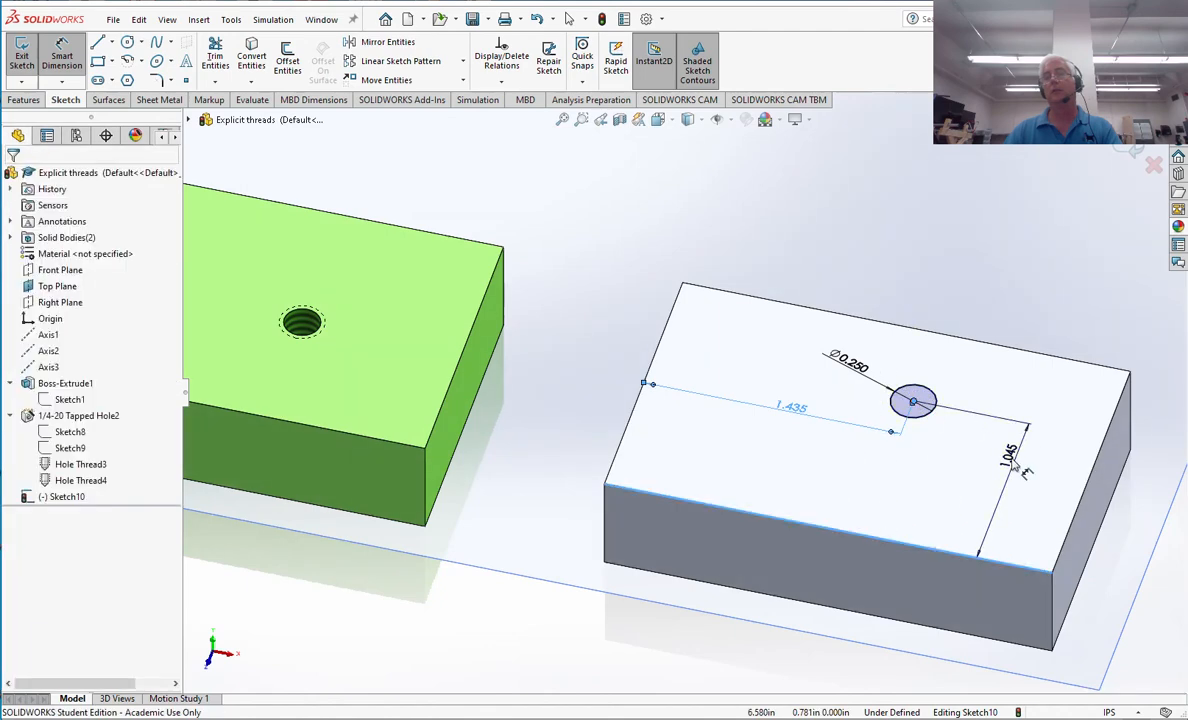
click(1010, 460)
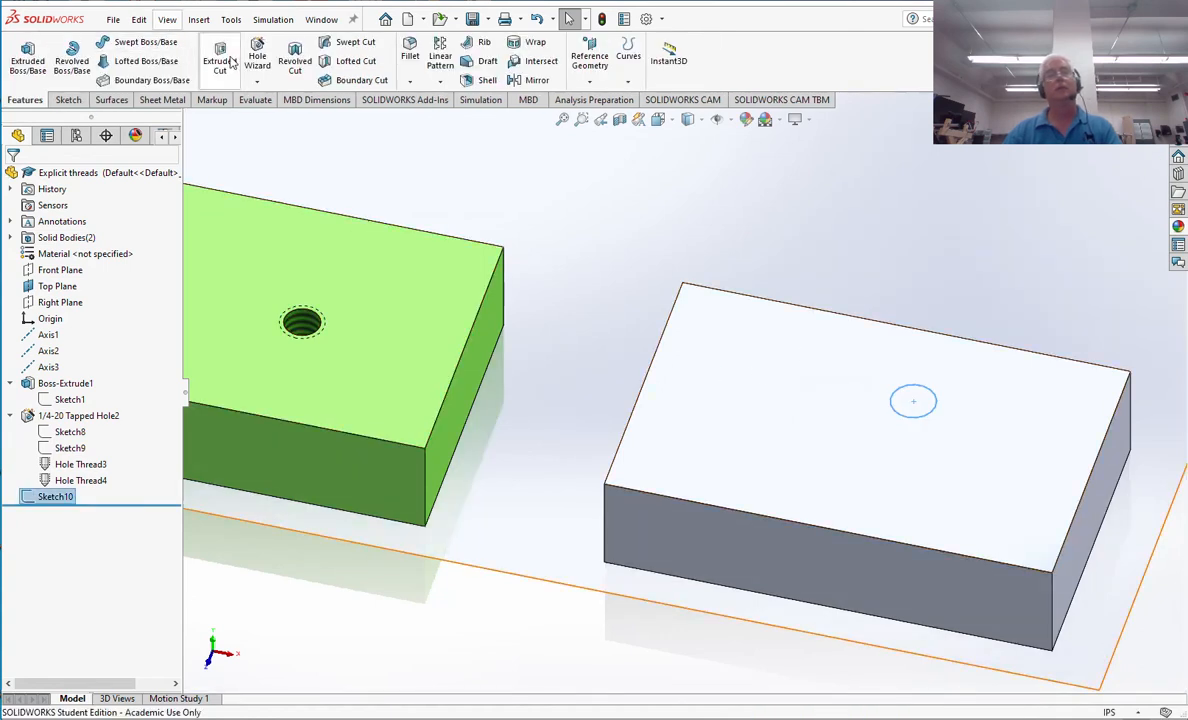
click(219, 60)
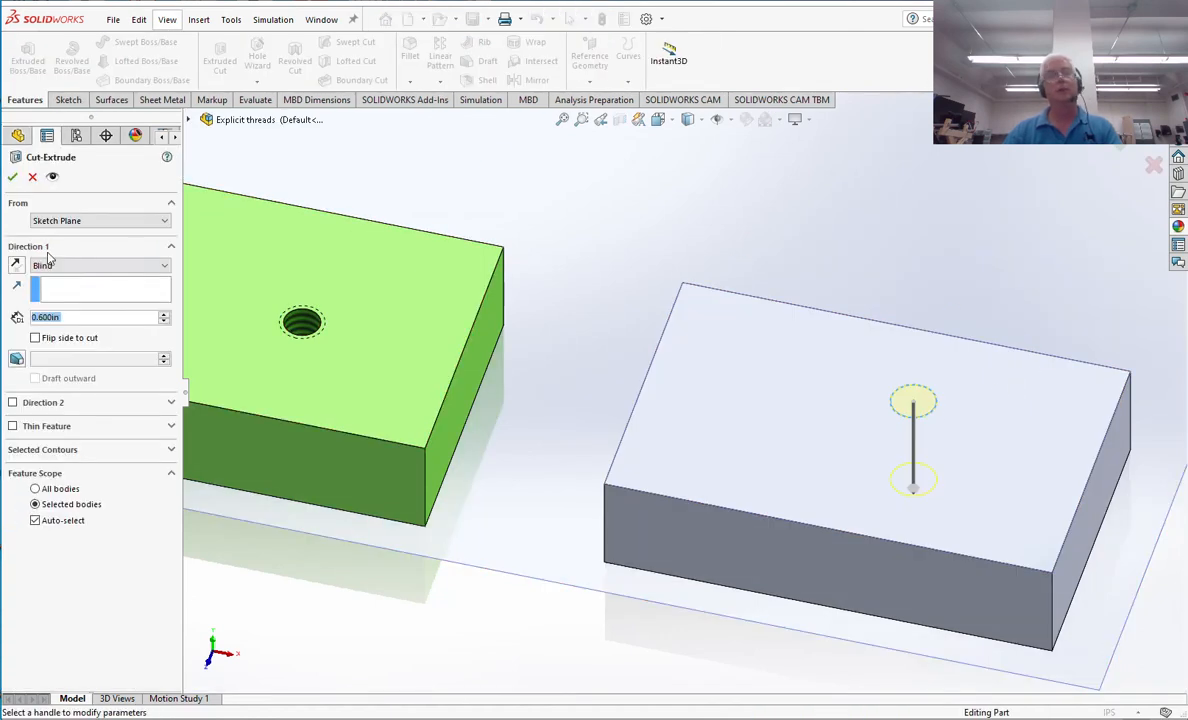
click(100, 265)
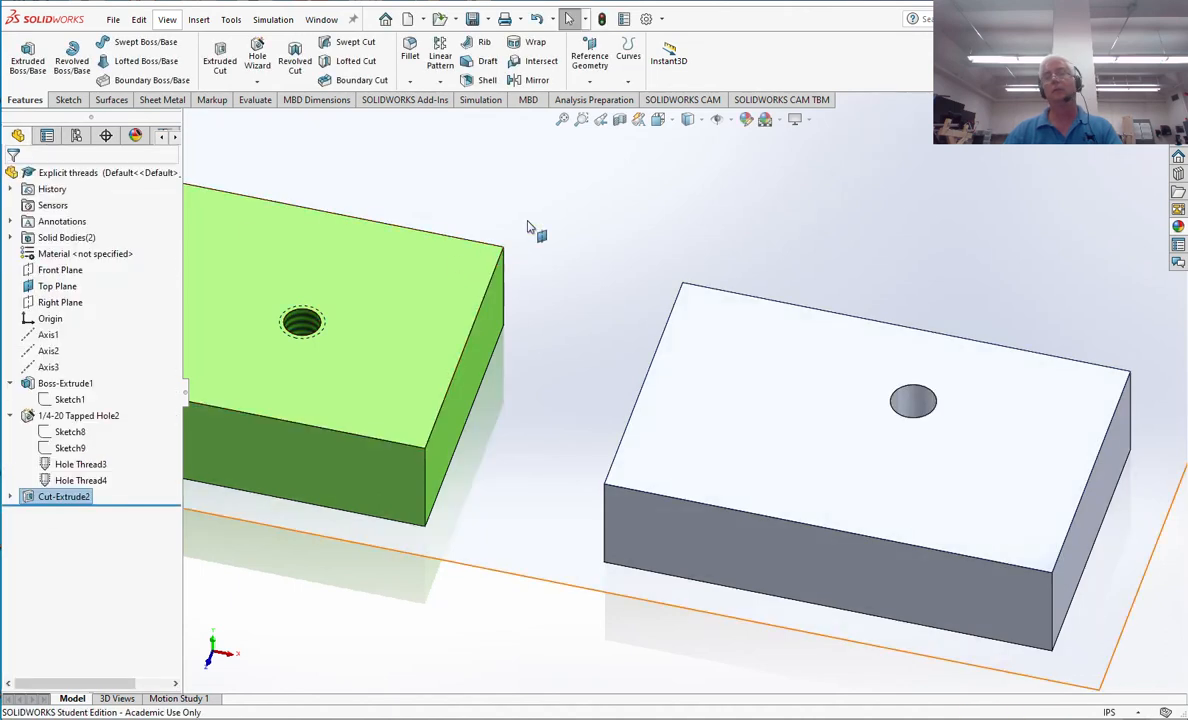
mouse_move(775, 302)
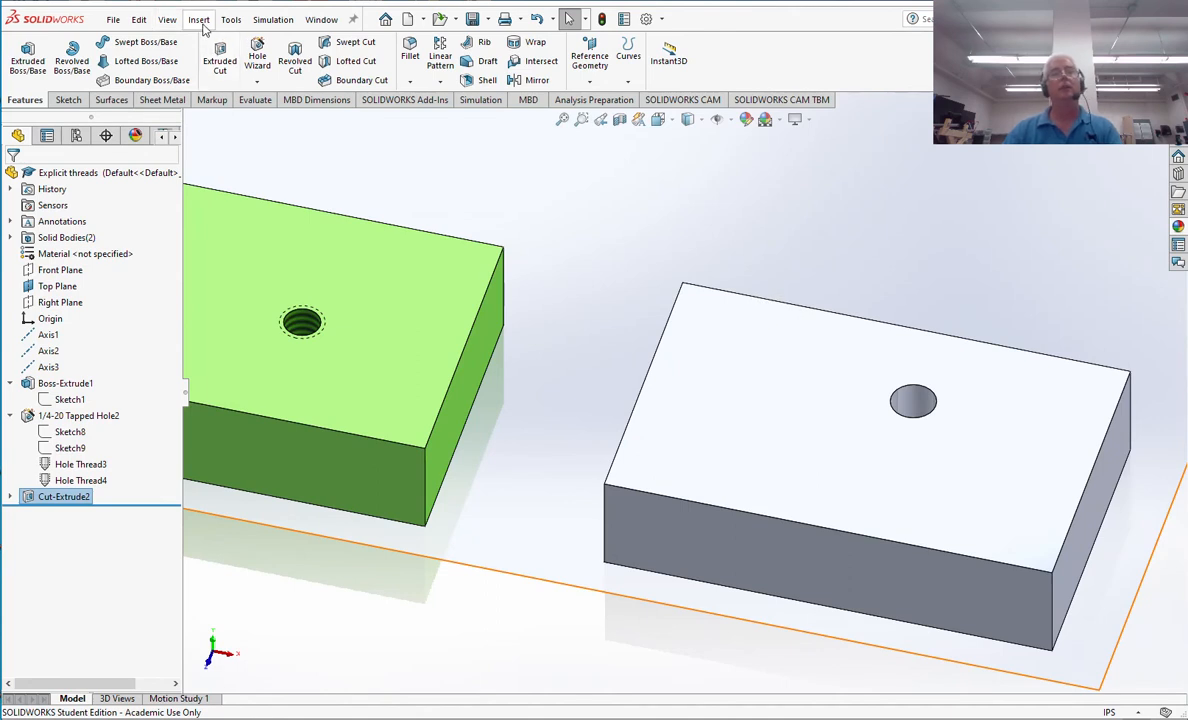
Launch the Thread feature from the Insert menu, bringing up the nominal profile warning.
click(198, 18)
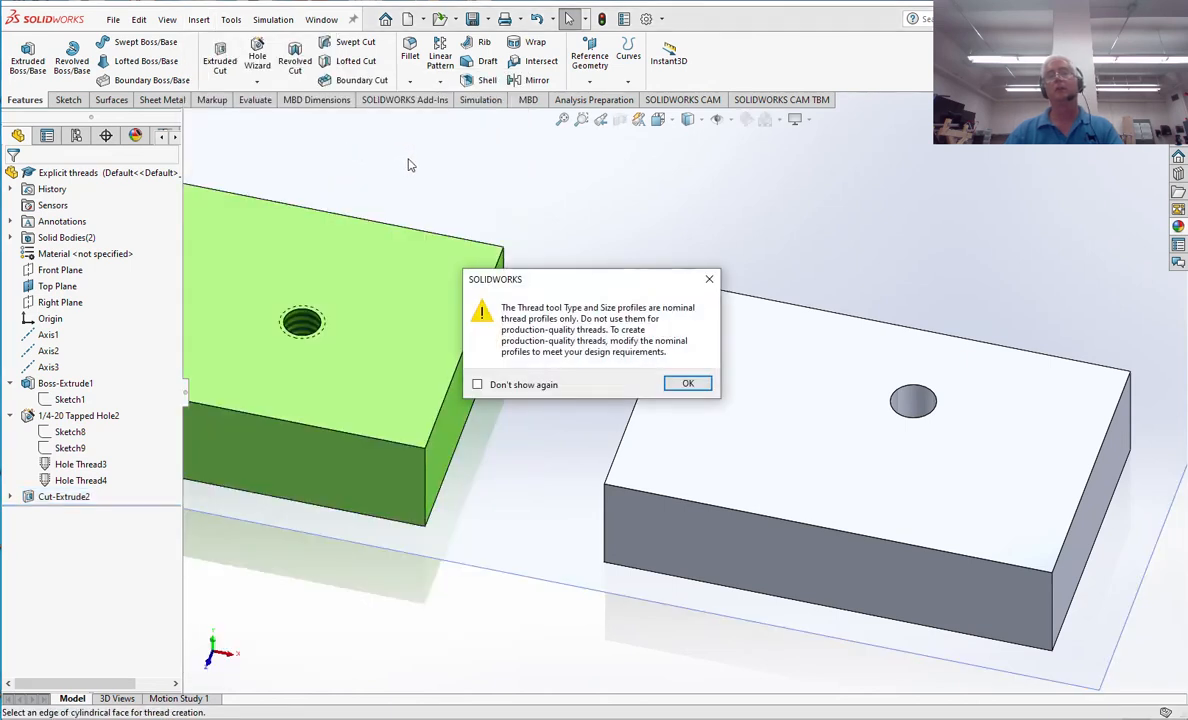
mouse_move(708, 375)
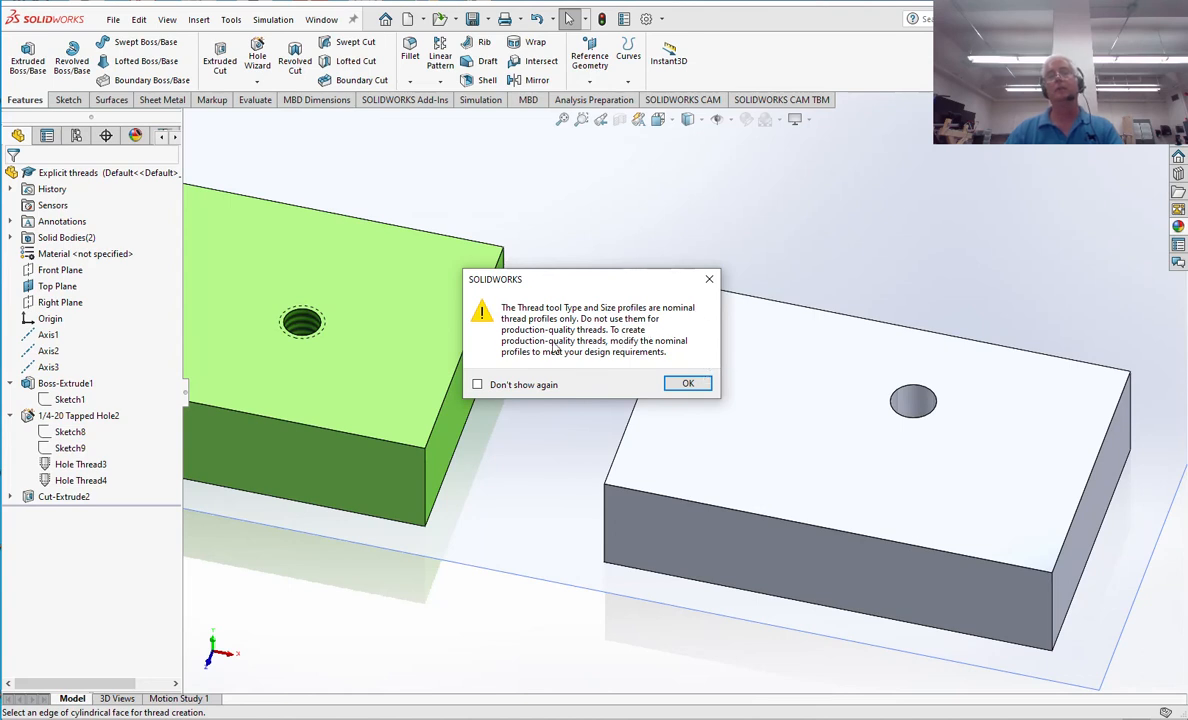
mouse_move(651, 348)
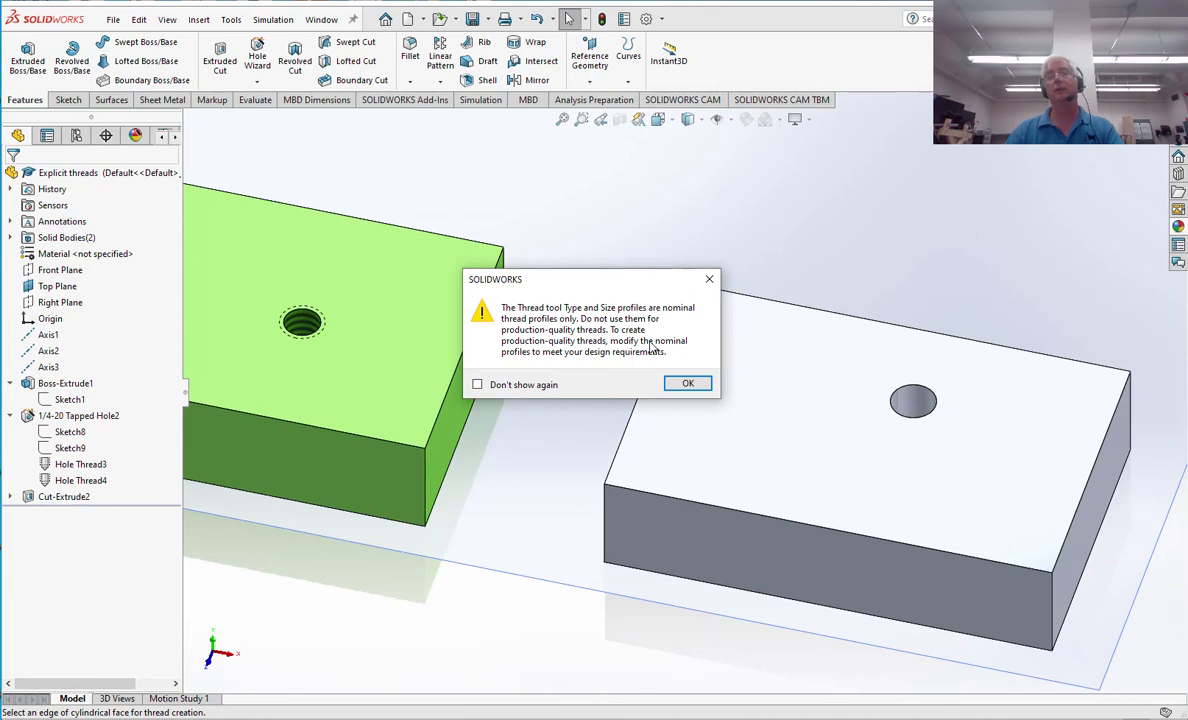
mouse_move(689, 383)
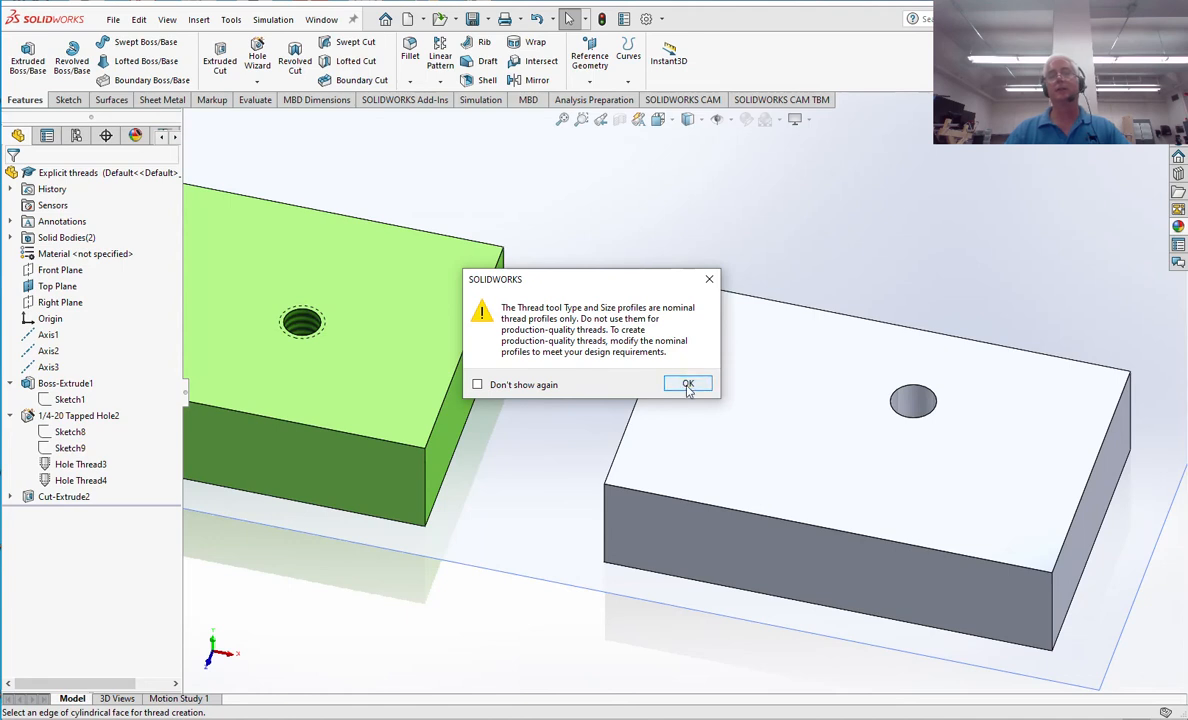
Dismiss the warning, target the hole's edges, and set a 0.2500-20 extruded thread.
click(688, 384)
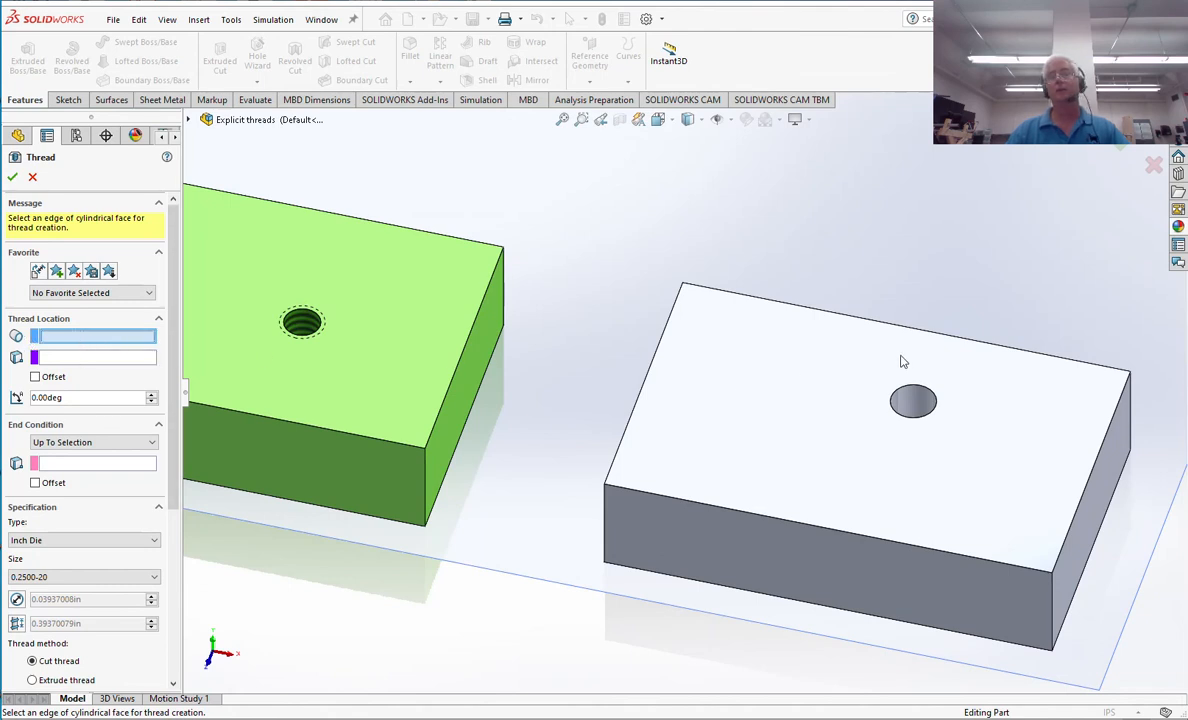
click(912, 401)
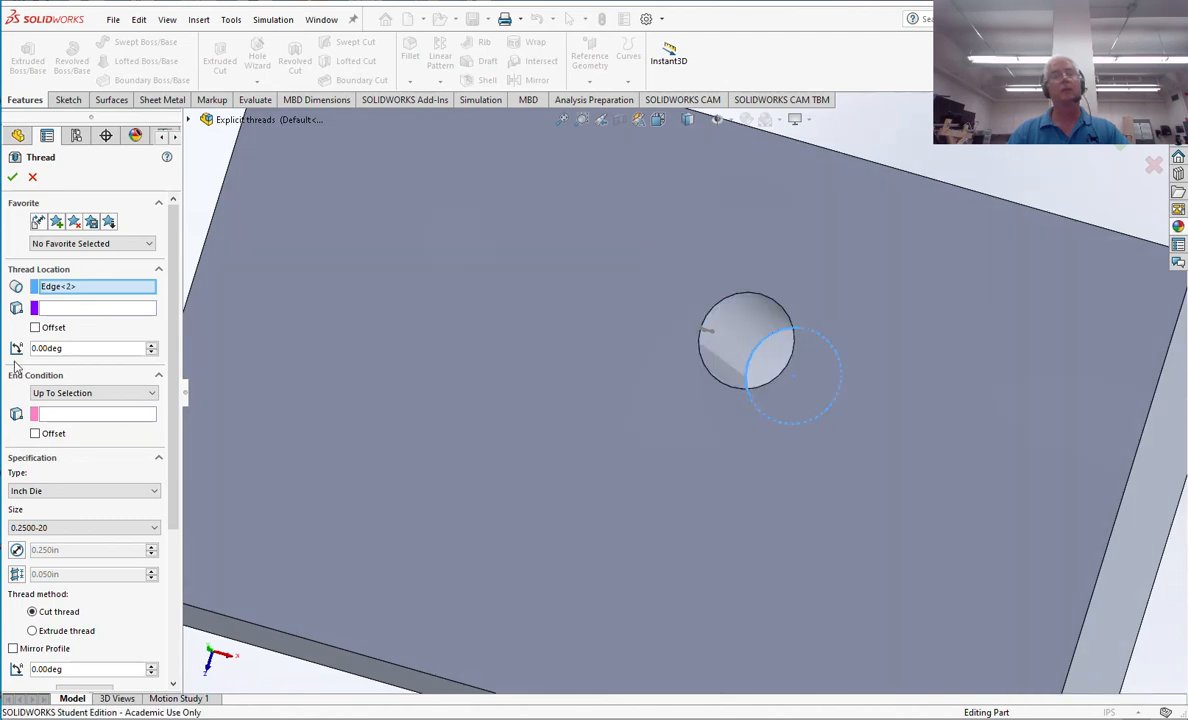
mouse_move(98, 322)
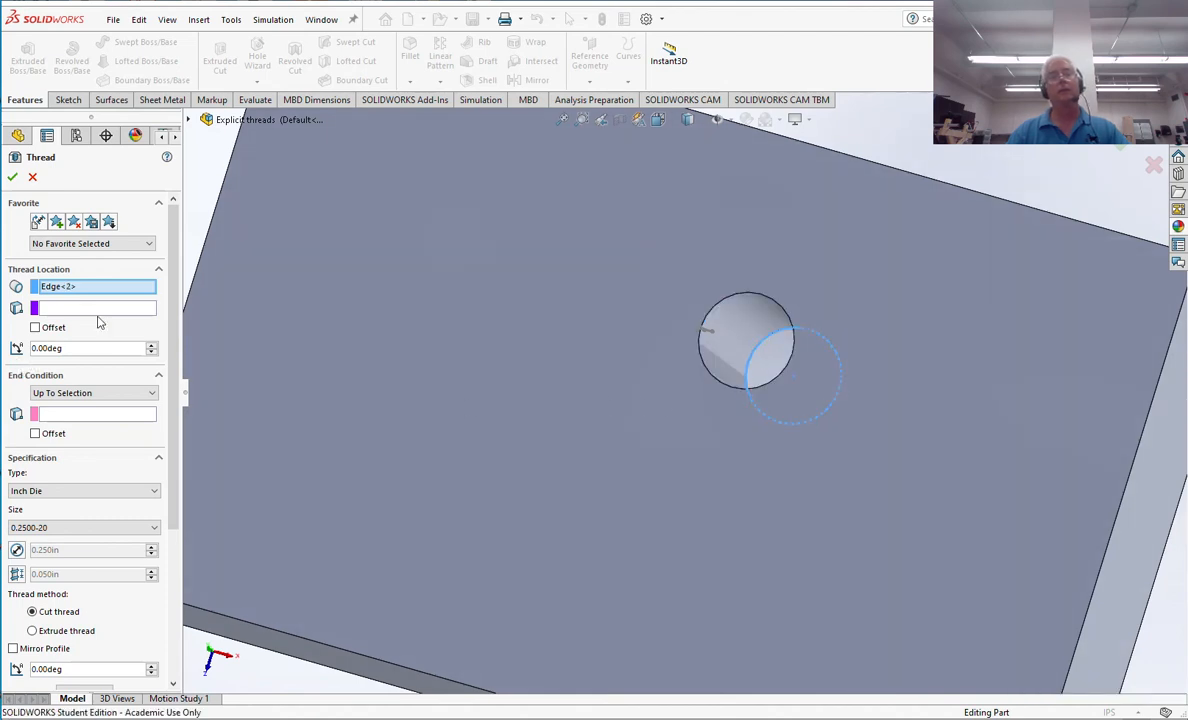
mouse_move(95, 414)
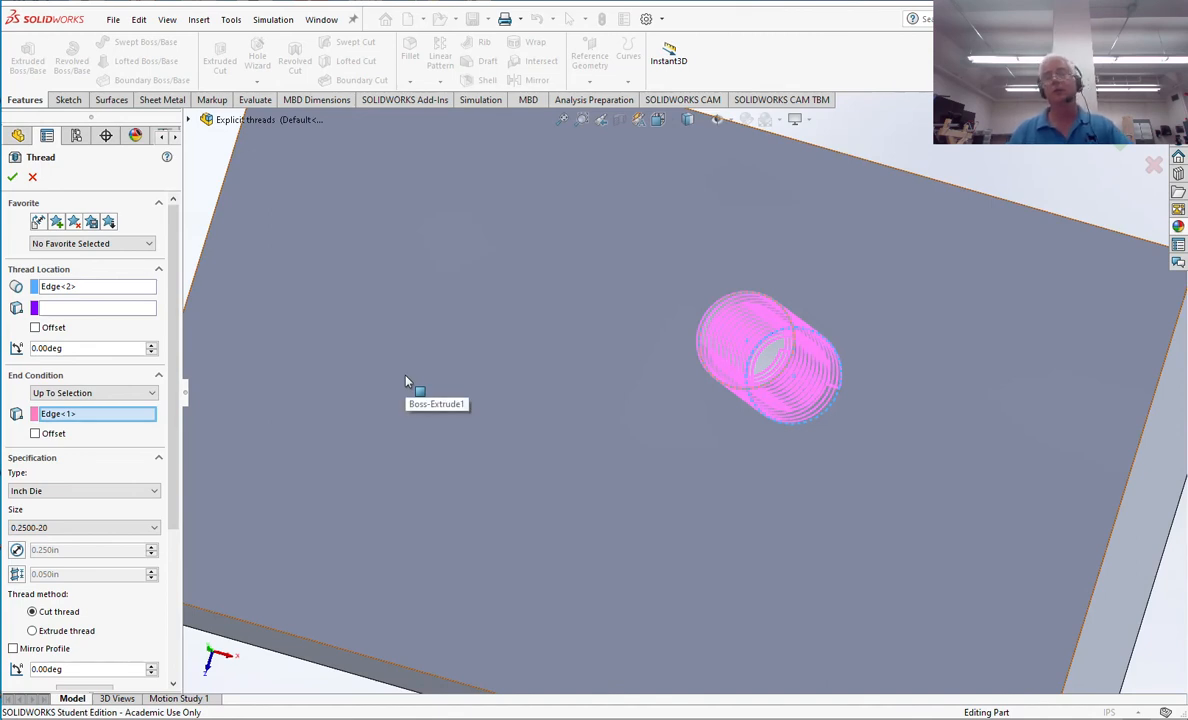
mouse_move(457, 399)
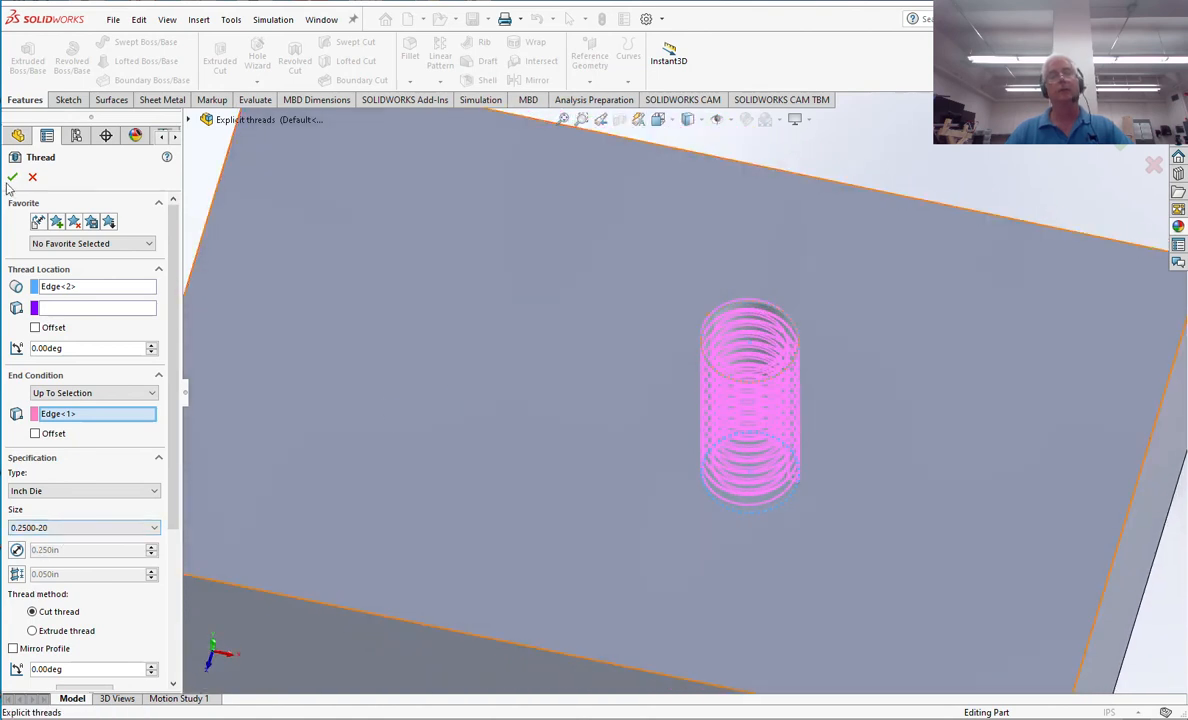
click(13, 177)
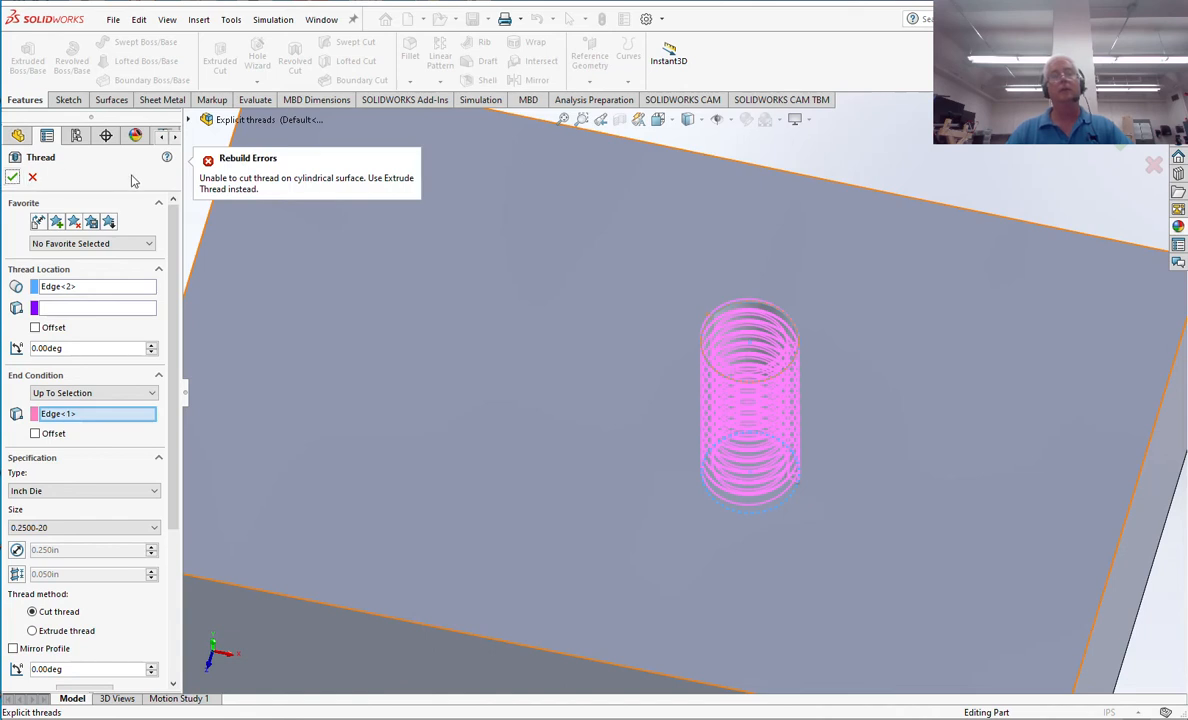
click(32, 631)
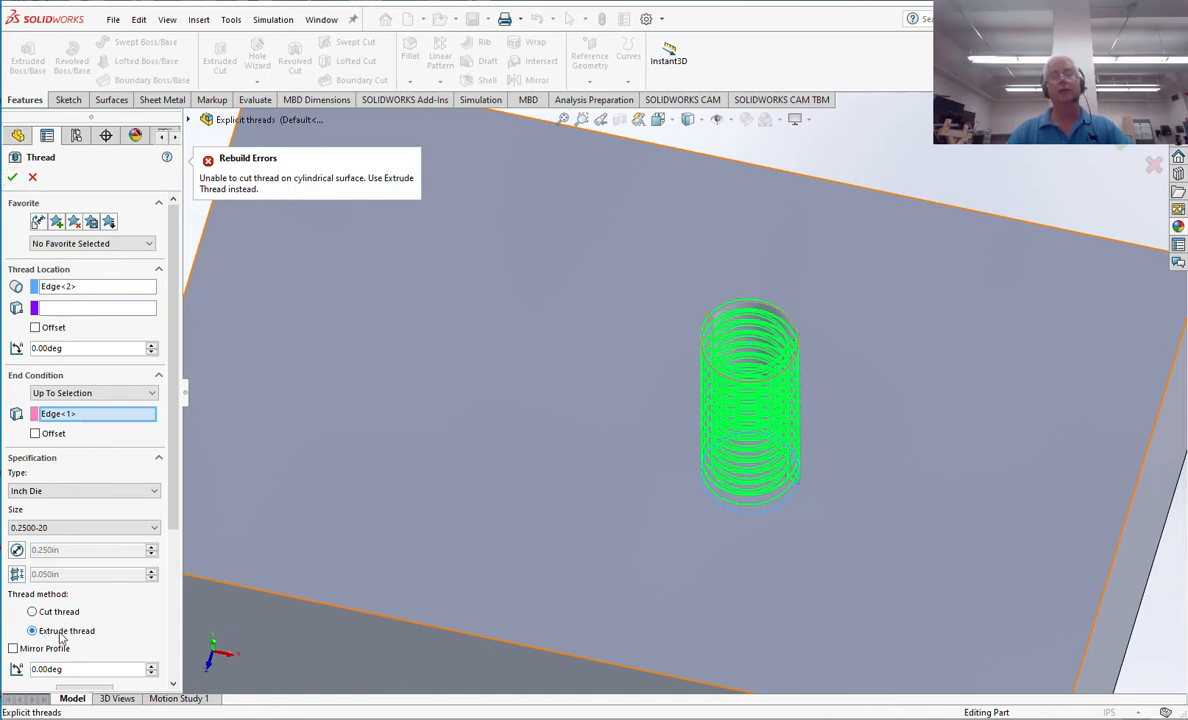
click(32, 630)
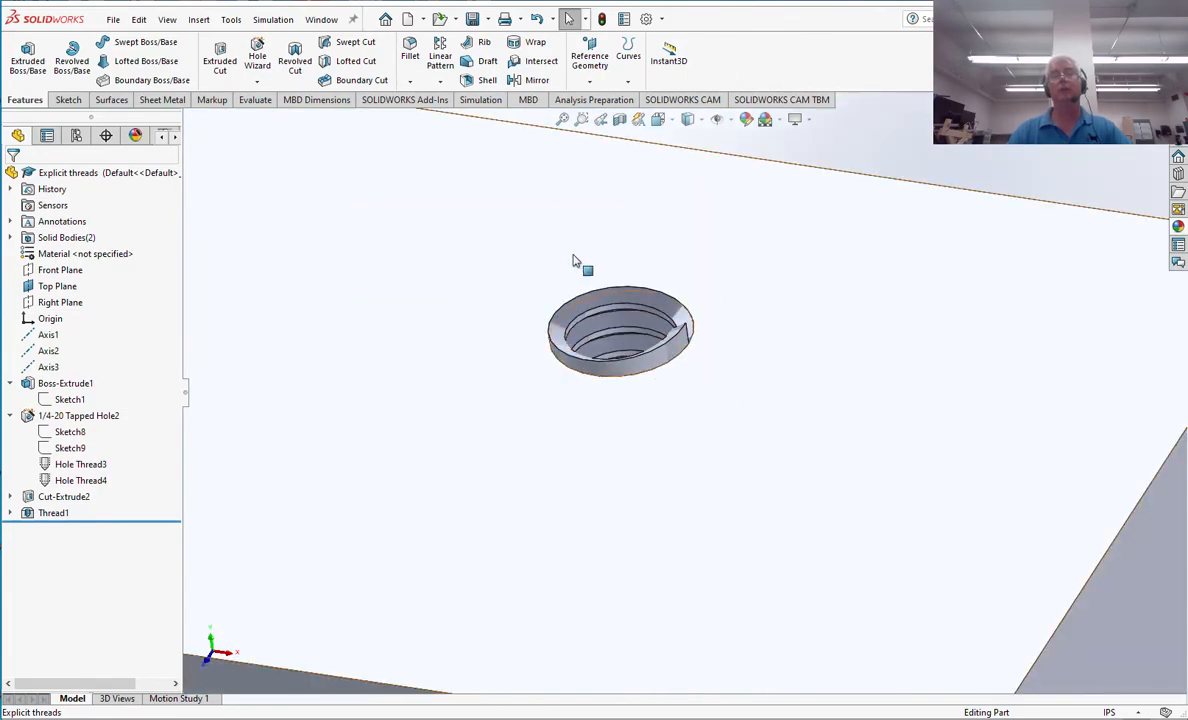
mouse_move(587, 271)
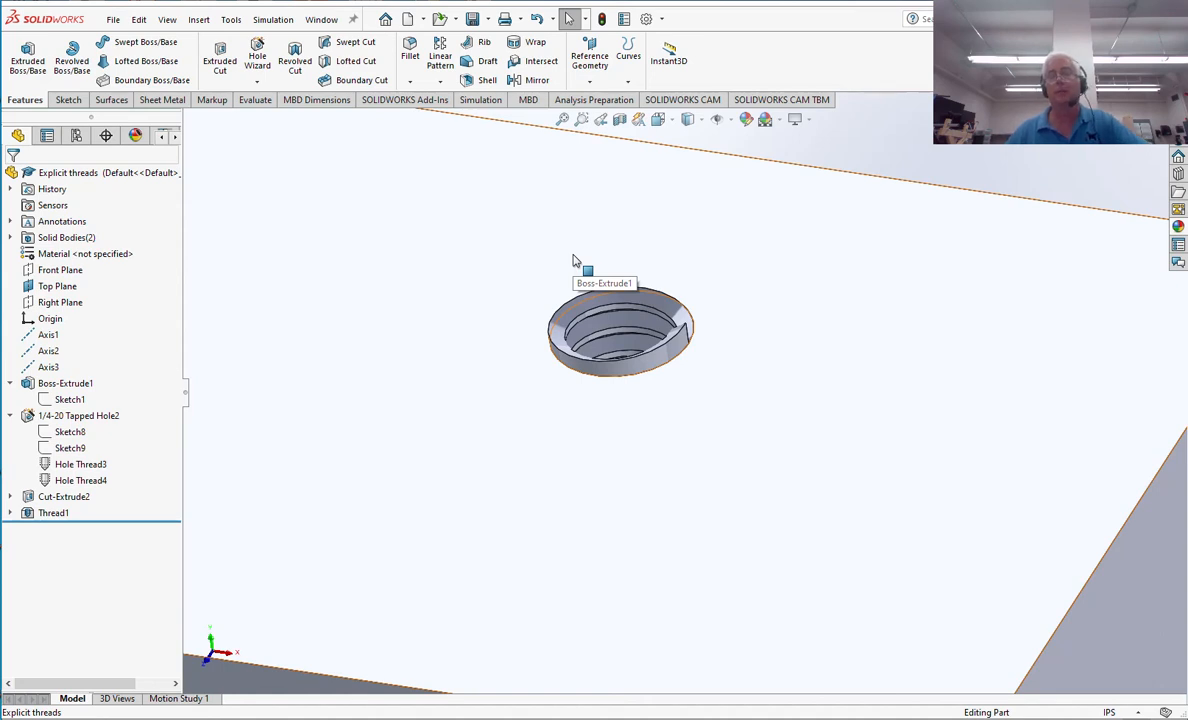
mouse_move(725, 254)
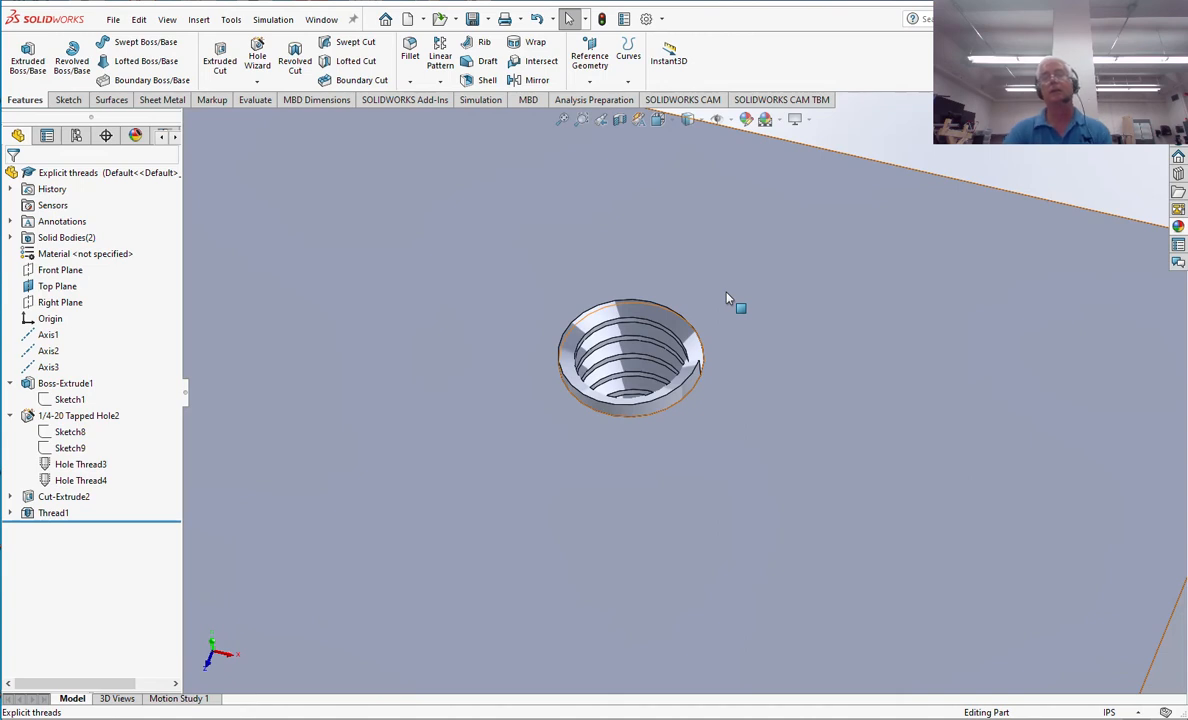
mouse_move(640, 285)
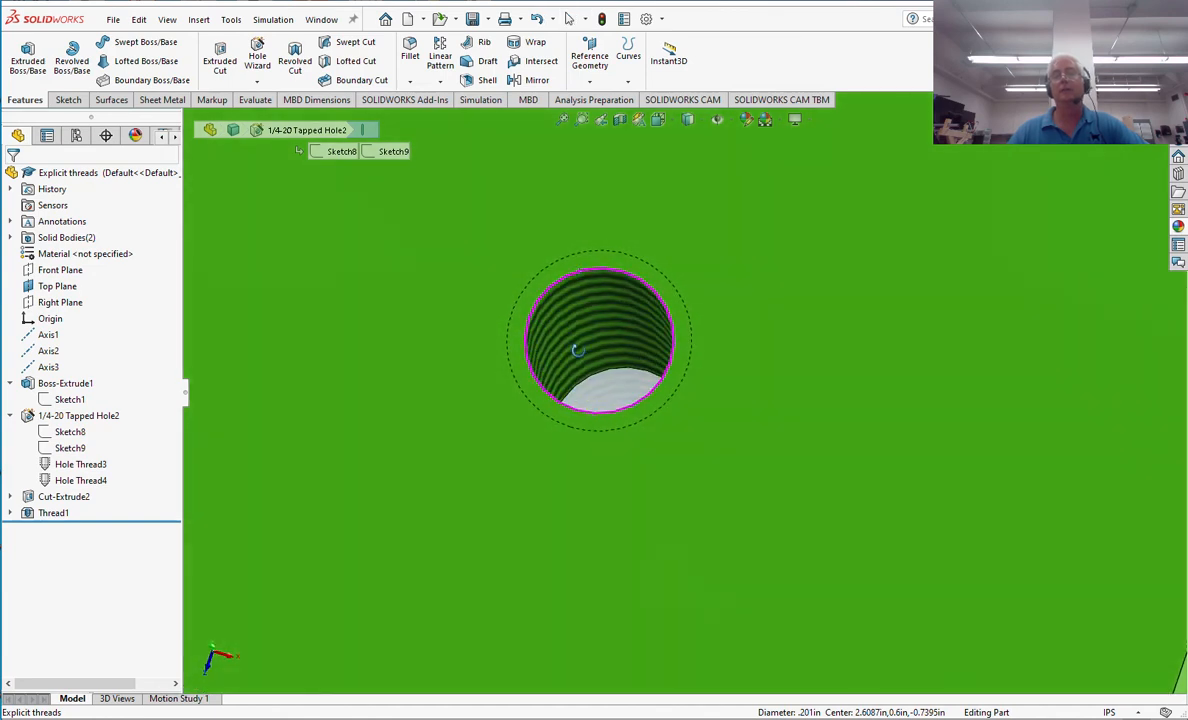
mouse_move(598, 374)
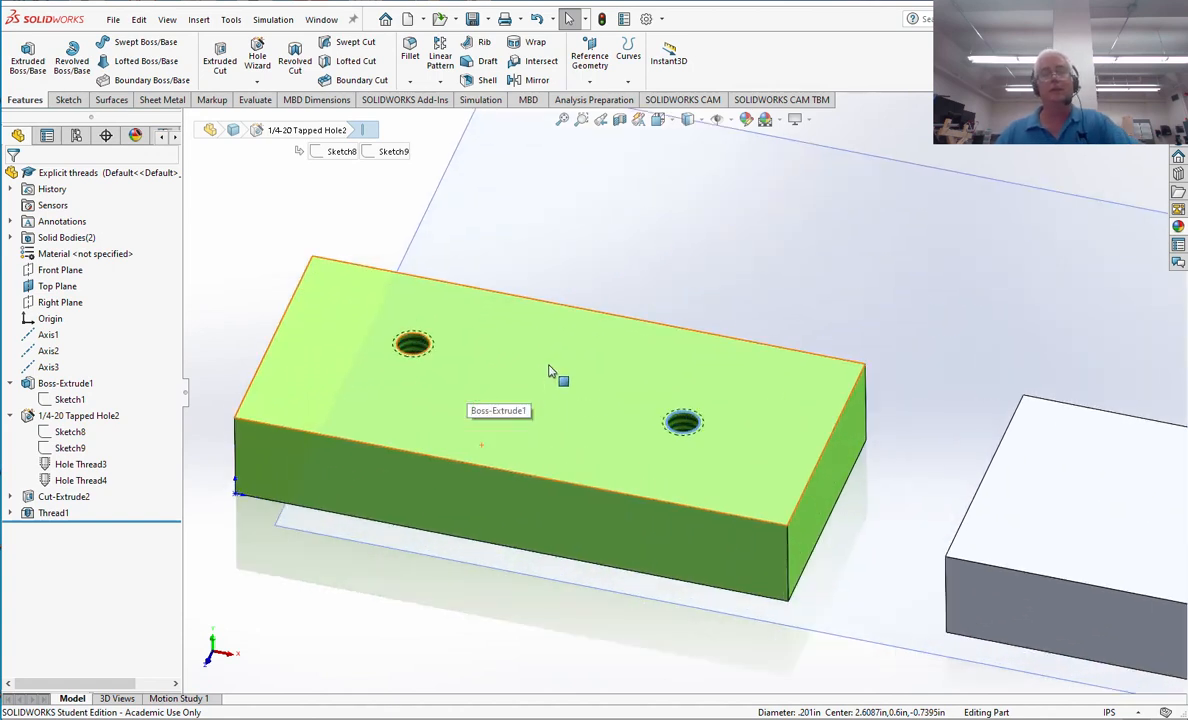
mouse_move(520, 375)
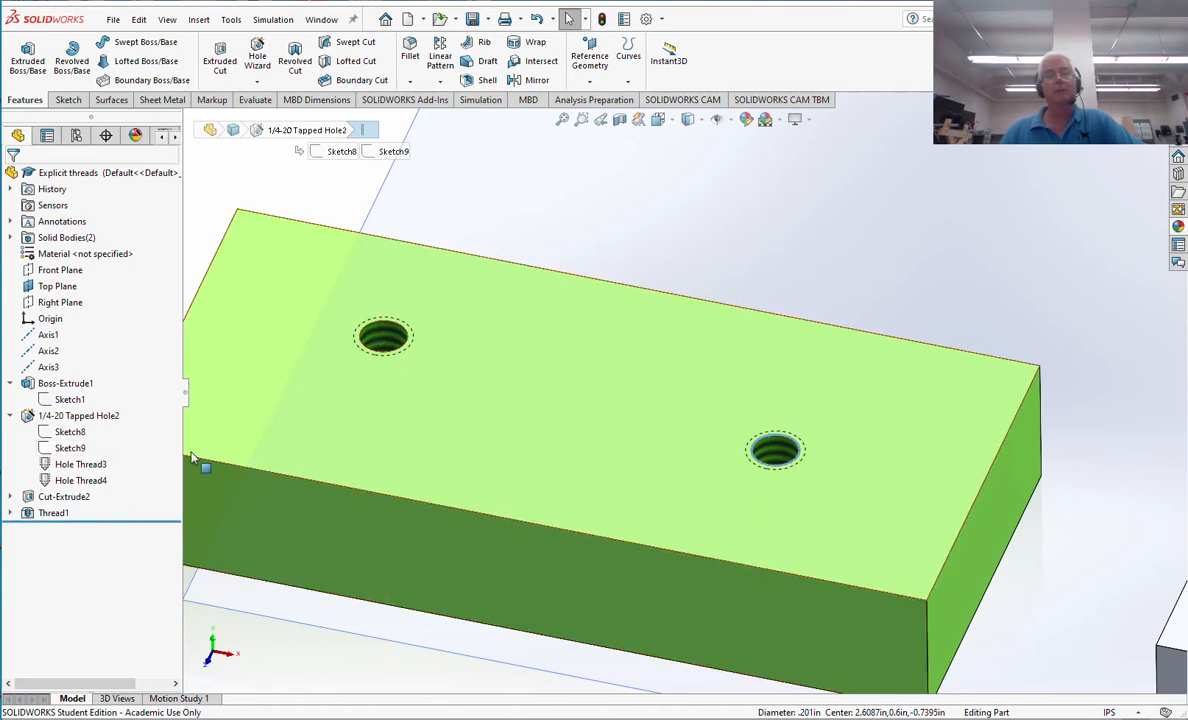
Reopen the 1/4-20 Tapped Hole2 feature for editing its hole specification.
right_click(78, 415)
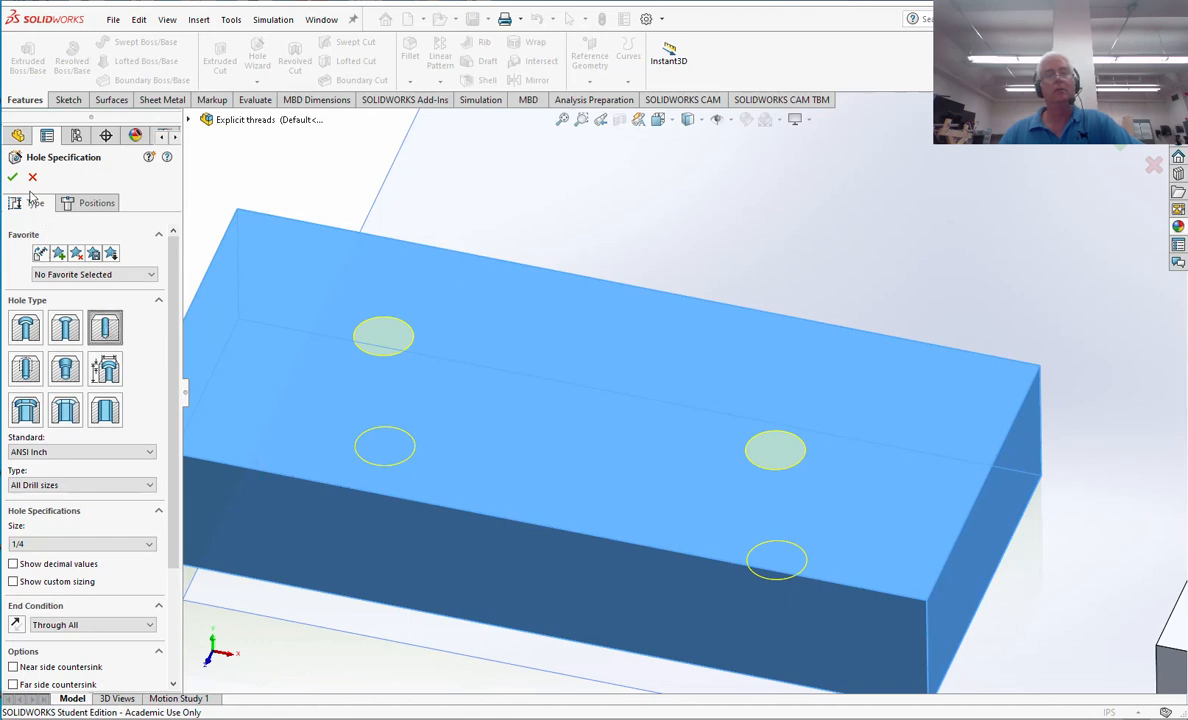
Accept the change to a plain 1/4 Through All hole, renamed Hole3.
click(12, 177)
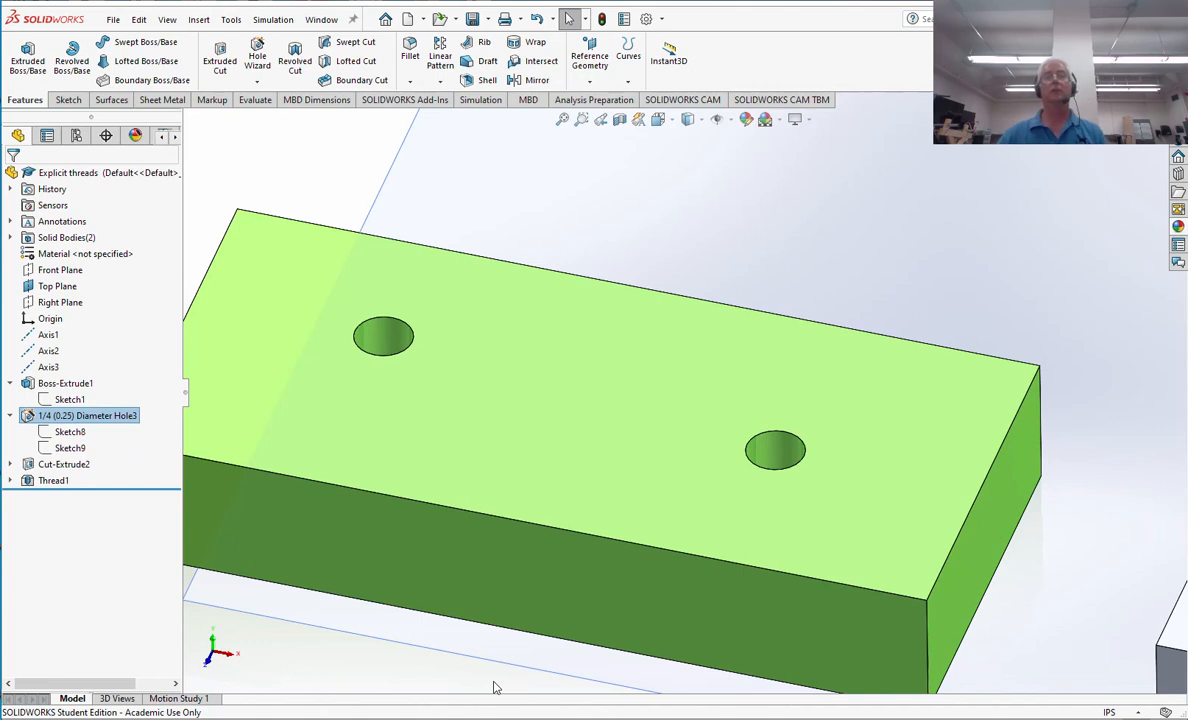
mouse_move(385, 340)
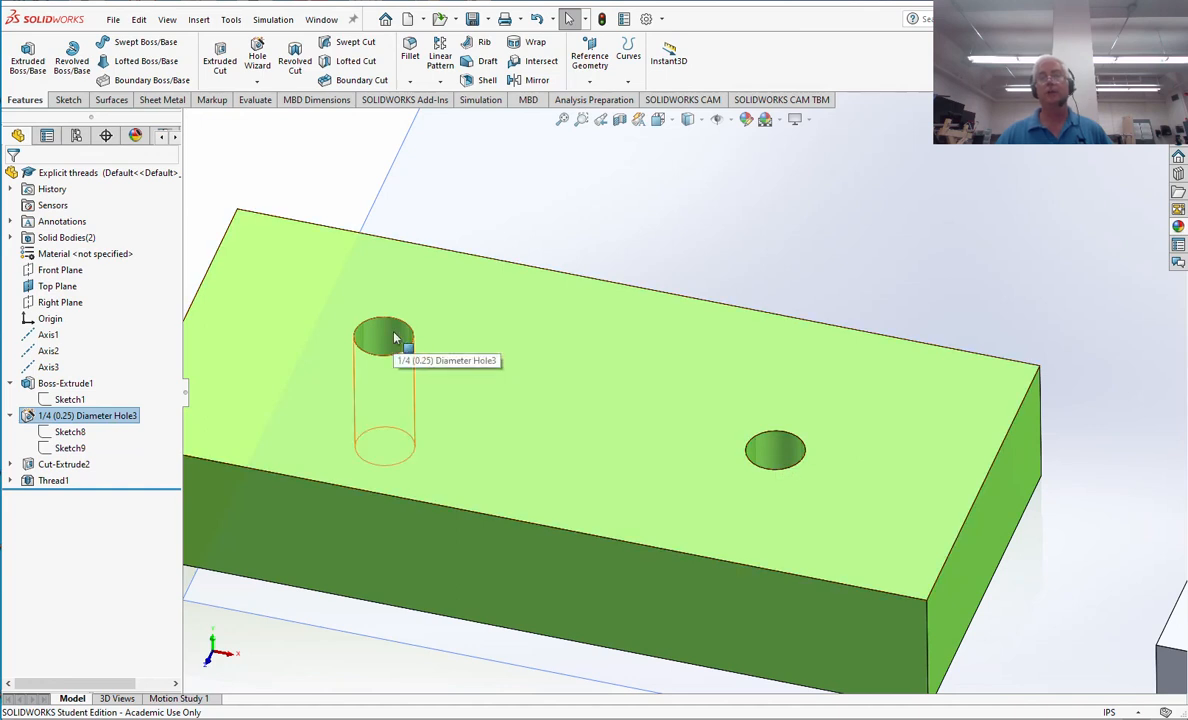
mouse_move(780, 448)
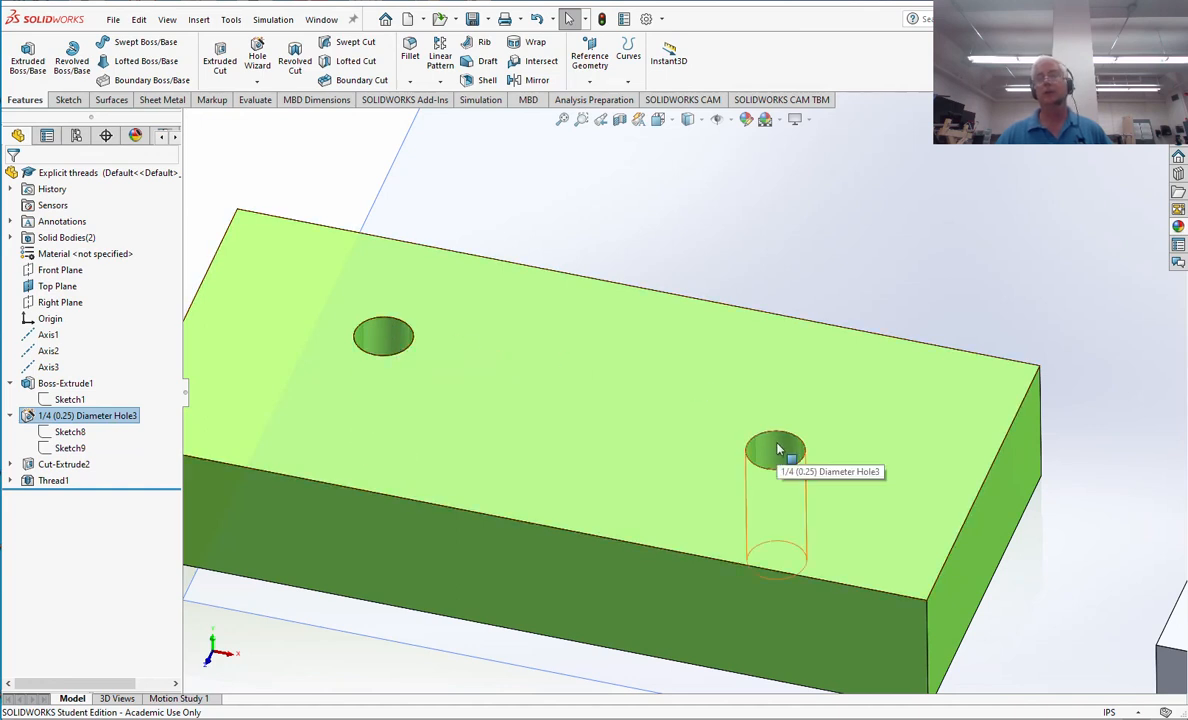
mouse_move(820, 425)
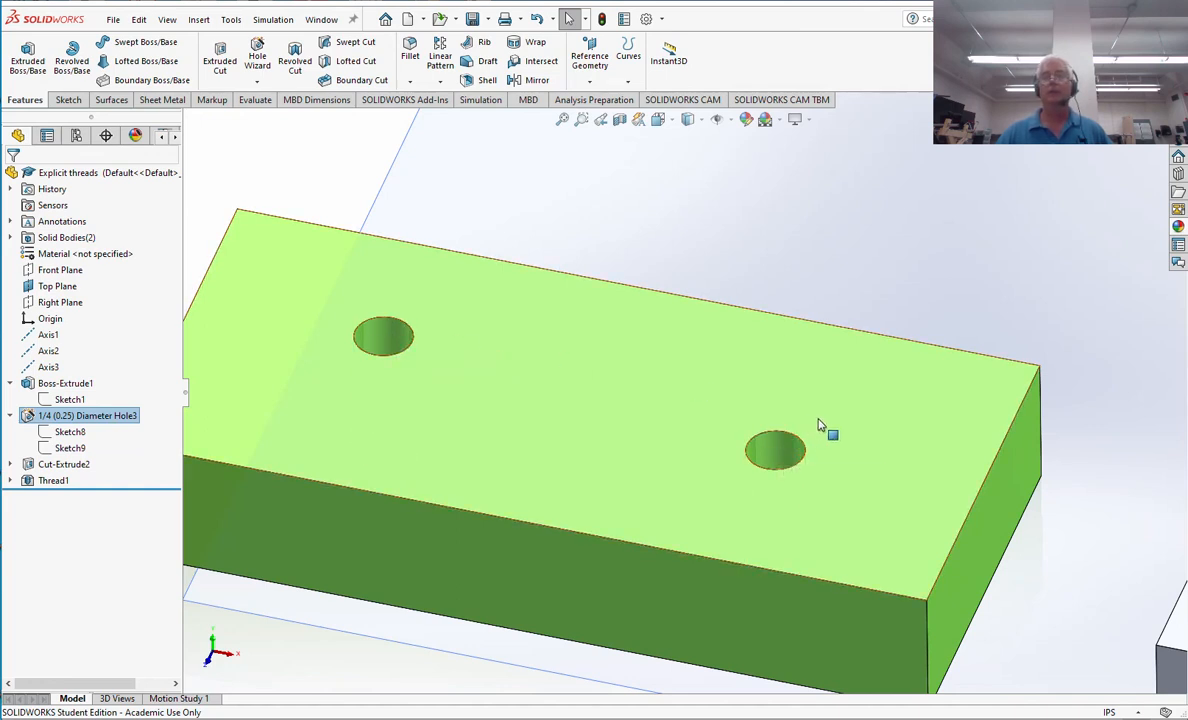
mouse_move(805, 420)
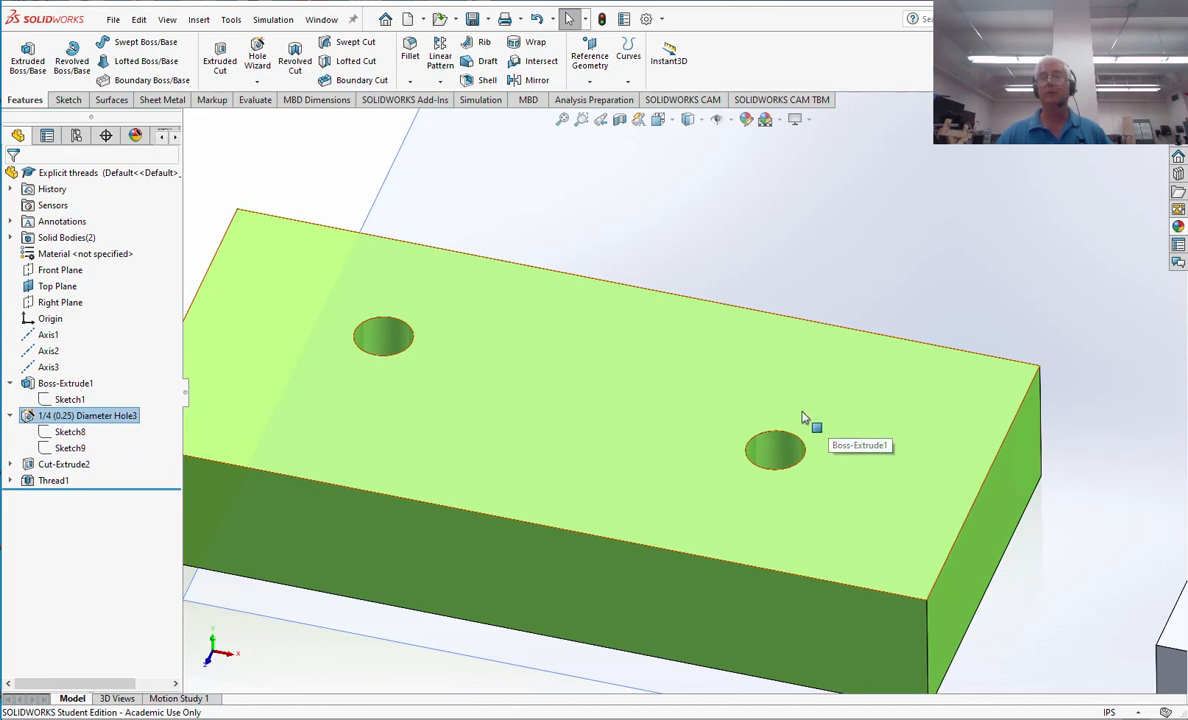
mouse_move(803, 420)
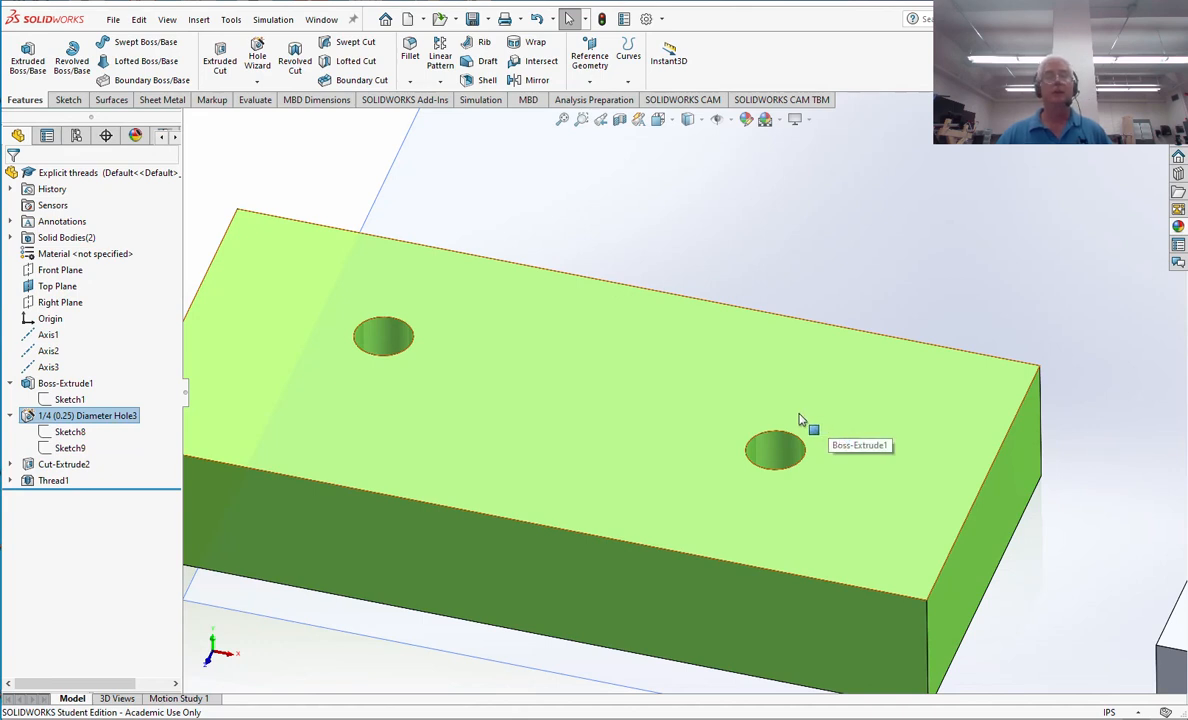
mouse_move(805, 425)
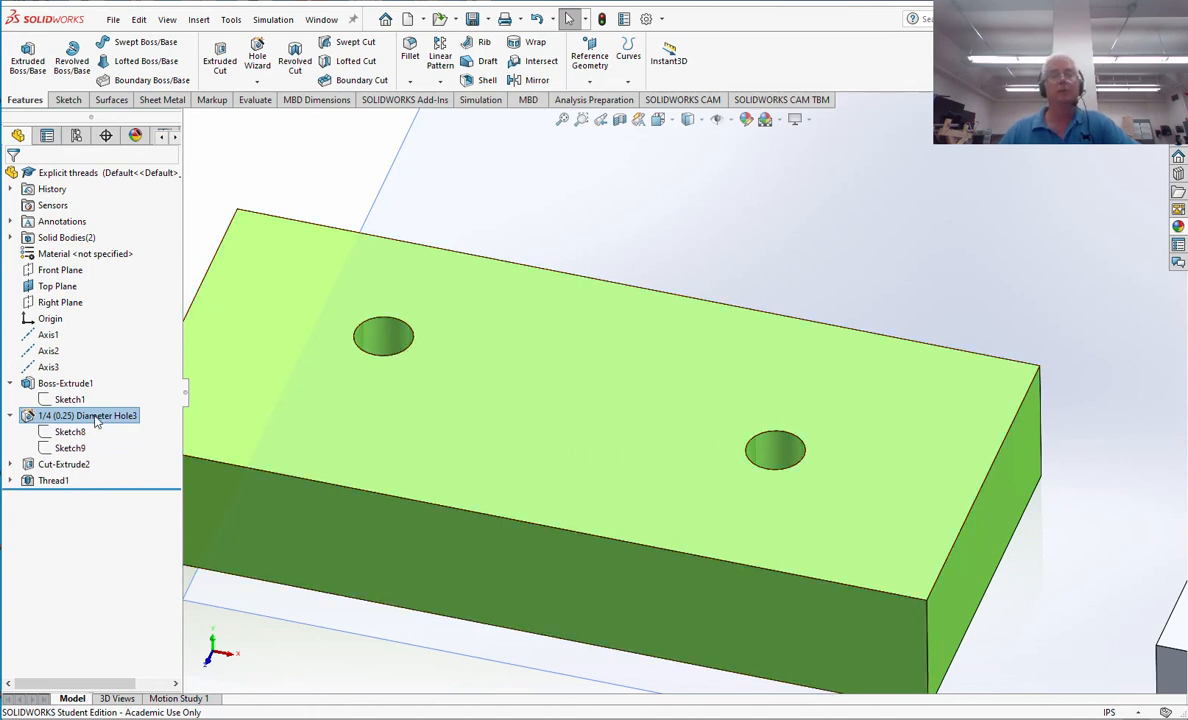
Edit the left block's hole feature and change its hole size to 9/32 inch.
click(88, 415)
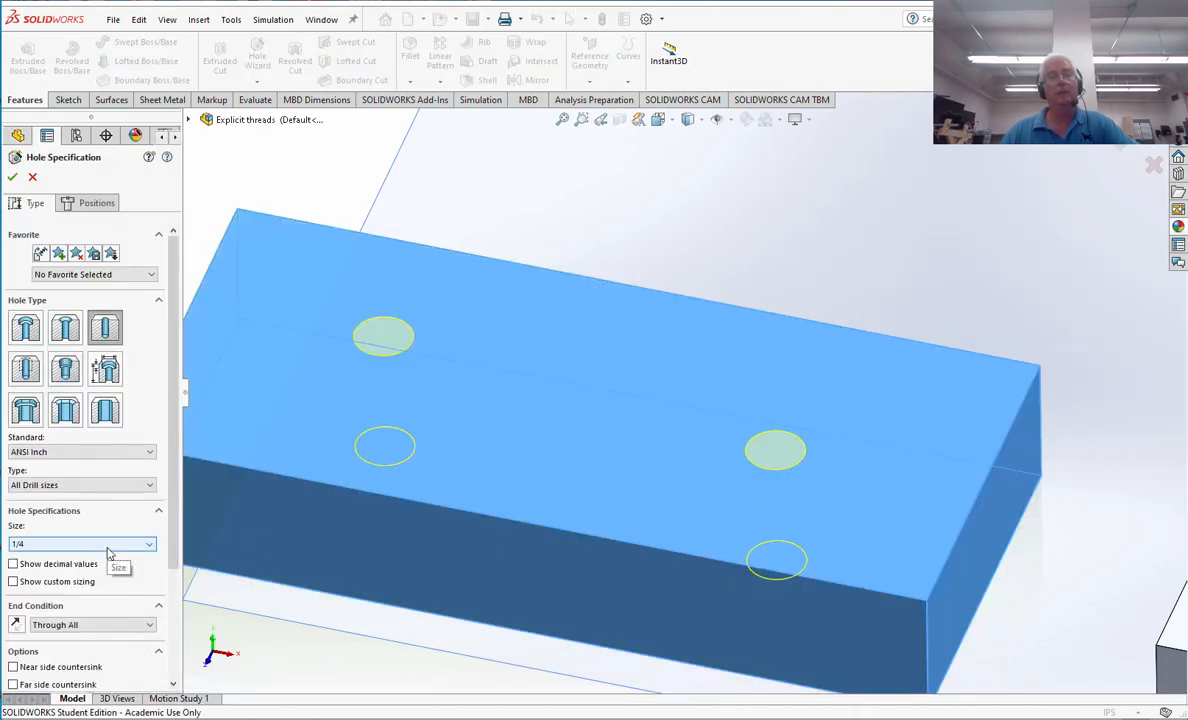
click(148, 543)
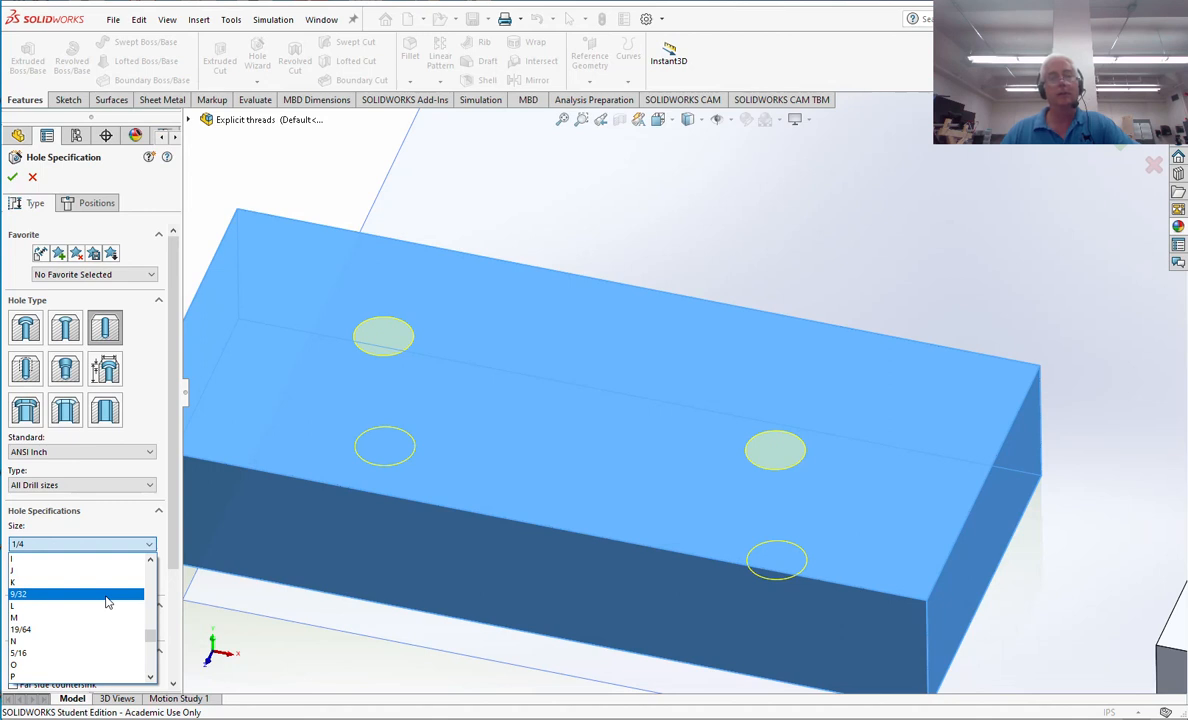
click(18, 593)
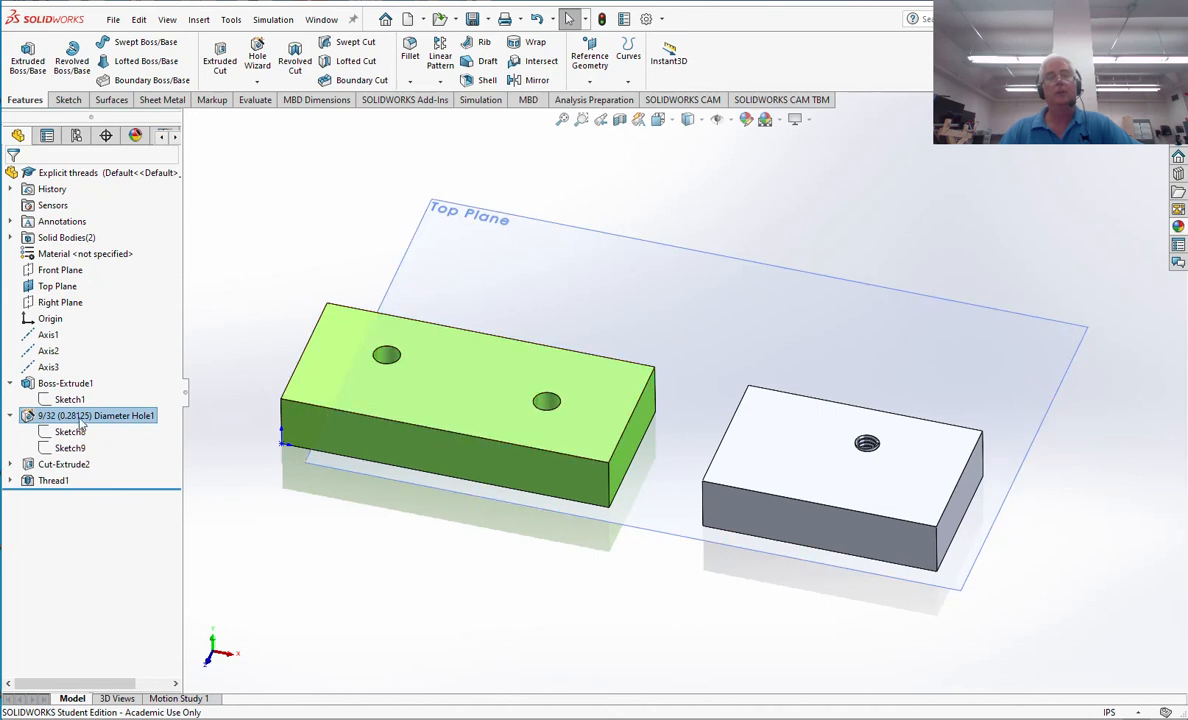
click(70, 431)
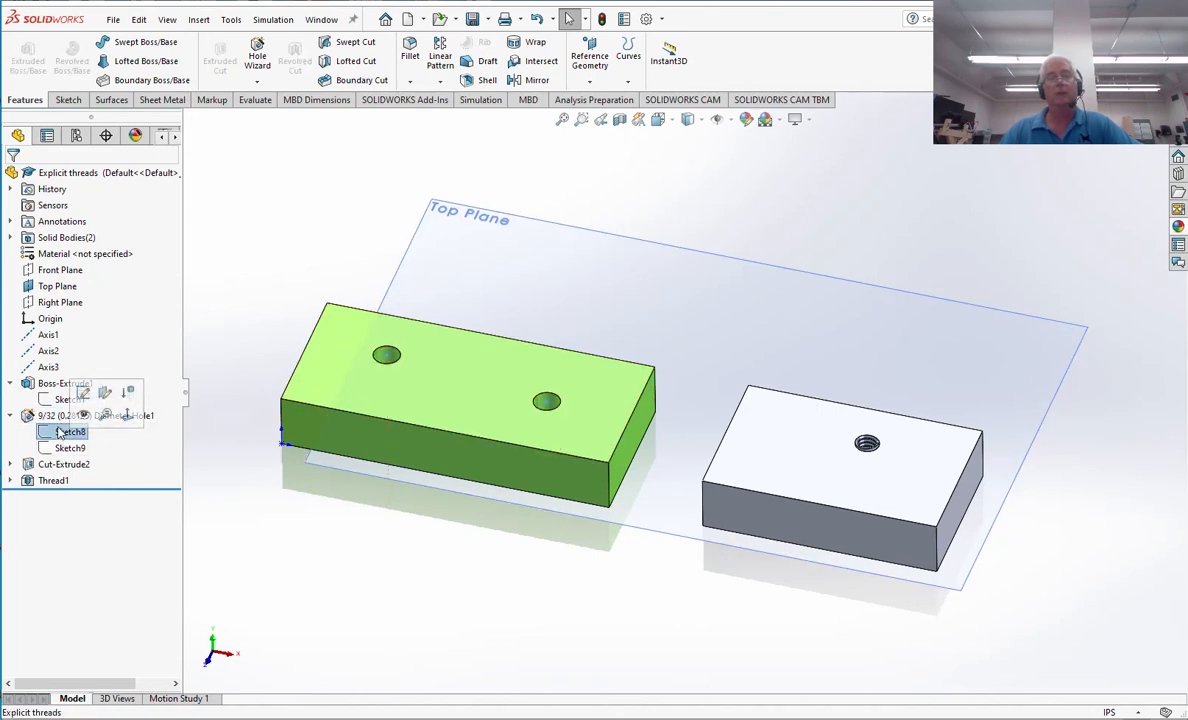
click(65, 415)
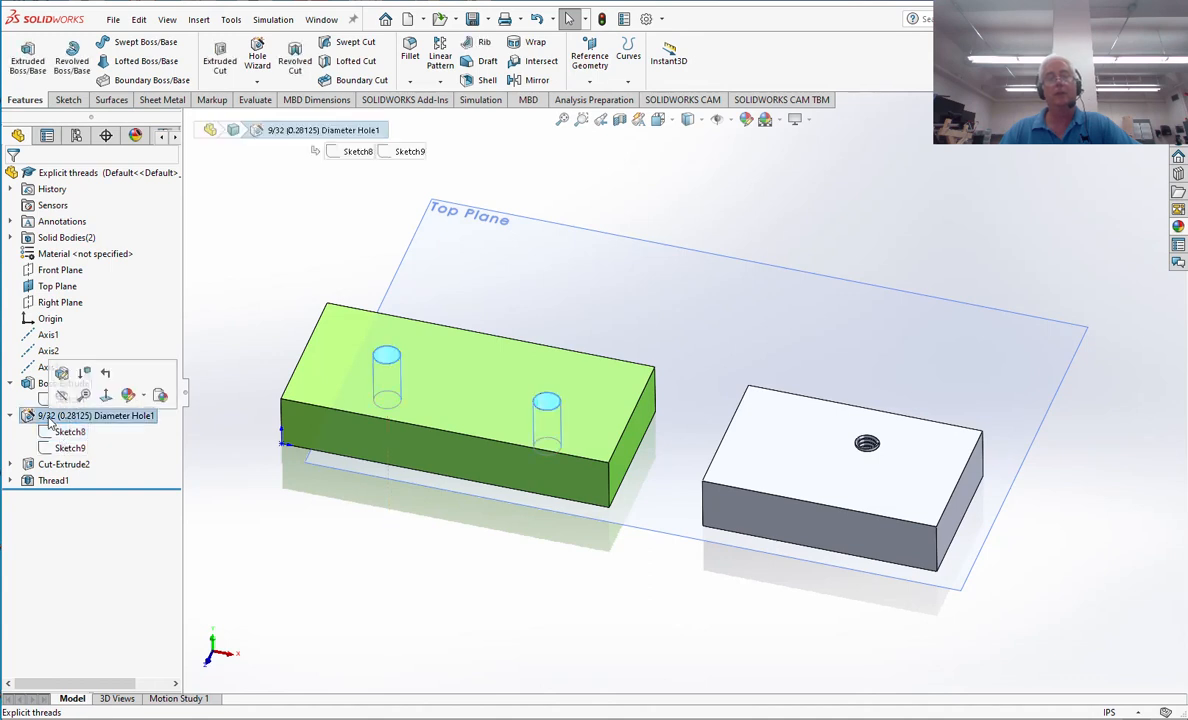
click(70, 447)
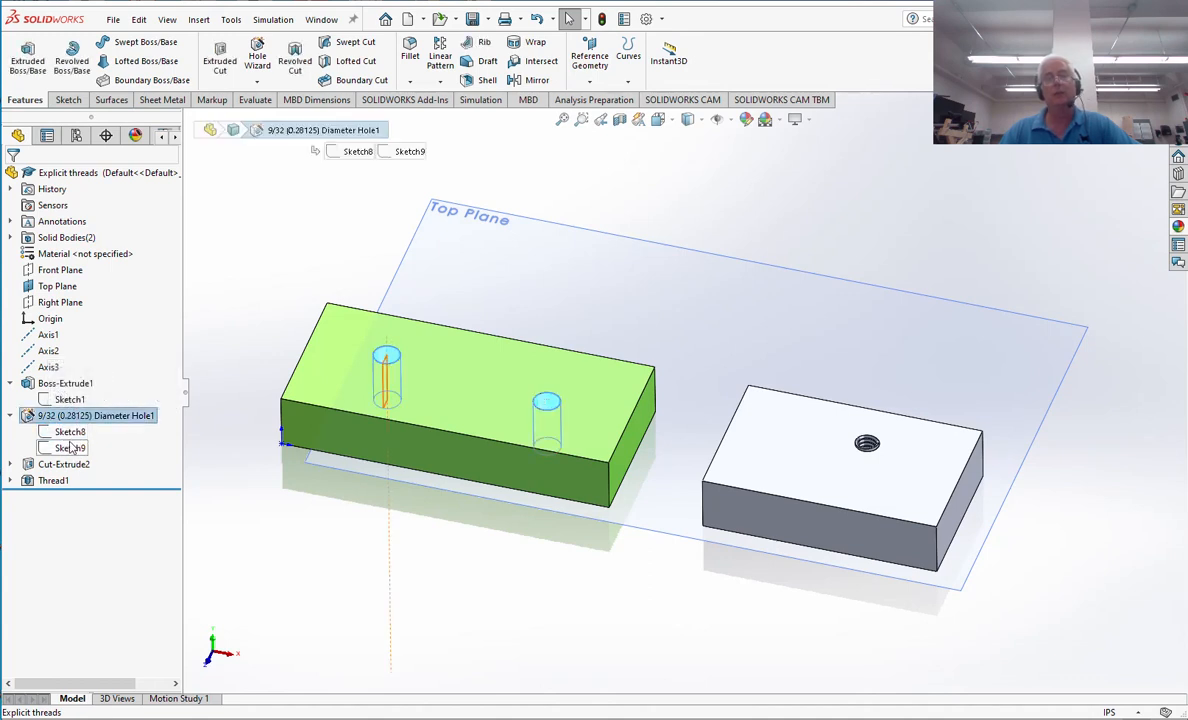
click(69, 431)
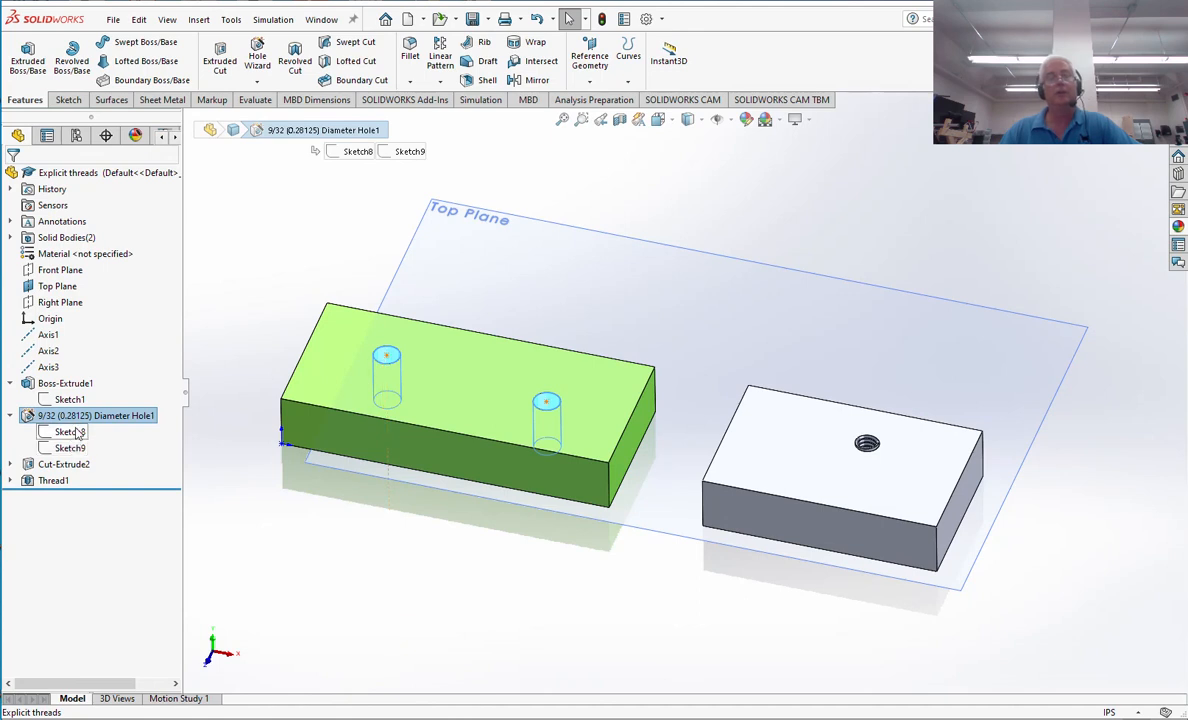
click(95, 415)
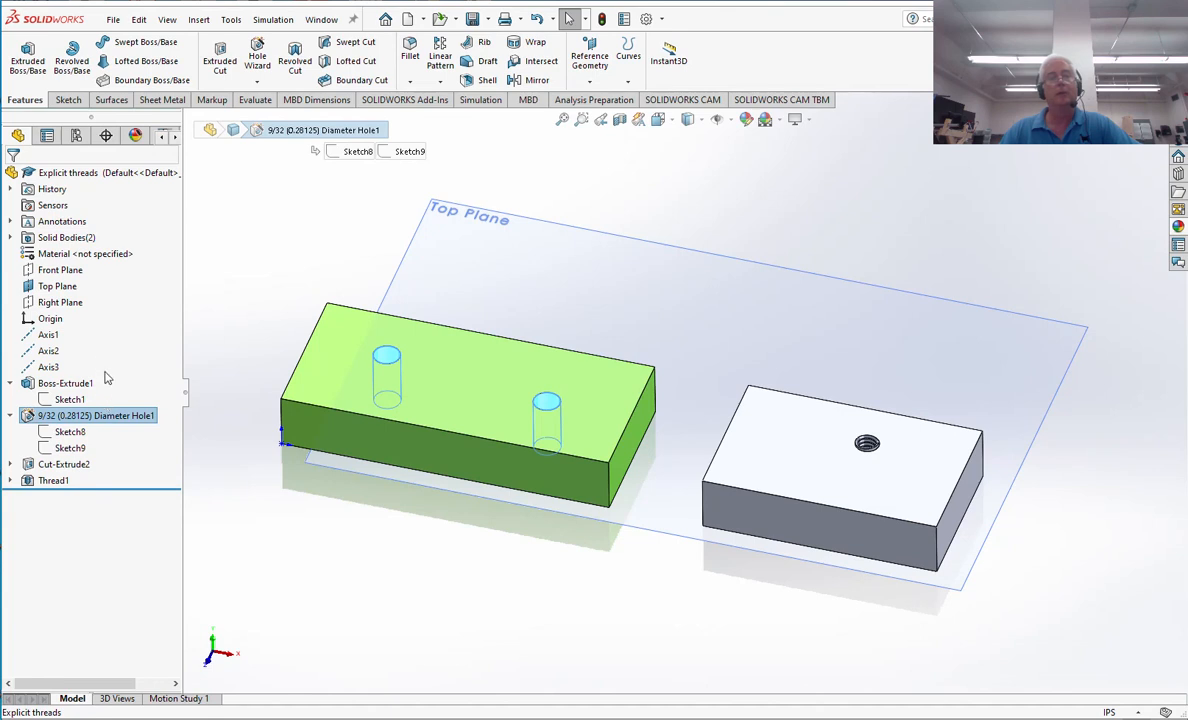
mouse_move(106, 388)
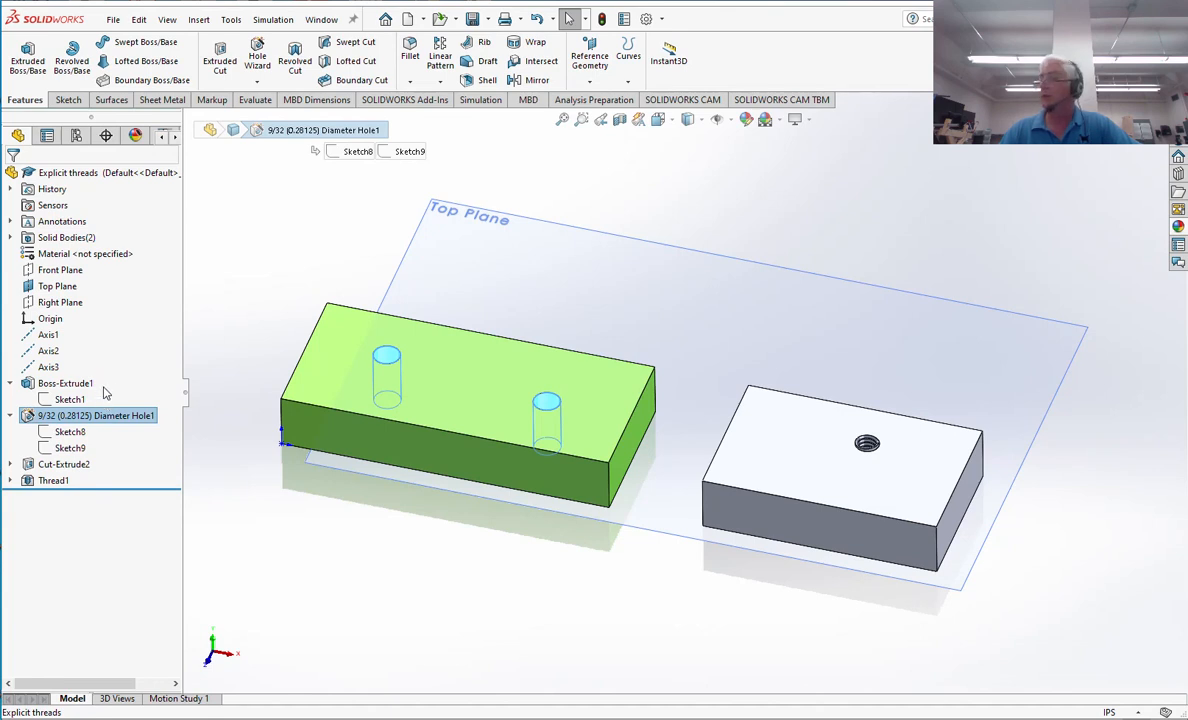